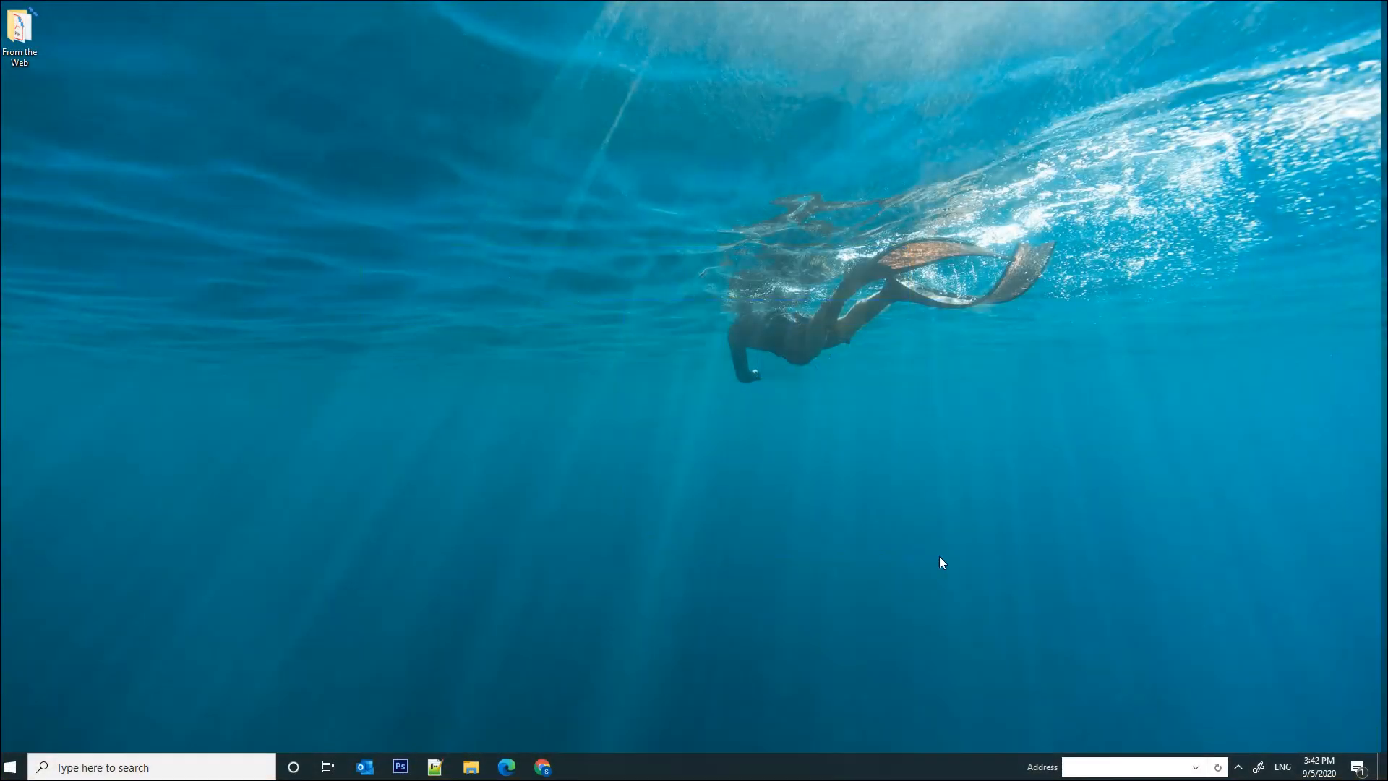
mouse_move(425, 295)
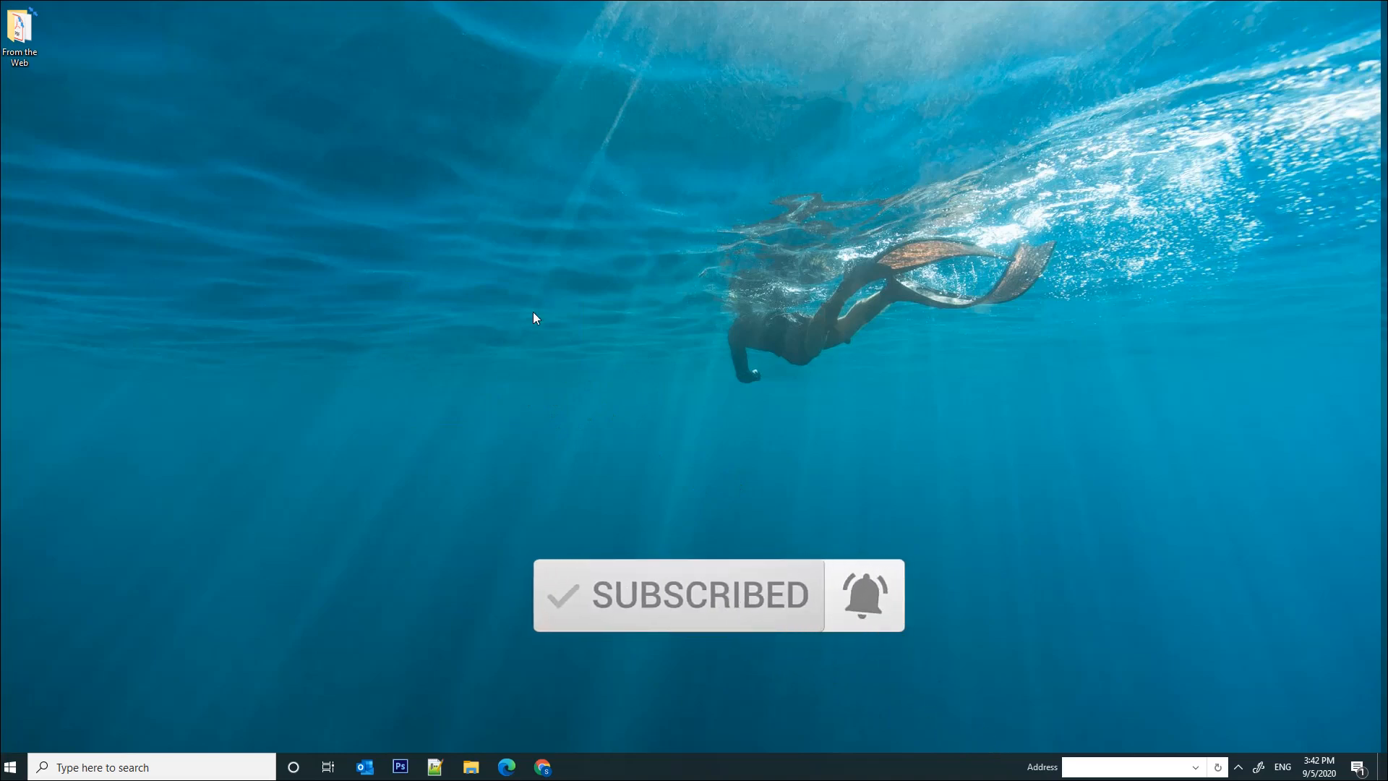
Launch the web browser from the taskbar to reach smartlook.com.
left_click(541, 766)
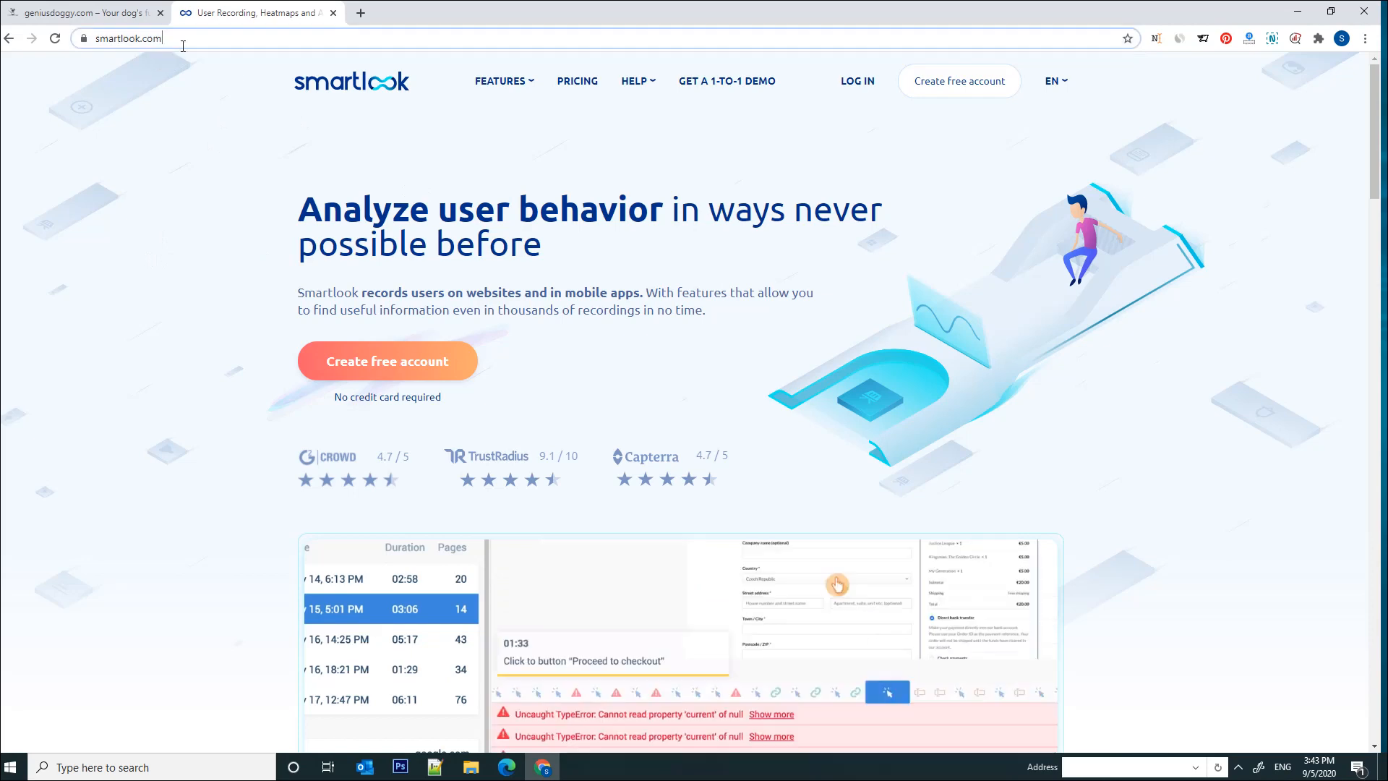
left_click(79, 13)
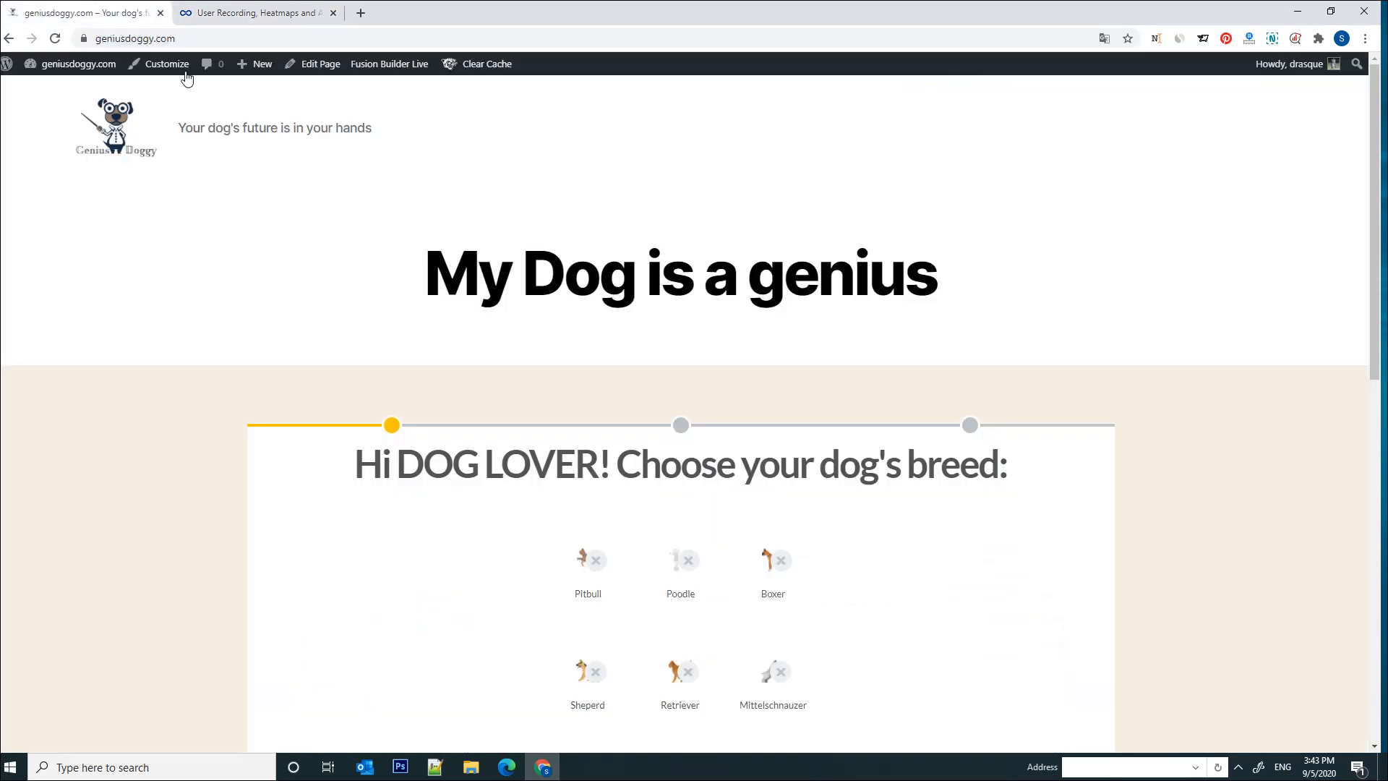
mouse_move(708, 317)
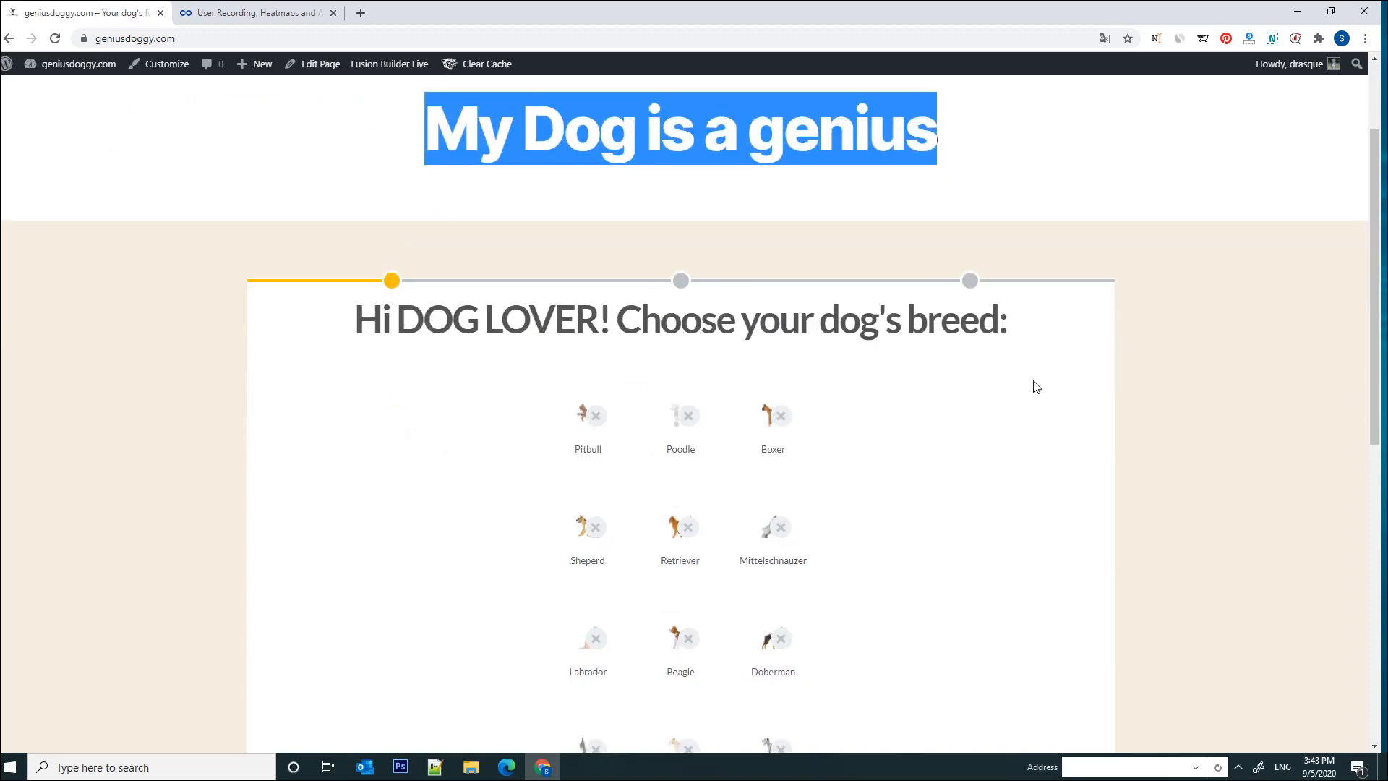
scroll("down", 3)
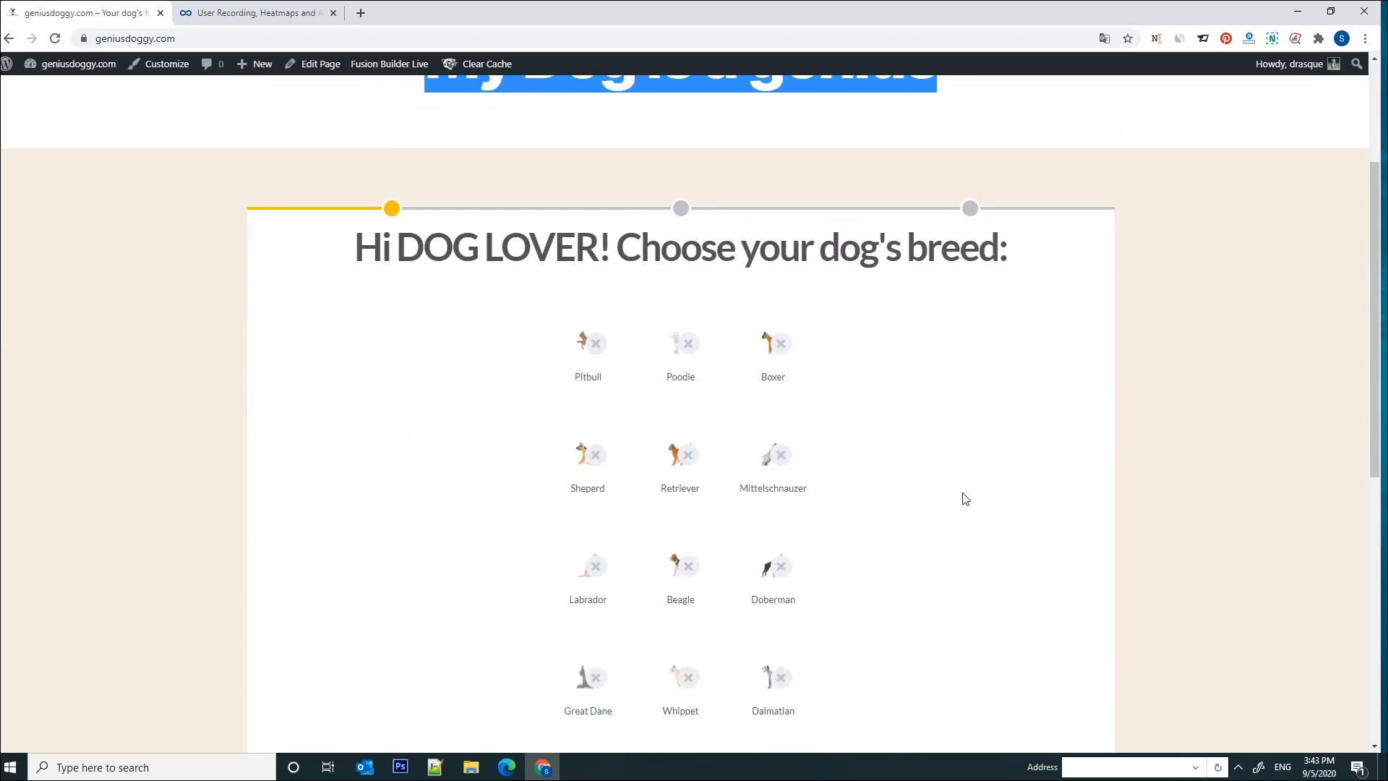
mouse_move(665, 430)
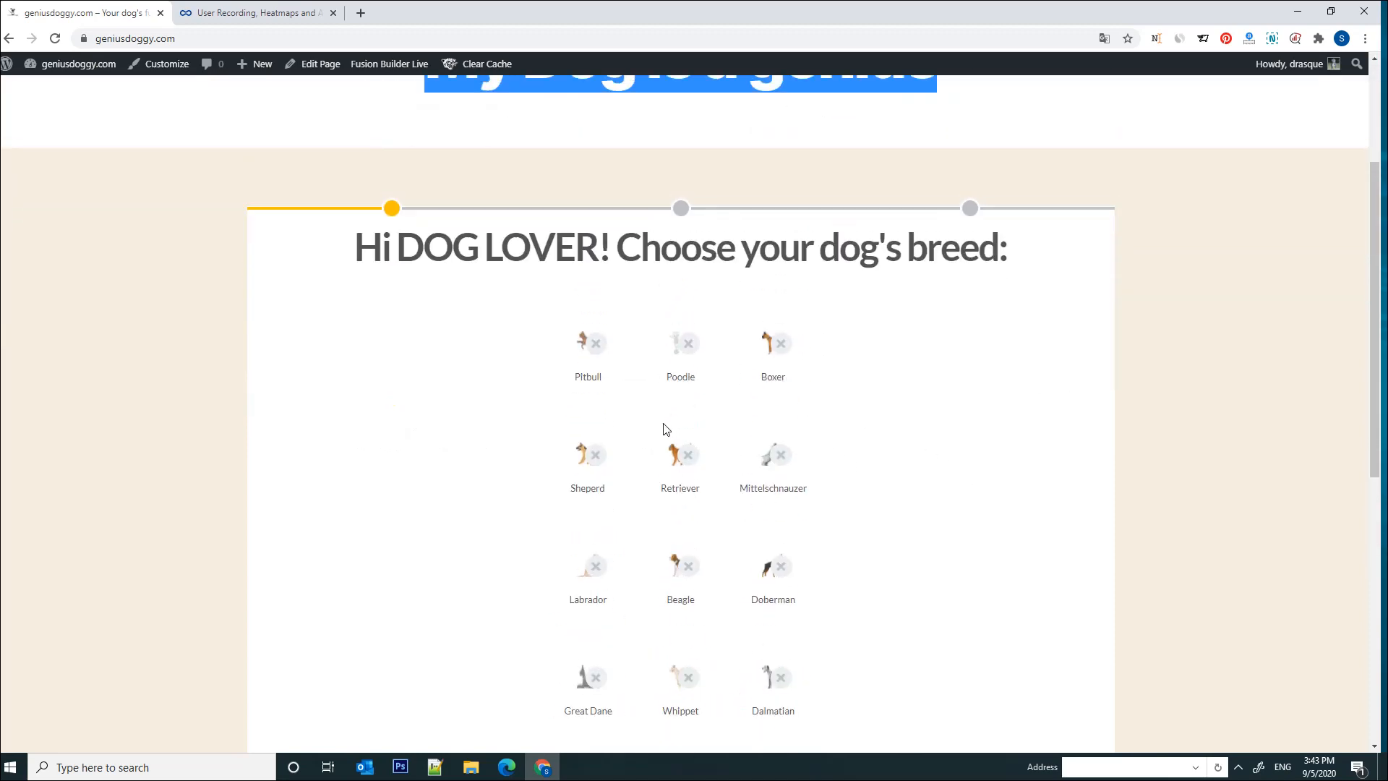
left_click(253, 13)
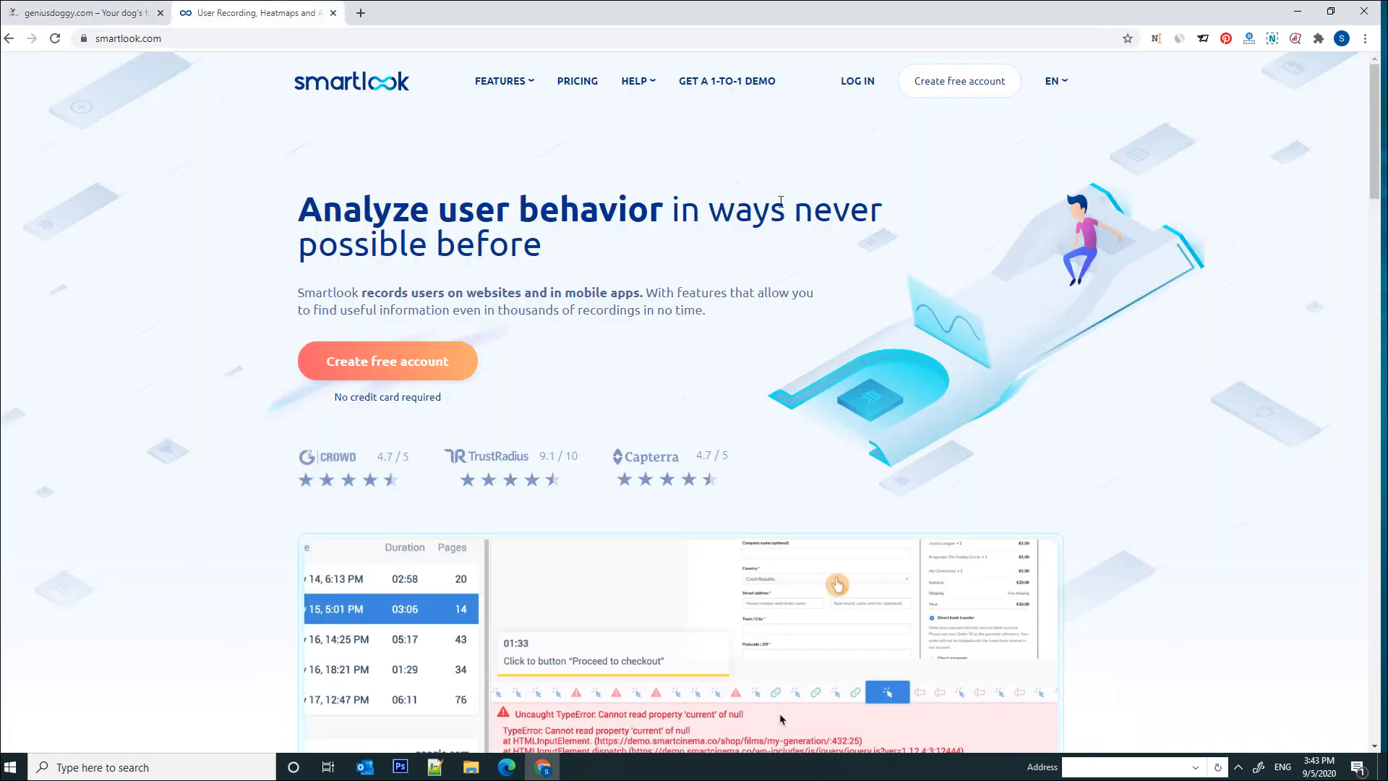
mouse_move(930, 107)
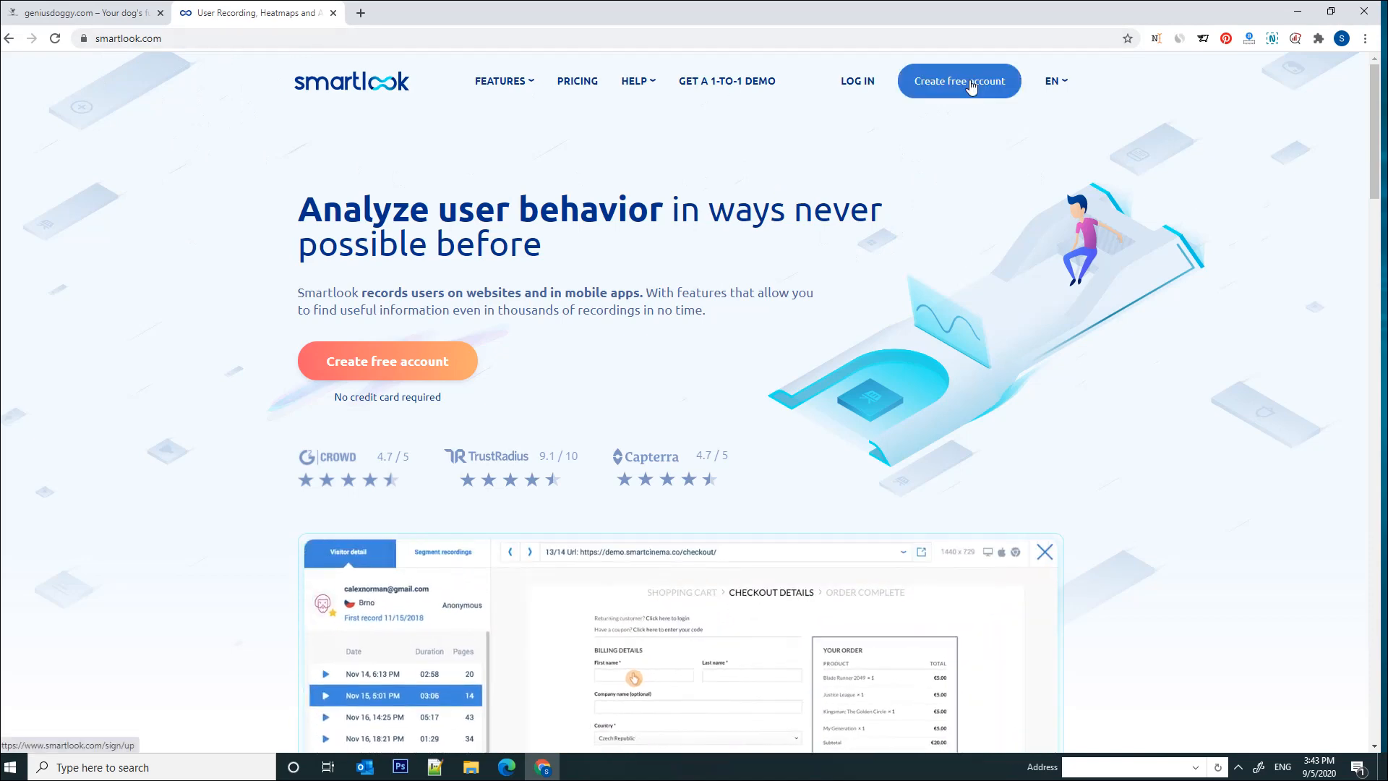
Log in to the existing Smartlook account via the sign-up page's Log in link.
left_click(959, 81)
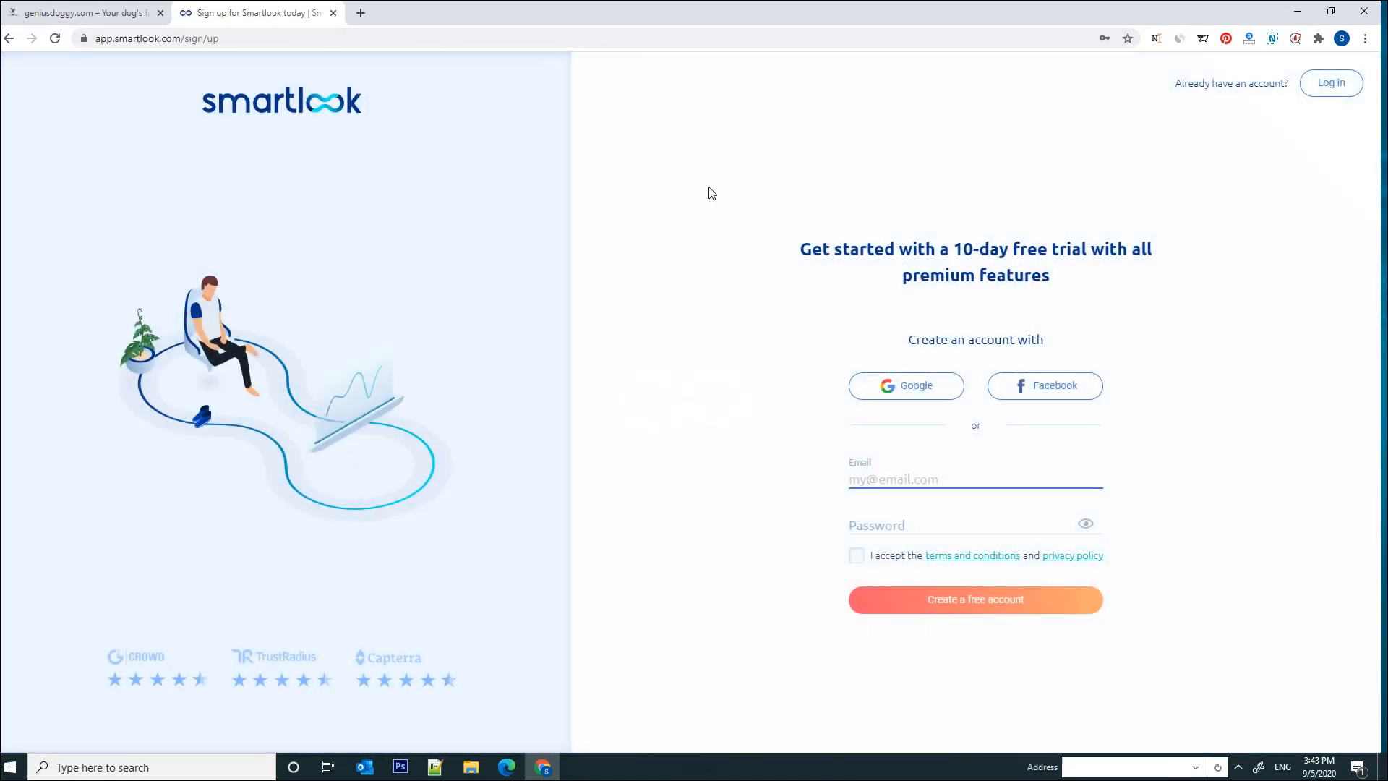
mouse_move(479, 468)
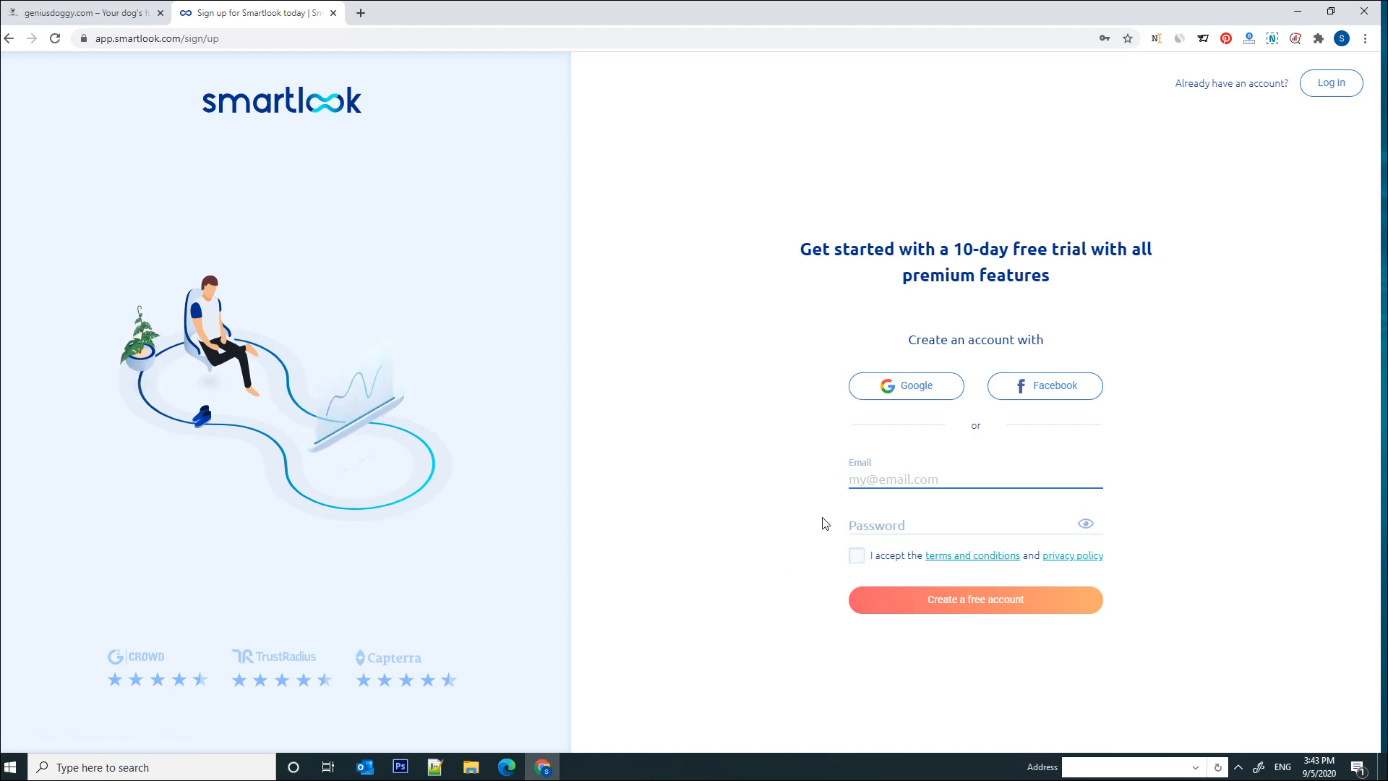
mouse_move(1183, 461)
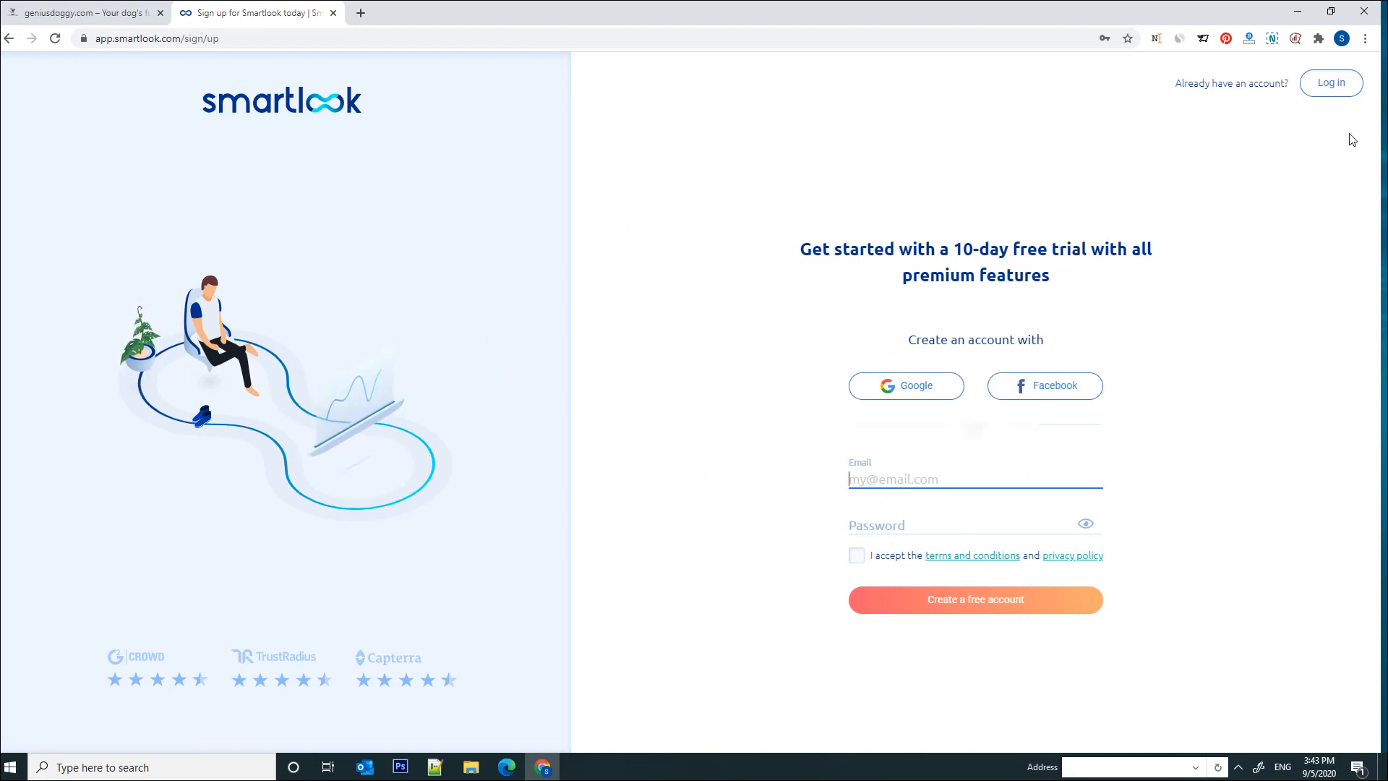
left_click(1330, 82)
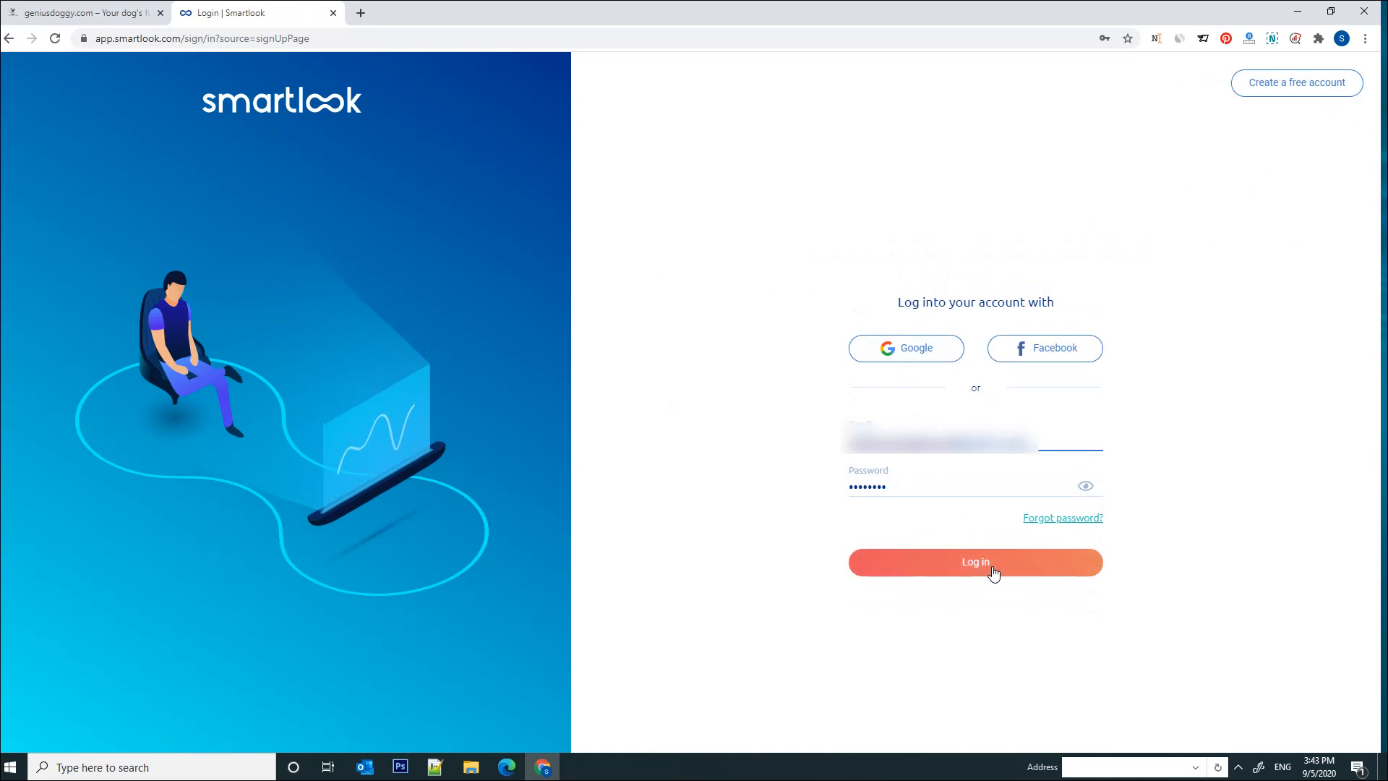
left_click(974, 561)
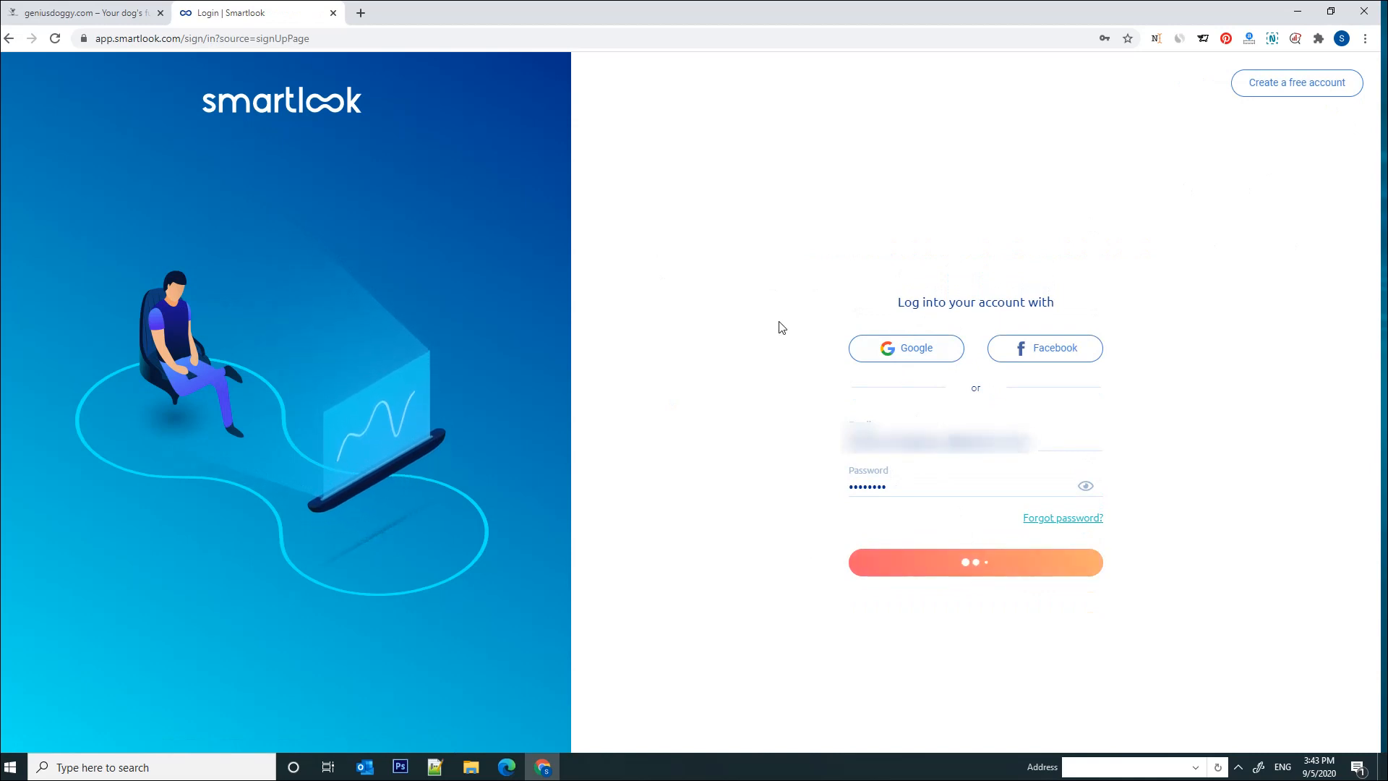
left_click(975, 561)
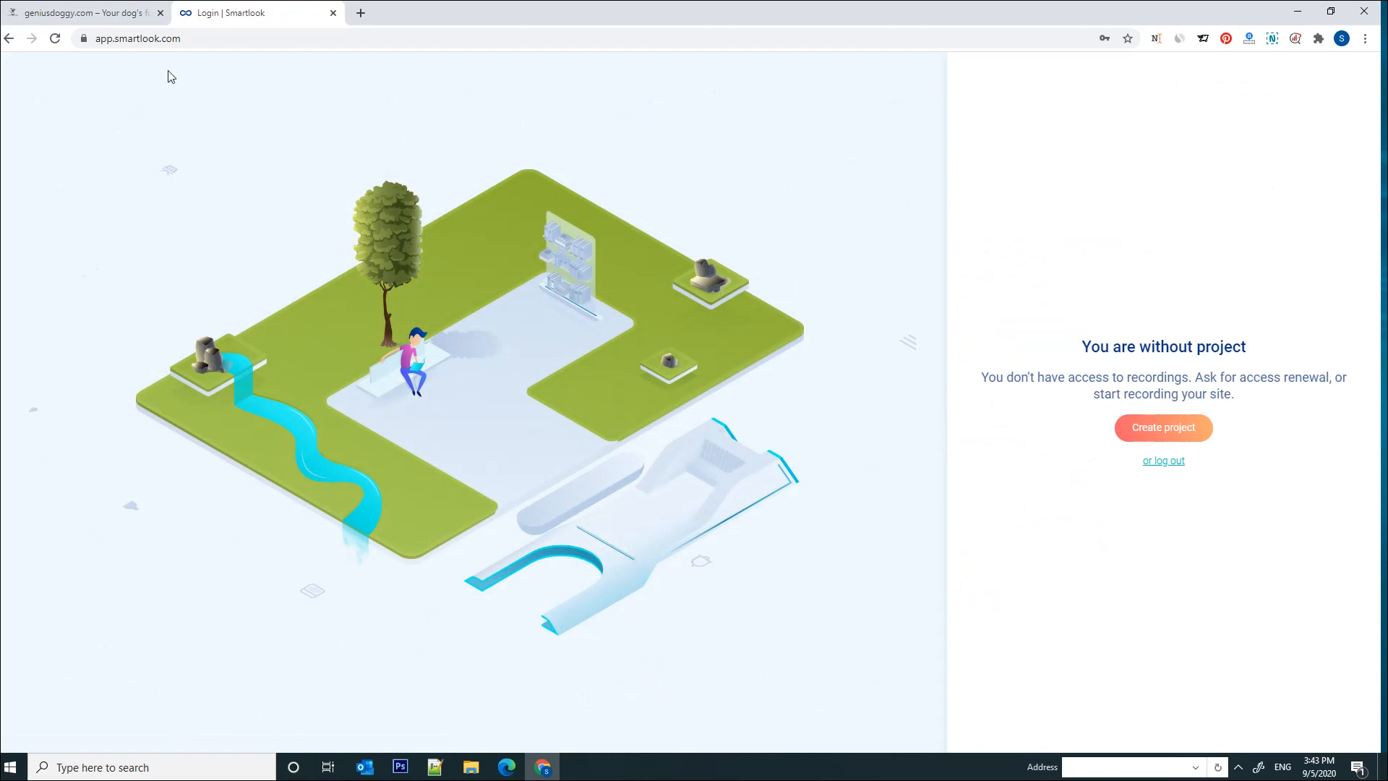
mouse_move(1157, 296)
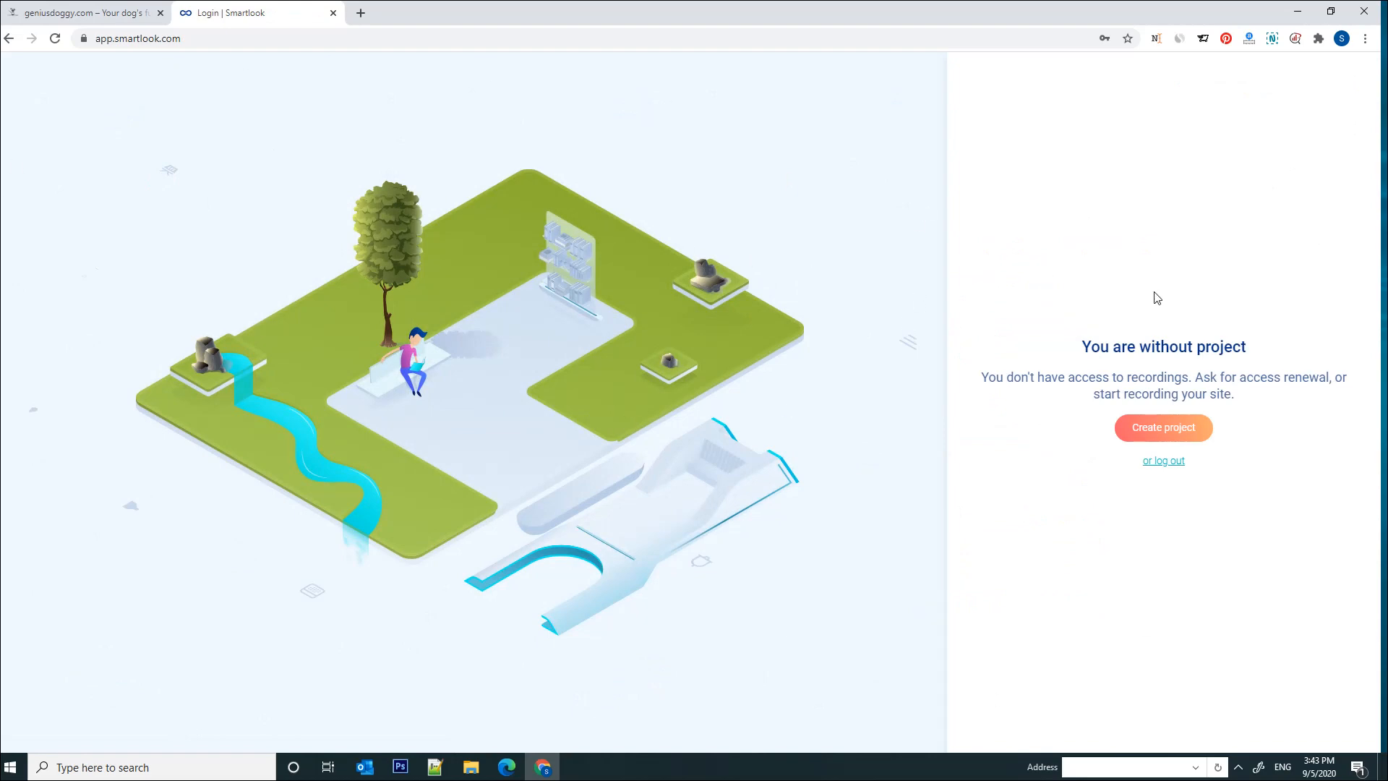
mouse_move(610, 194)
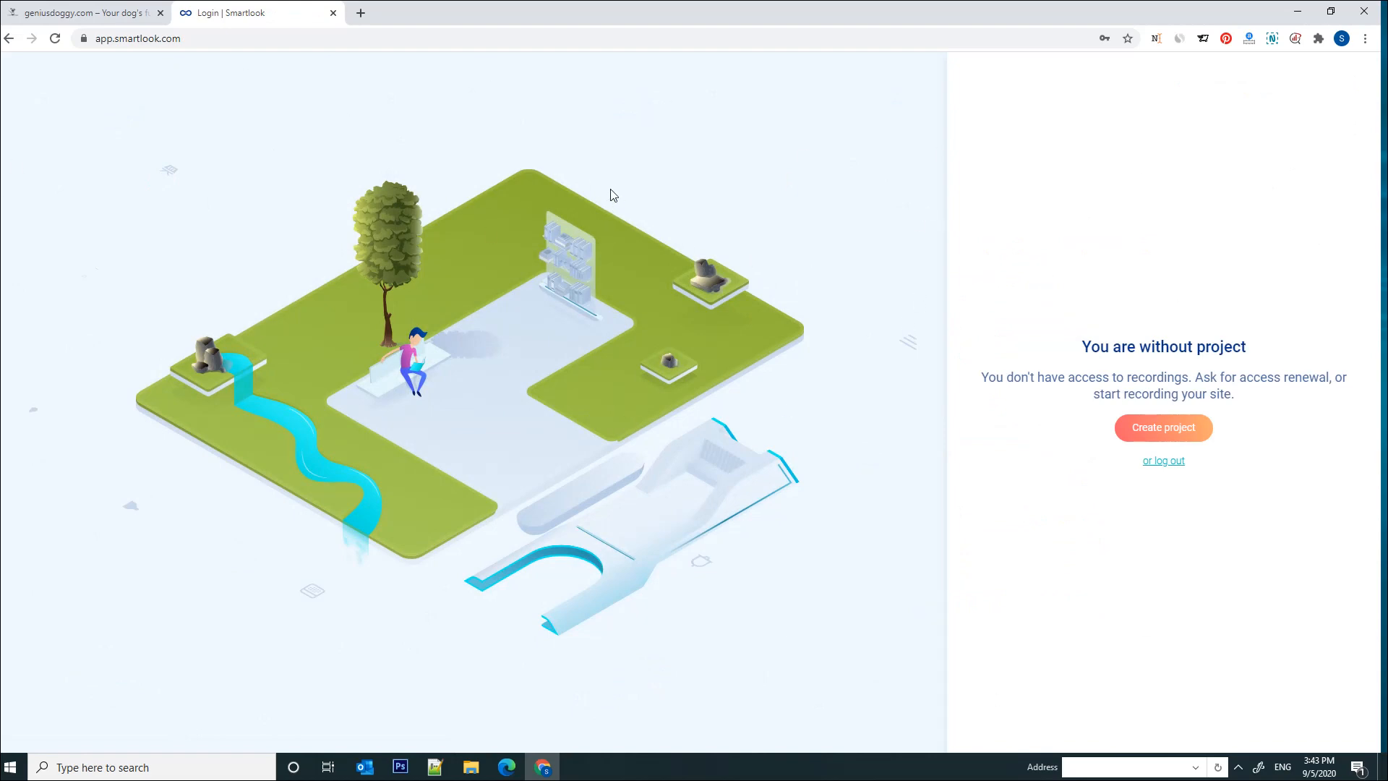
mouse_move(856, 217)
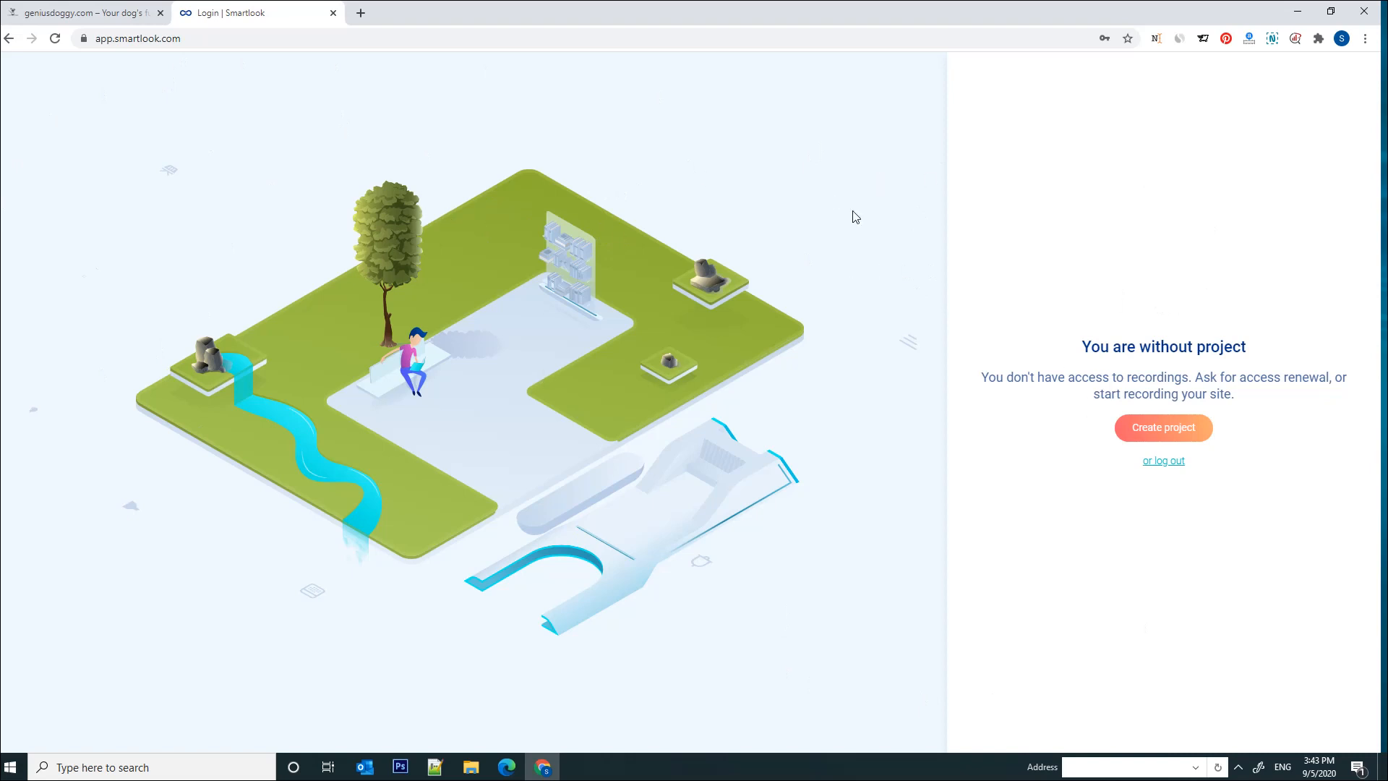
mouse_move(696, 431)
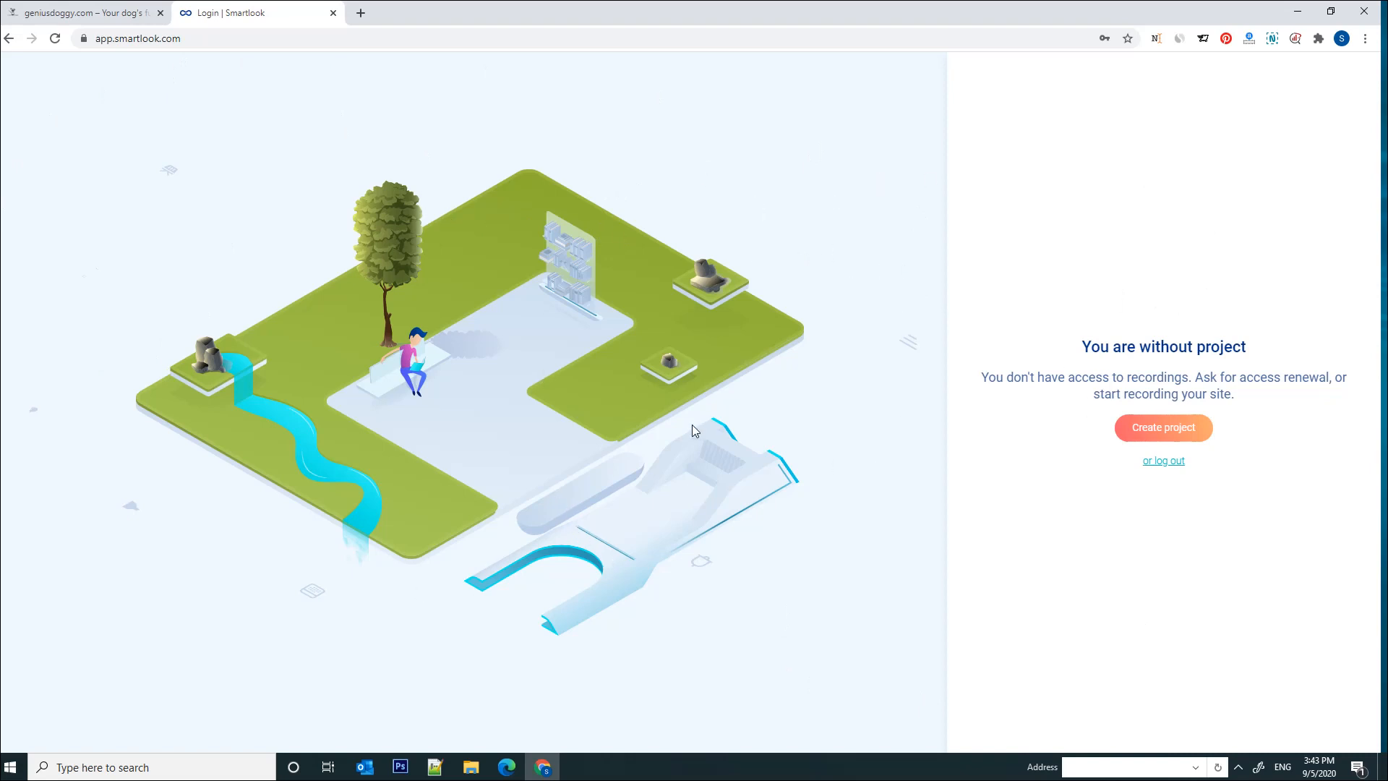
mouse_move(807, 316)
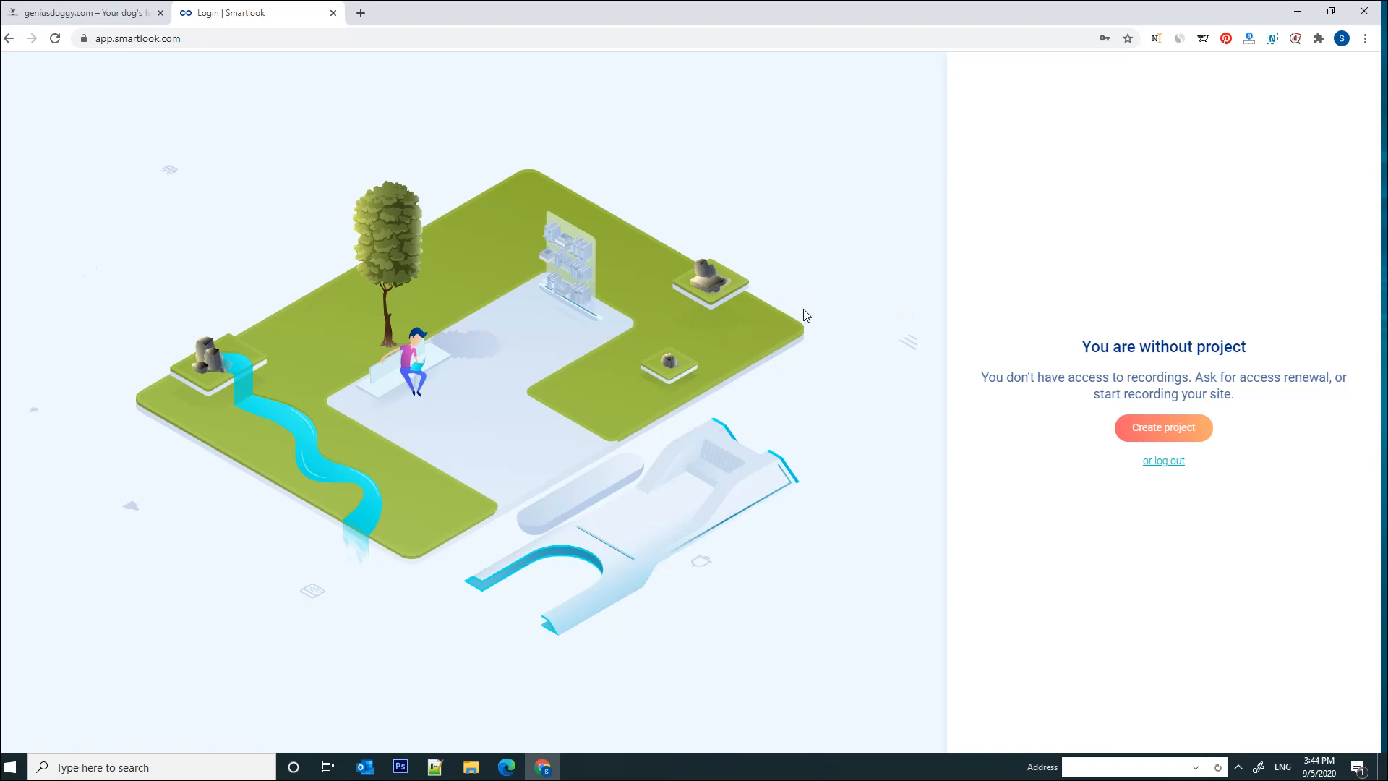
Start a new Smartlook project and choose Website as its type.
left_click(1163, 427)
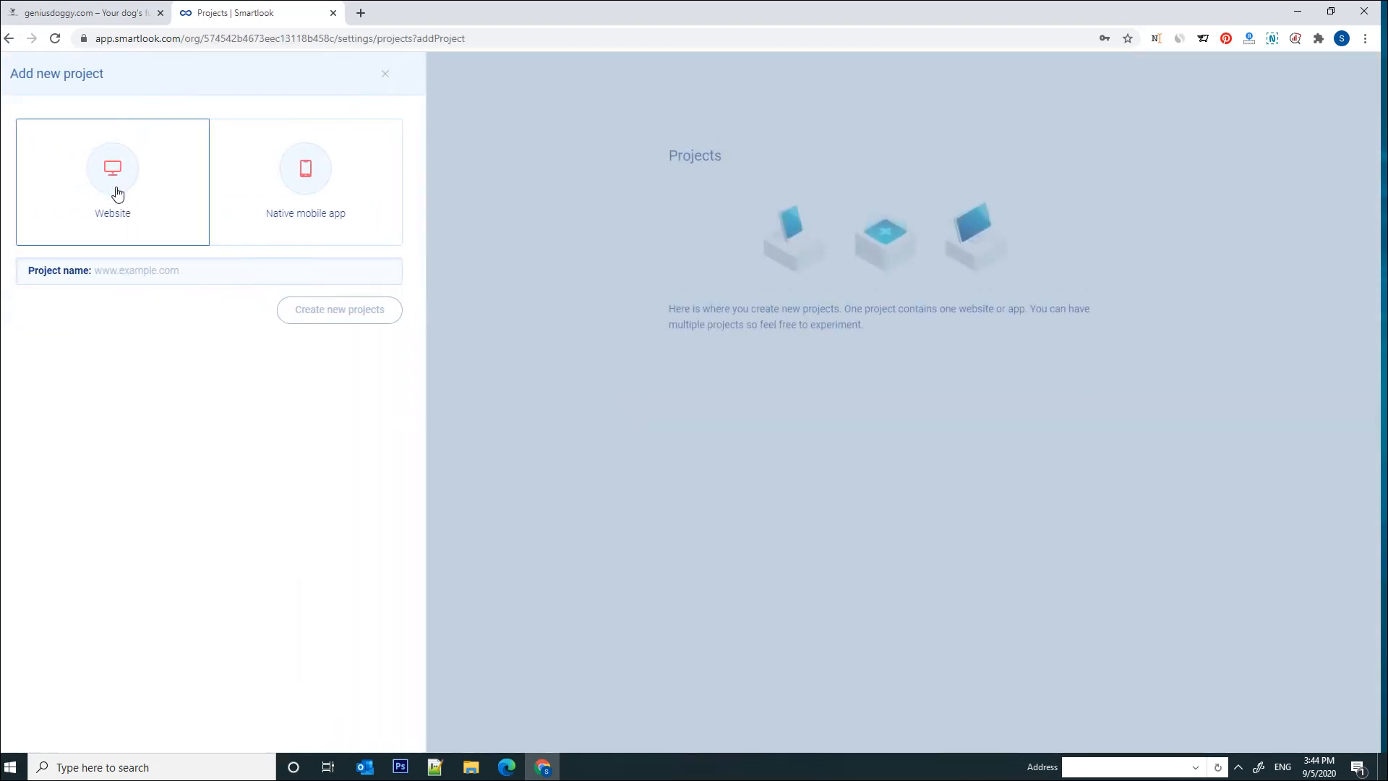
left_click(157, 270)
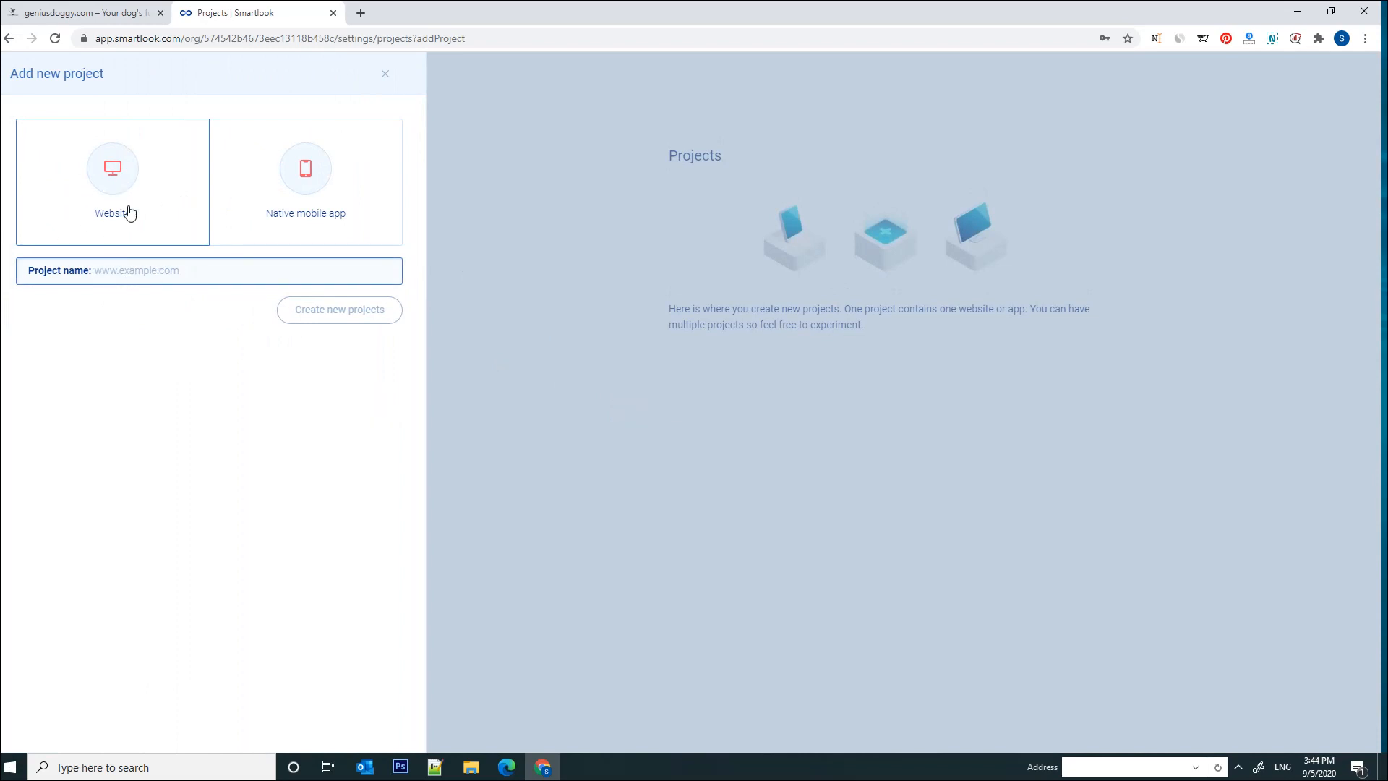
left_click(87, 14)
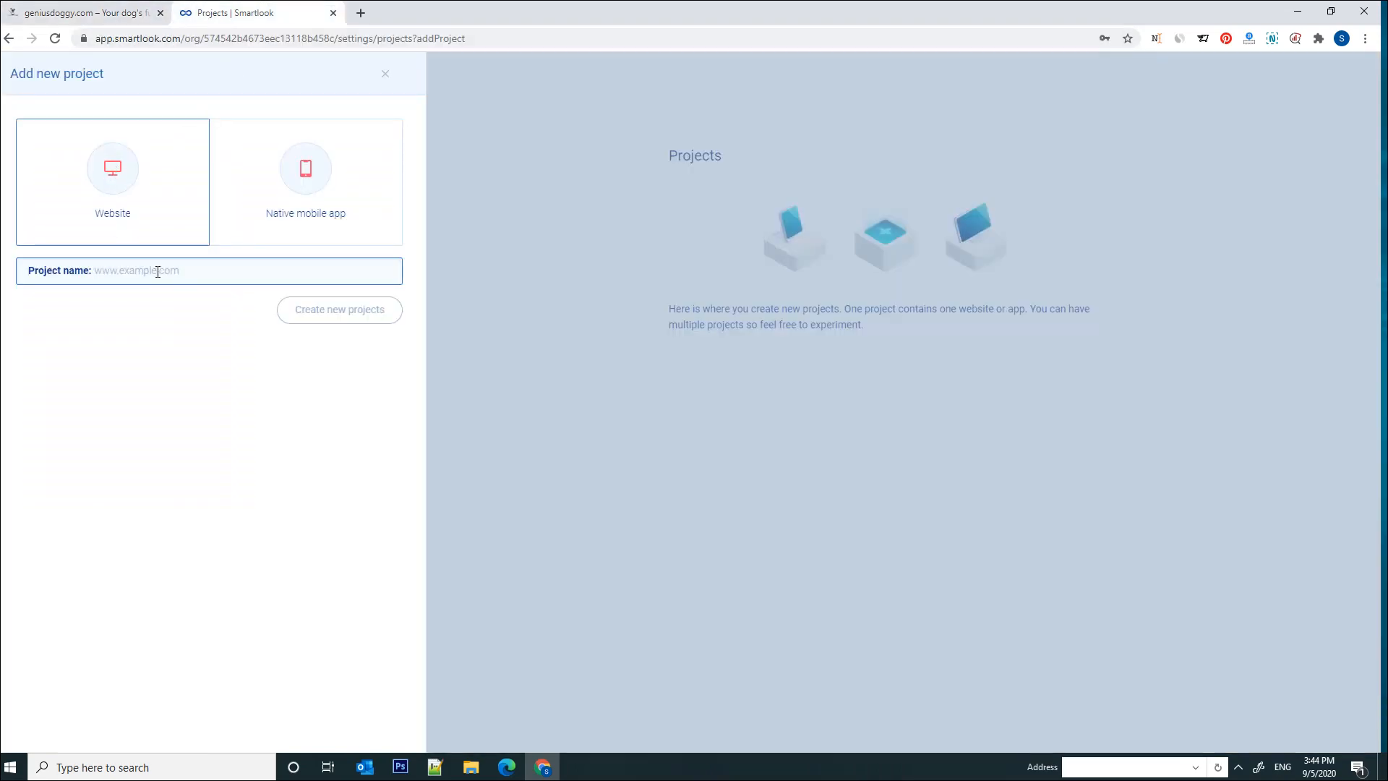
type("w")
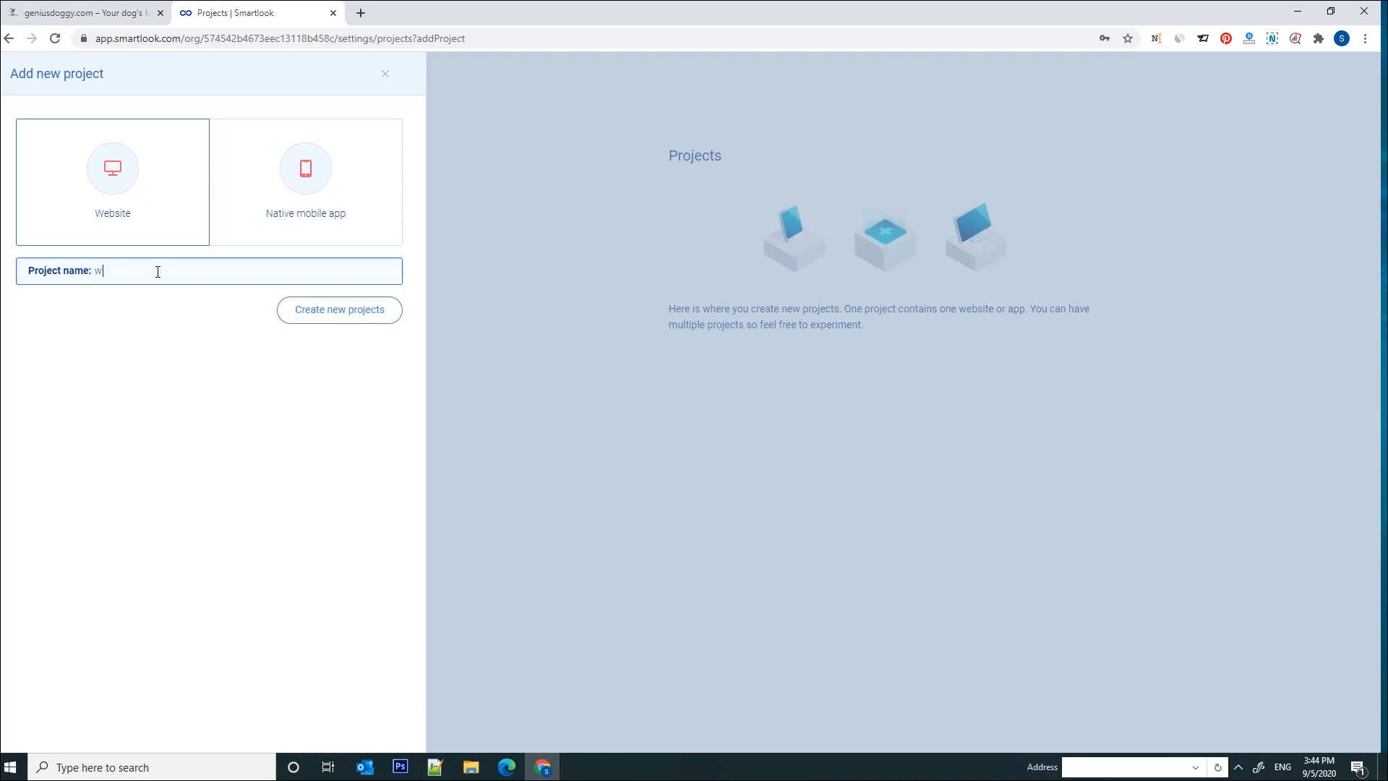
type("ww.geniu")
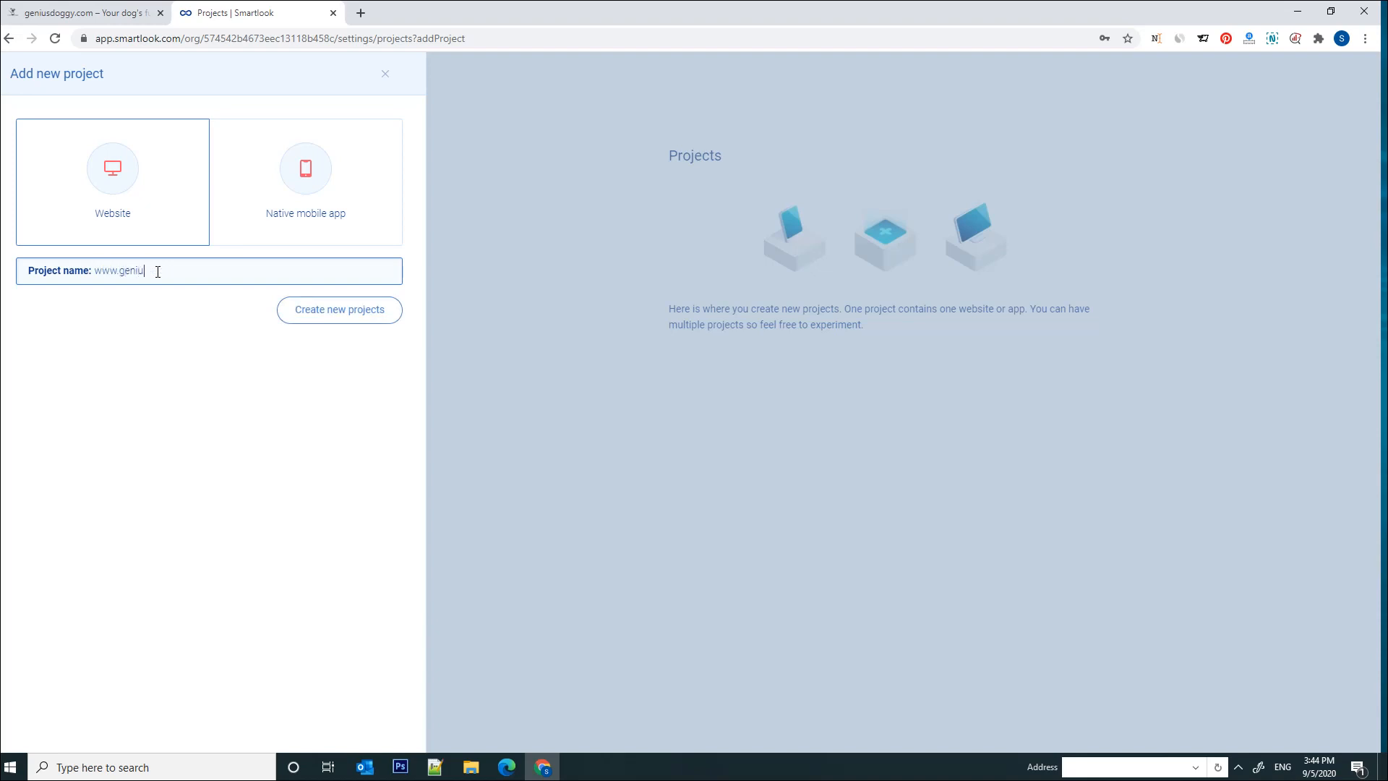
type("doggy.com")
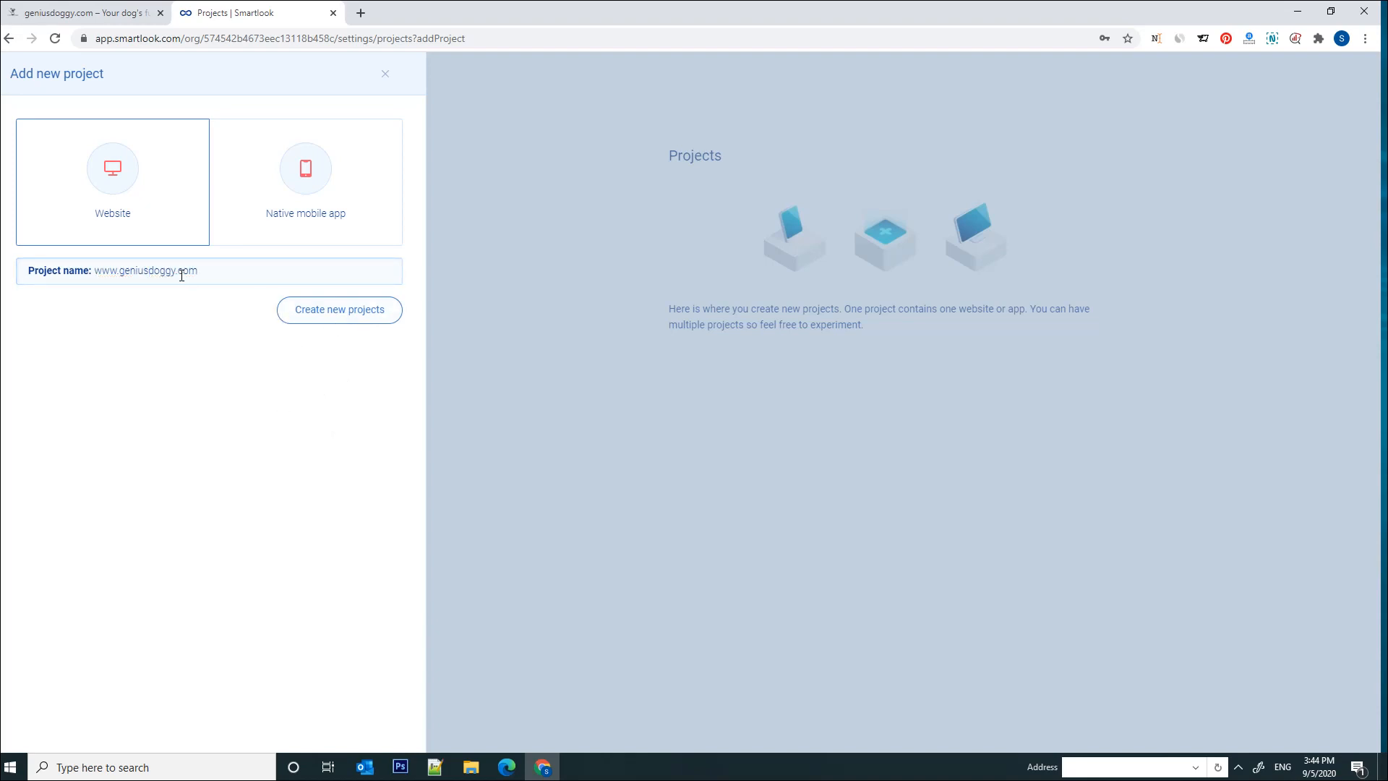
left_click(339, 309)
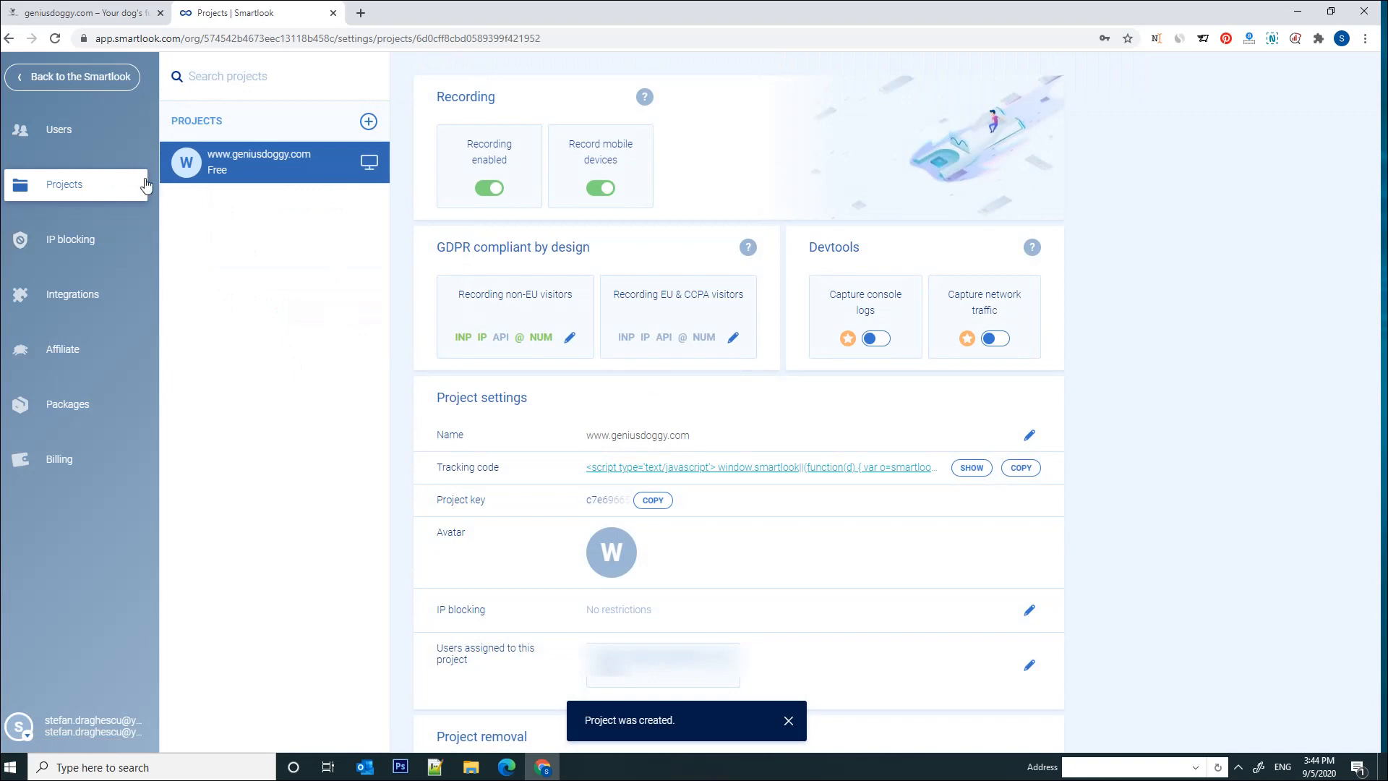
Copy the Smartlook tracking code snippet for geniusdoggy.com to the clipboard.
left_click(788, 720)
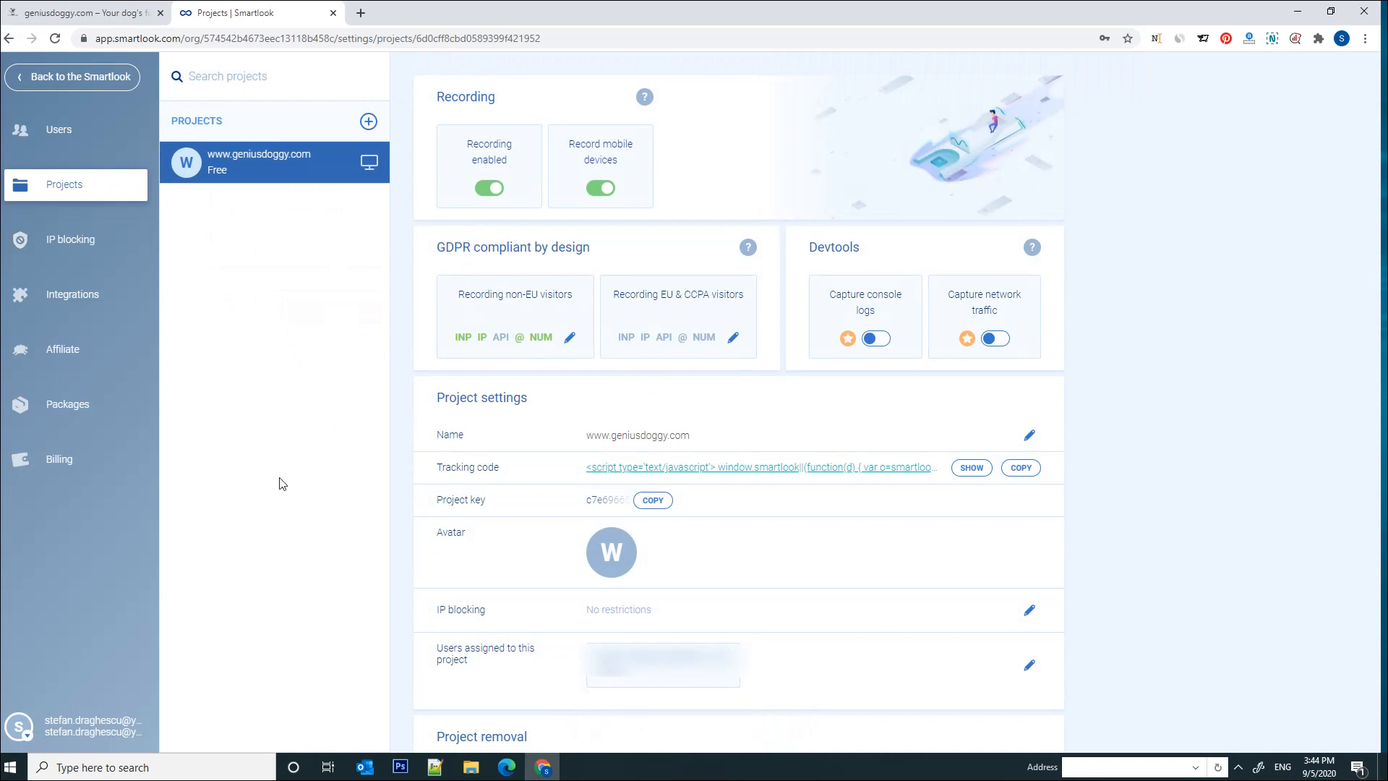
mouse_move(124, 309)
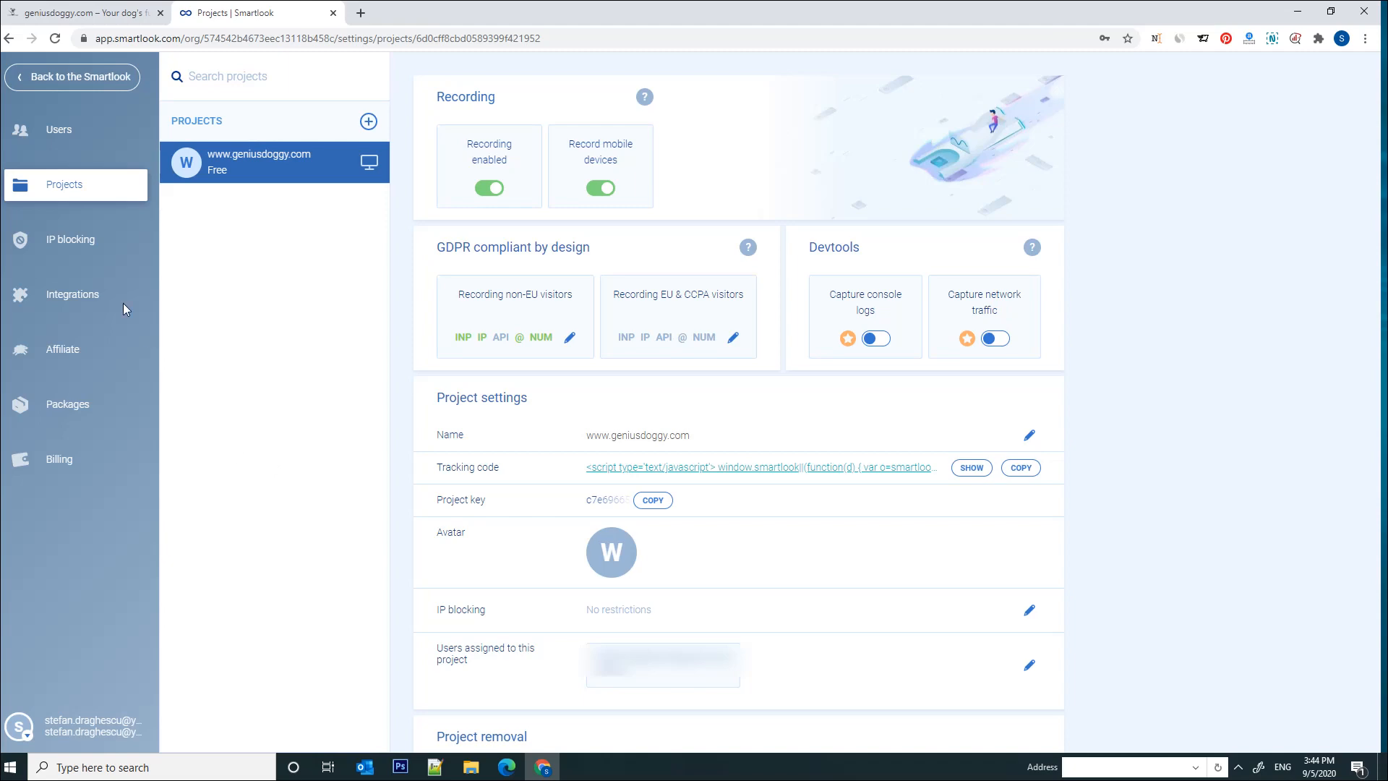
mouse_move(162, 91)
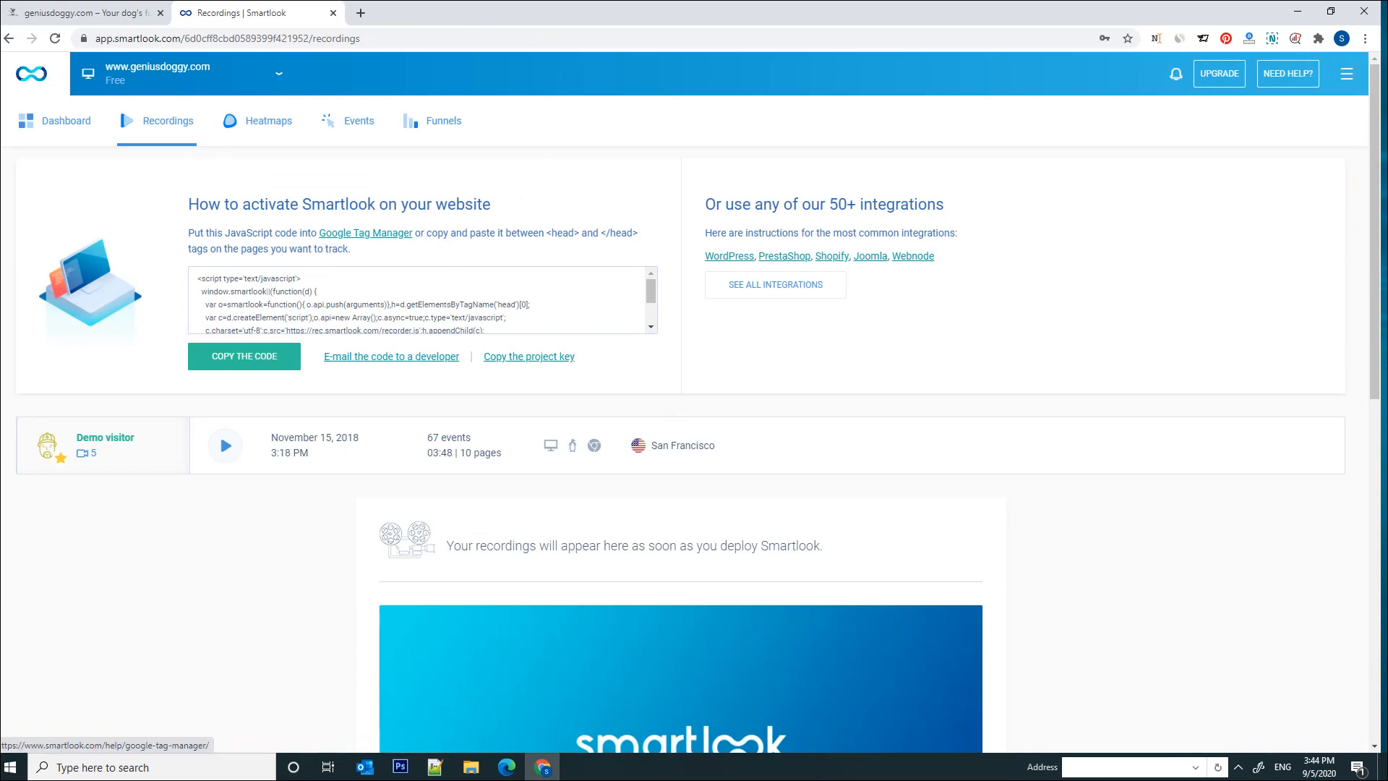
left_click_drag(270, 204, 490, 204)
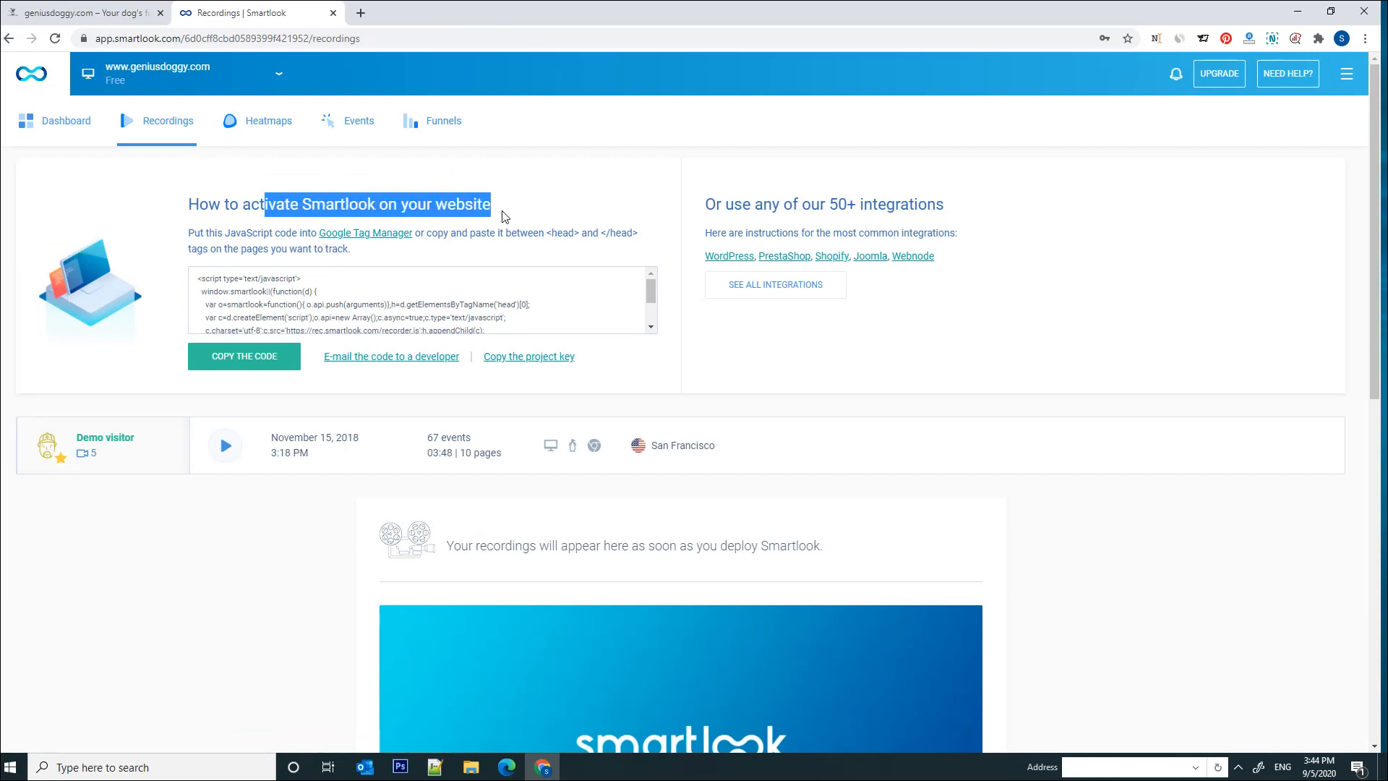
mouse_move(327, 355)
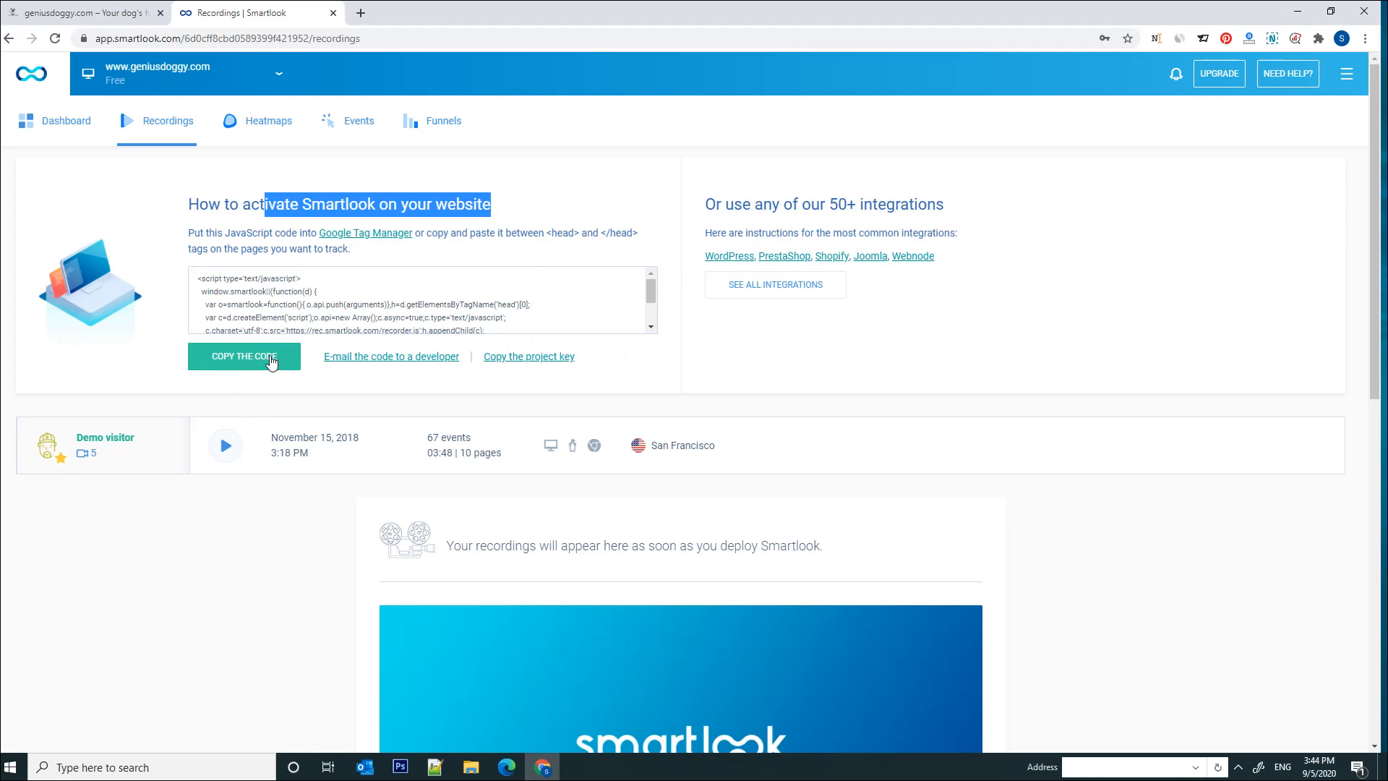
left_click(244, 356)
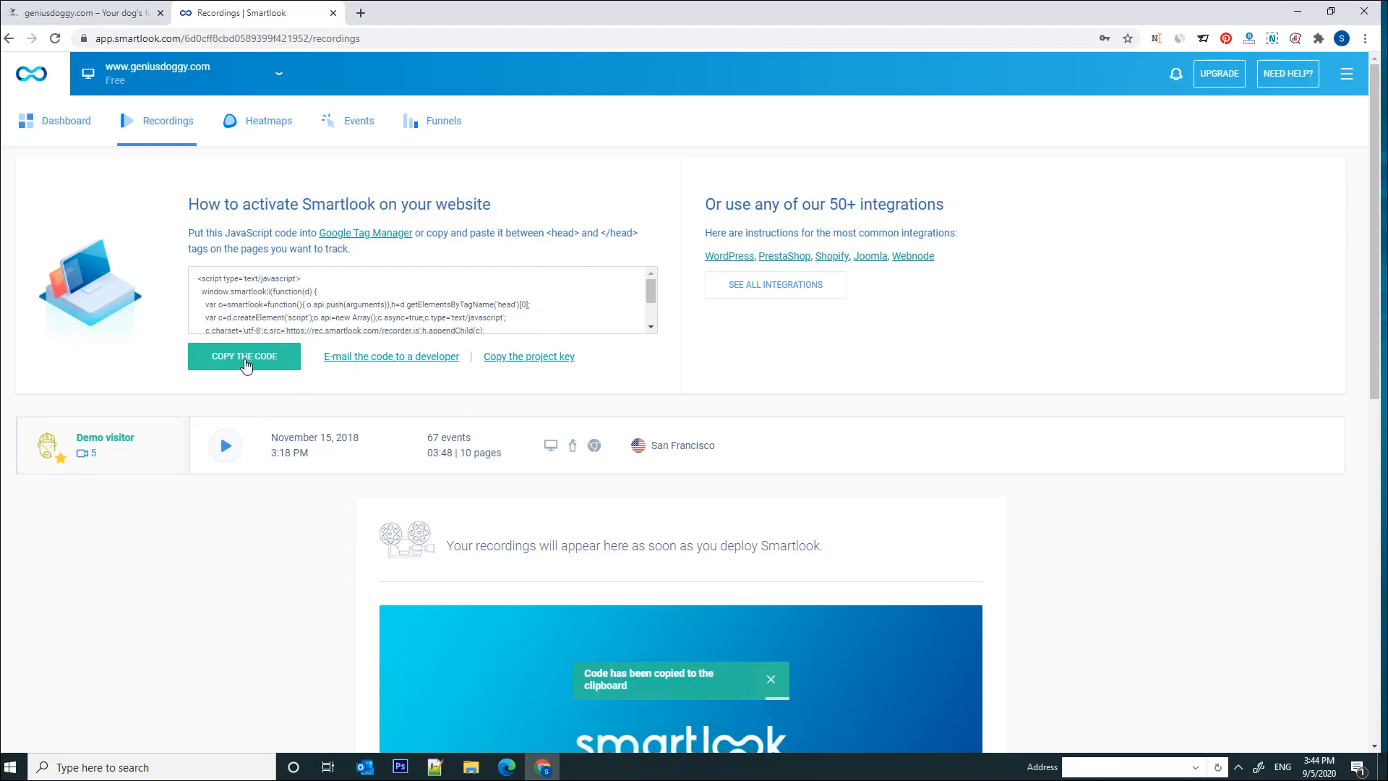
mouse_move(191, 265)
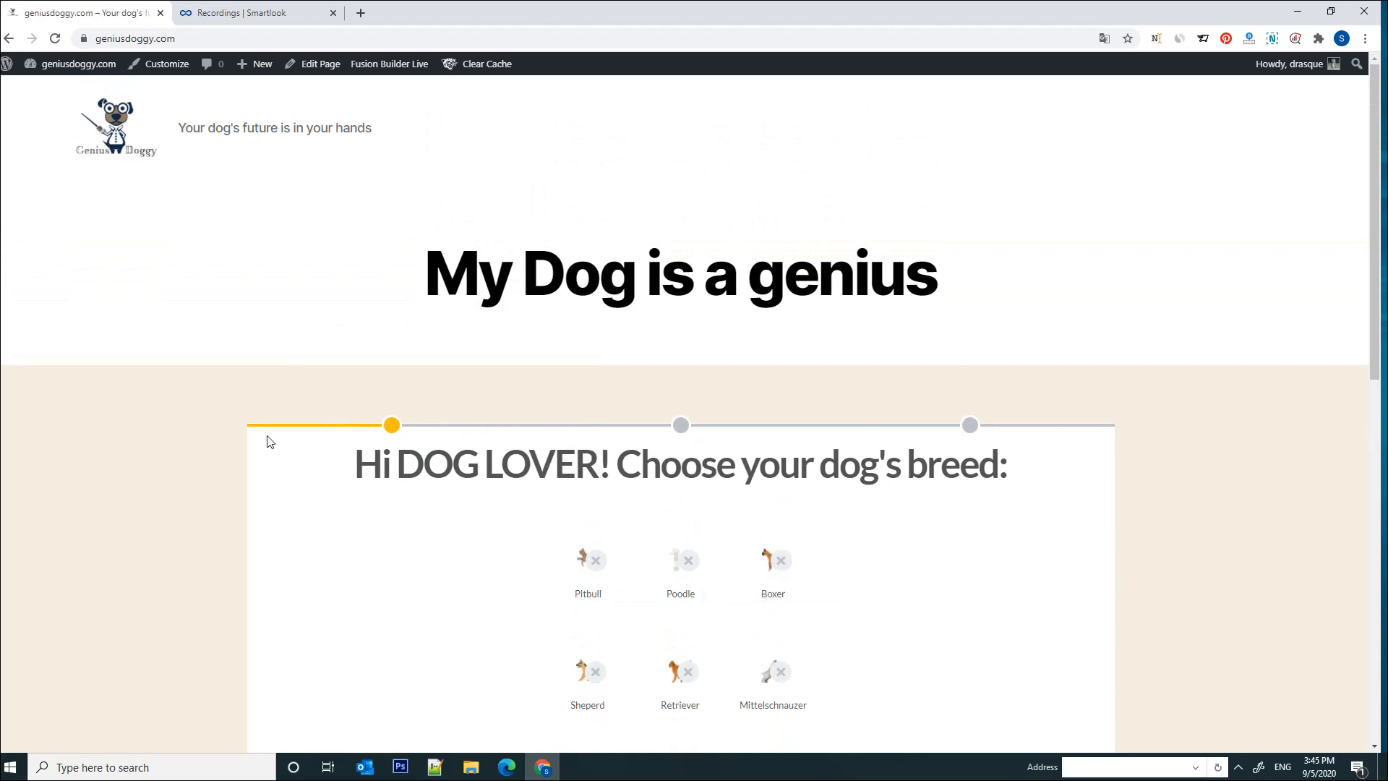
mouse_move(493, 582)
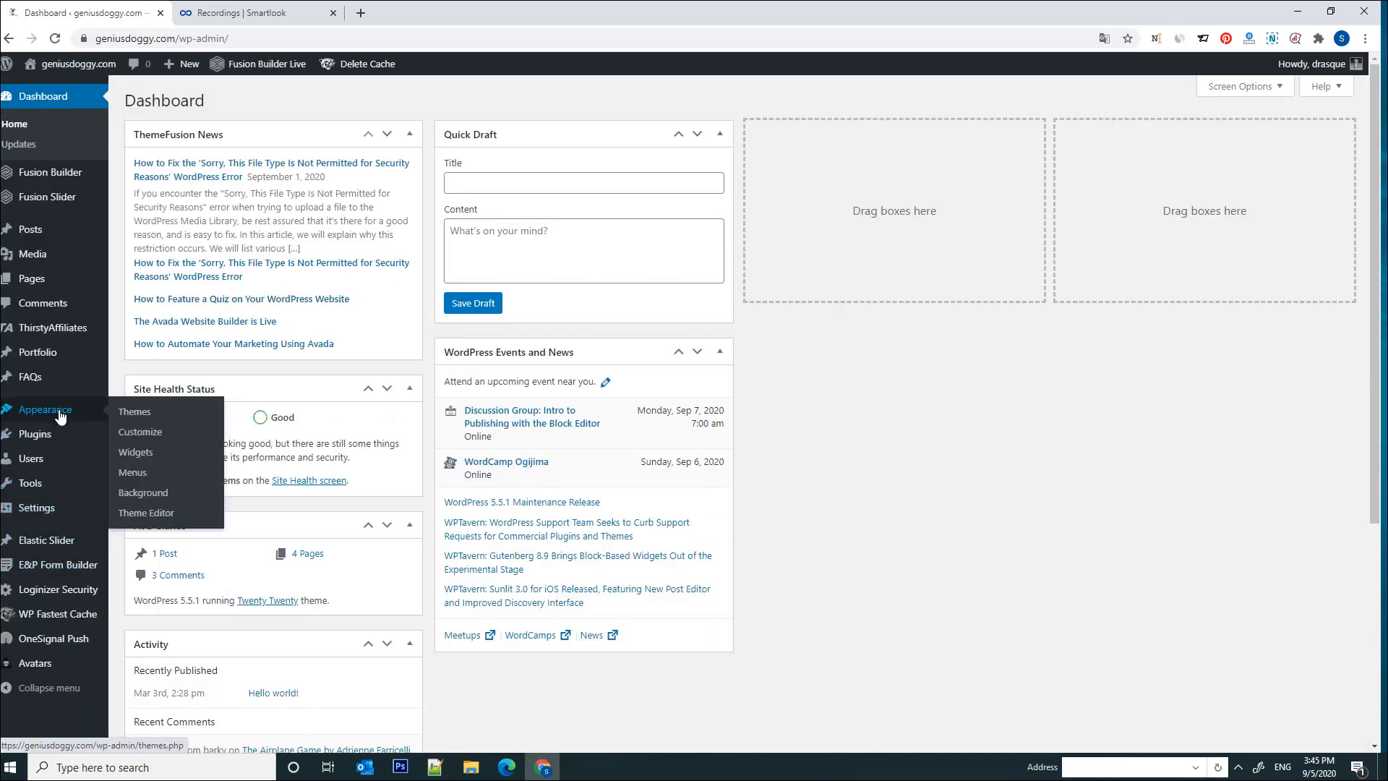
Choose the Theme Editor under Appearance in the WordPress dashboard.
left_click(135, 410)
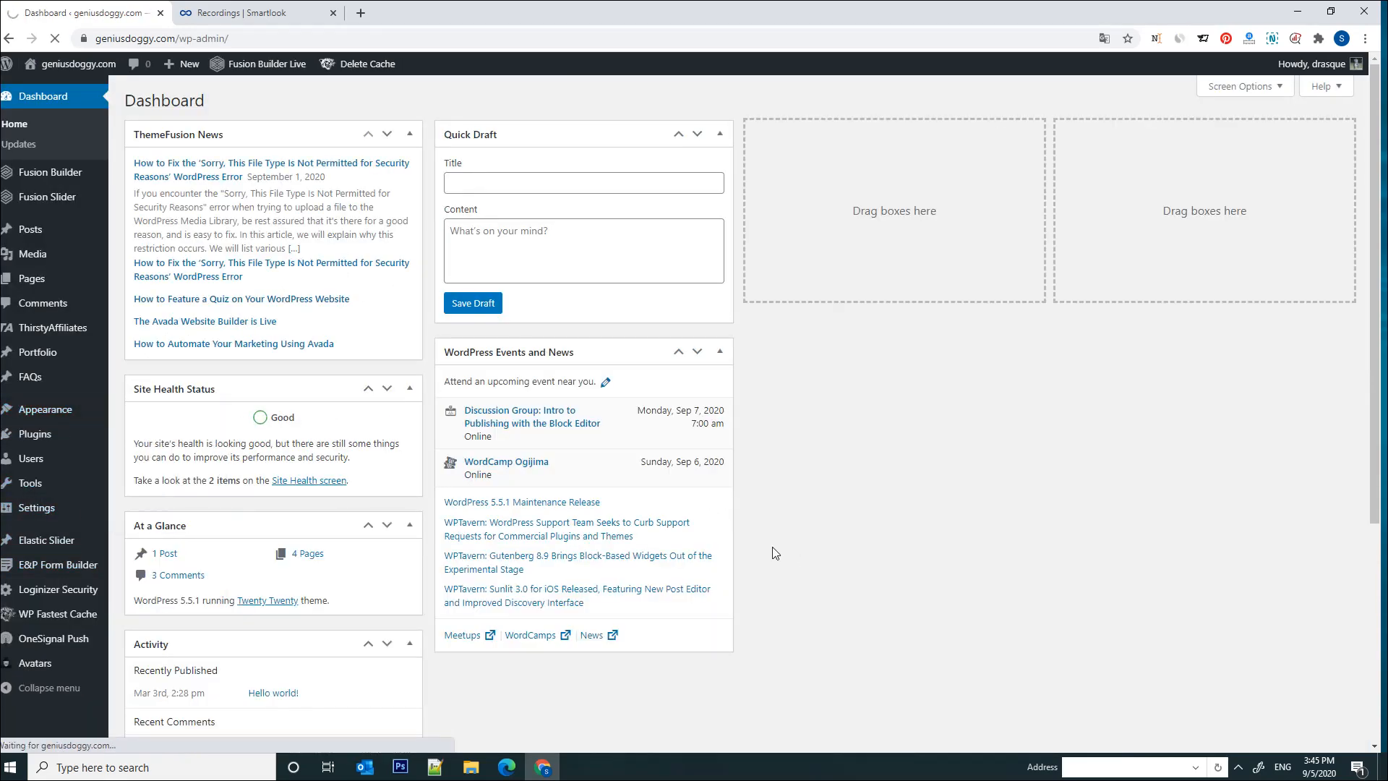
Open header.php in the Twenty Twenty theme editor and place the cursor at the <head> tag.
left_click(44, 409)
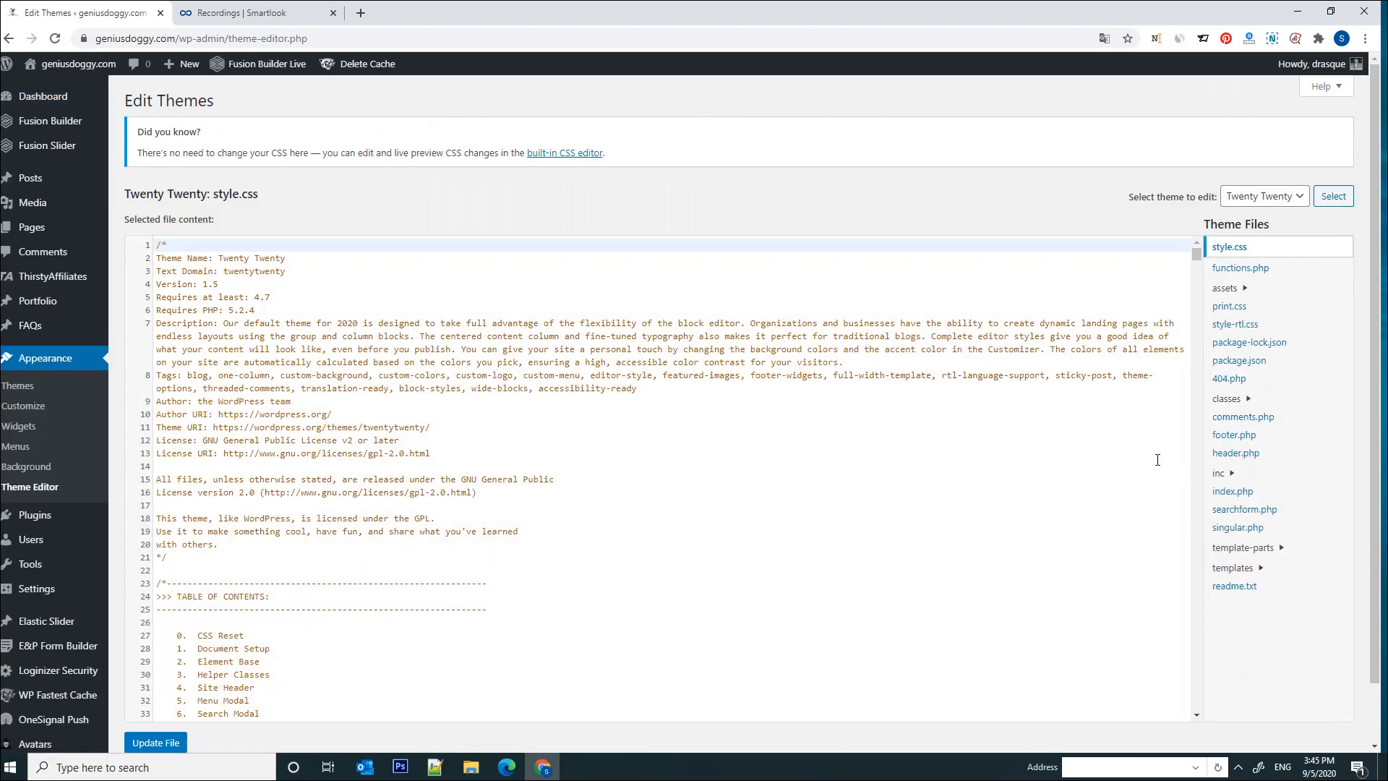
mouse_move(1235, 457)
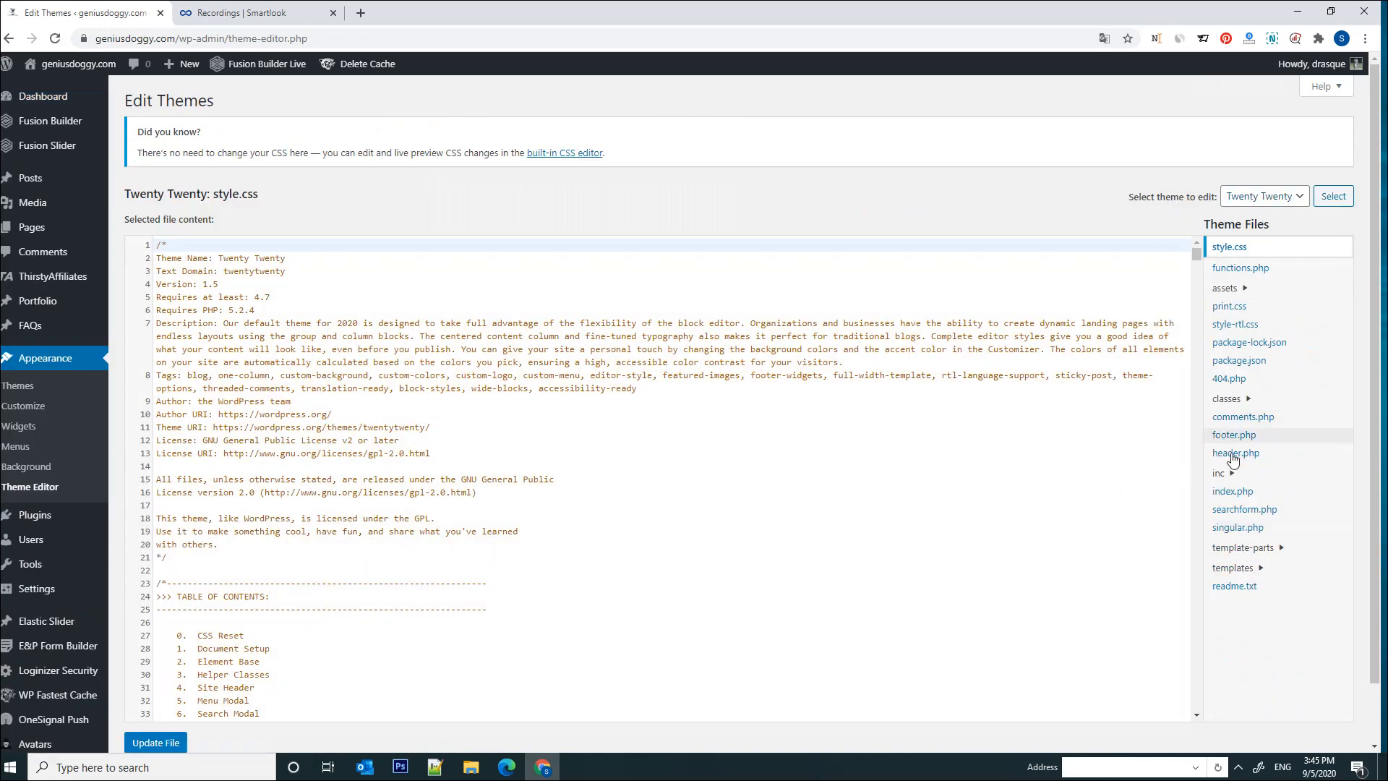
mouse_move(1261, 457)
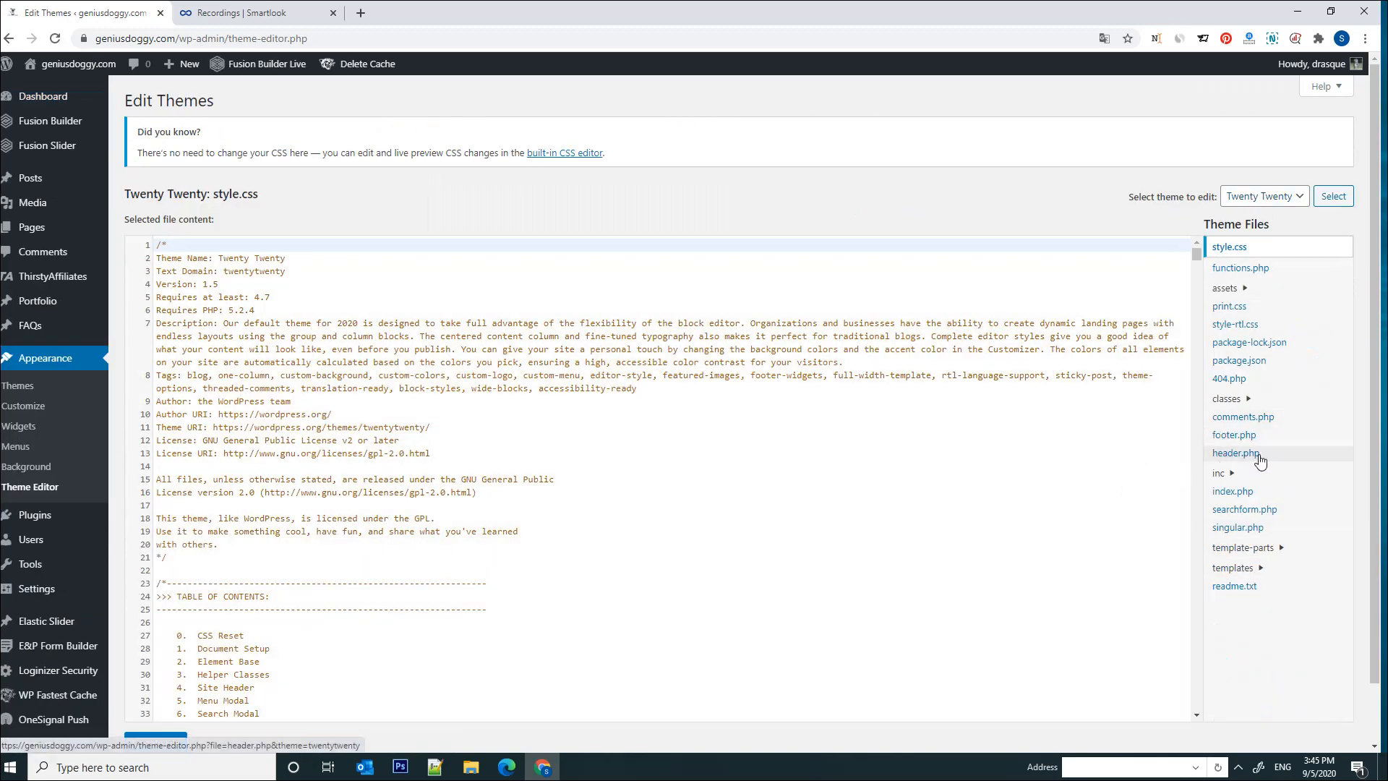
left_click(1235, 453)
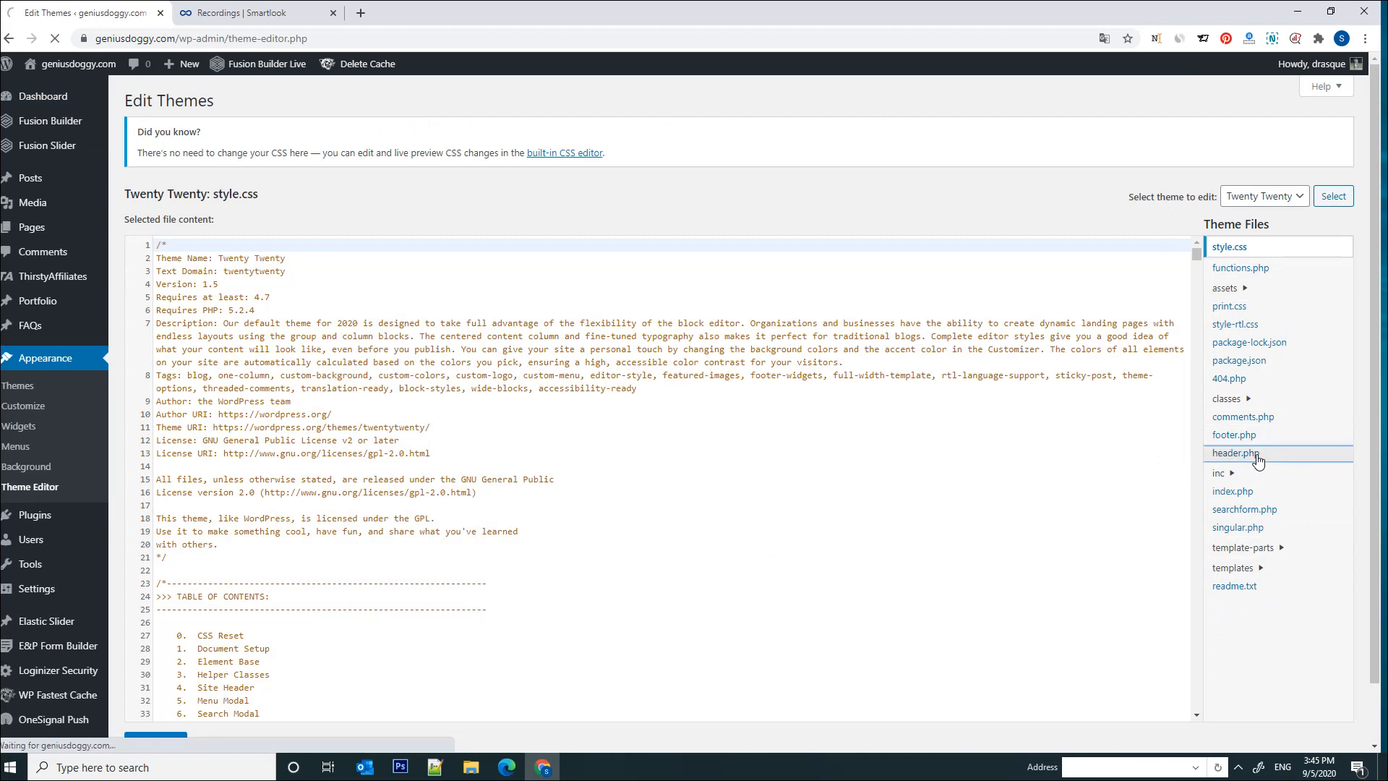
left_click(1233, 452)
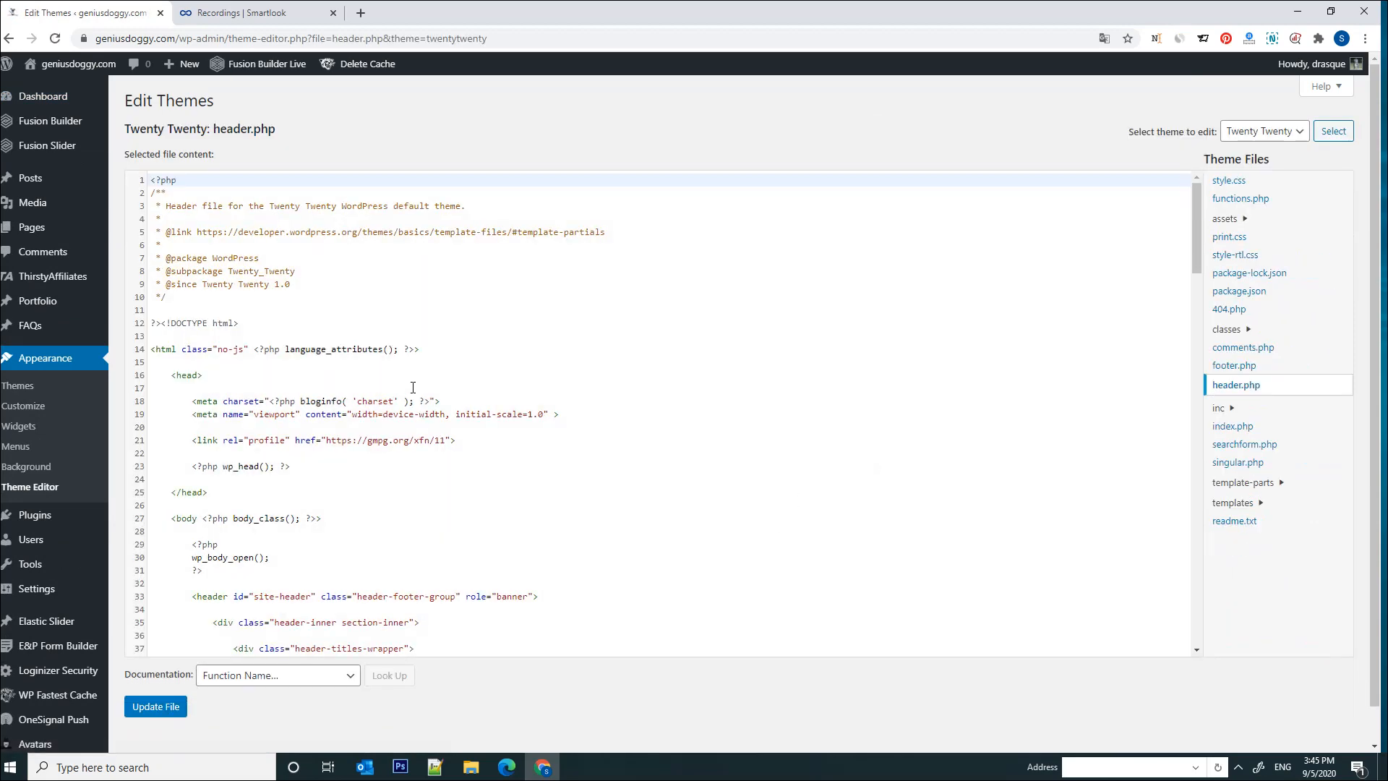
scroll("down", 3)
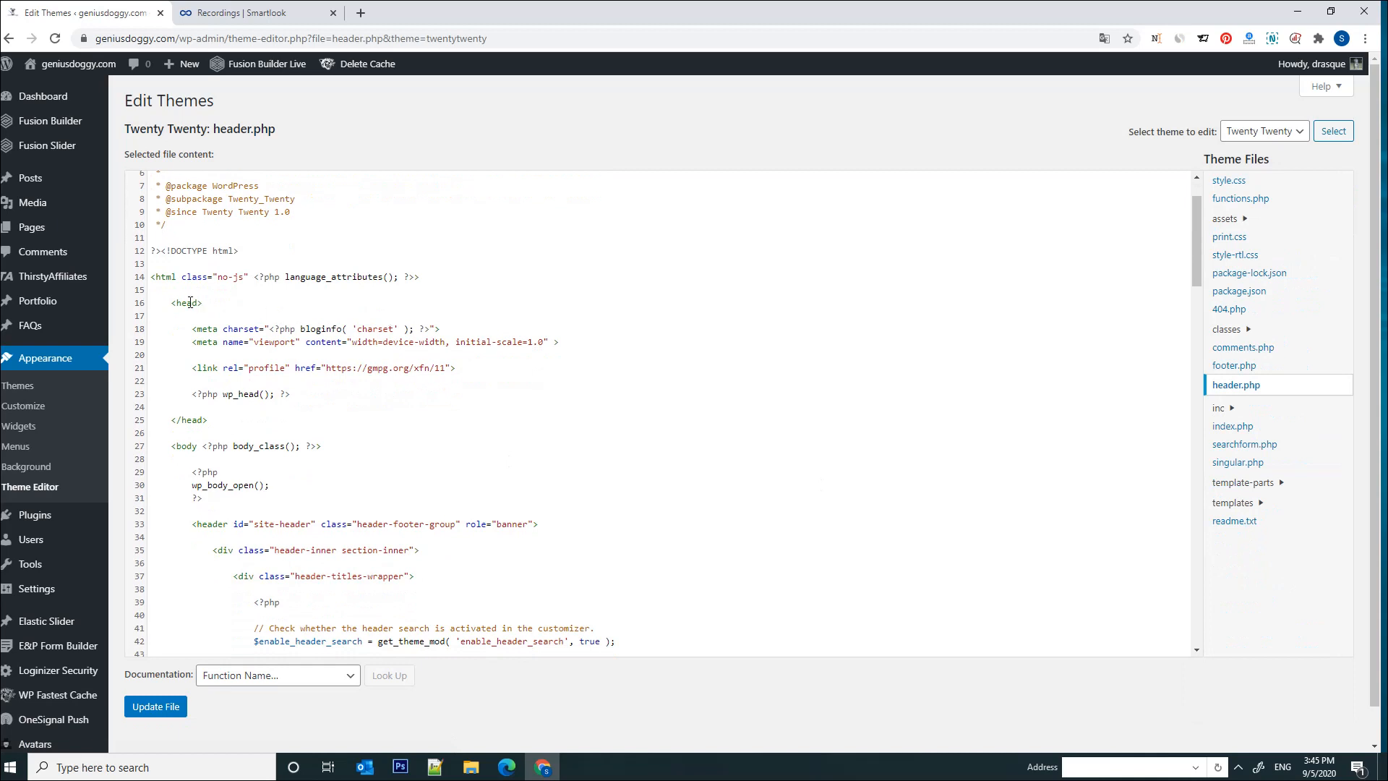
left_click(191, 302)
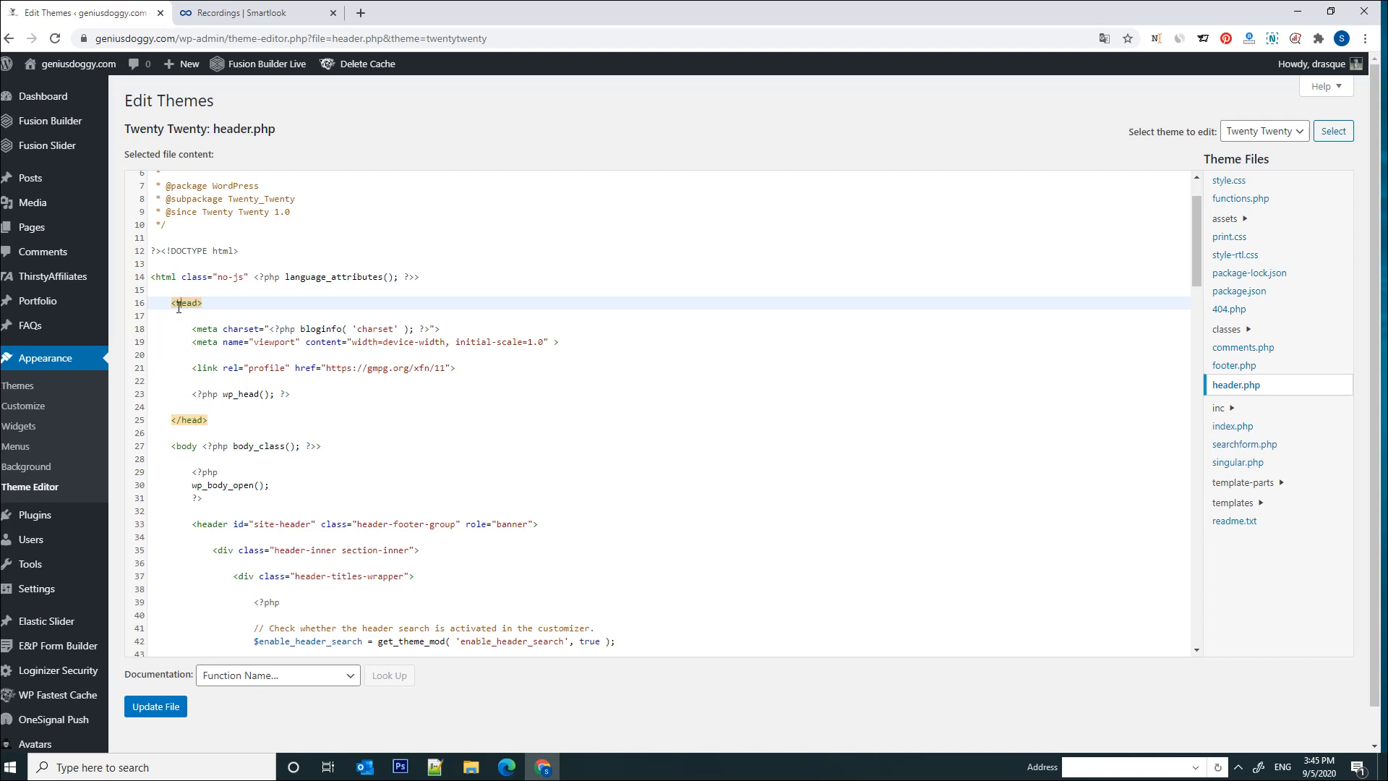
mouse_move(403, 341)
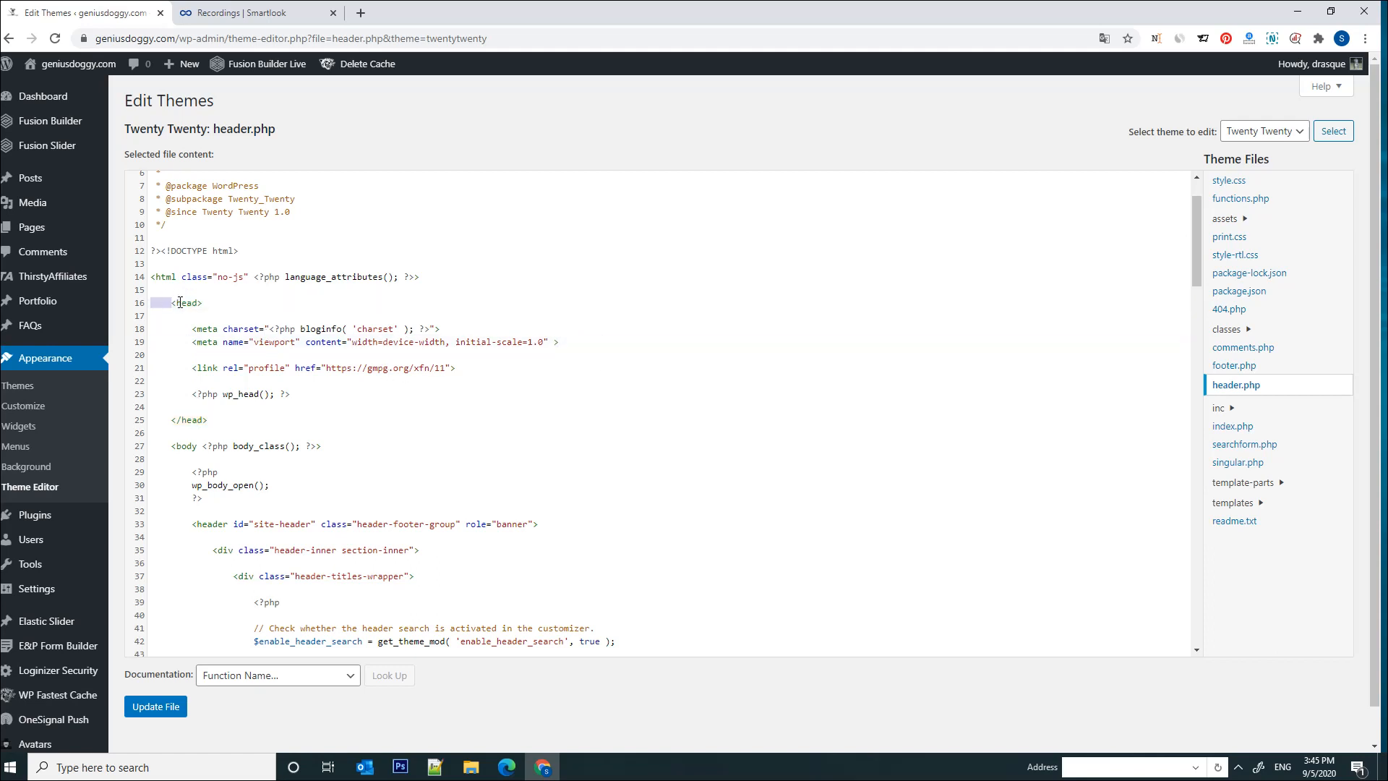
Paste the tracking script inside <head> and update header.php.
left_click(660, 341)
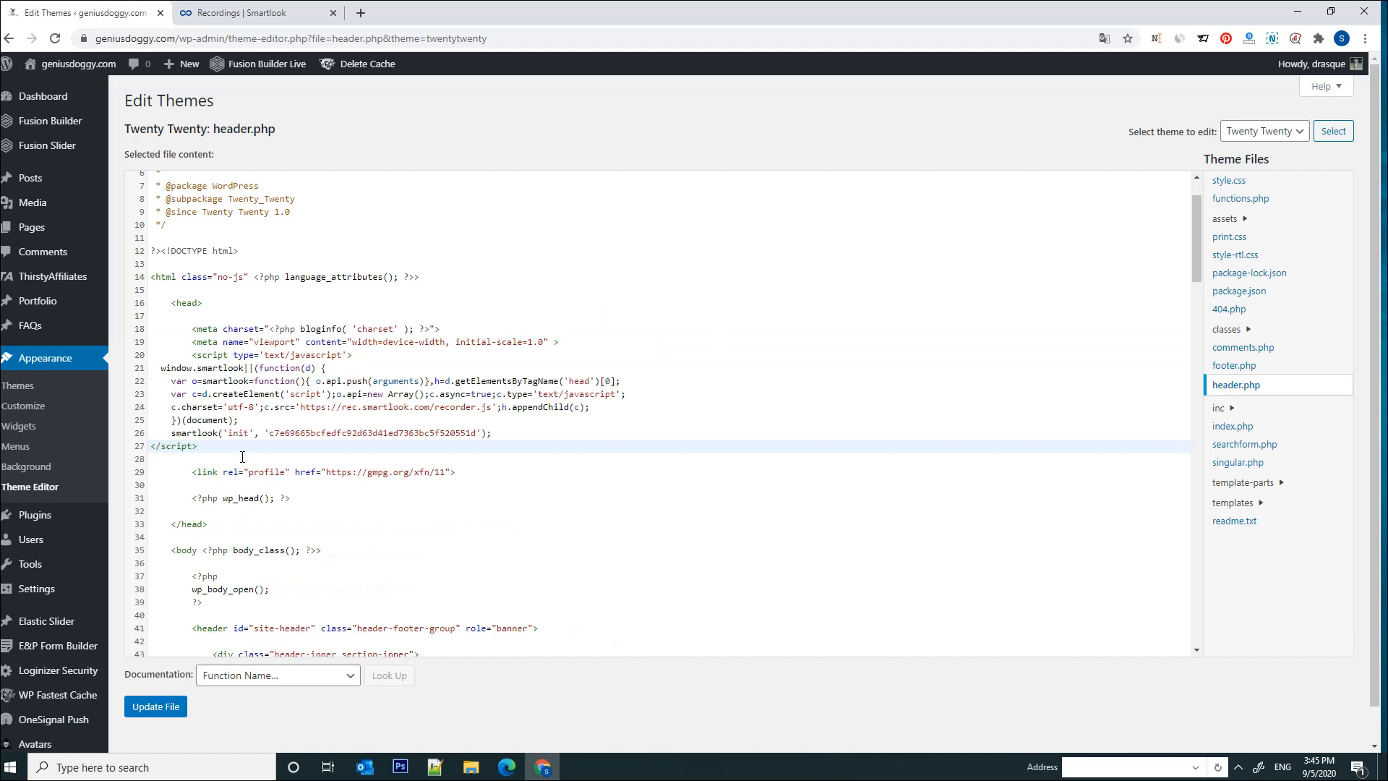
left_click(156, 706)
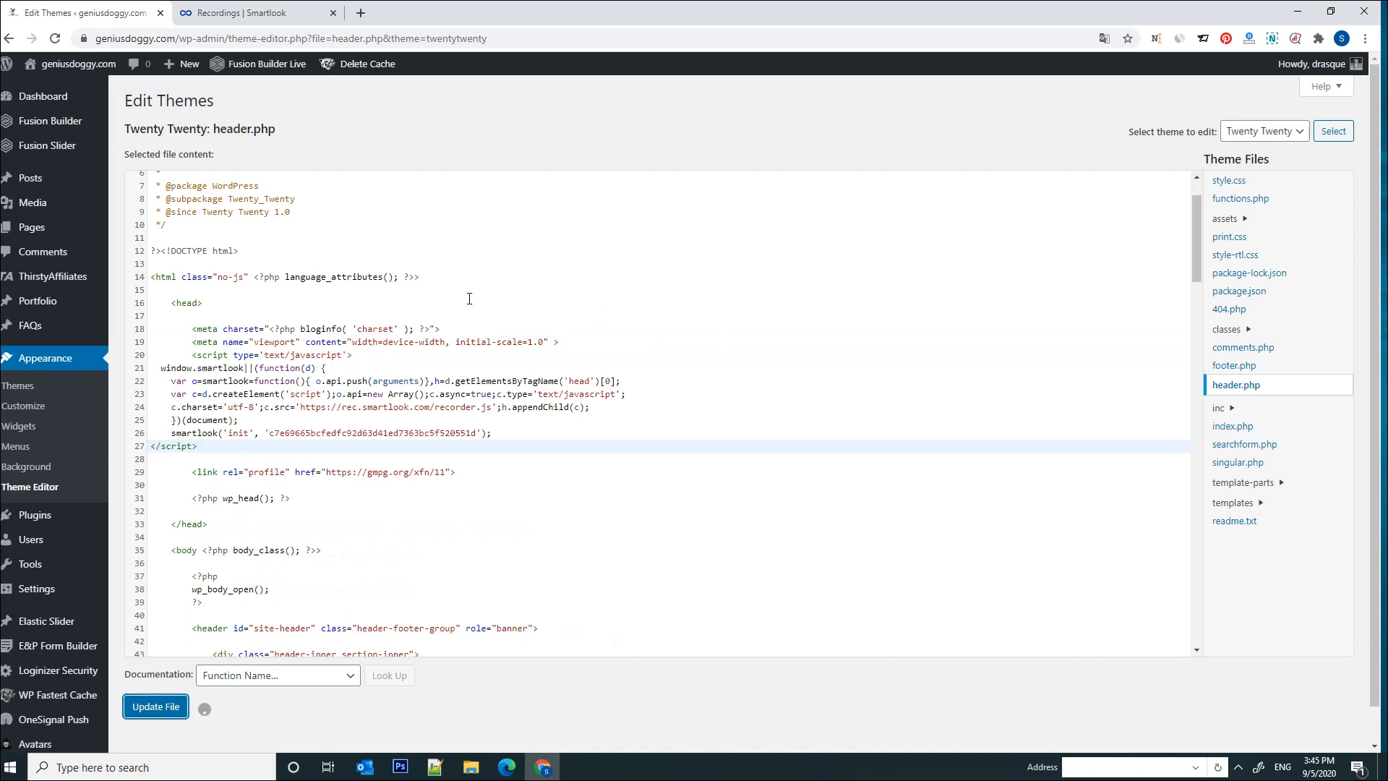
left_click(155, 706)
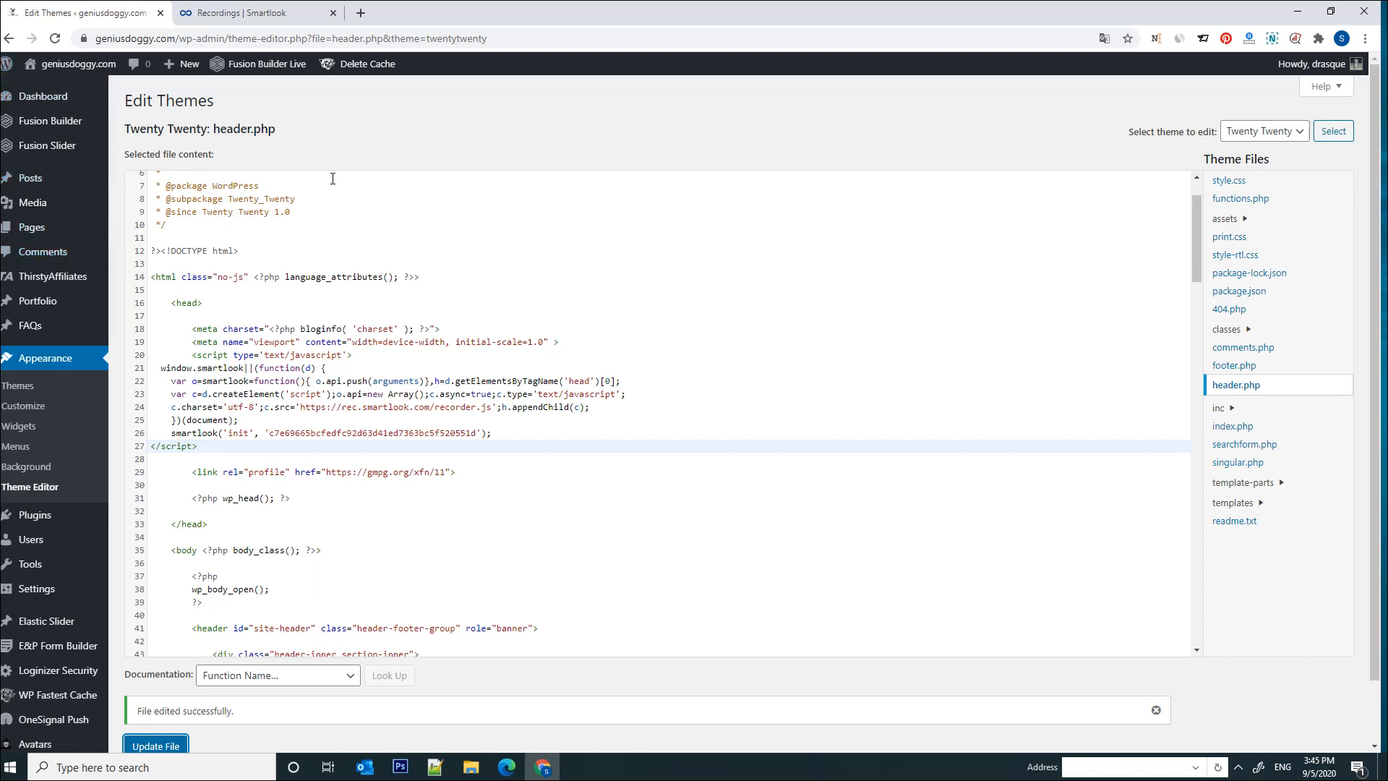
mouse_move(263, 173)
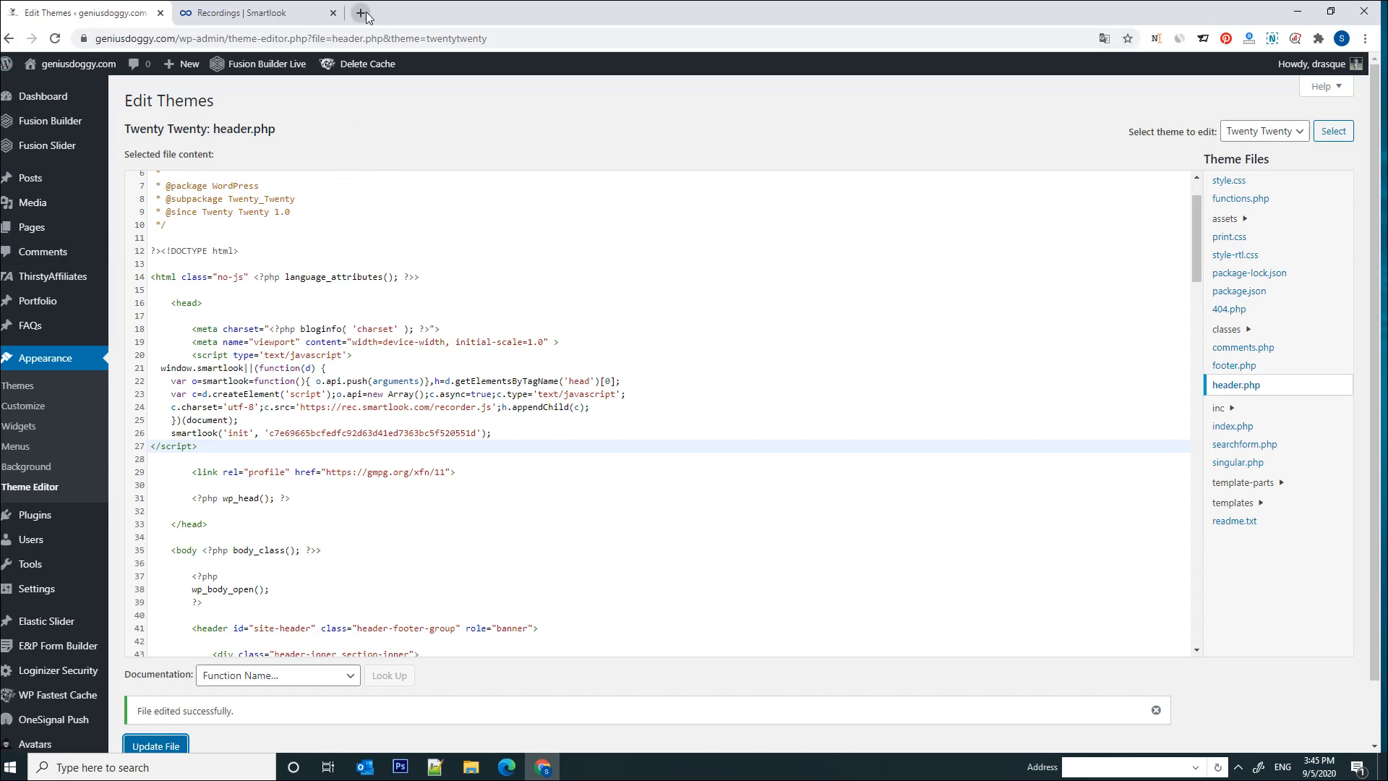
mouse_move(363, 13)
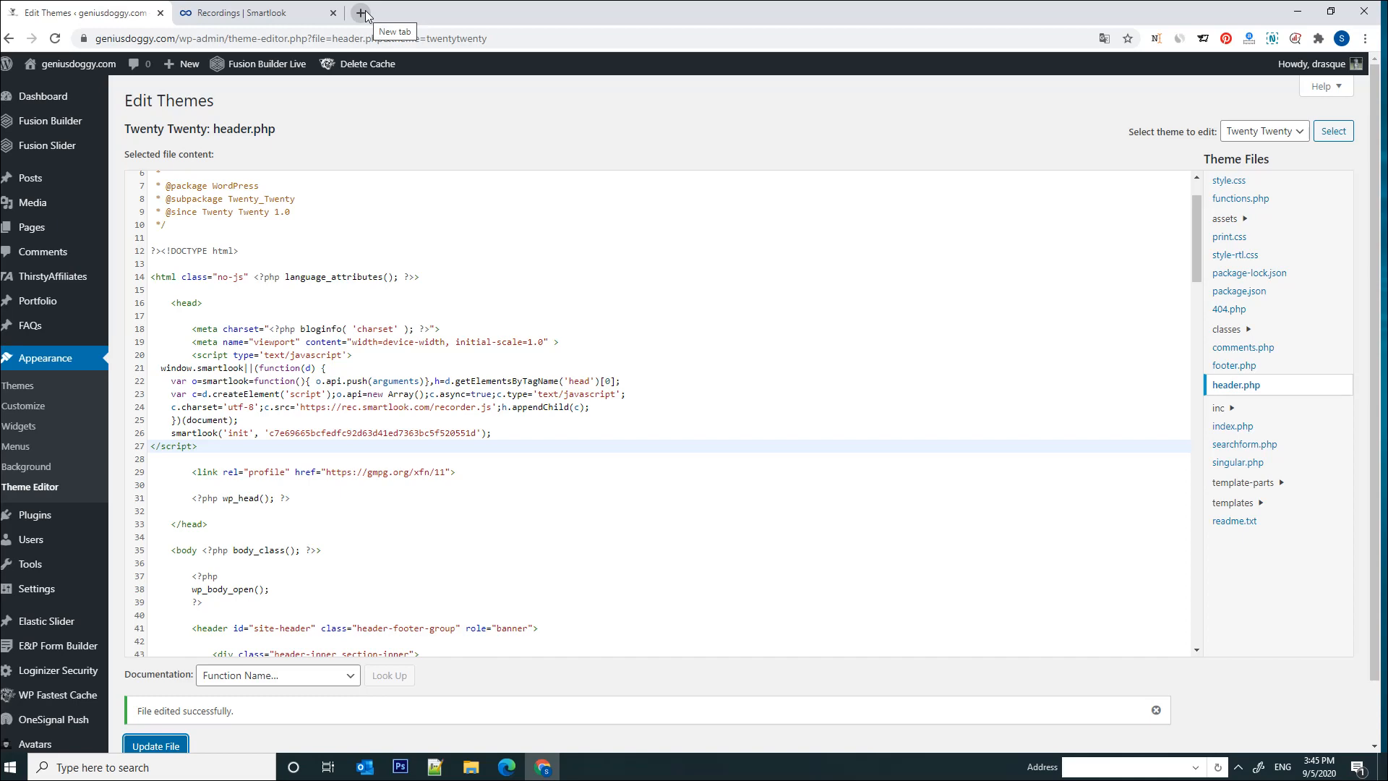
Load geniusdoggy.com in a new tab, then return to the Smartlook Recordings page.
left_click(363, 13)
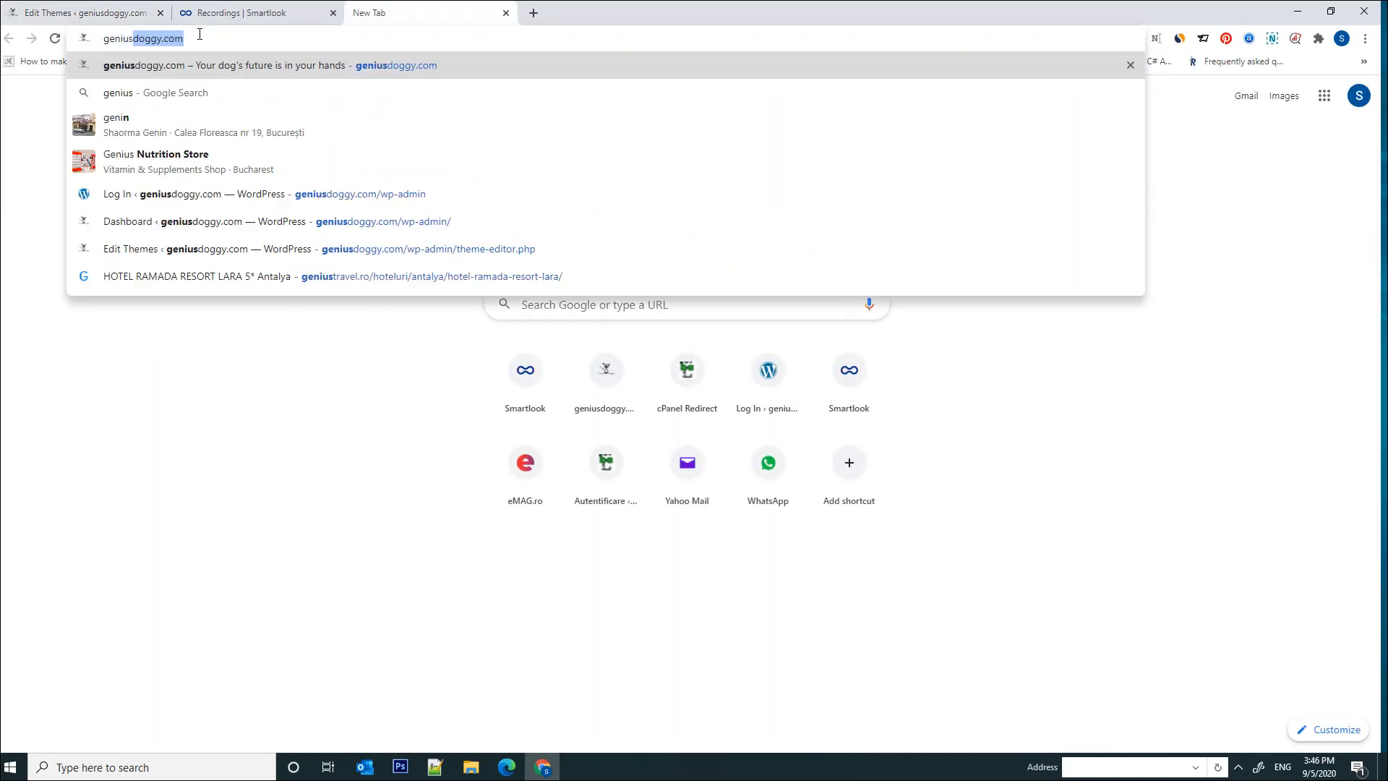
key("Enter")
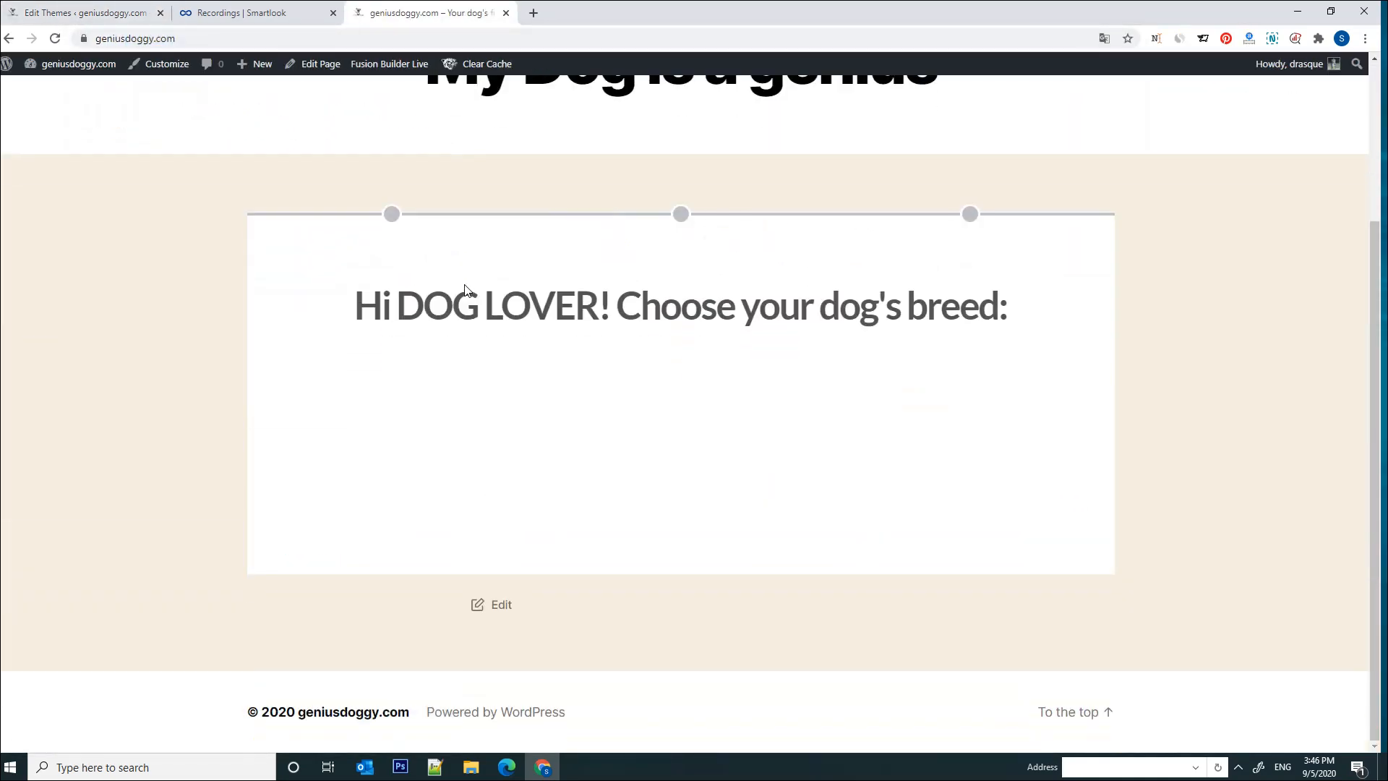
scroll("up", 3)
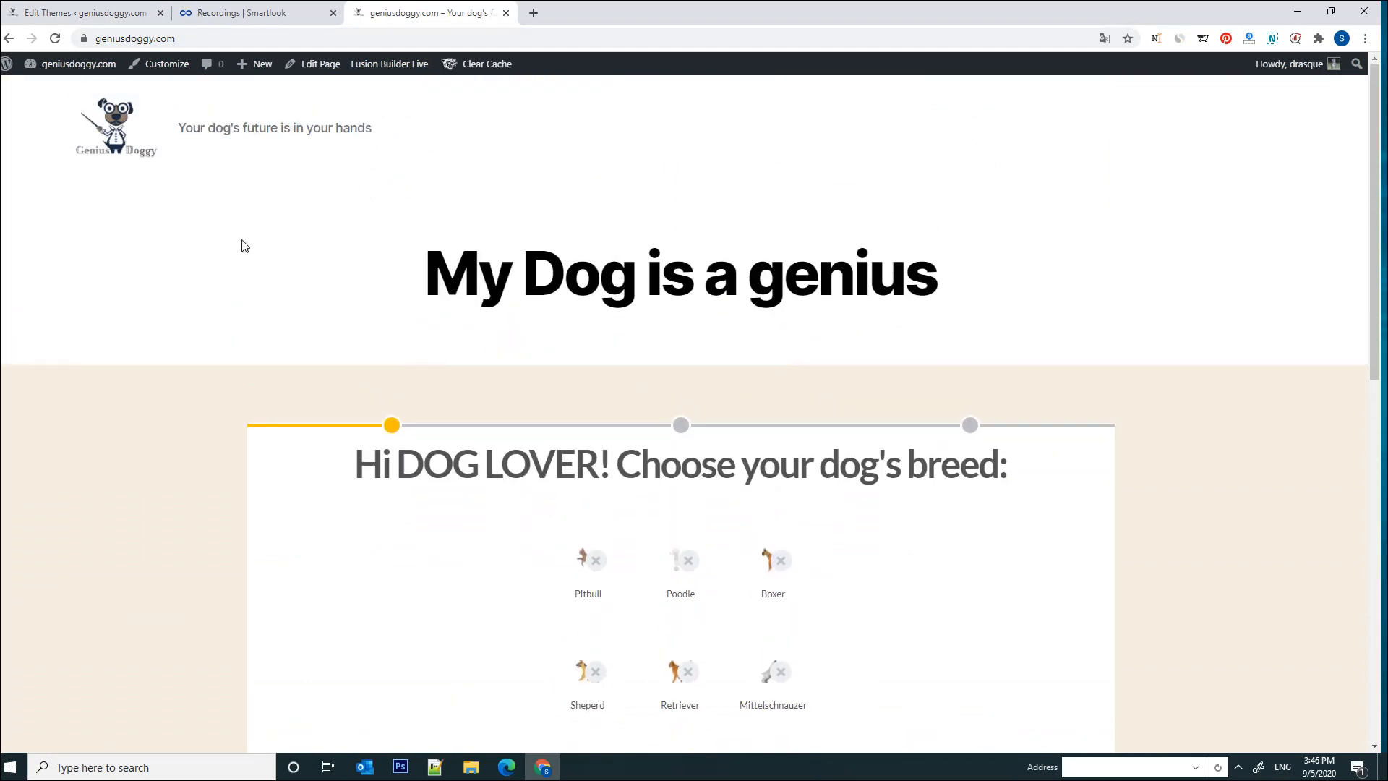
left_click(238, 14)
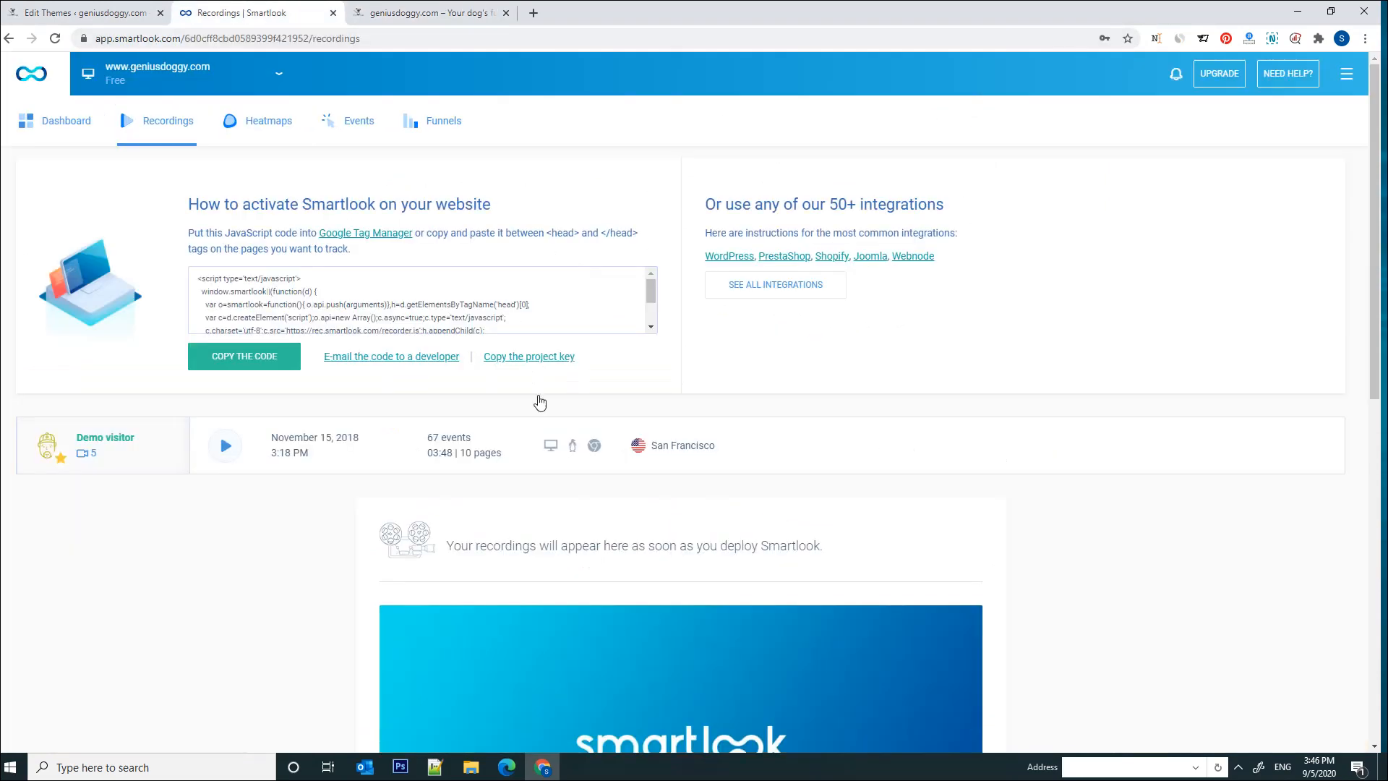
mouse_move(324, 269)
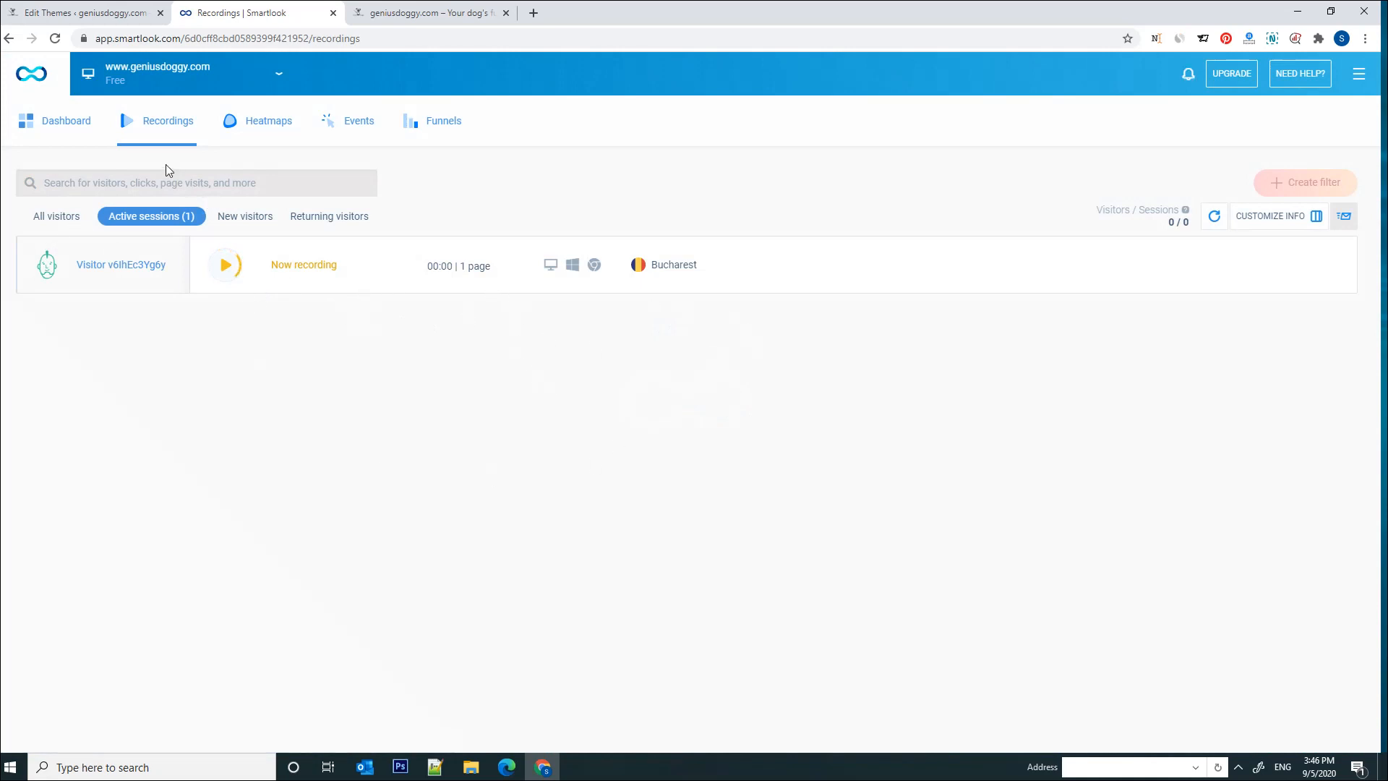
mouse_move(138, 220)
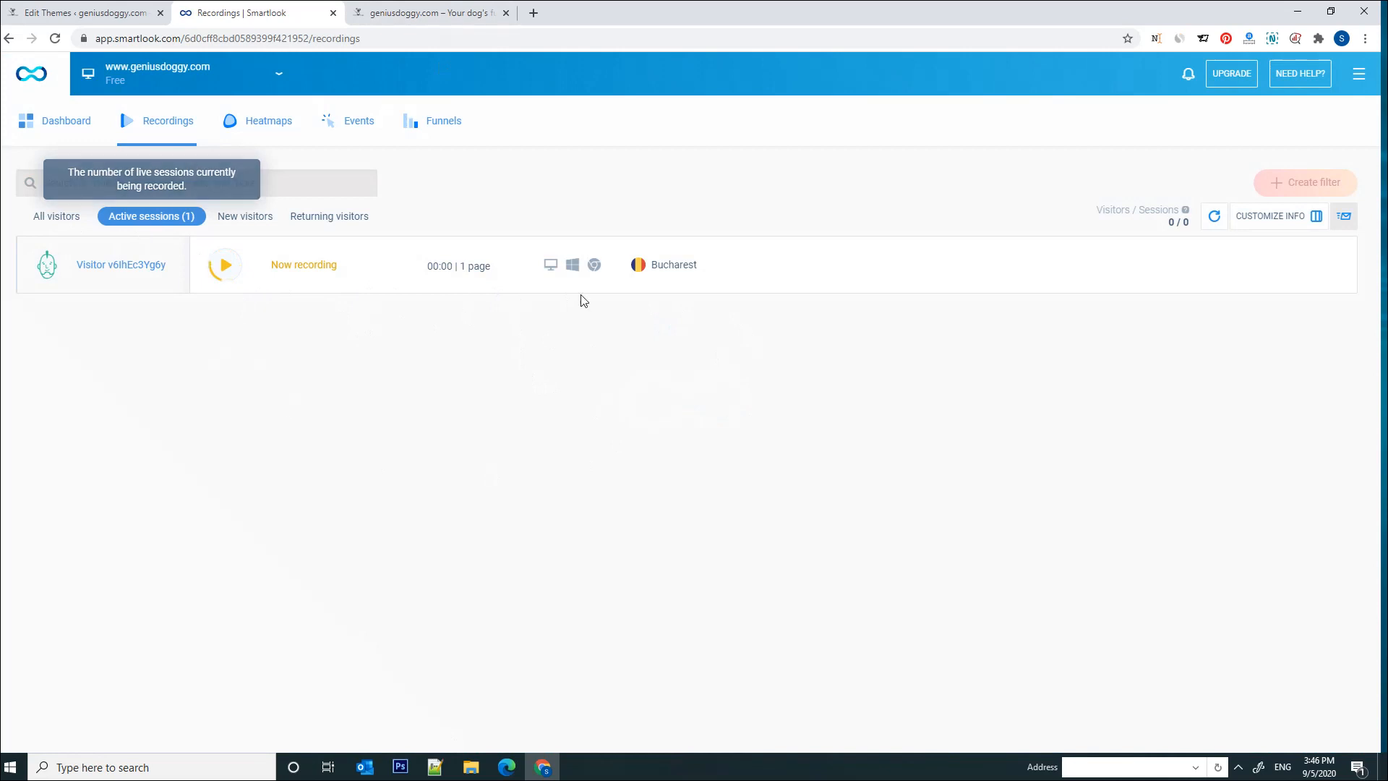
mouse_move(428, 304)
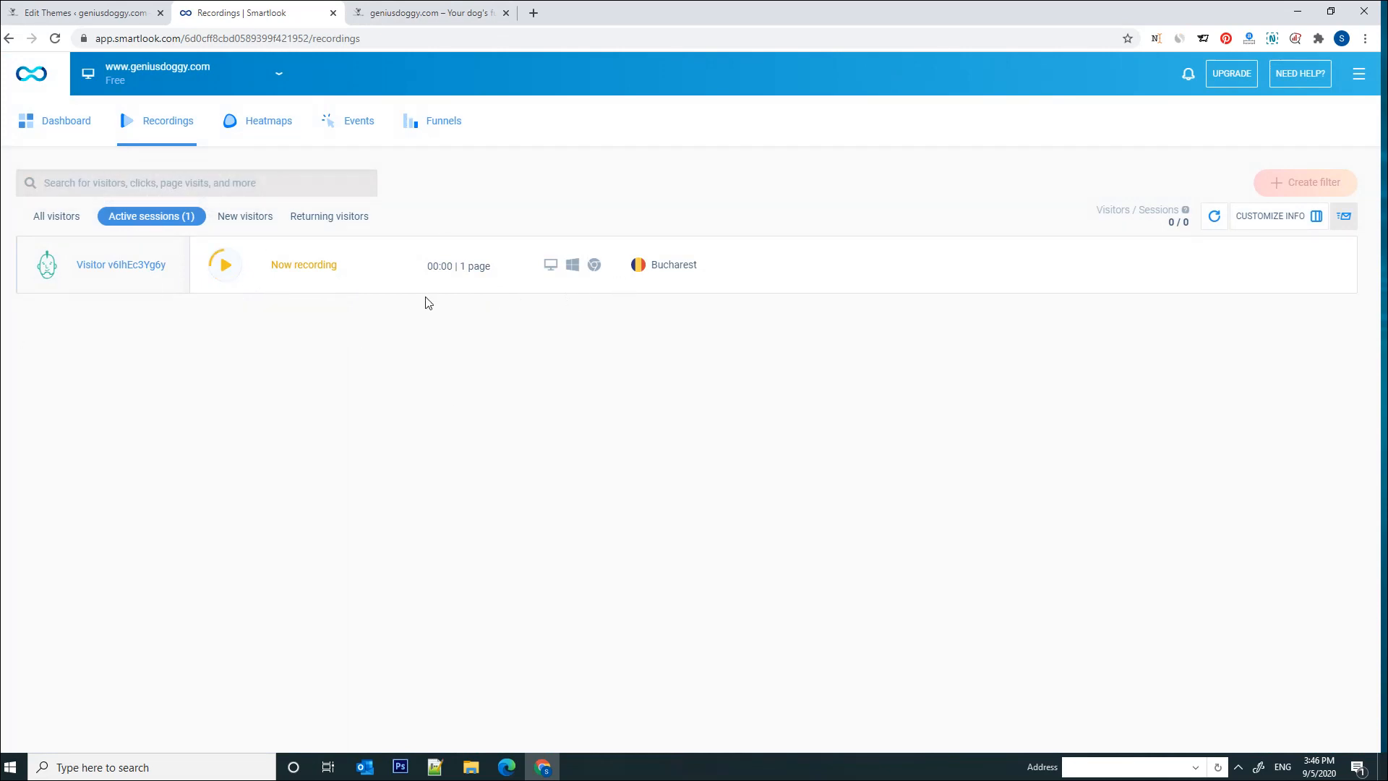
mouse_move(377, 36)
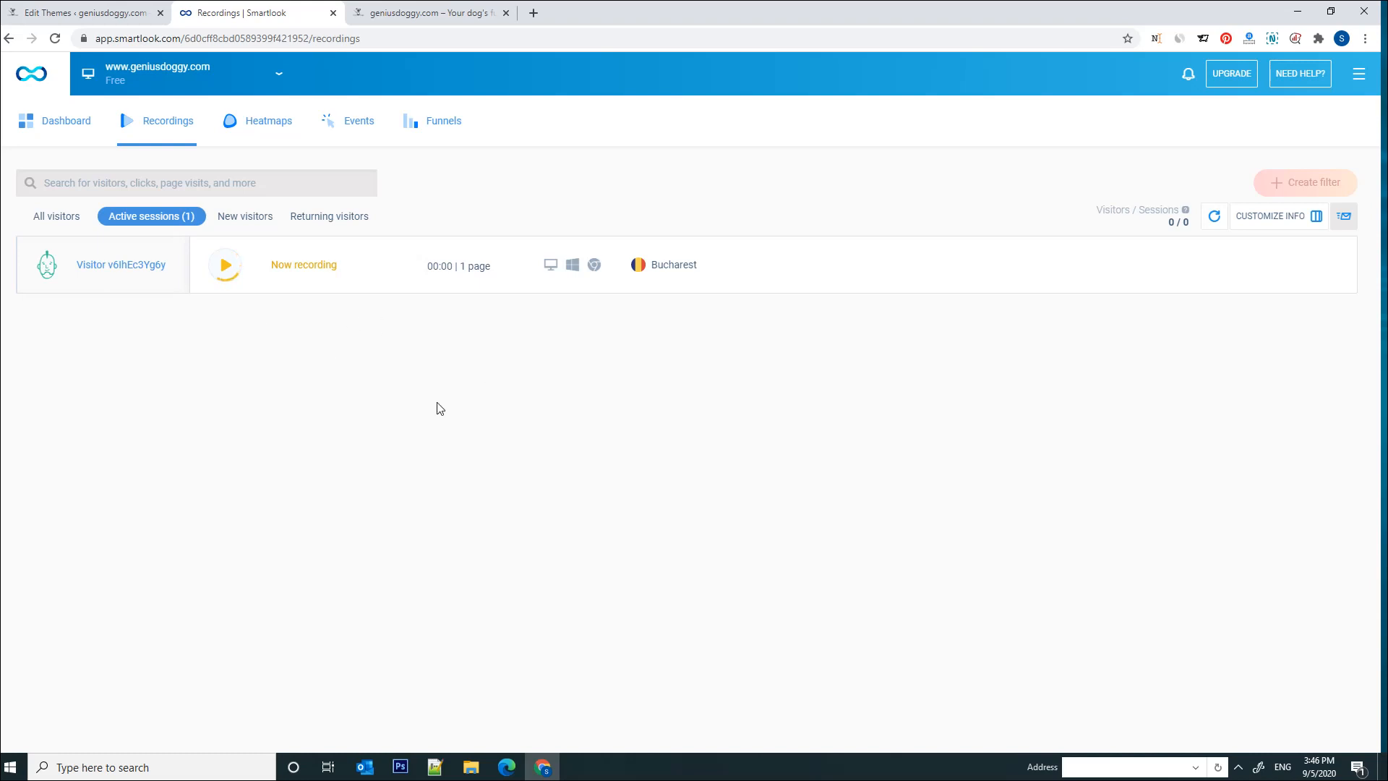
mouse_move(409, 413)
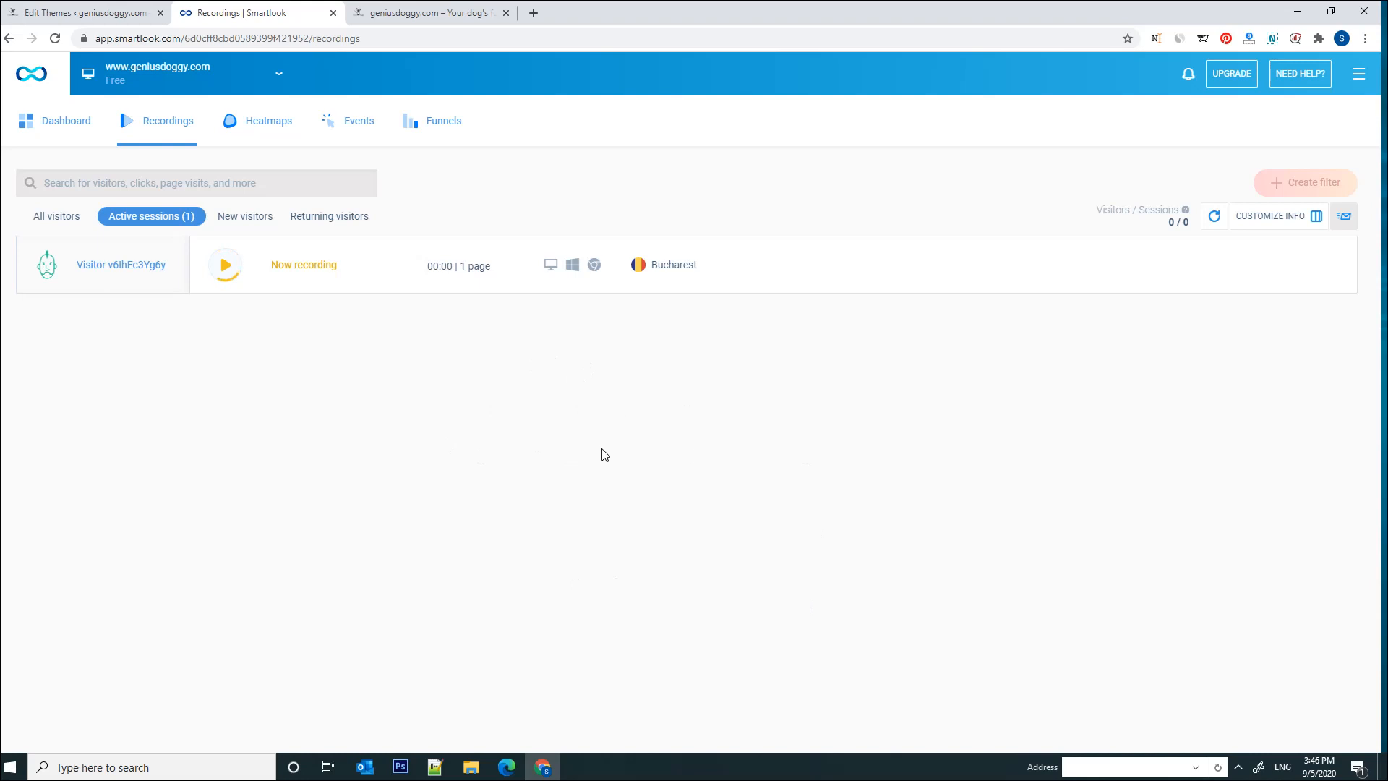
mouse_move(497, 551)
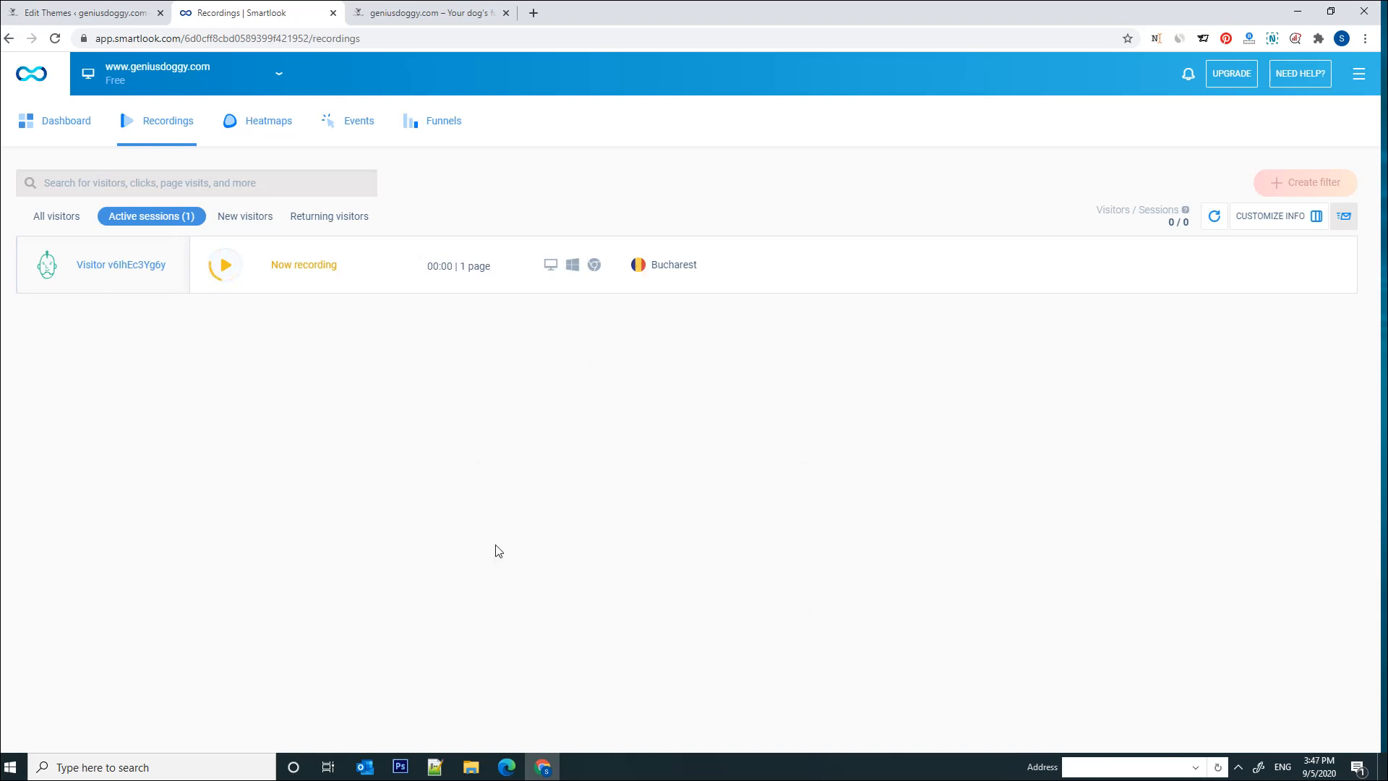
mouse_move(347, 375)
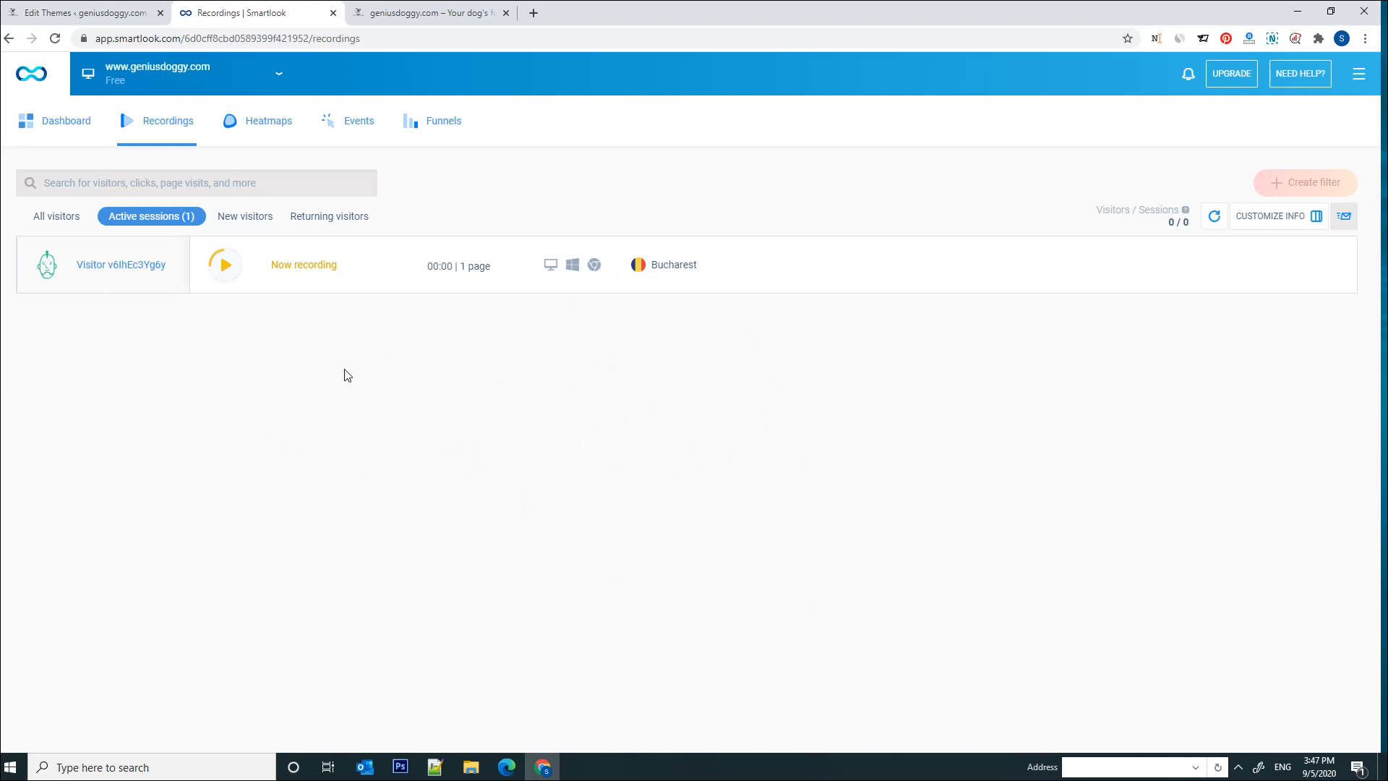
mouse_move(694, 385)
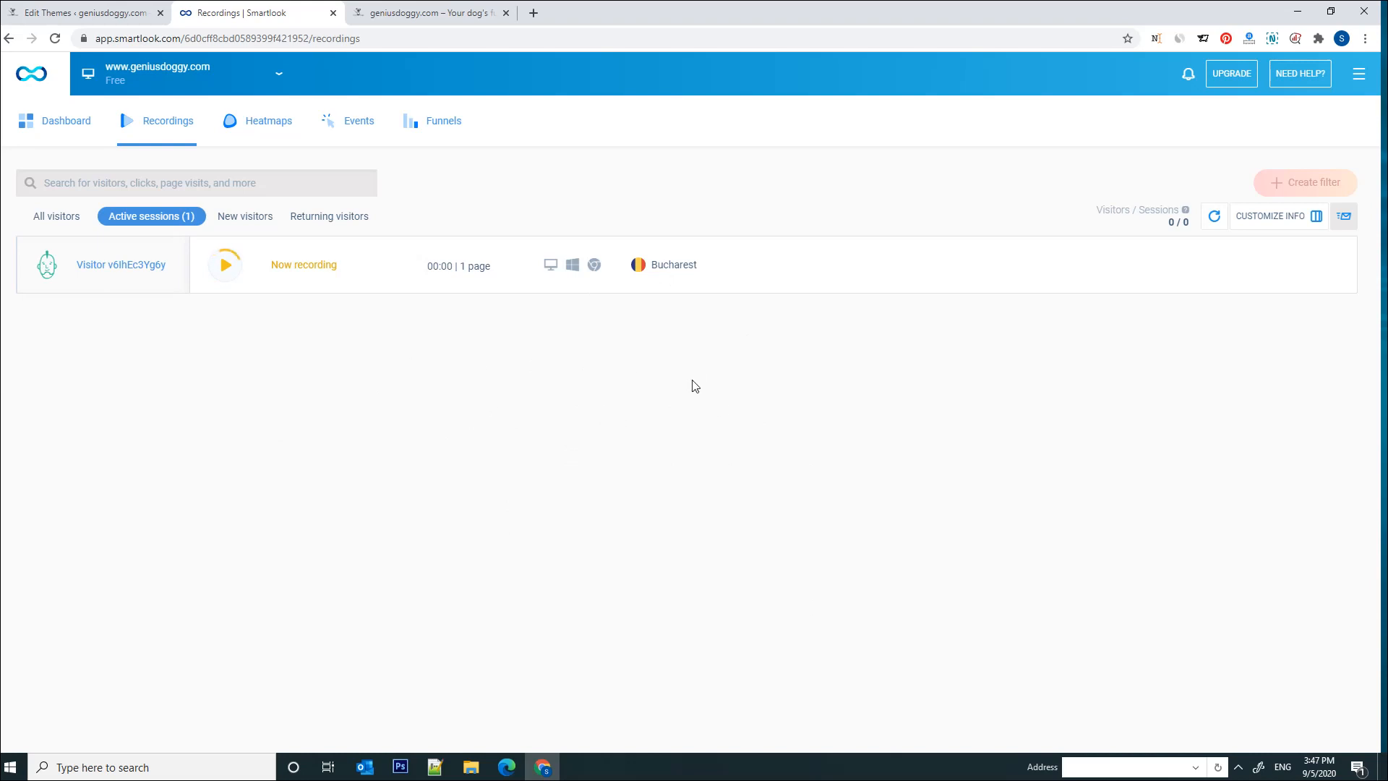
Scroll up and down through the live site's dog-breed quiz list as a visitor.
left_click(435, 13)
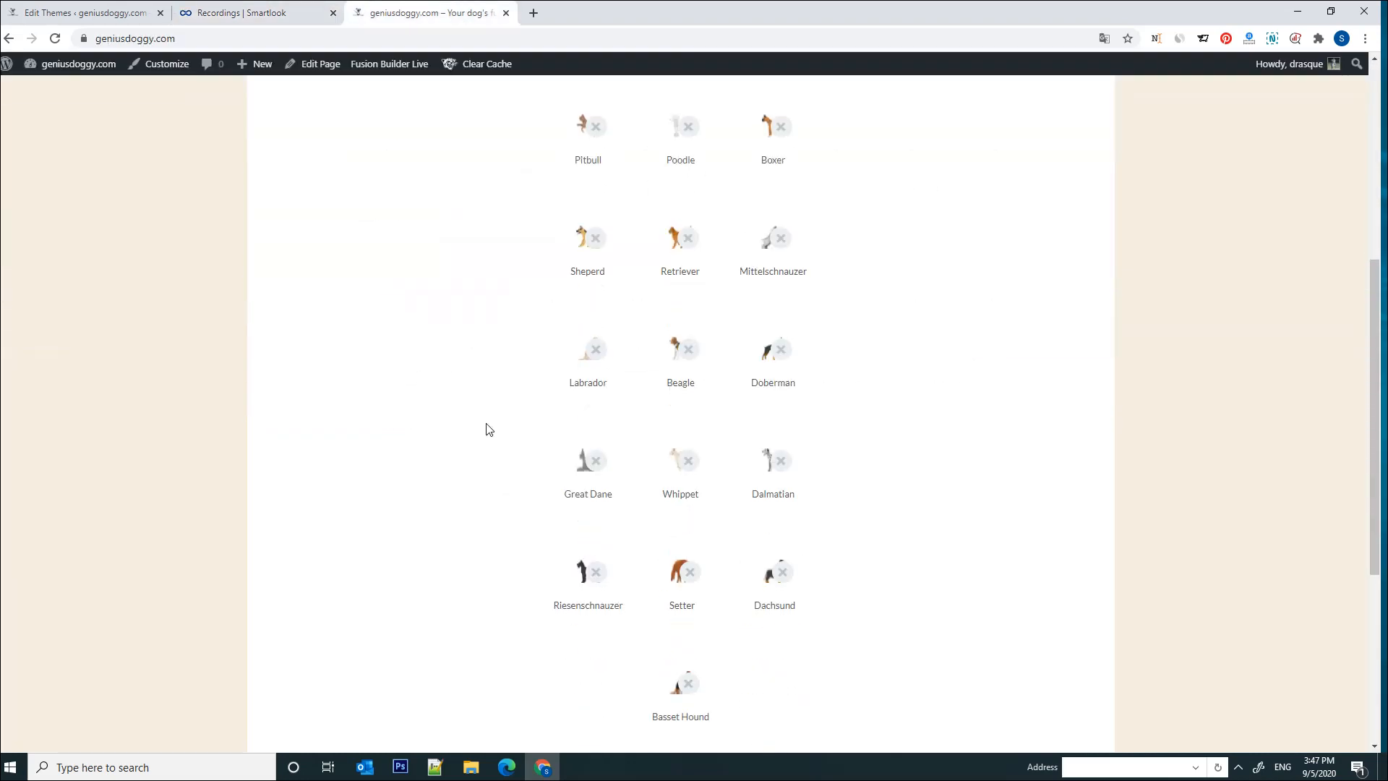
scroll("up", 3)
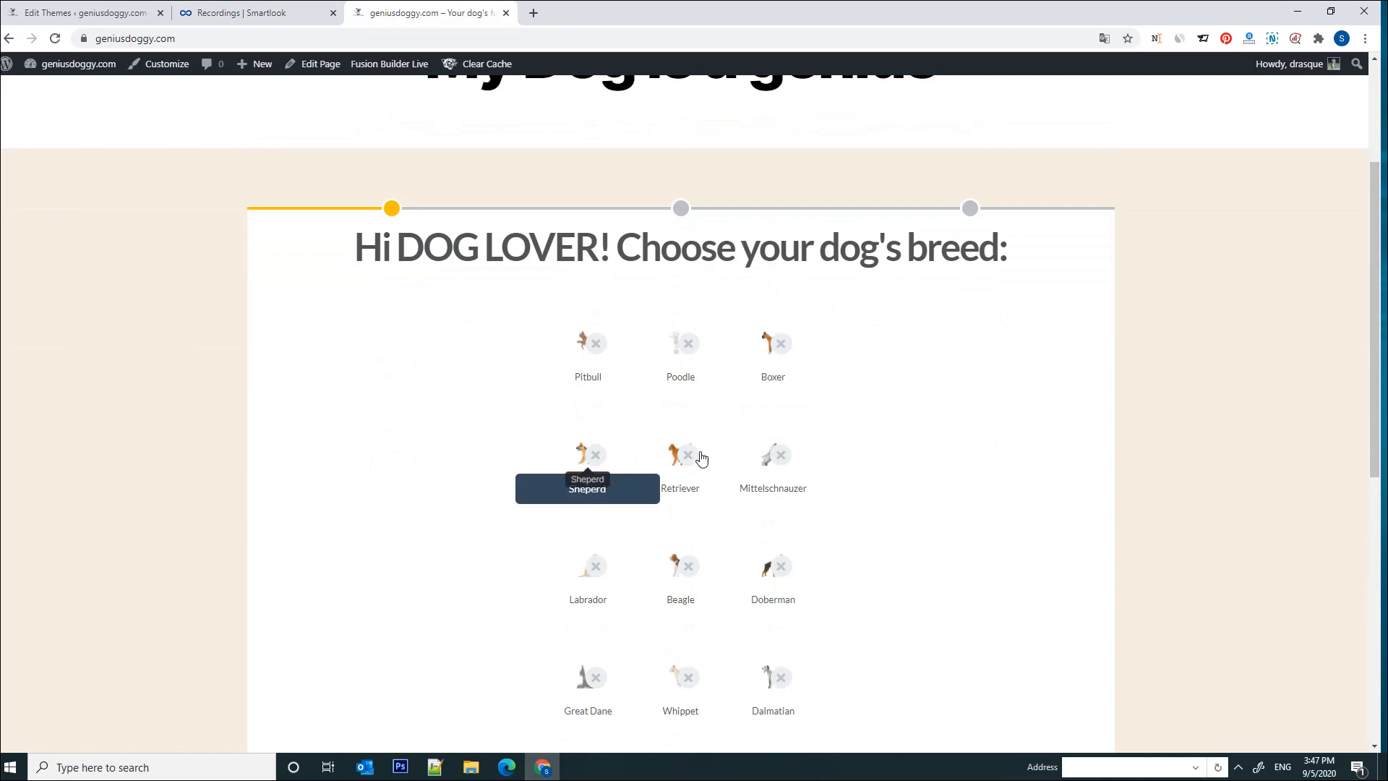
mouse_move(949, 546)
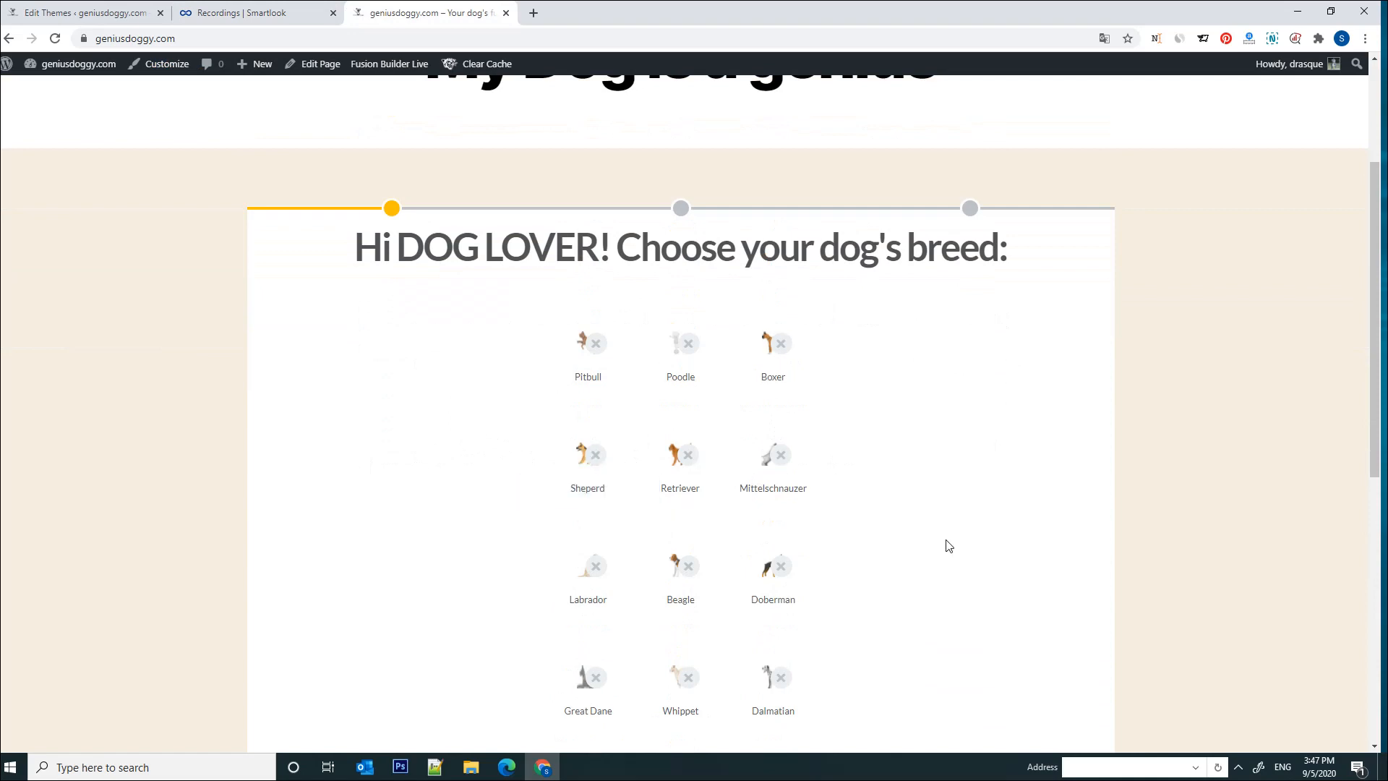
mouse_move(941, 515)
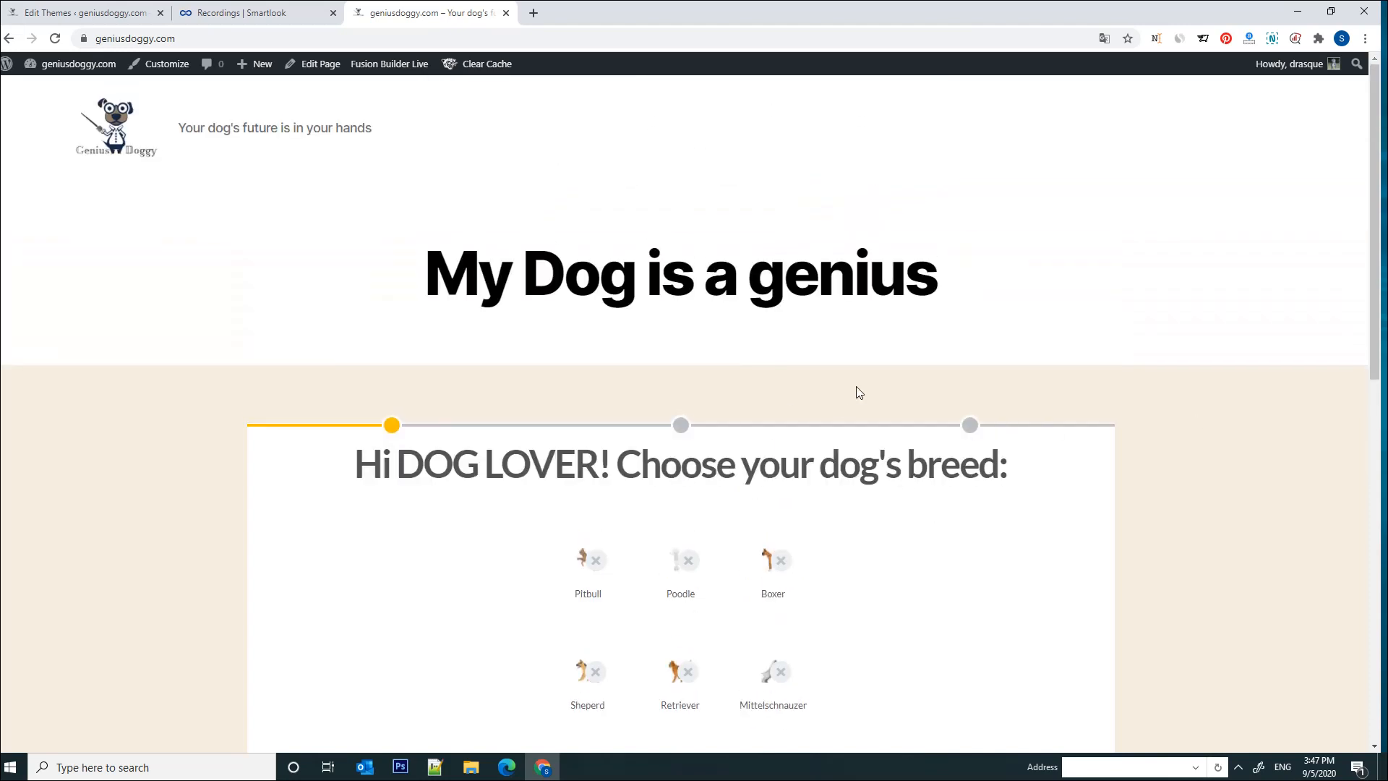
mouse_move(371, 206)
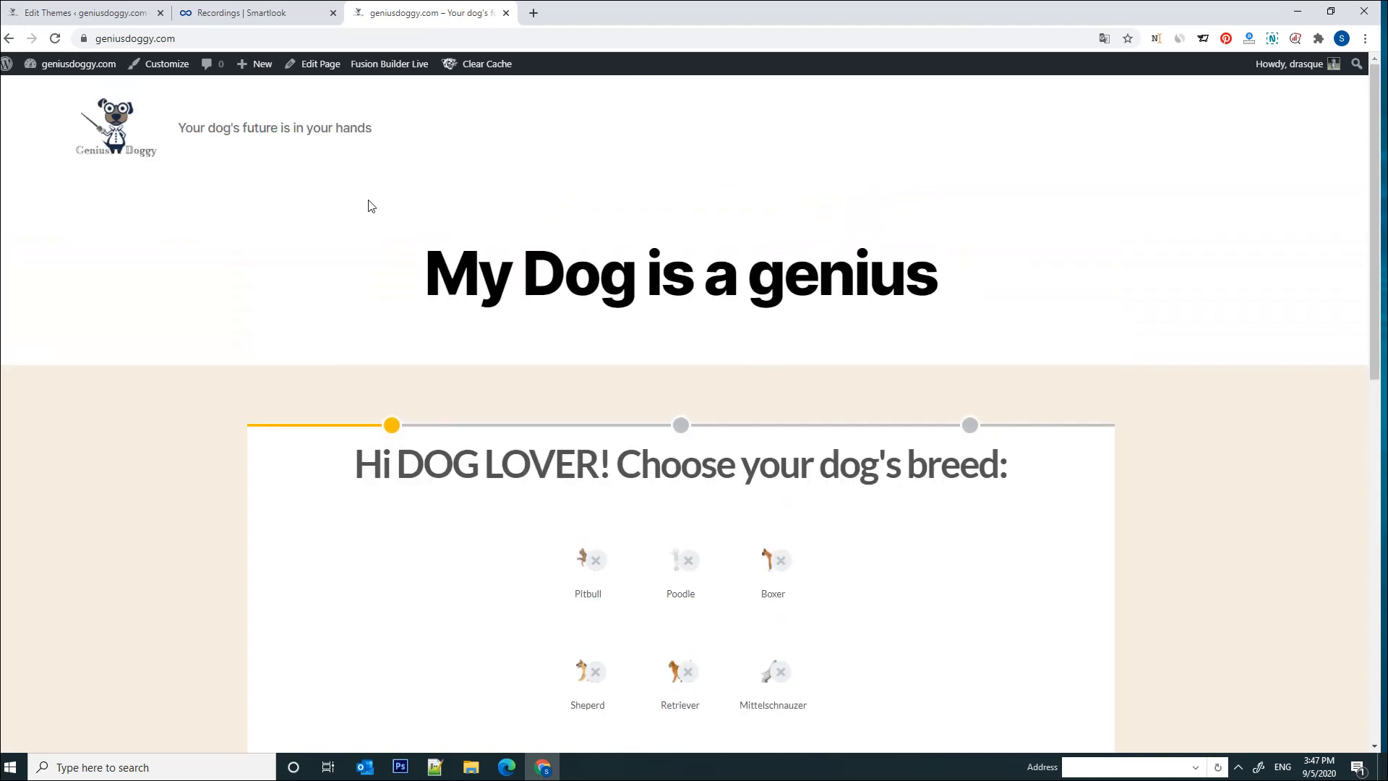
mouse_move(470, 351)
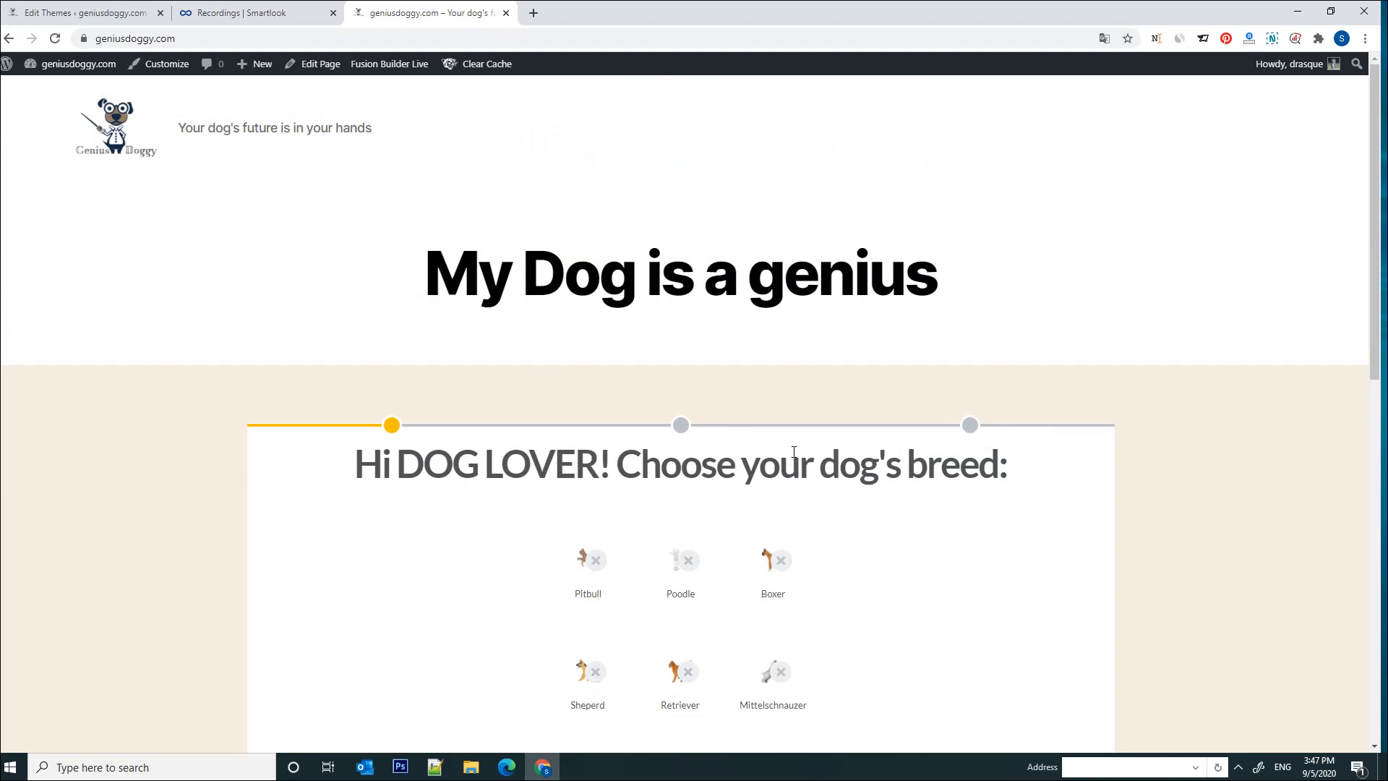
mouse_move(619, 440)
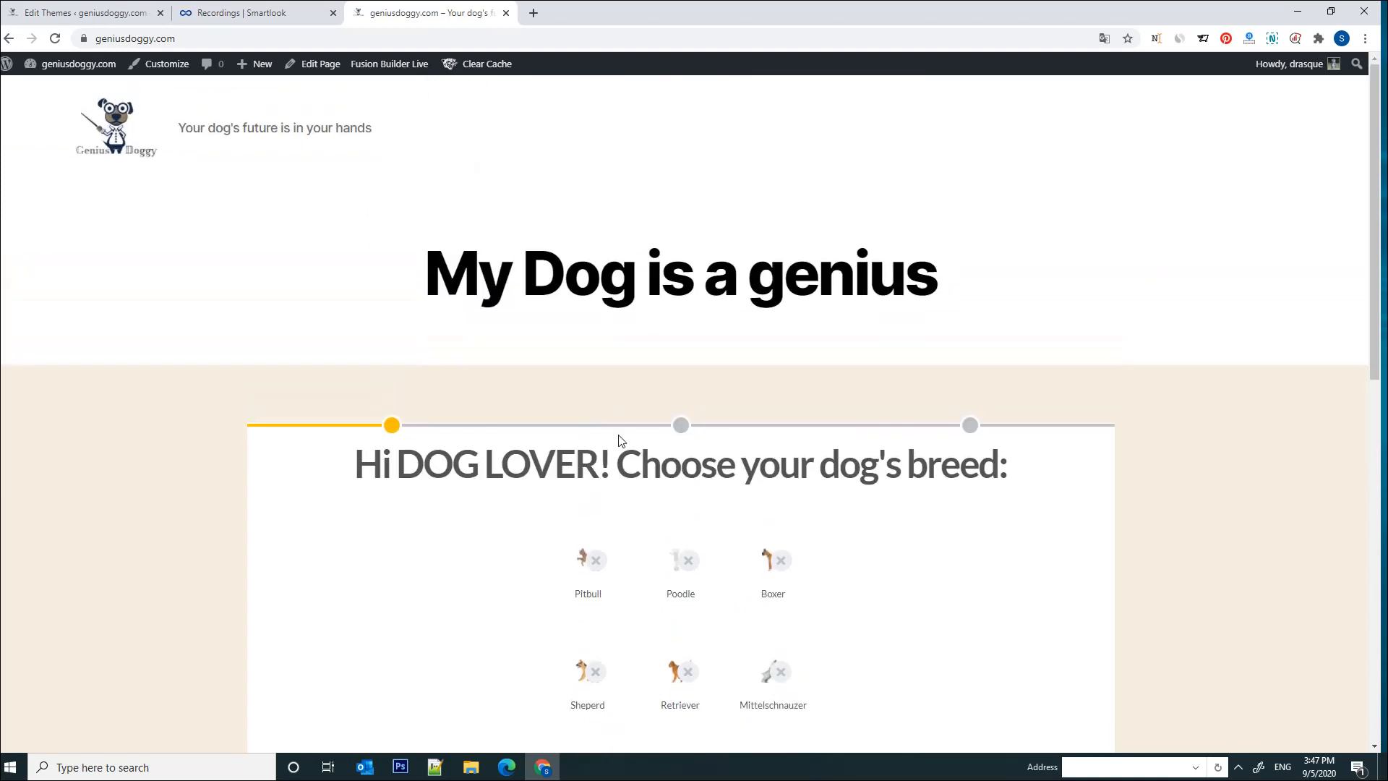
mouse_move(928, 422)
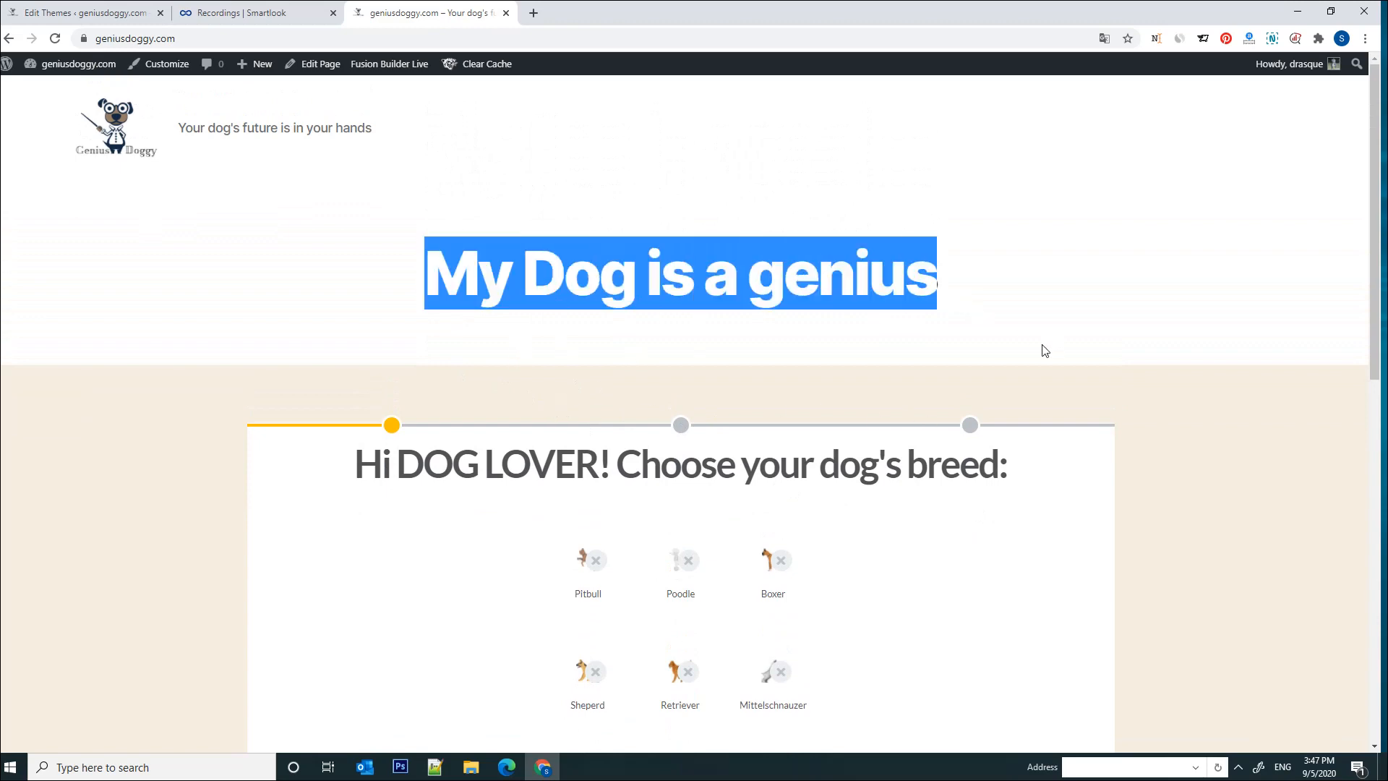
scroll("down", 3)
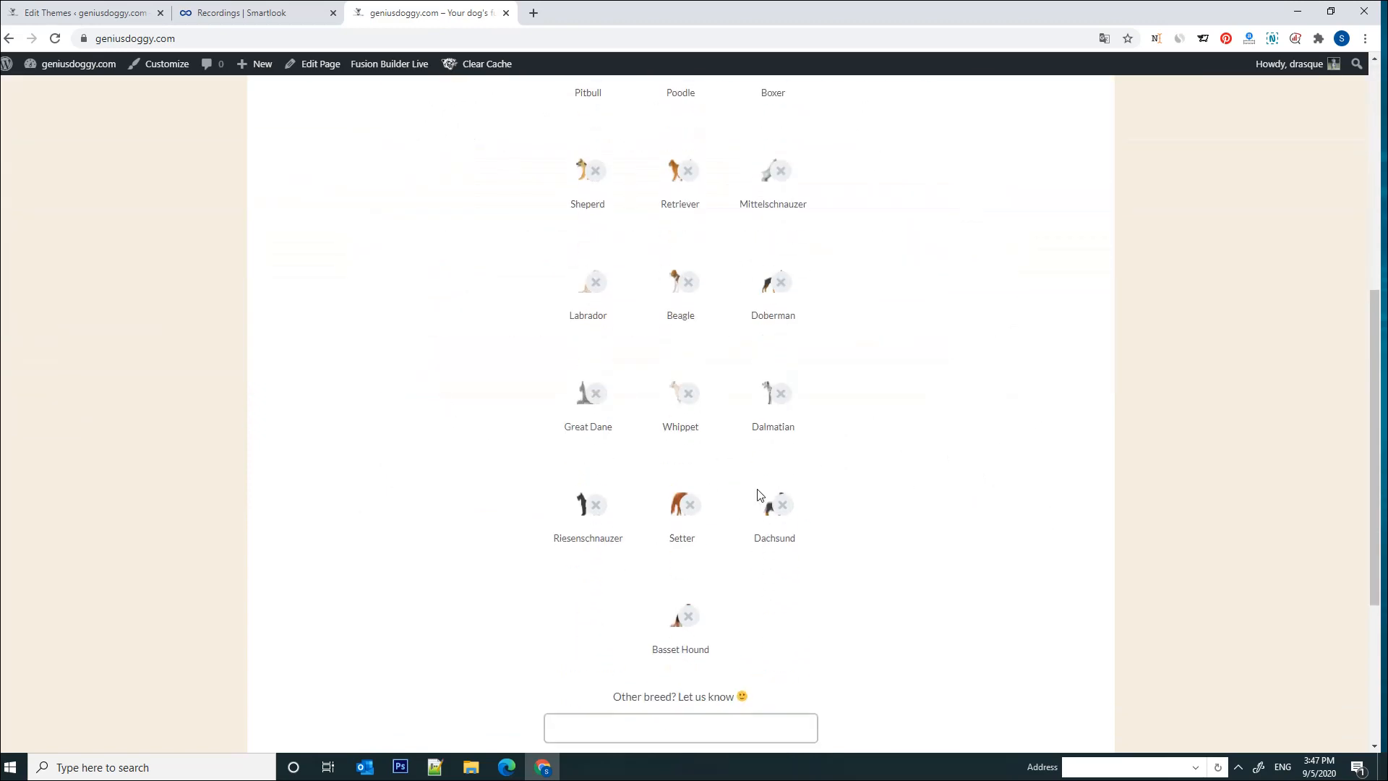
scroll("up", 3)
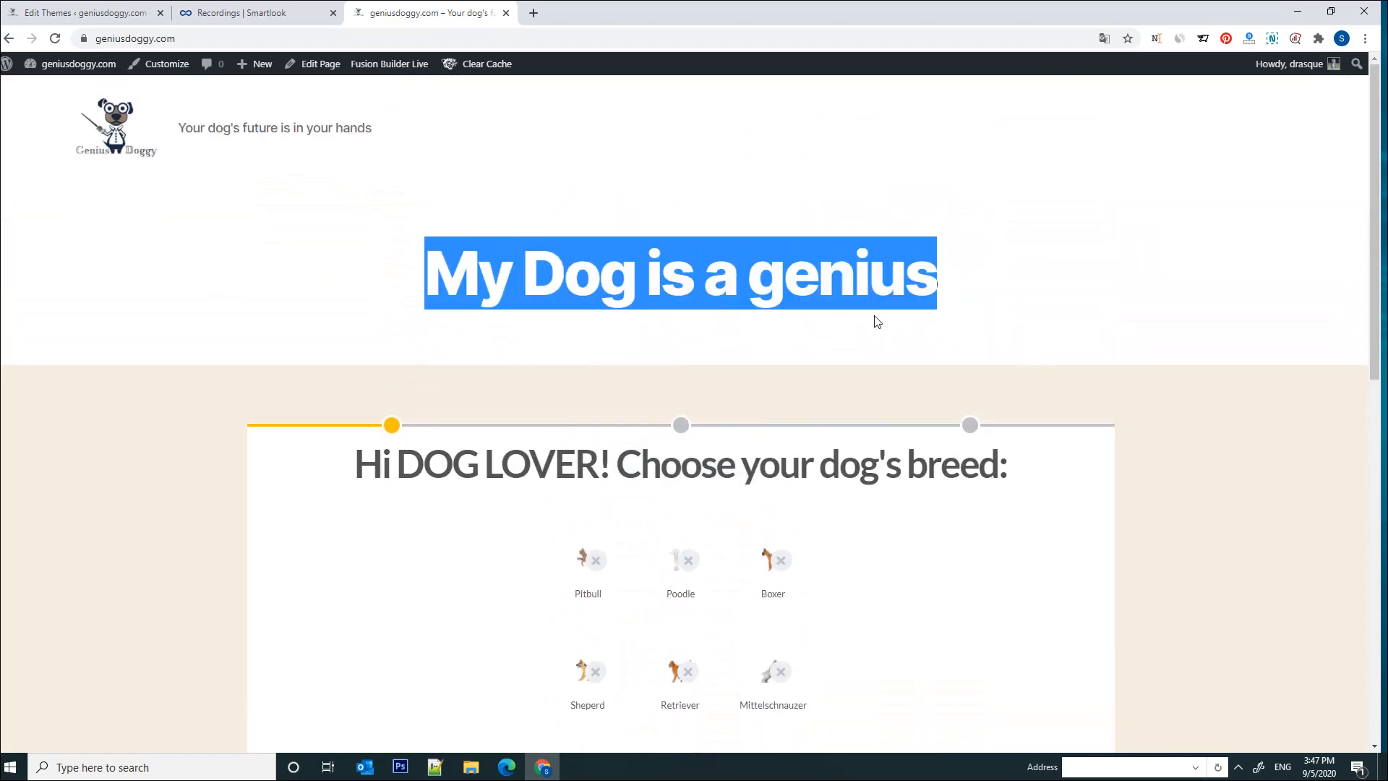
mouse_move(1026, 321)
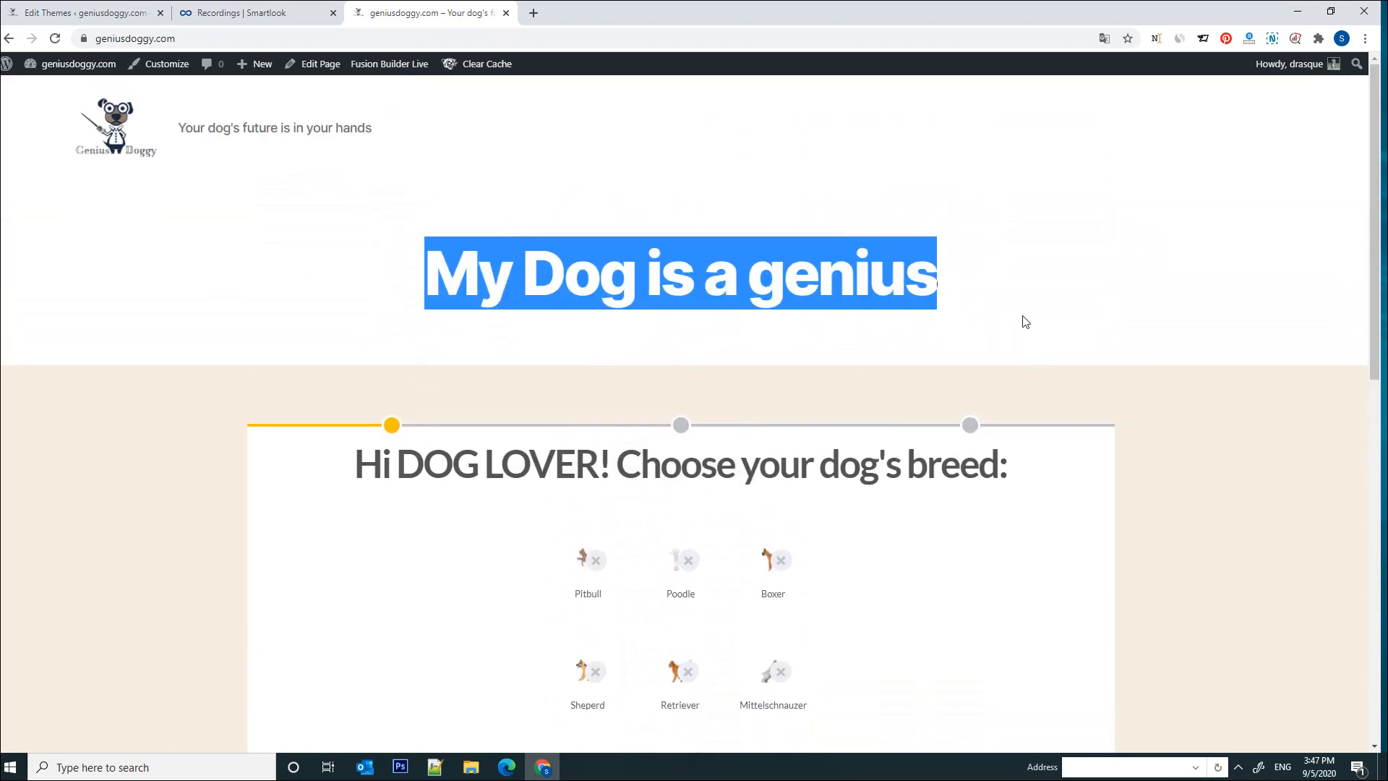
mouse_move(1038, 347)
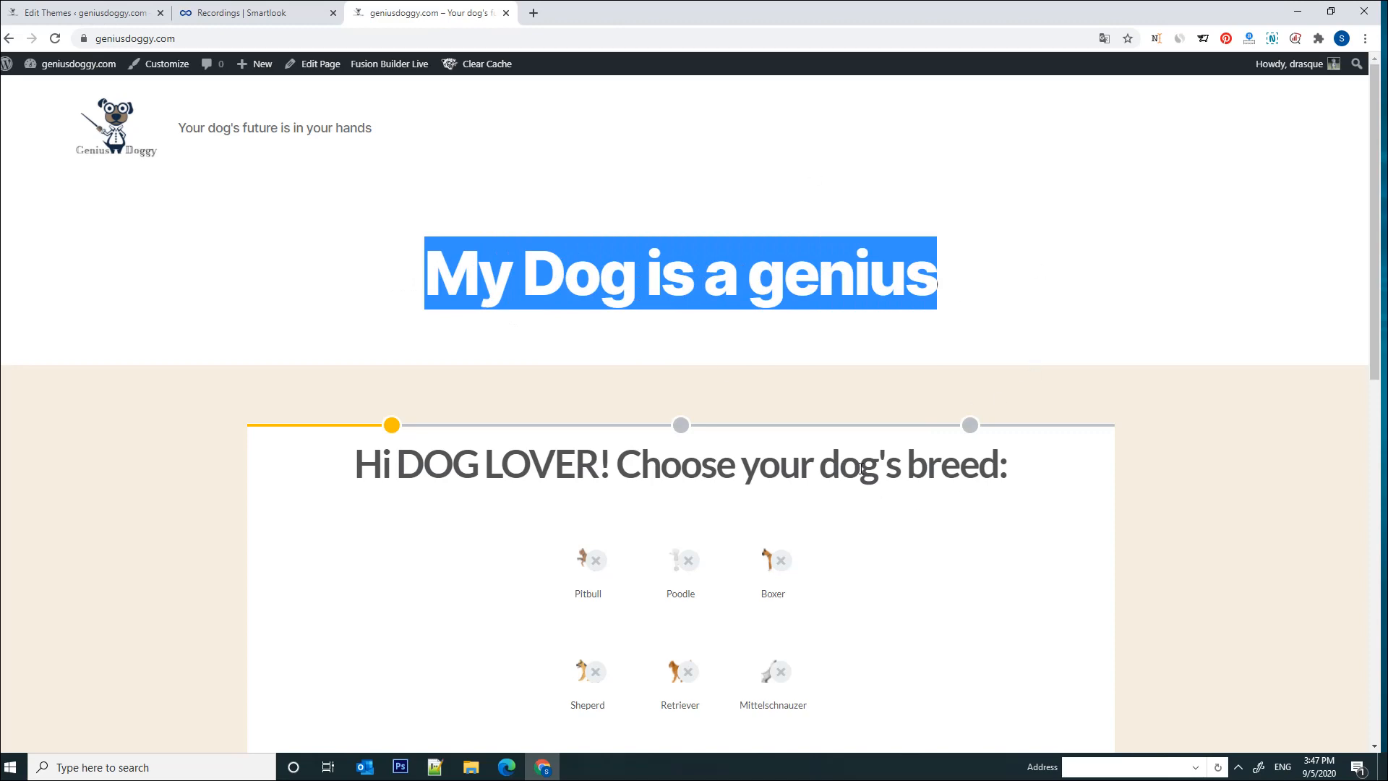
scroll("down", 3)
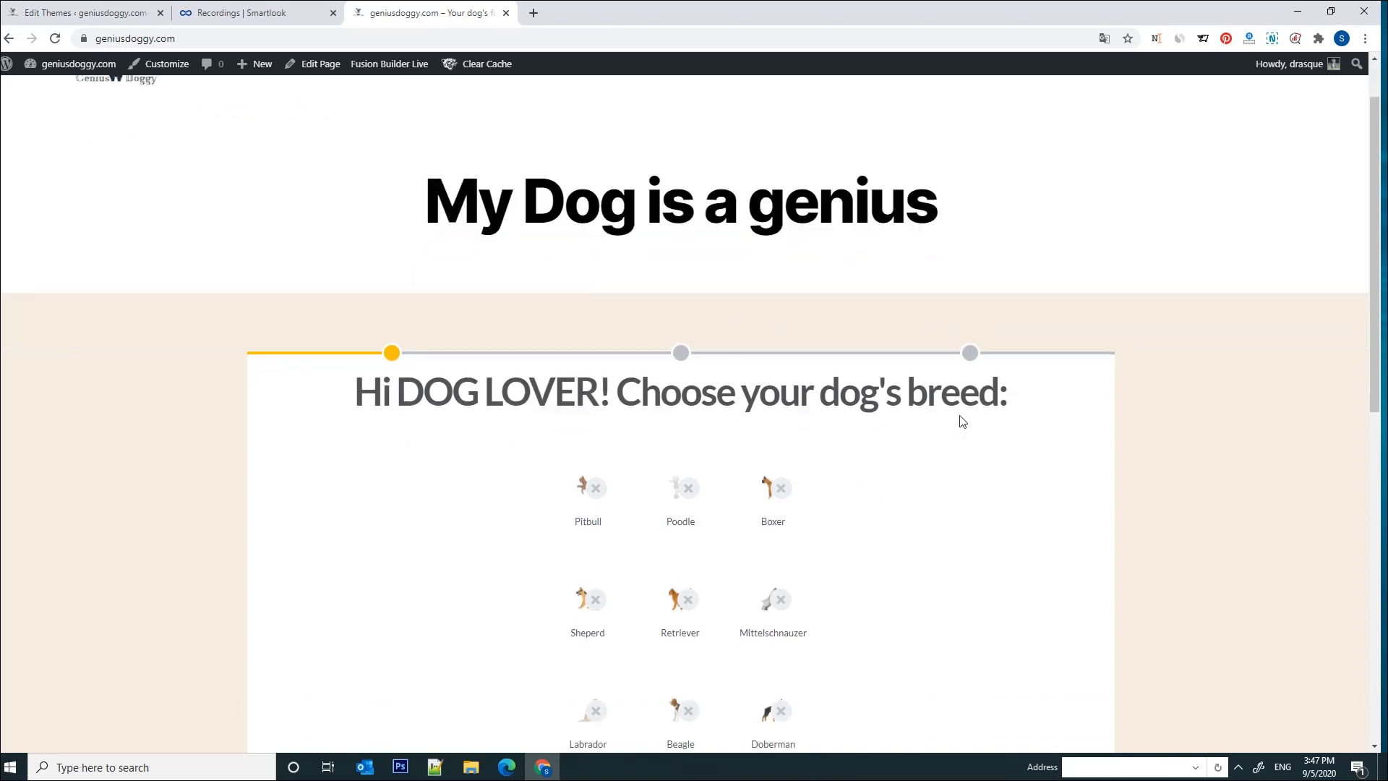
scroll("up", 3)
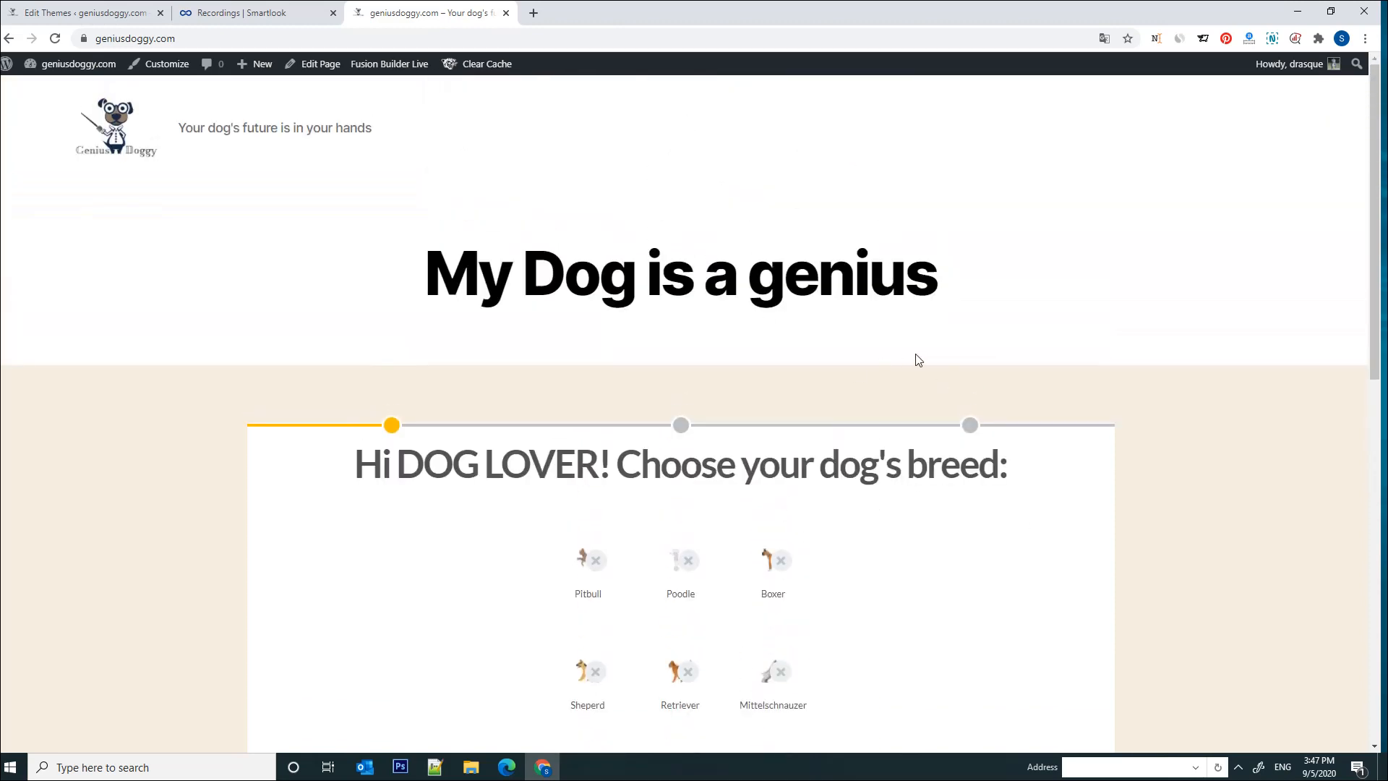
scroll("down", 3)
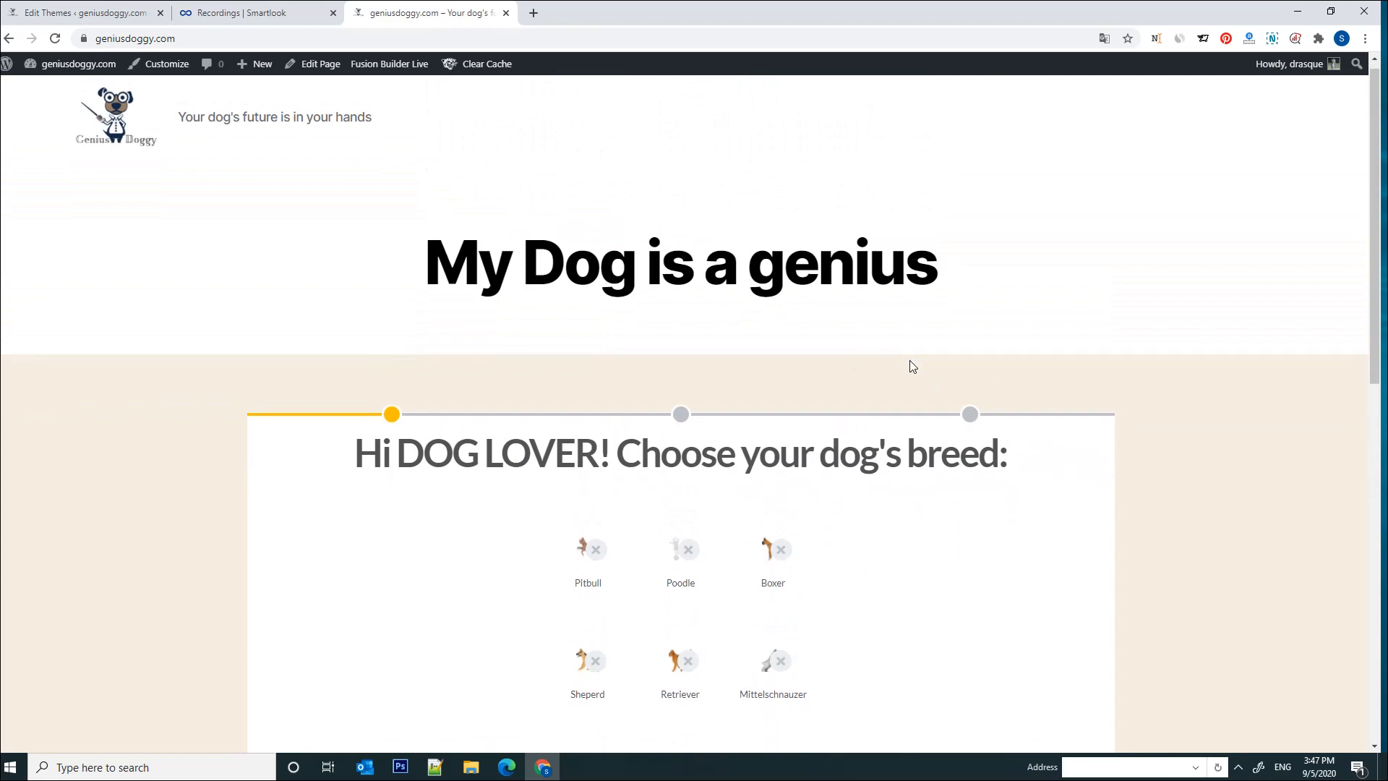
scroll("down", 3)
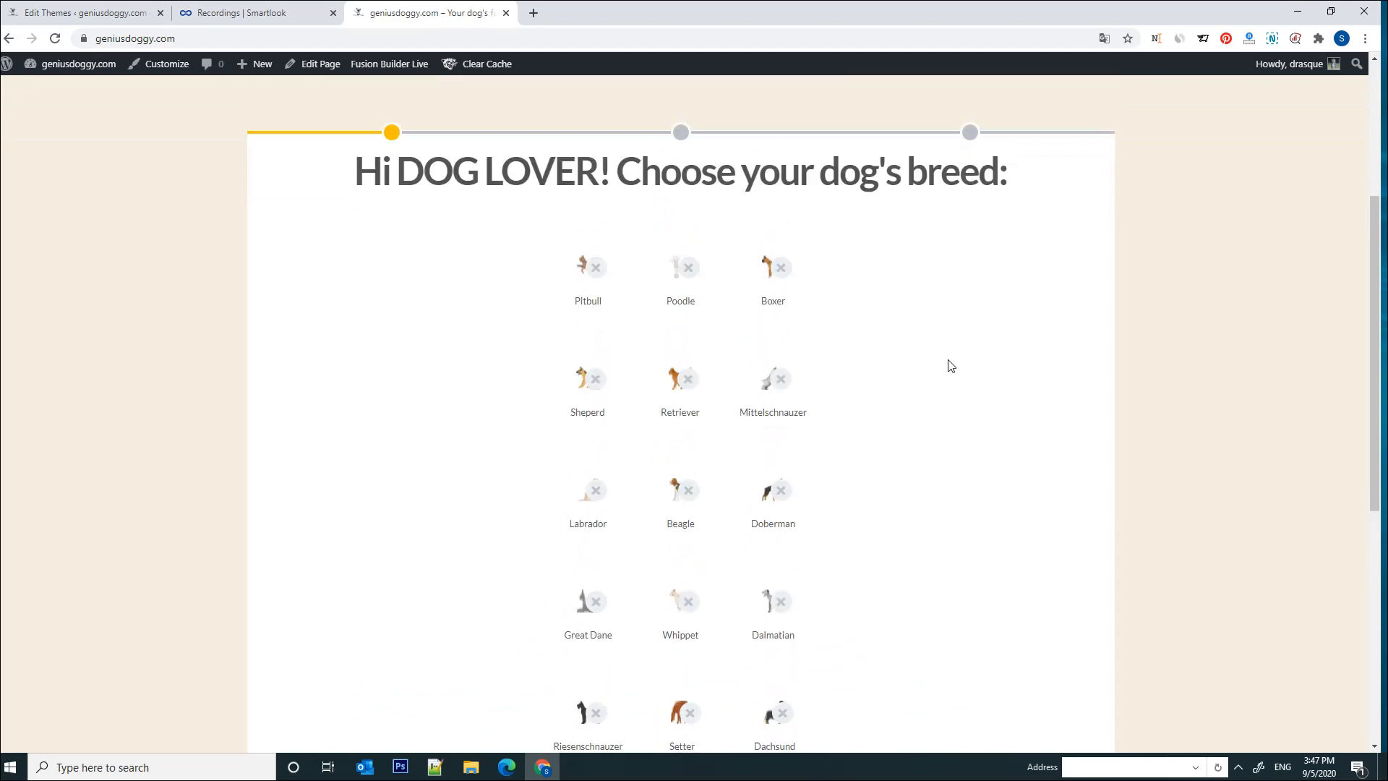
scroll("up", 3)
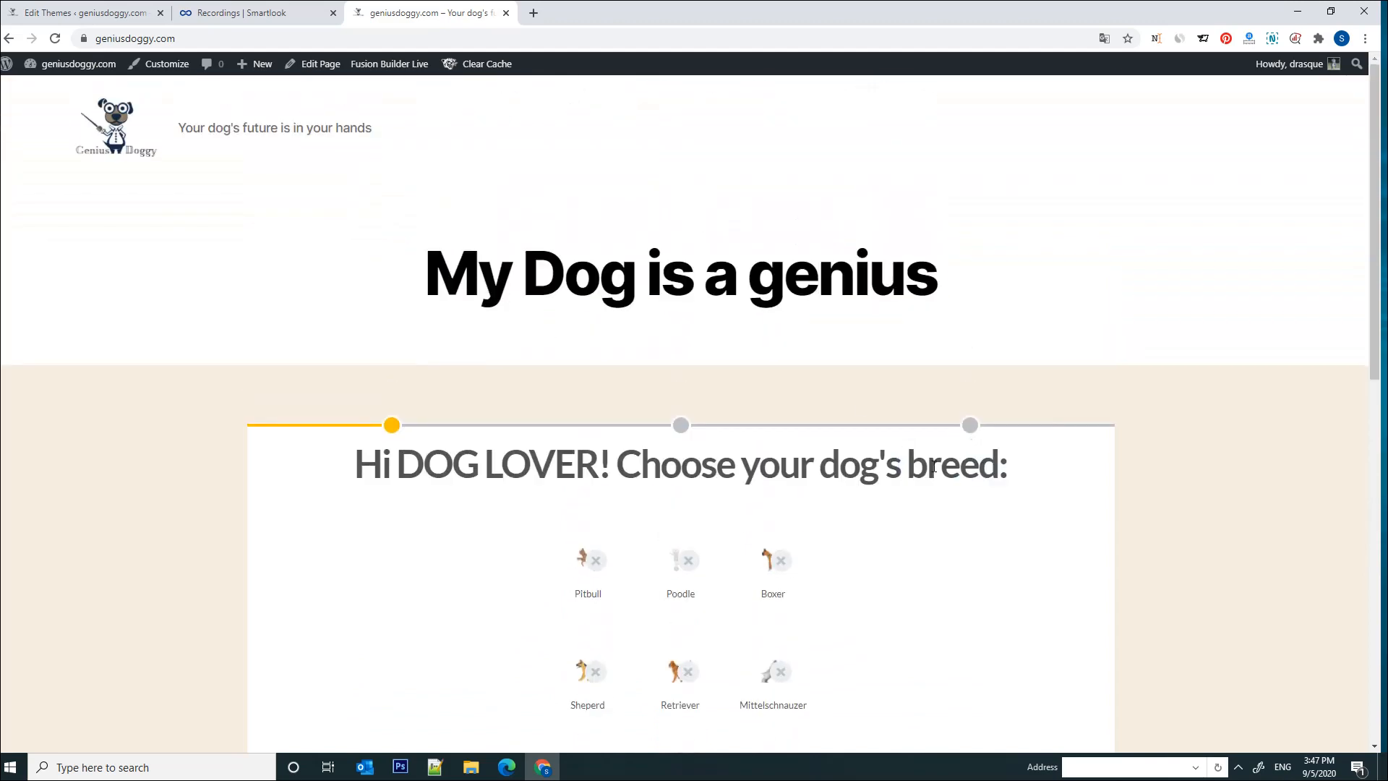
scroll("down", 3)
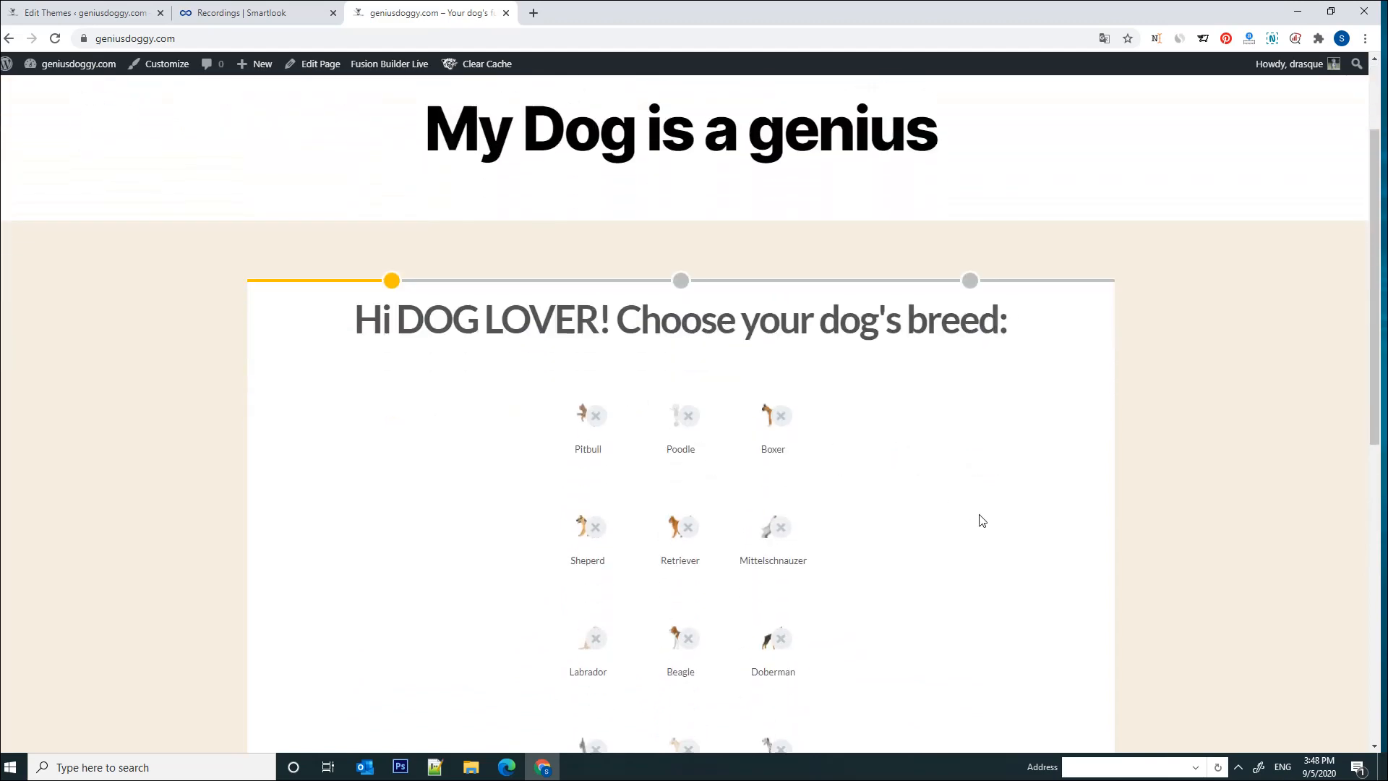
mouse_move(710, 363)
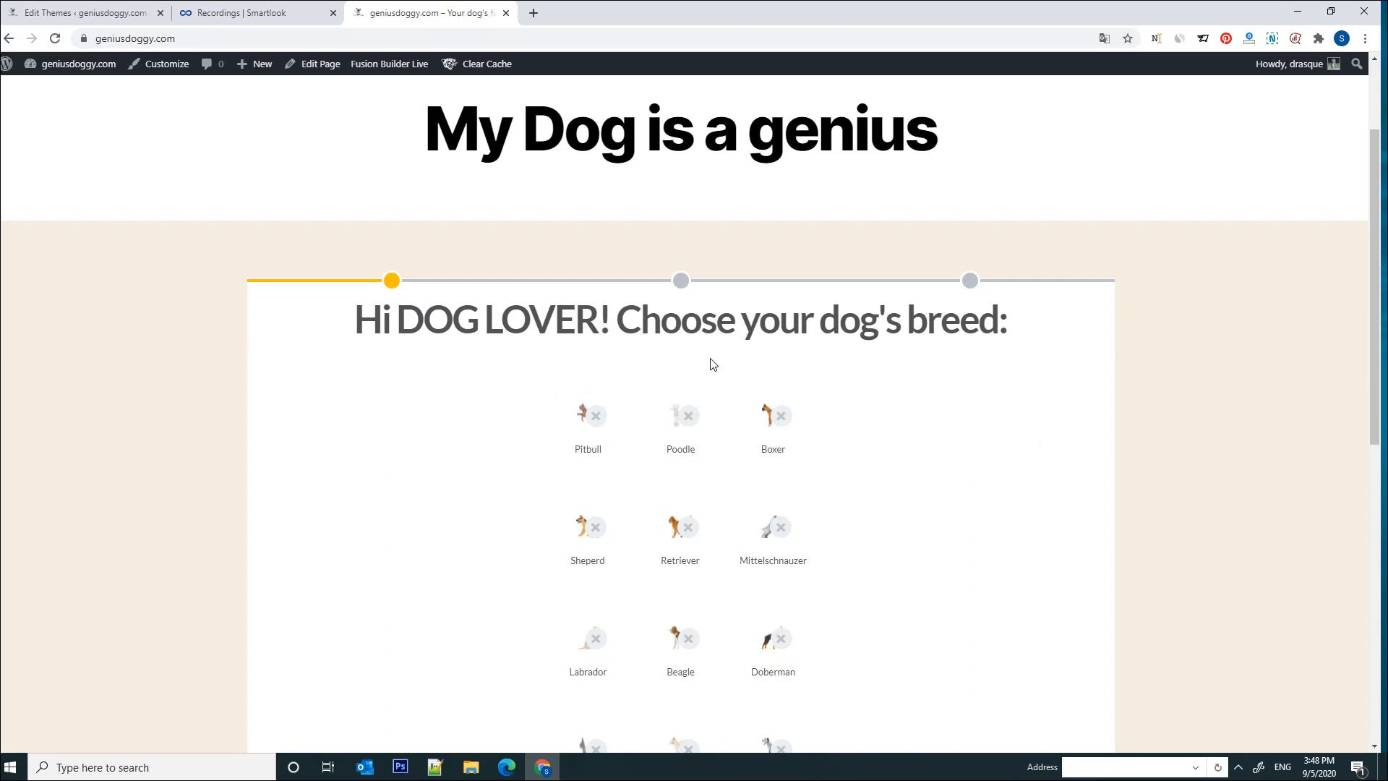
Advance the quiz past the breed step to the behaviour questions.
scroll("down", 3)
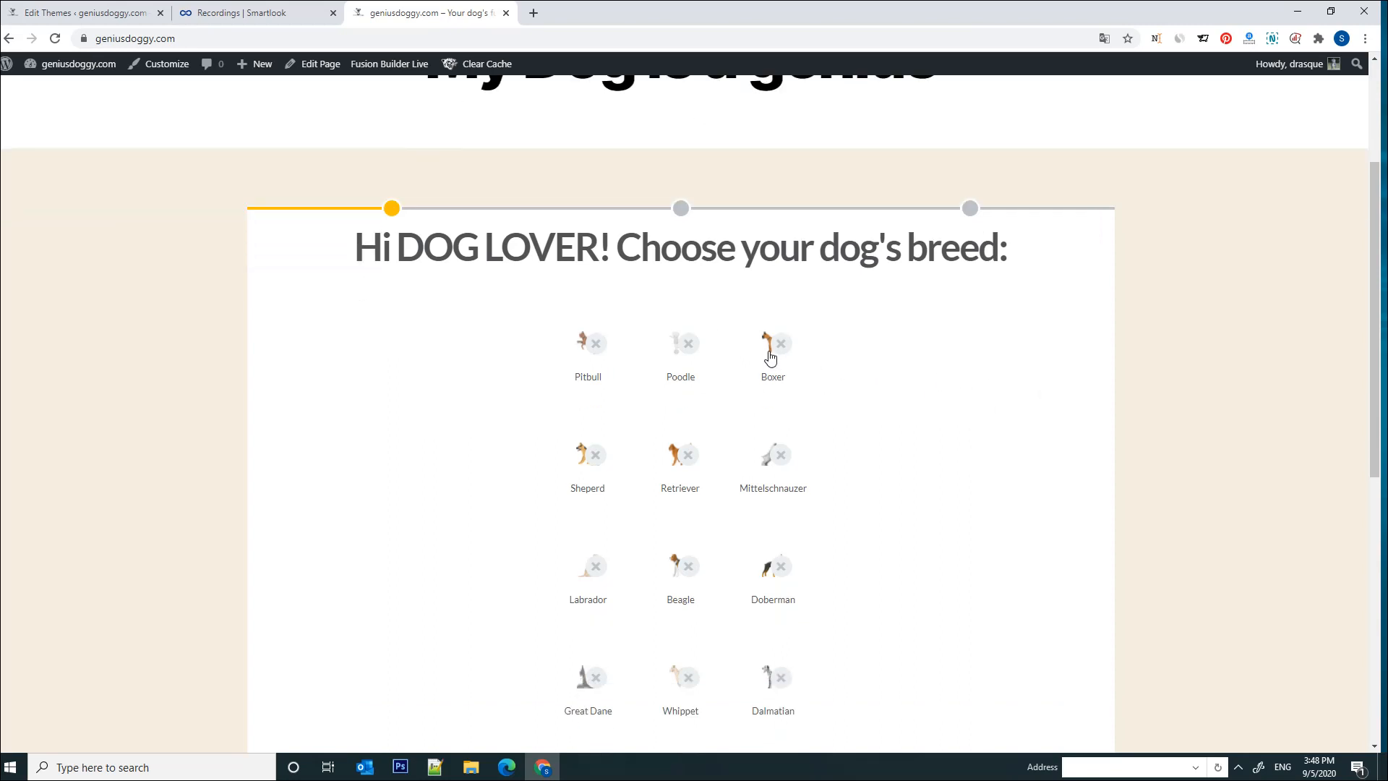
scroll("down", 3)
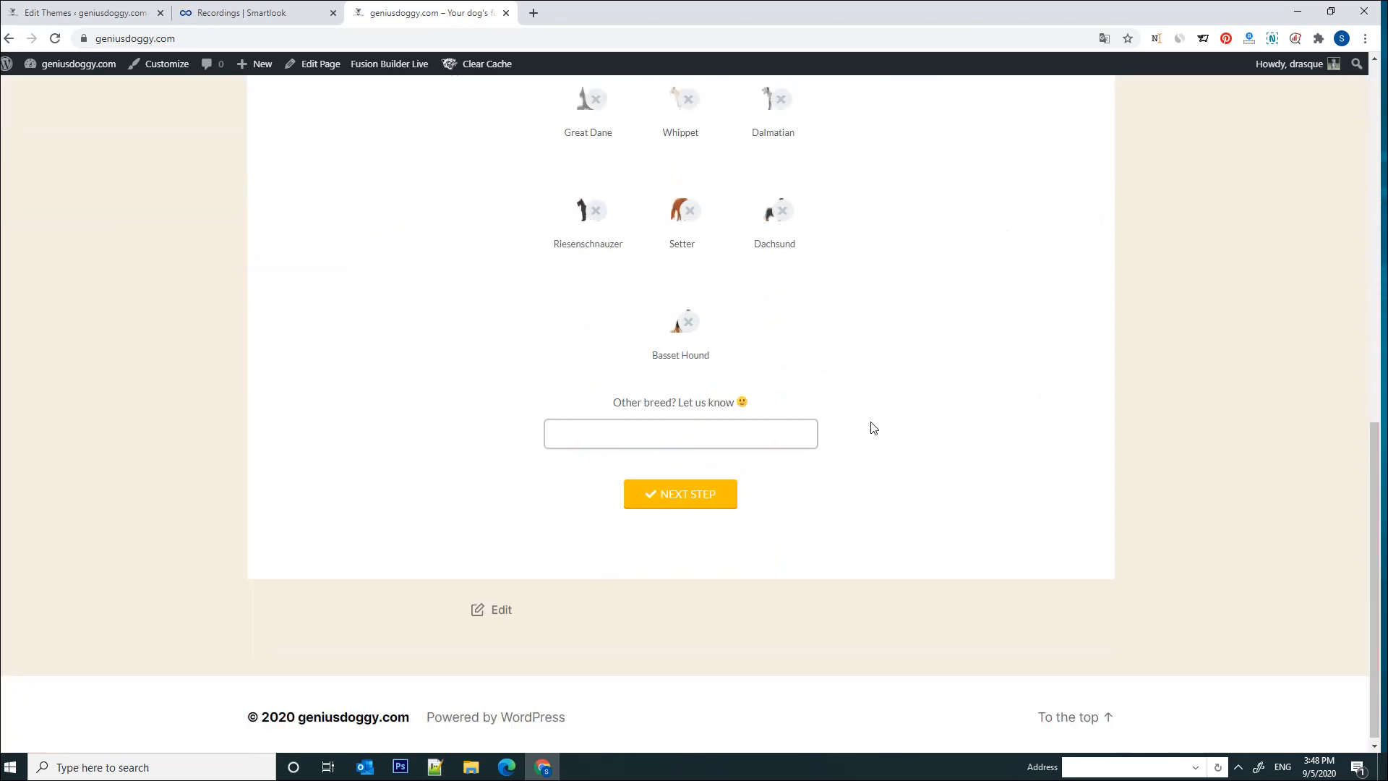
left_click(680, 495)
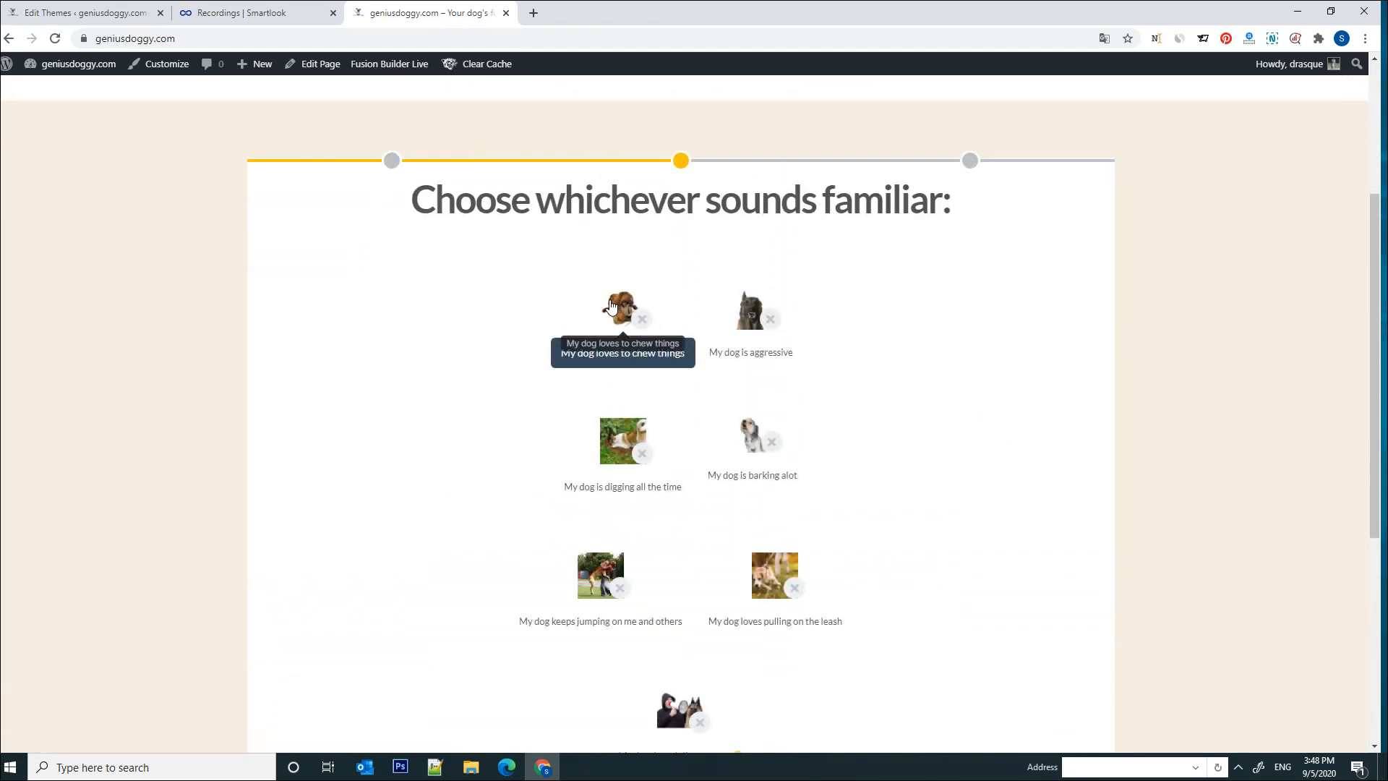
scroll("down", 3)
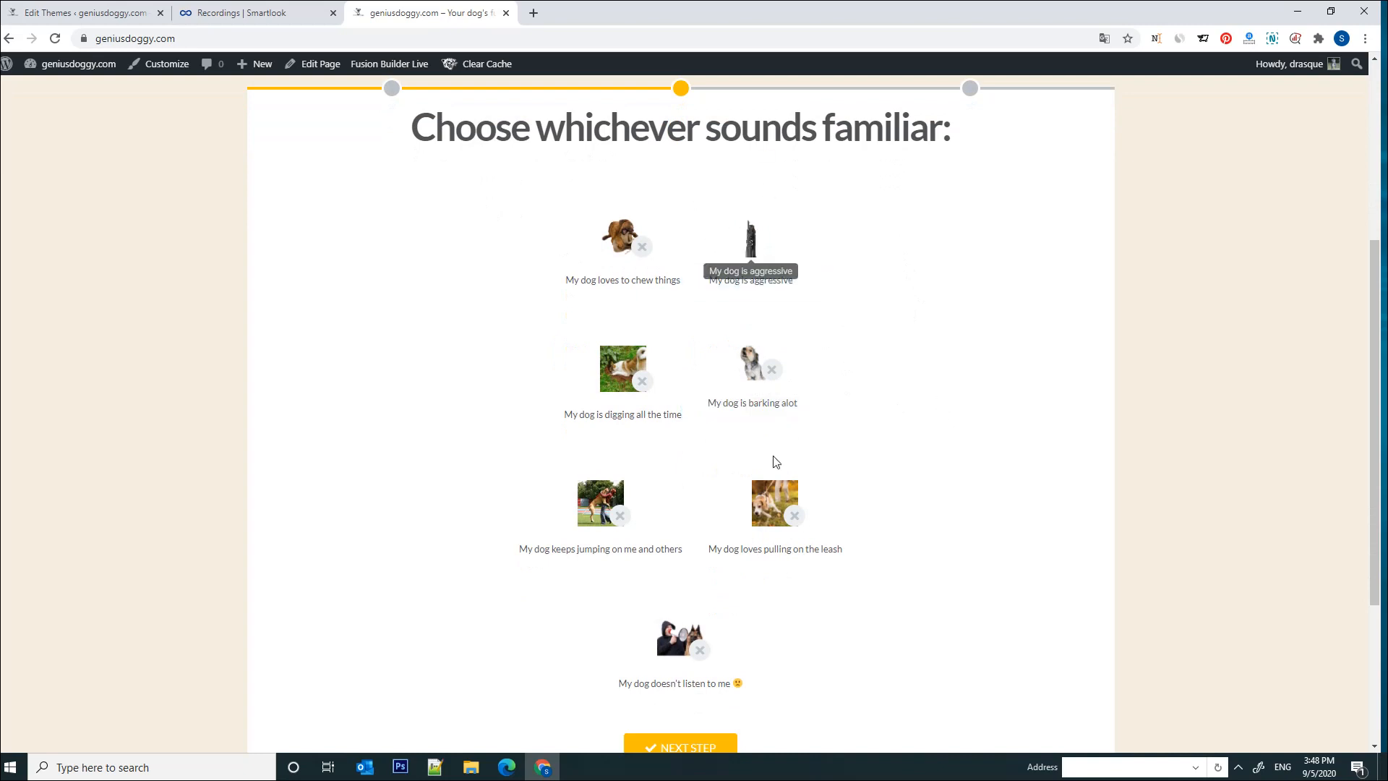
Tick 'My dog is aggressive' and 'doesn't listen to me', then advance to the canine CV step.
left_click(749, 239)
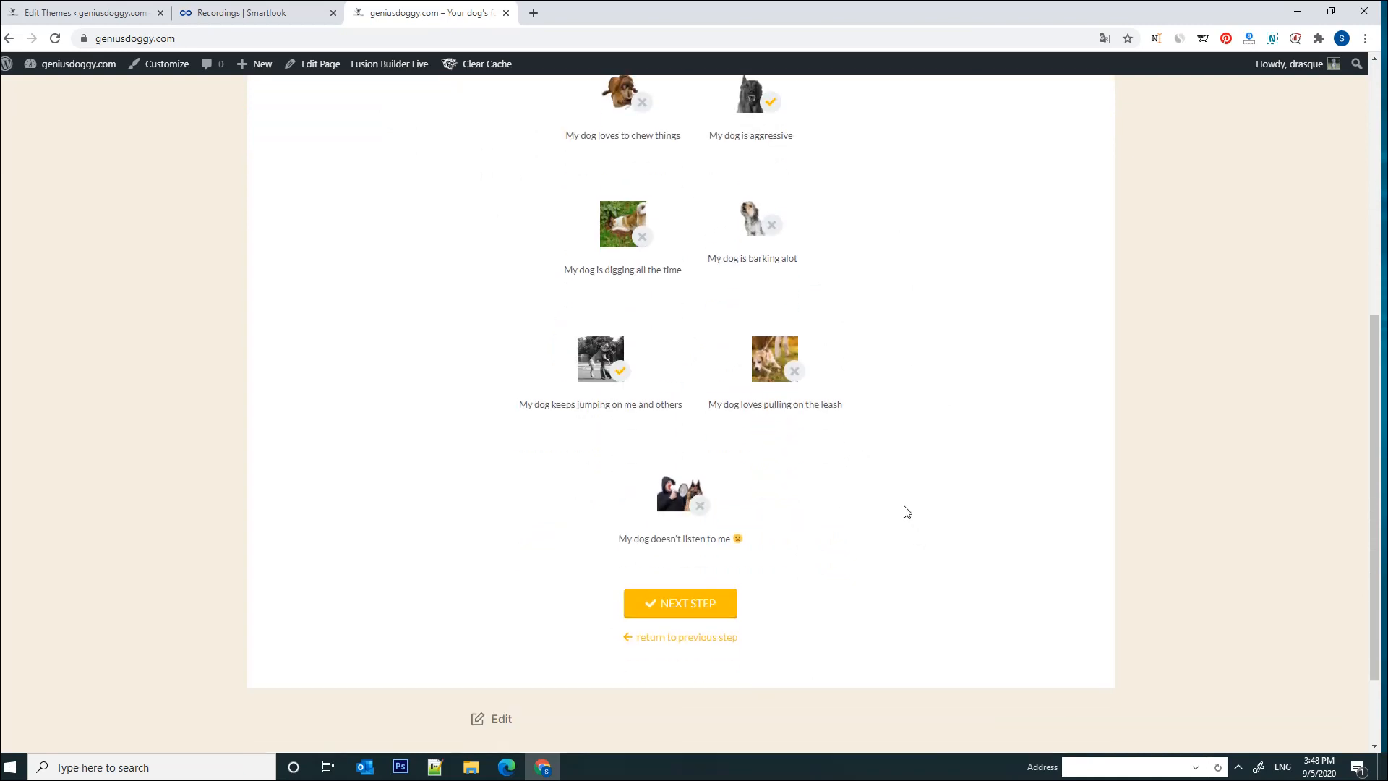
mouse_move(665, 492)
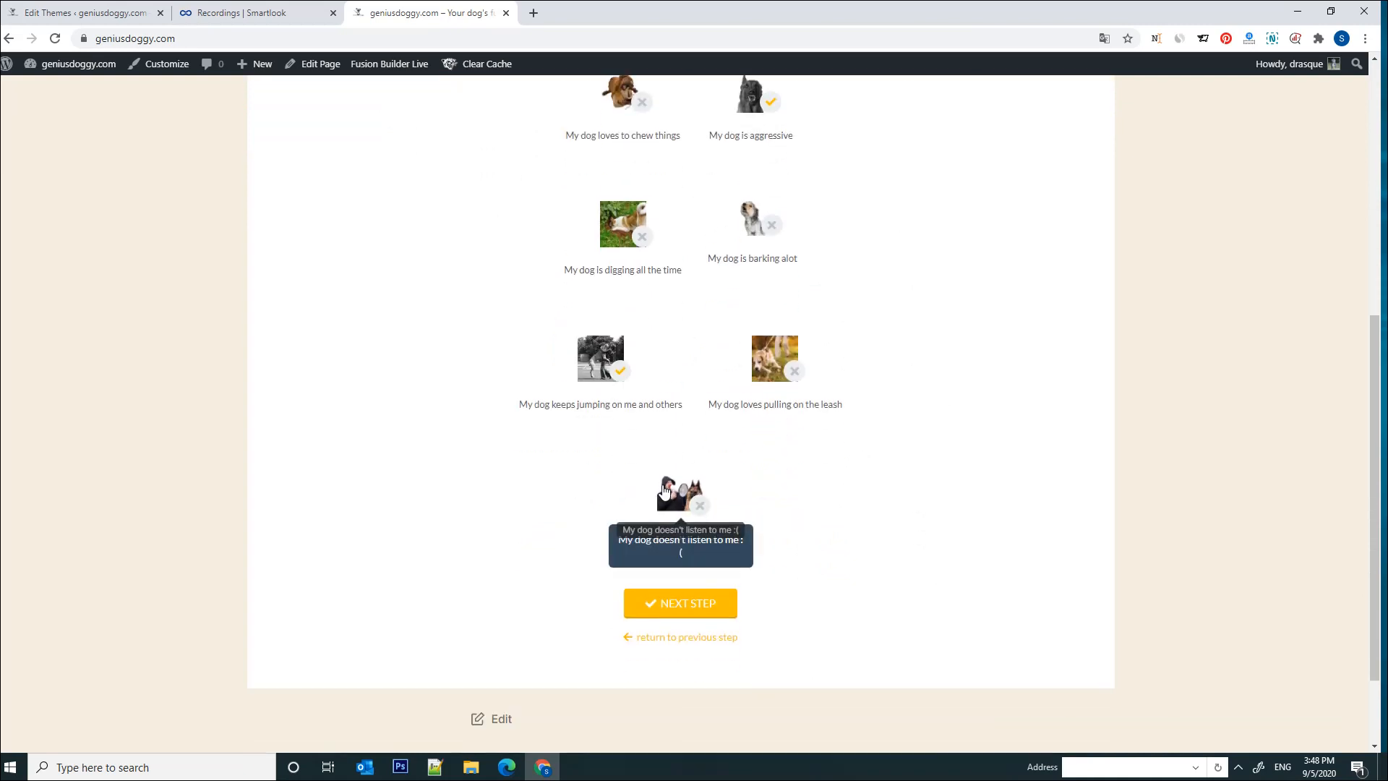
left_click(680, 492)
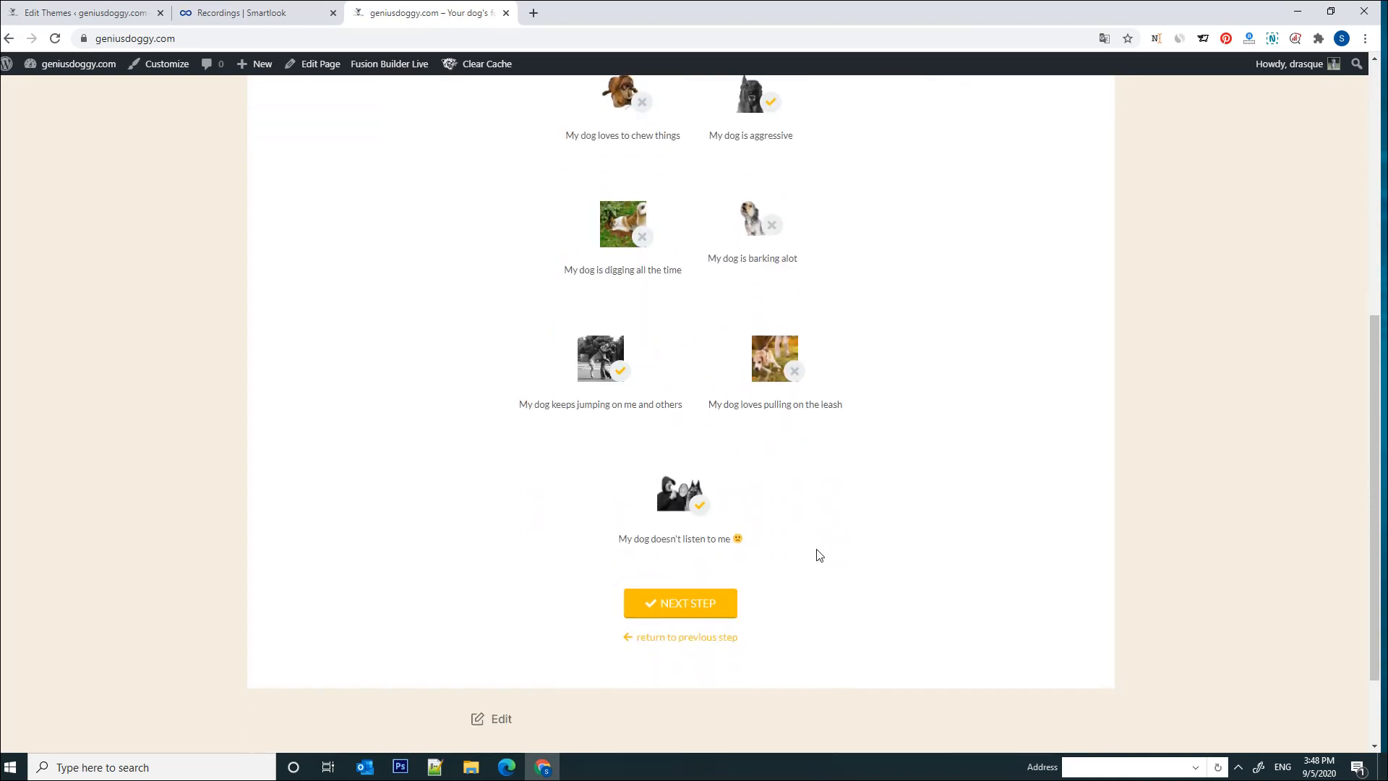
left_click(680, 603)
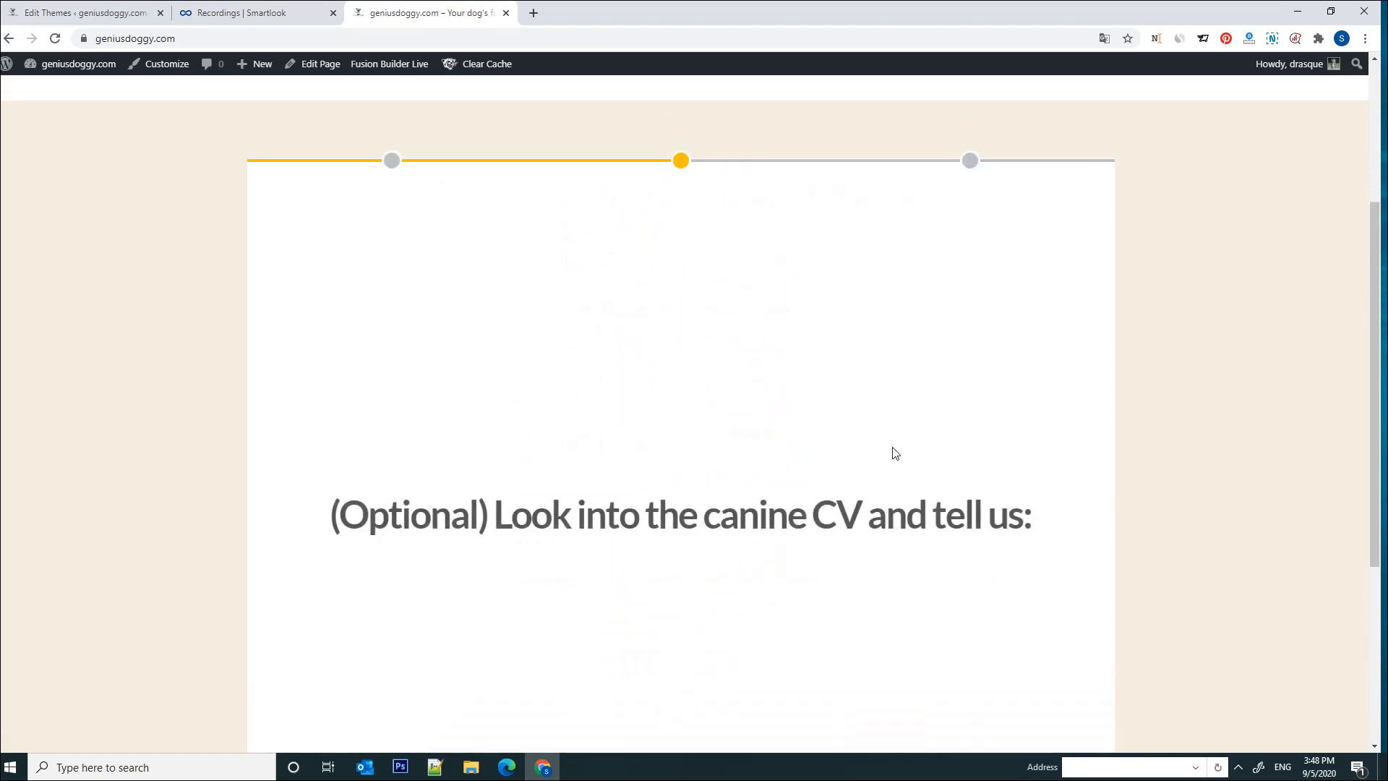
scroll("down", 3)
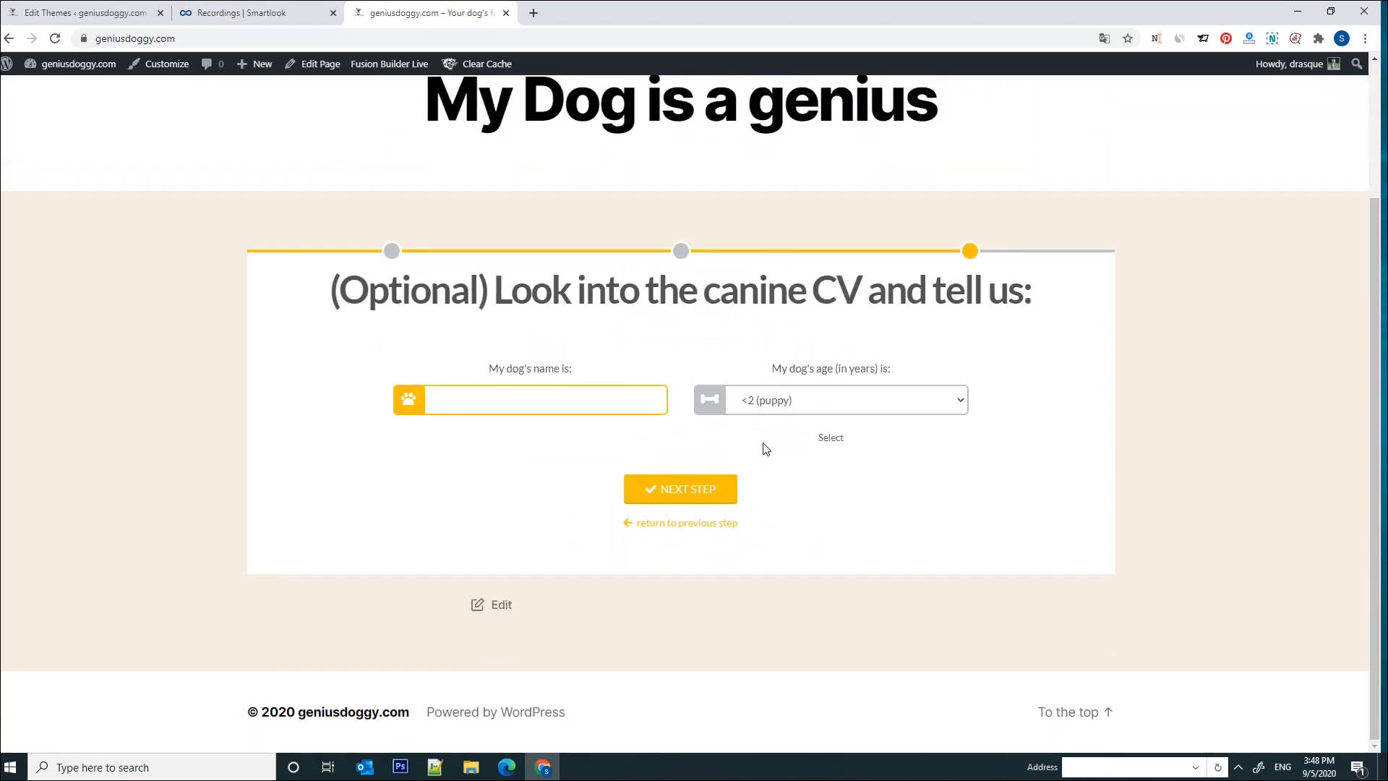
Enter 'John' as the dog's name on the optional canine CV step.
left_click(526, 399)
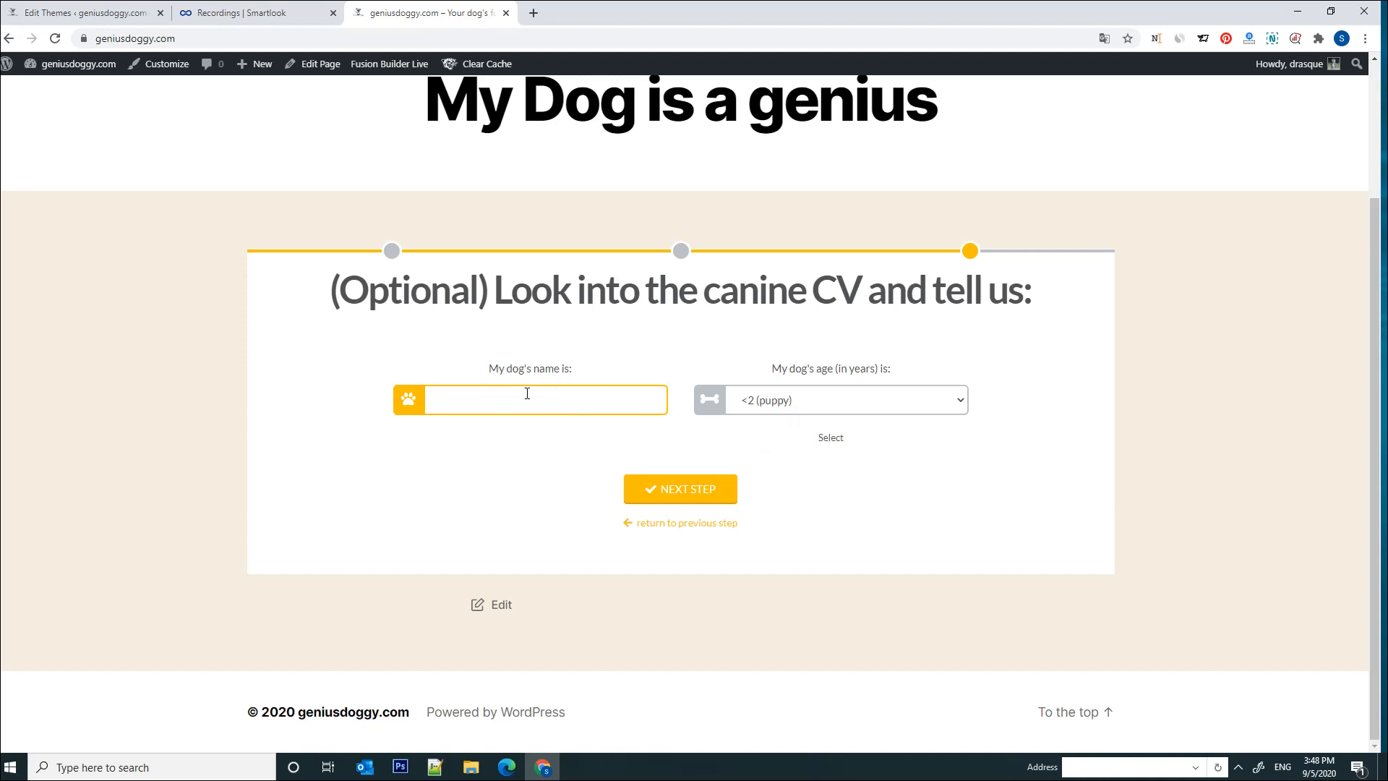
type("John")
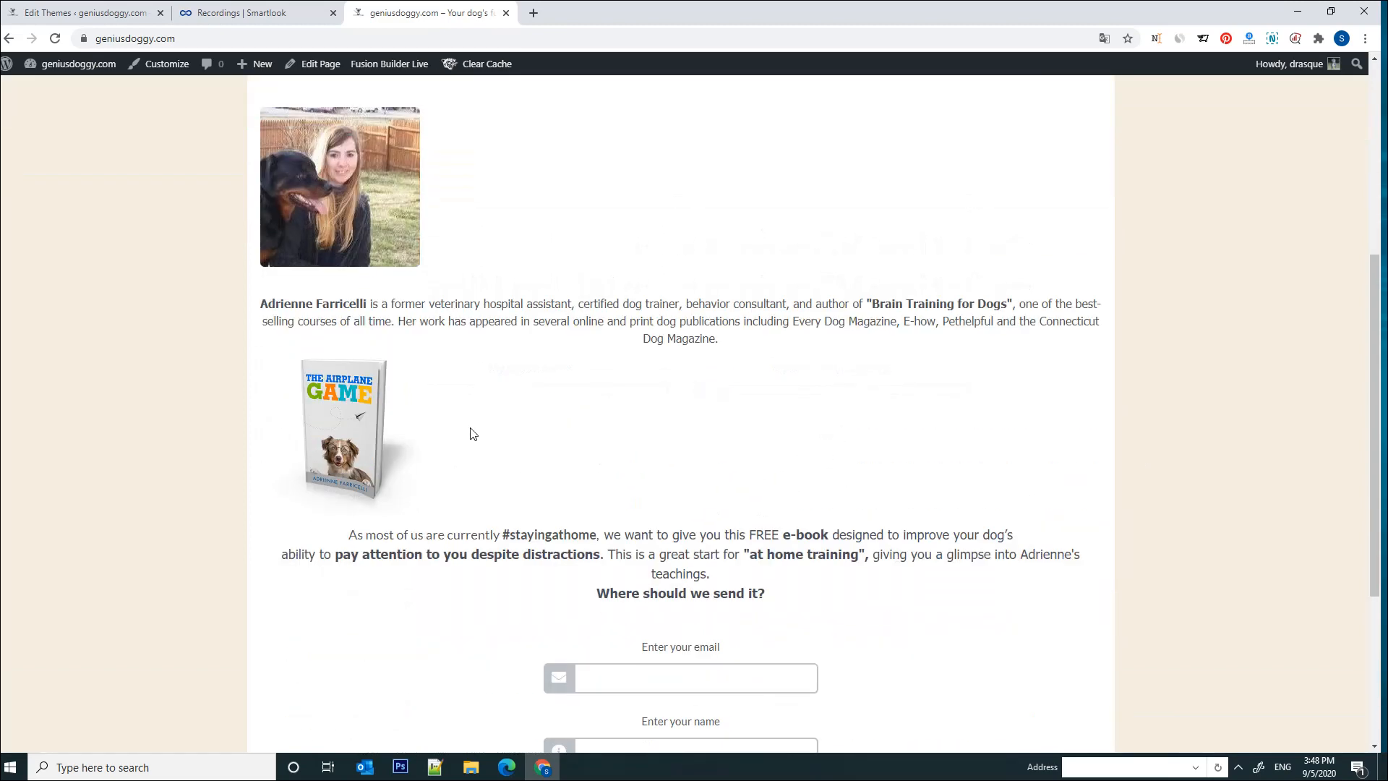
Reach the free e-book form and submit it with CONTINUE TO THE COURSE.
scroll("down", 3)
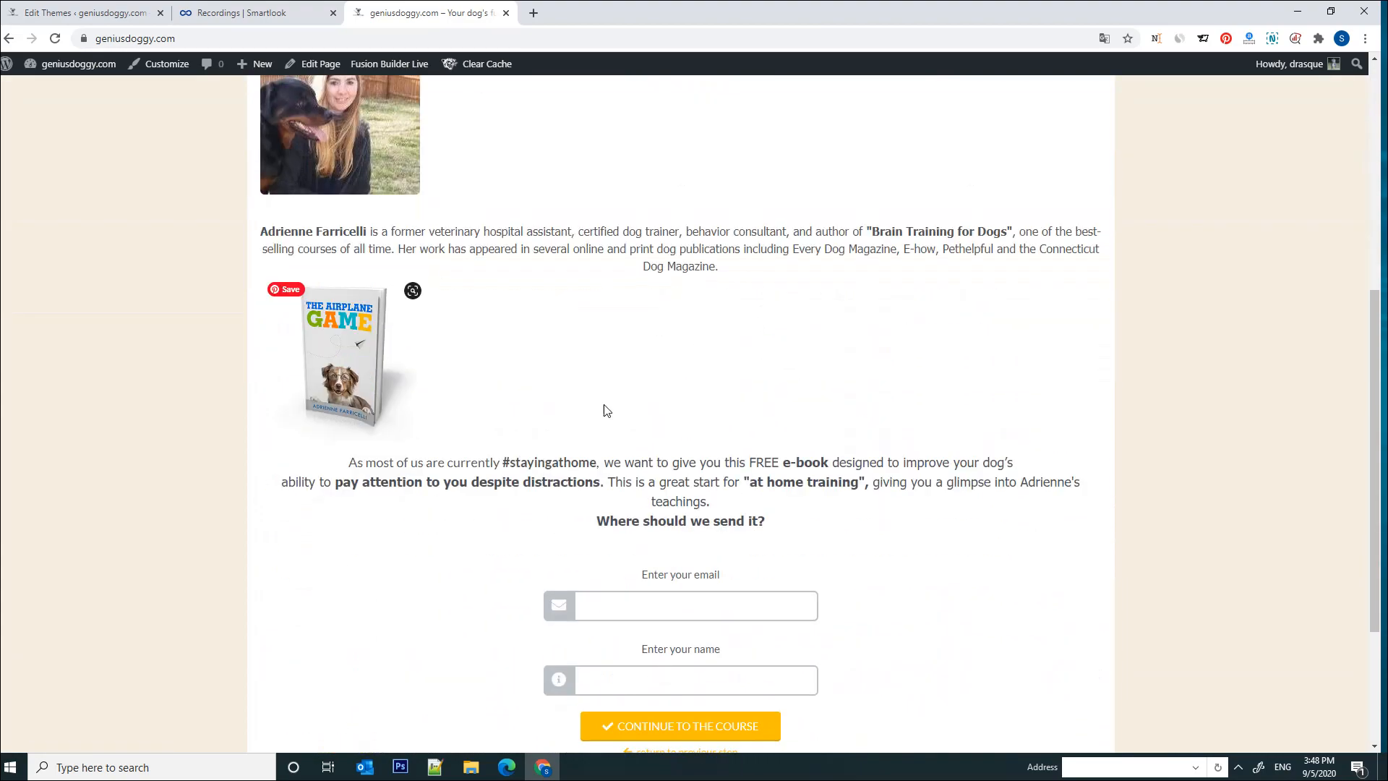
scroll("up", 3)
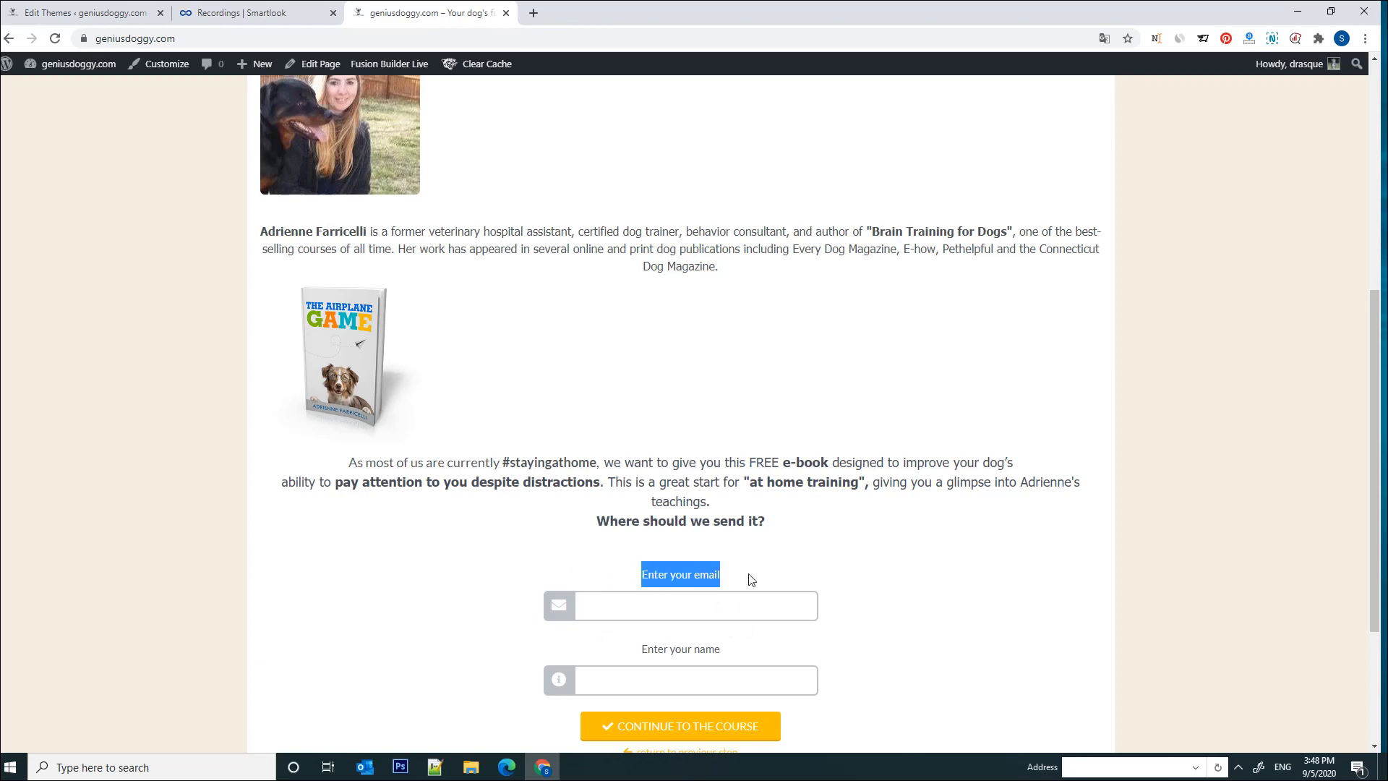
scroll("down", 3)
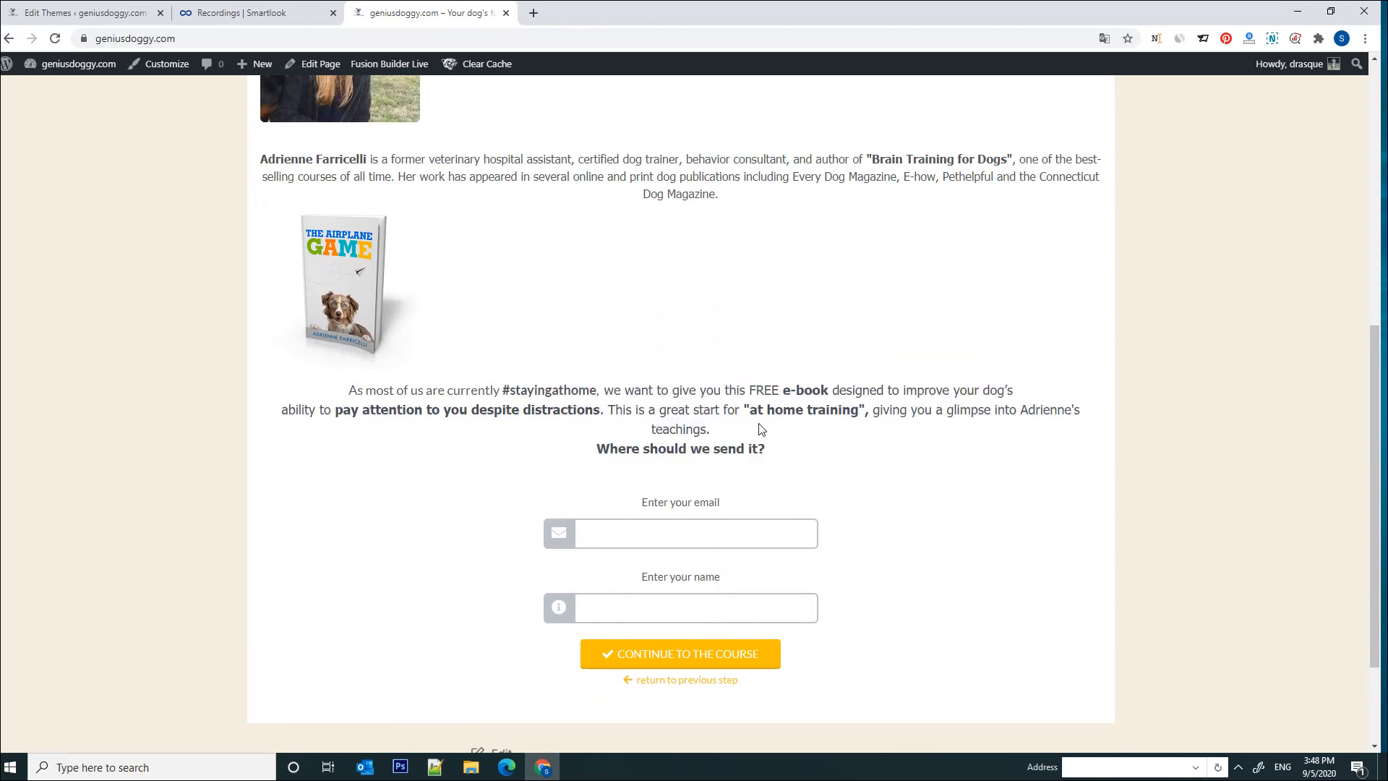
scroll("down", 3)
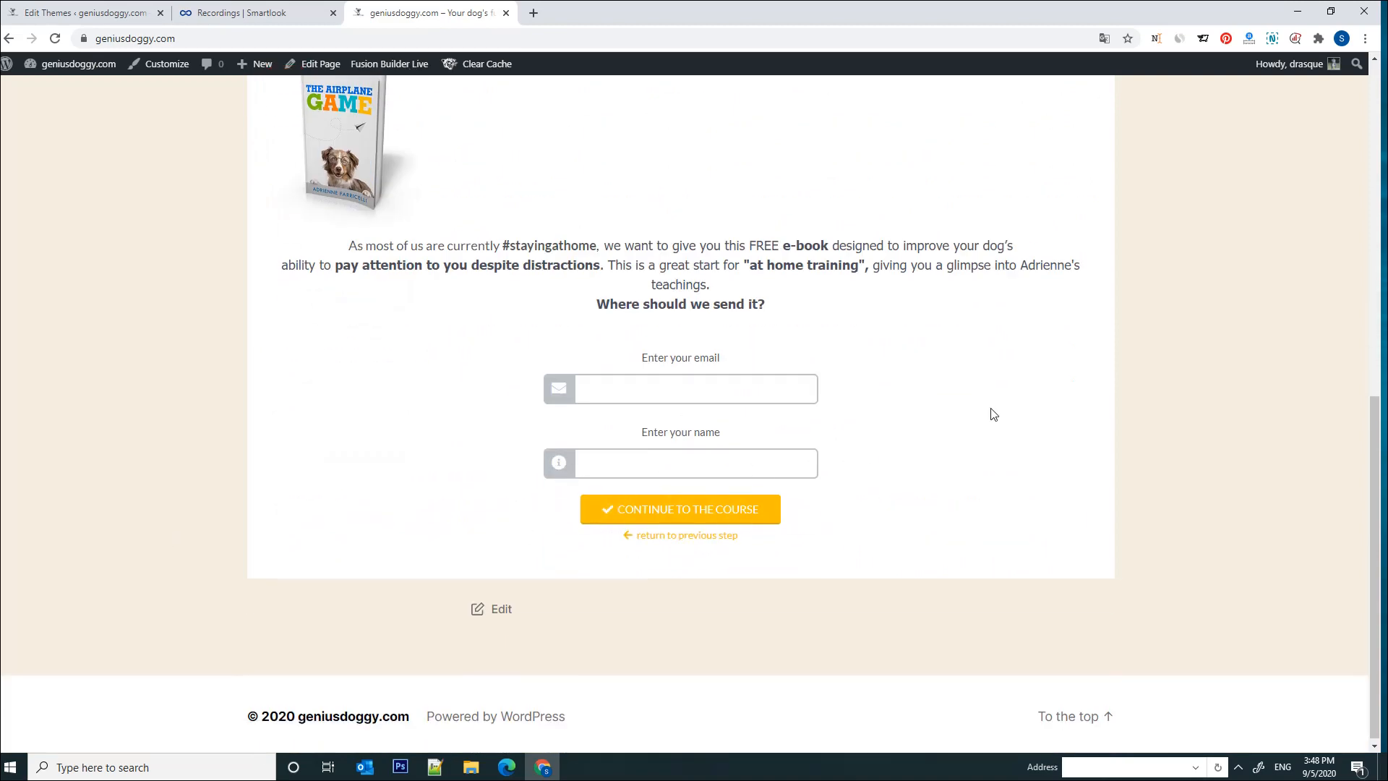
scroll("up", 3)
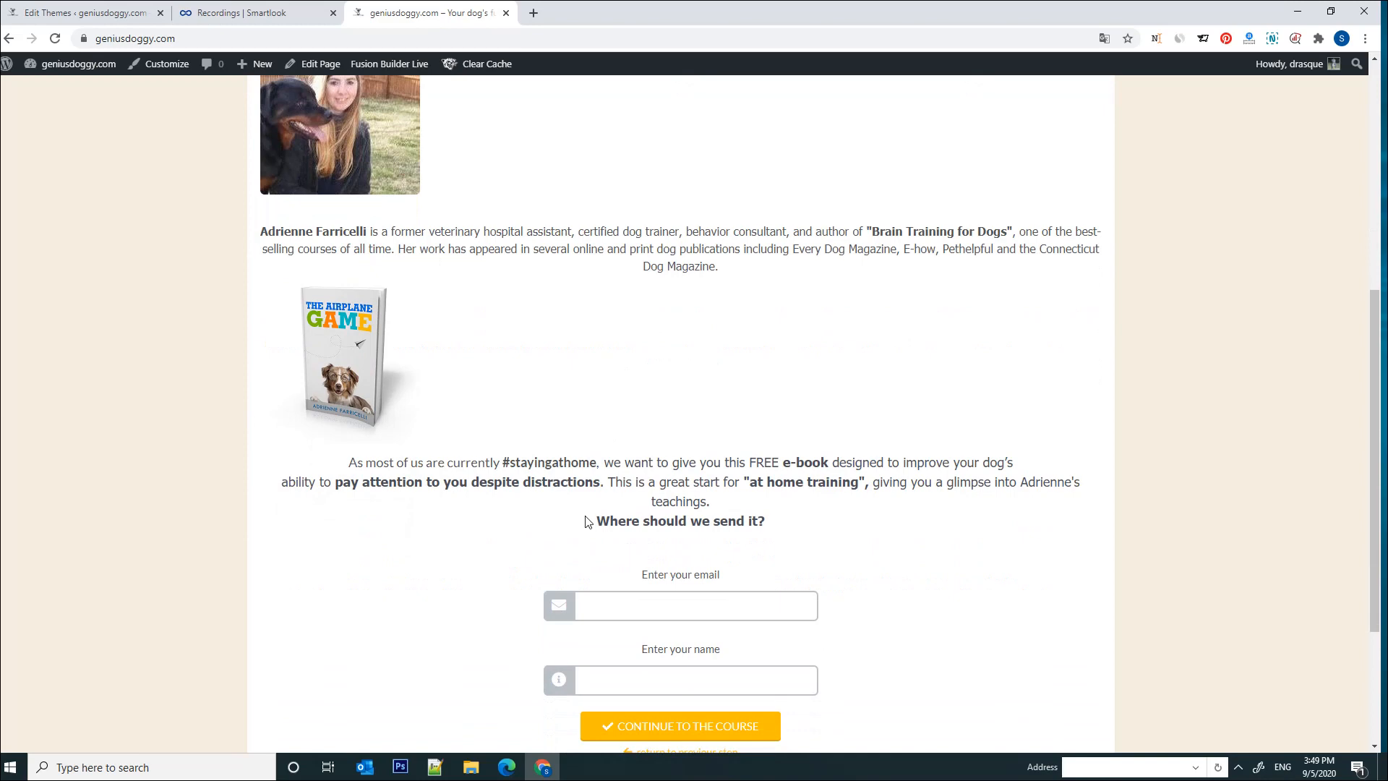
scroll("down", 3)
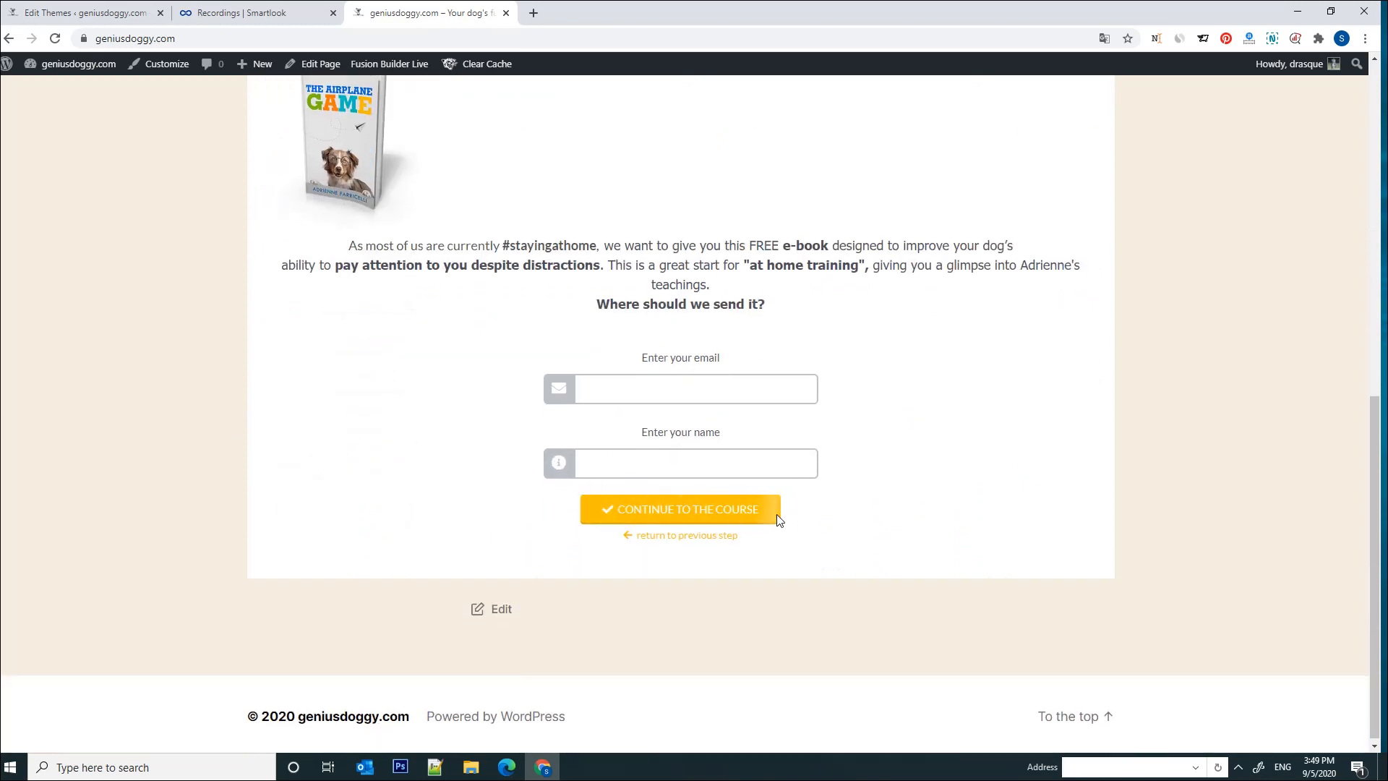
mouse_move(652, 515)
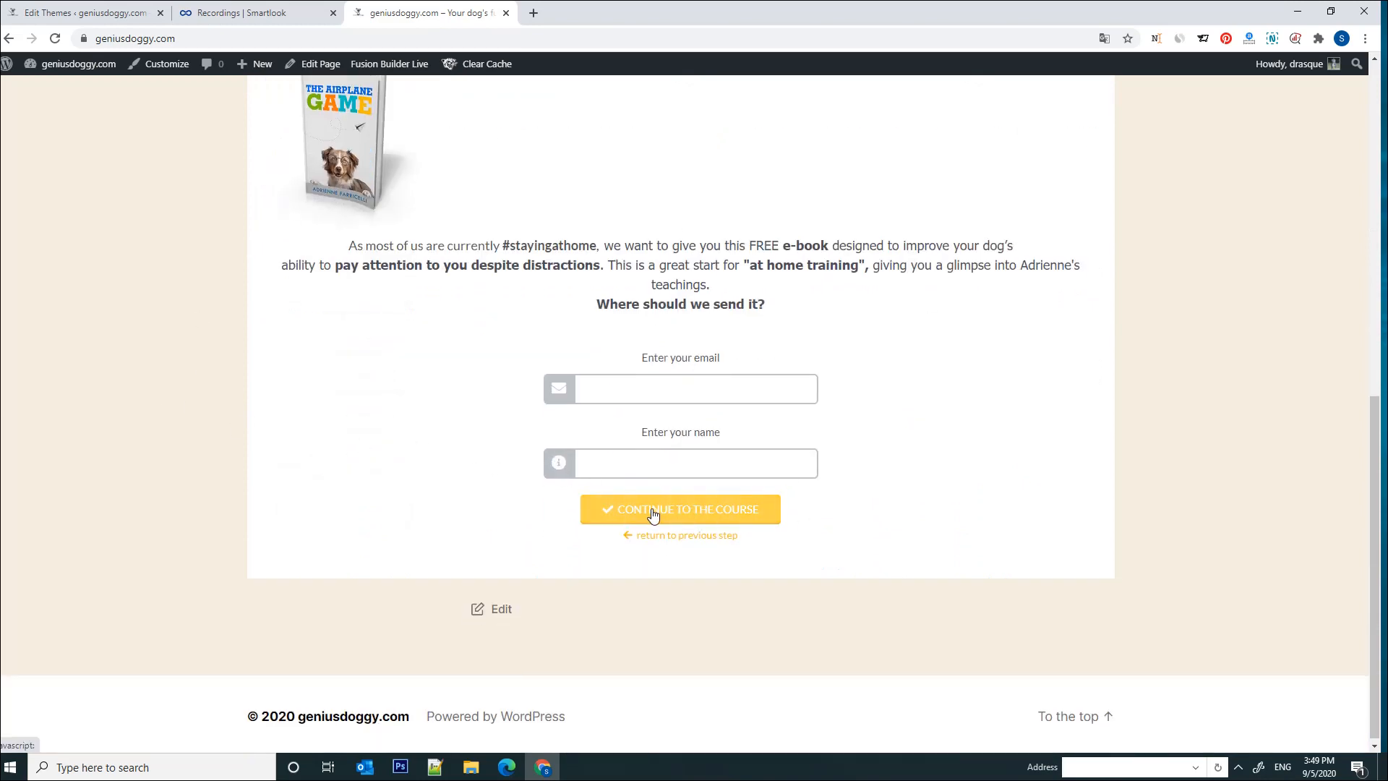
mouse_move(934, 478)
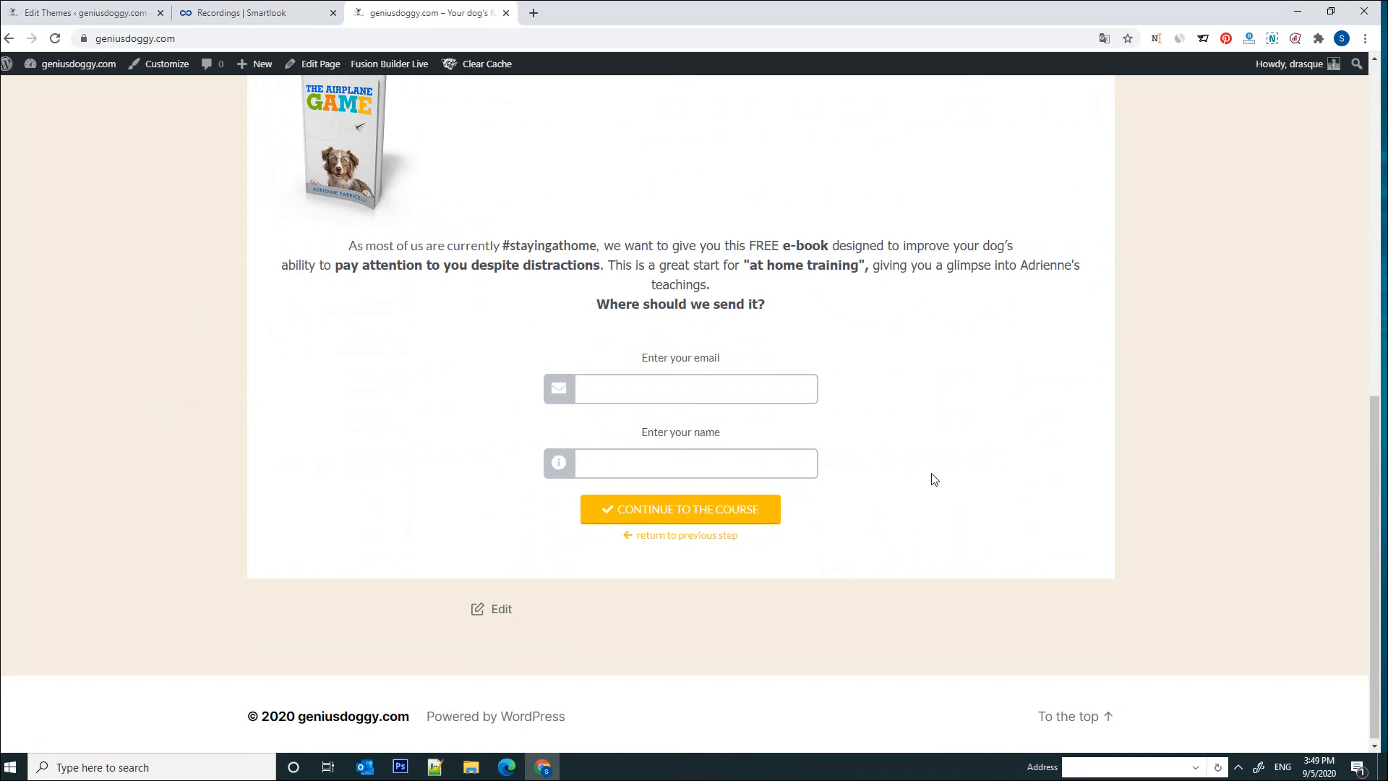
scroll("up", 3)
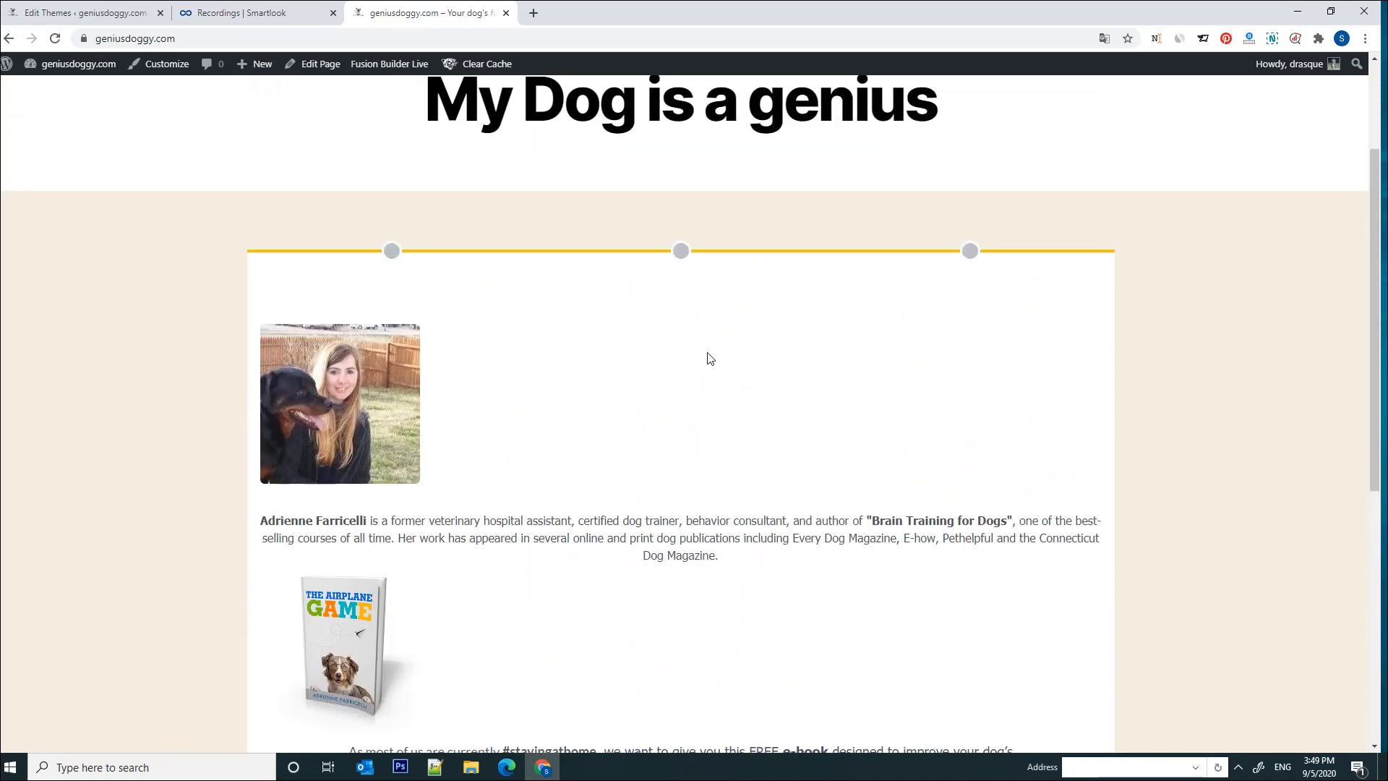
scroll("down", 3)
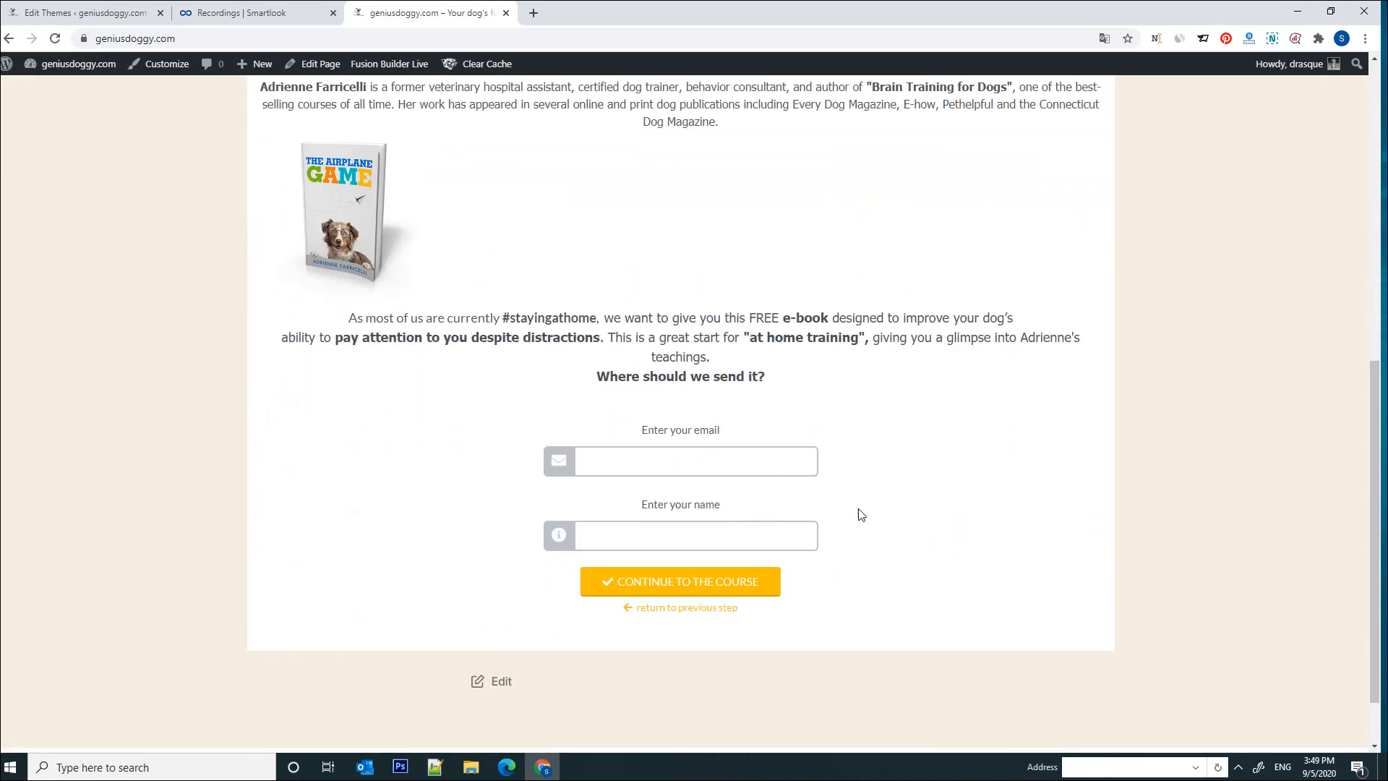
mouse_move(946, 552)
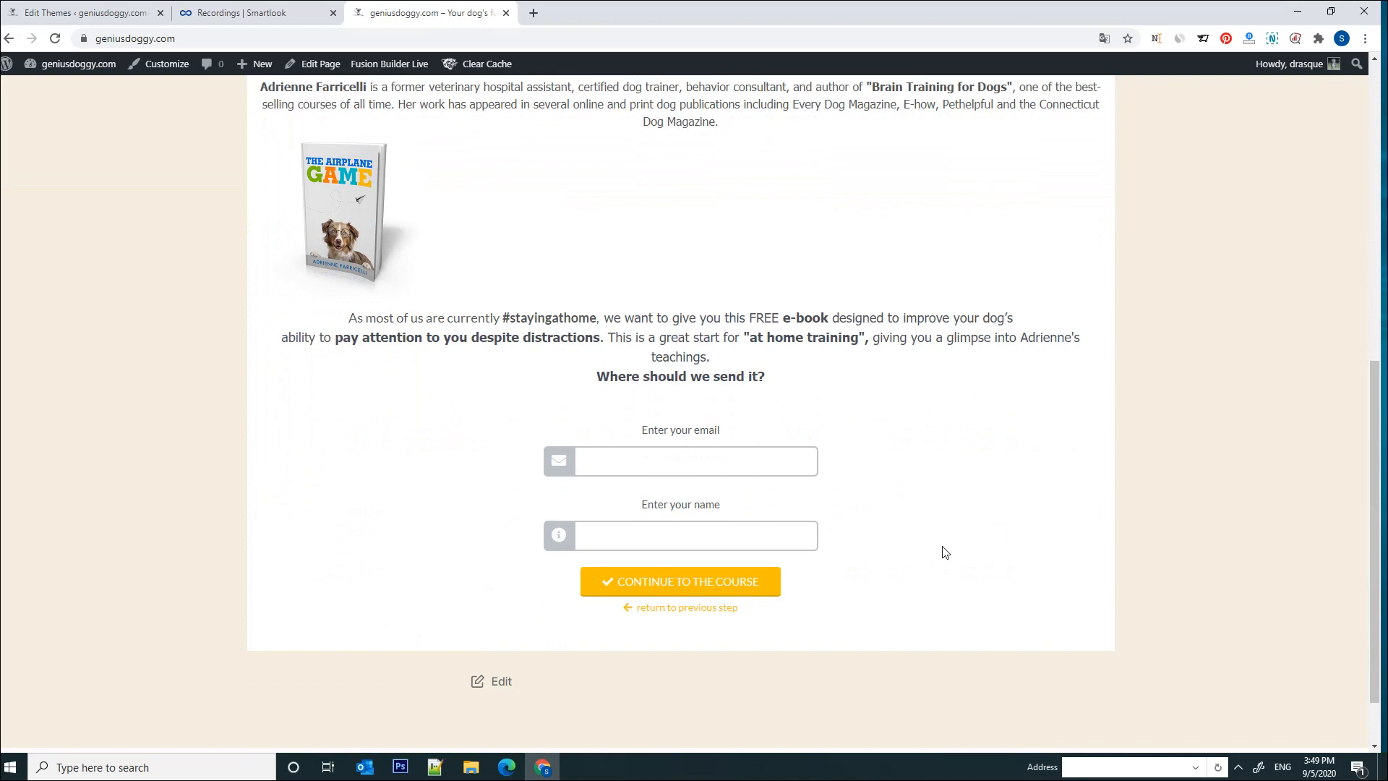
mouse_move(997, 542)
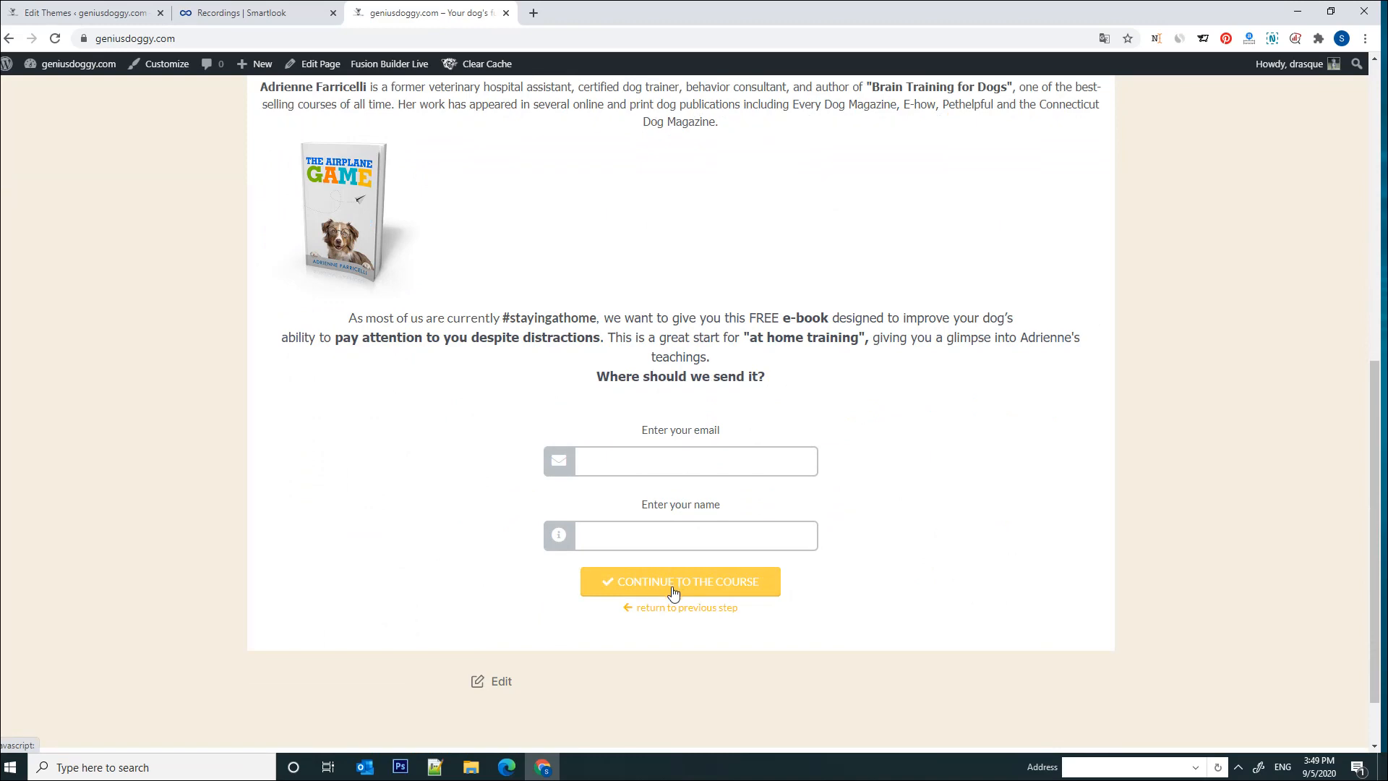
mouse_move(742, 587)
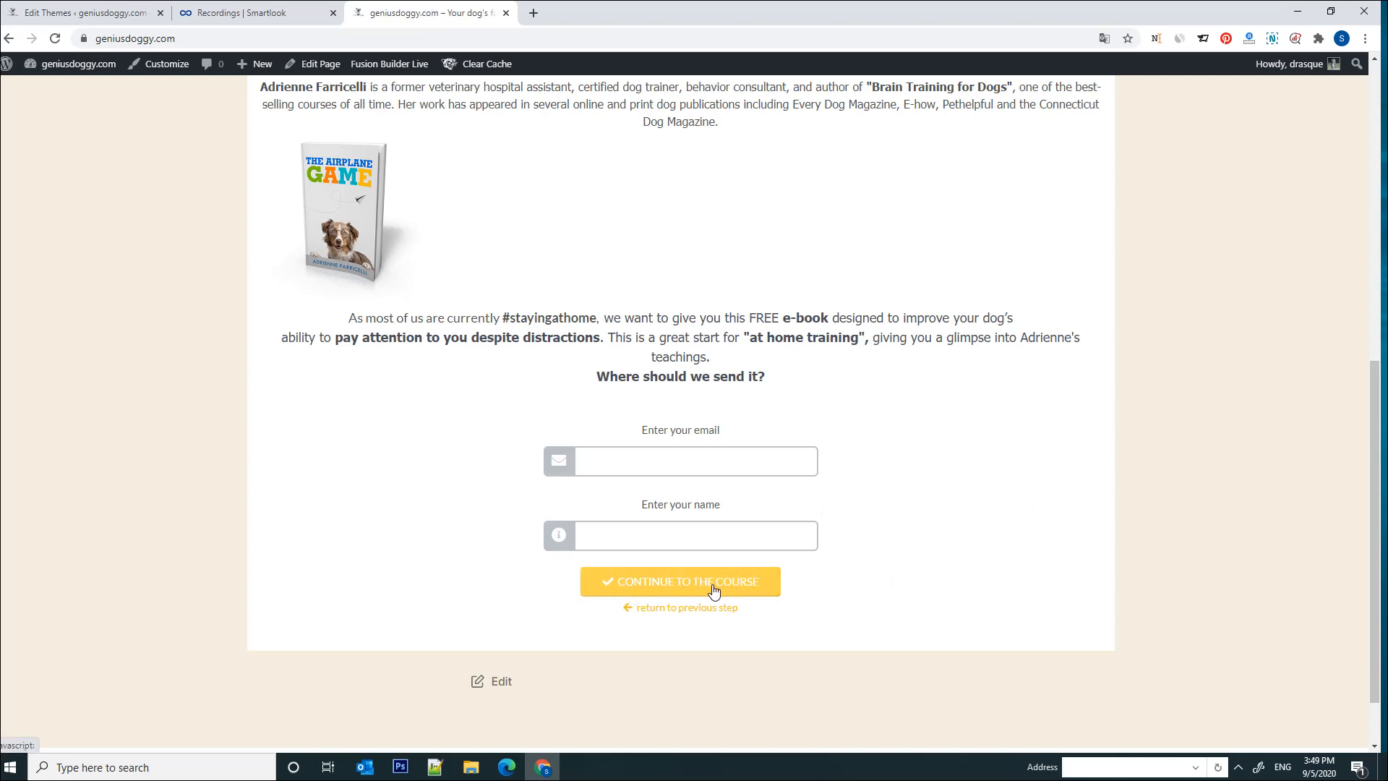
left_click(680, 581)
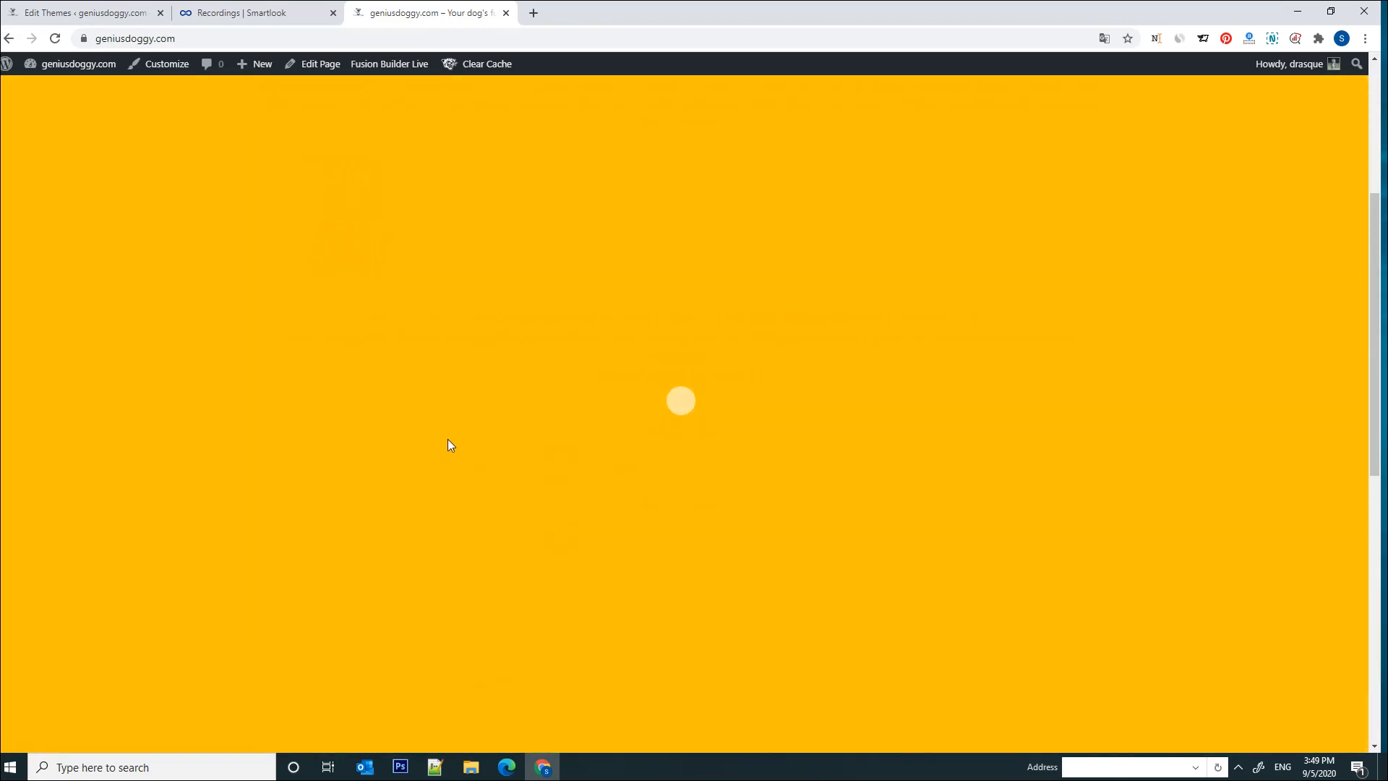
mouse_move(751, 434)
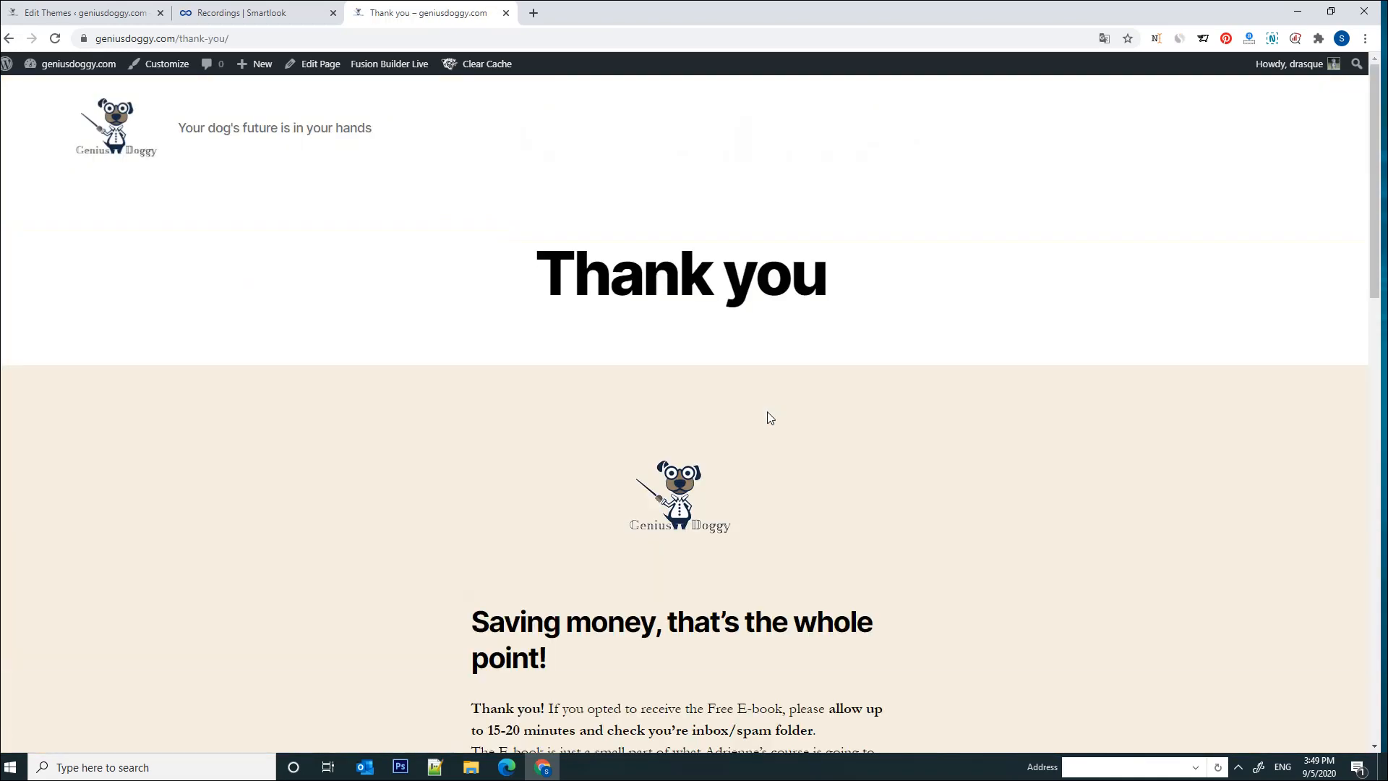
Read down the loaded Thank you page, clearing a stray selection in the training list.
scroll("down", 3)
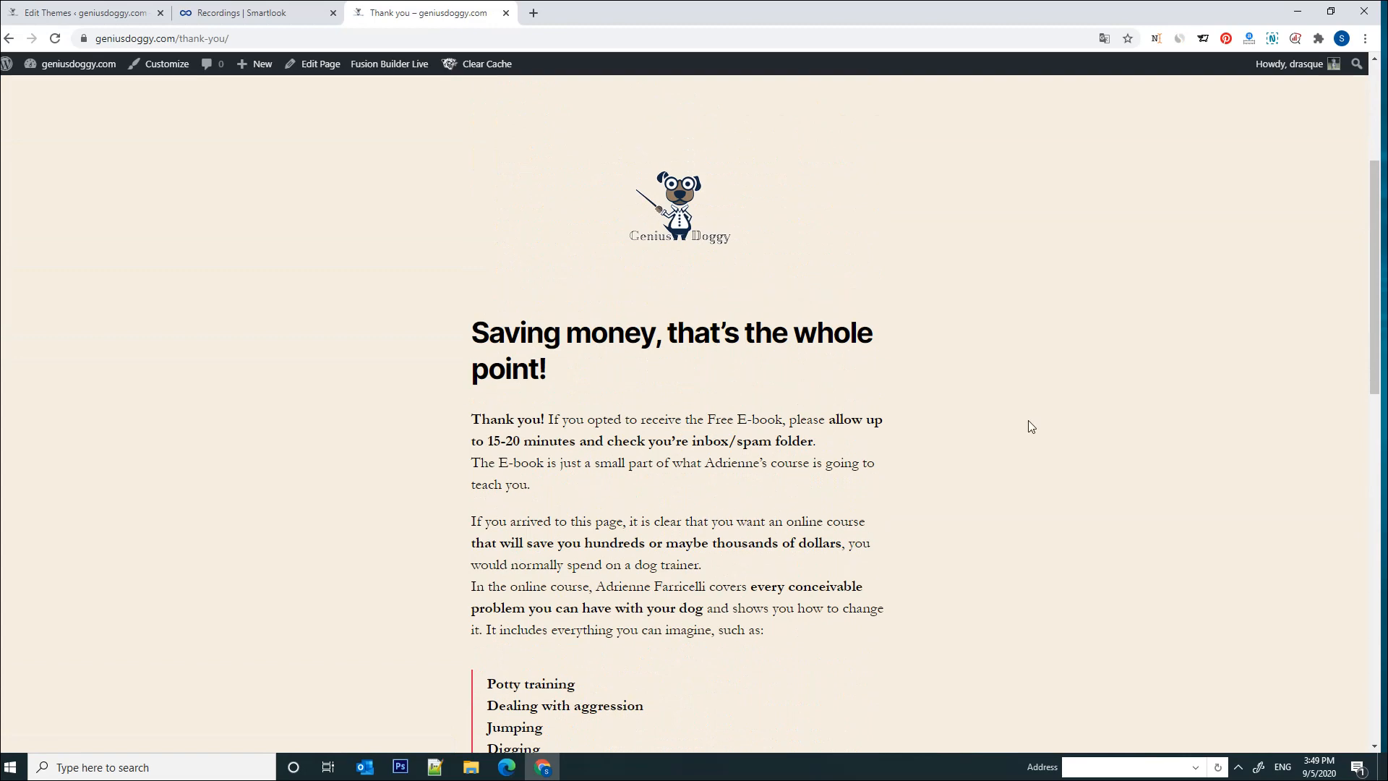
mouse_move(833, 380)
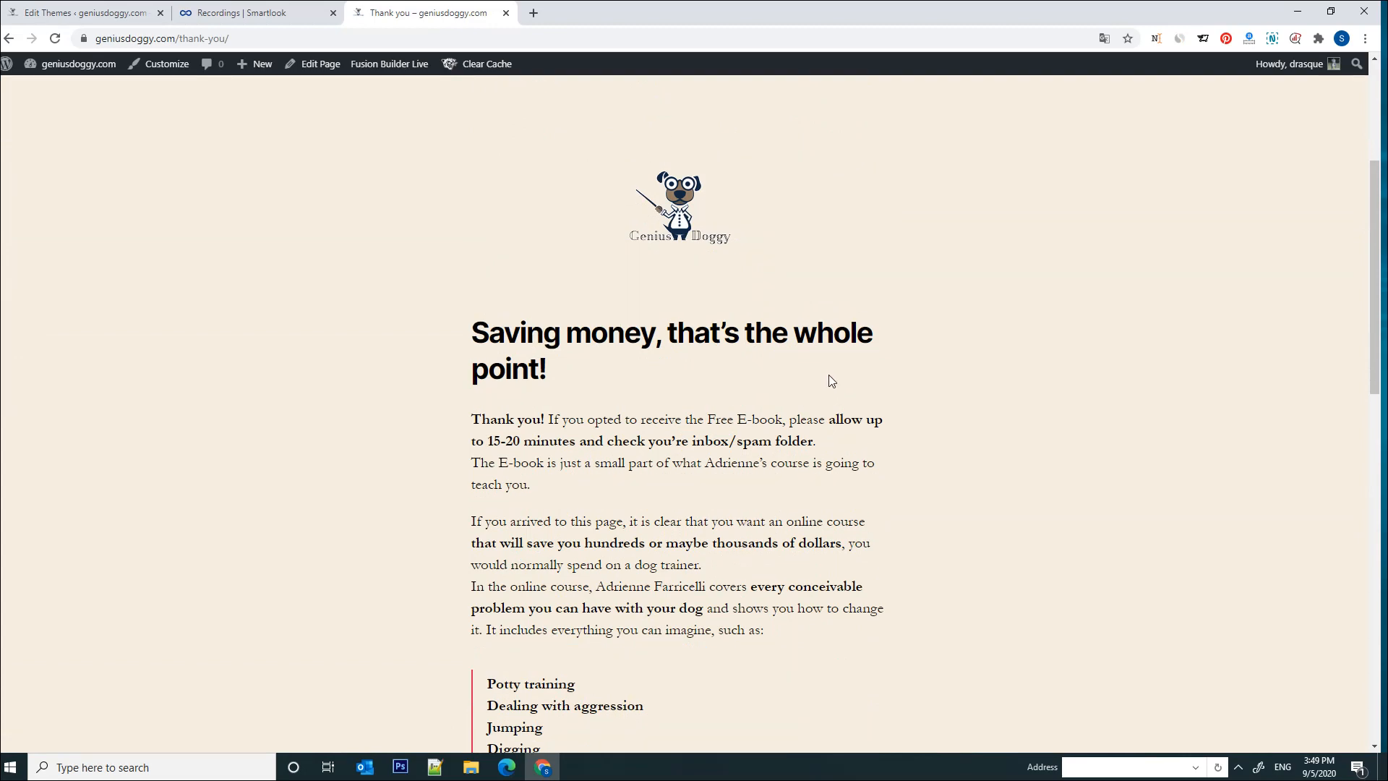
scroll("down", 3)
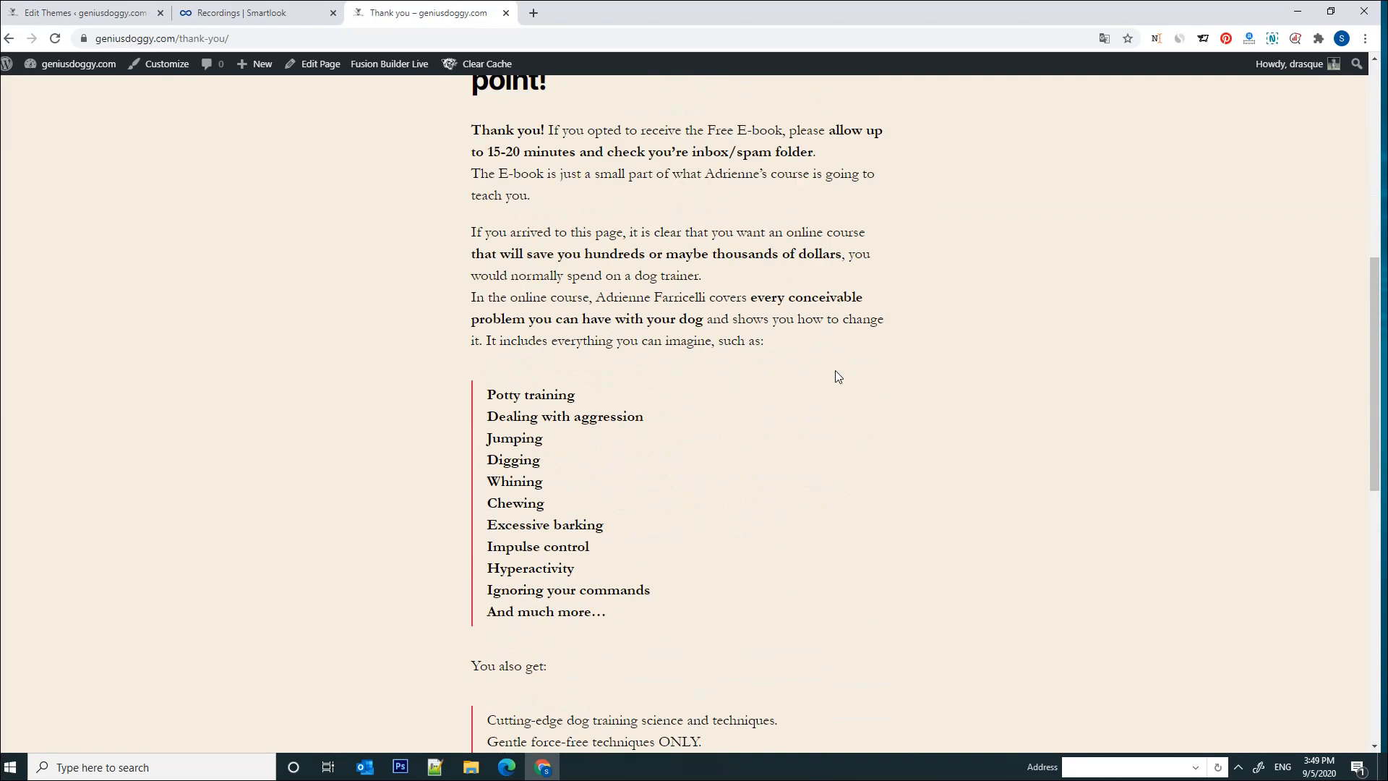
mouse_move(842, 373)
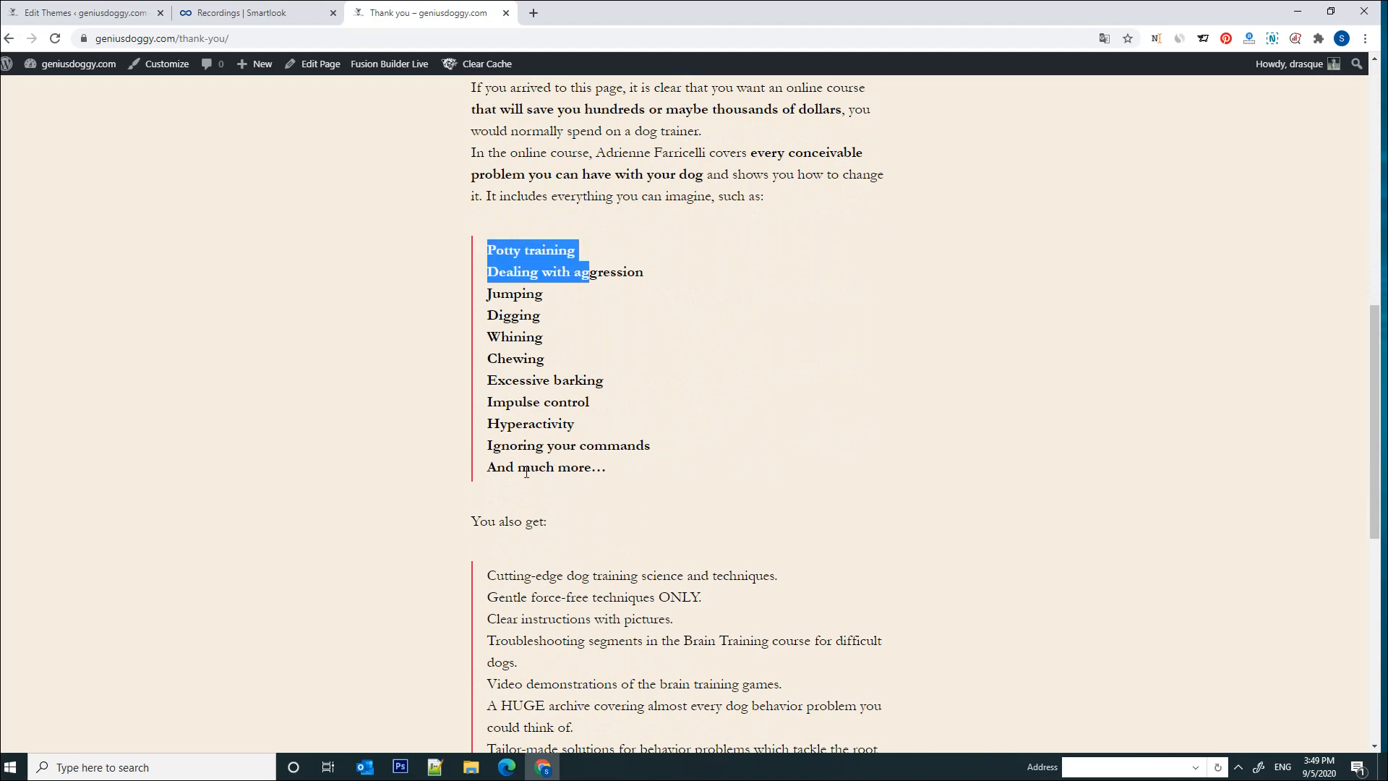
left_click(754, 428)
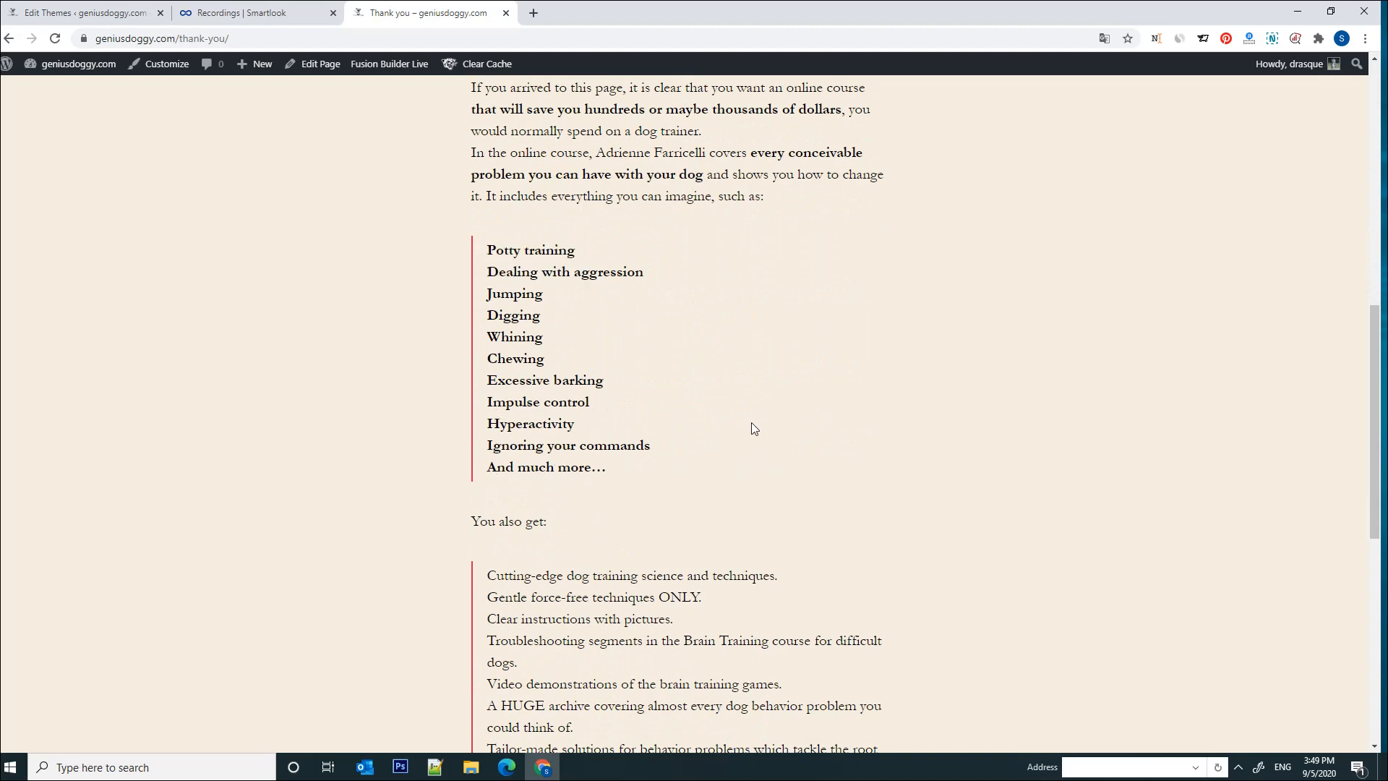
scroll("down", 3)
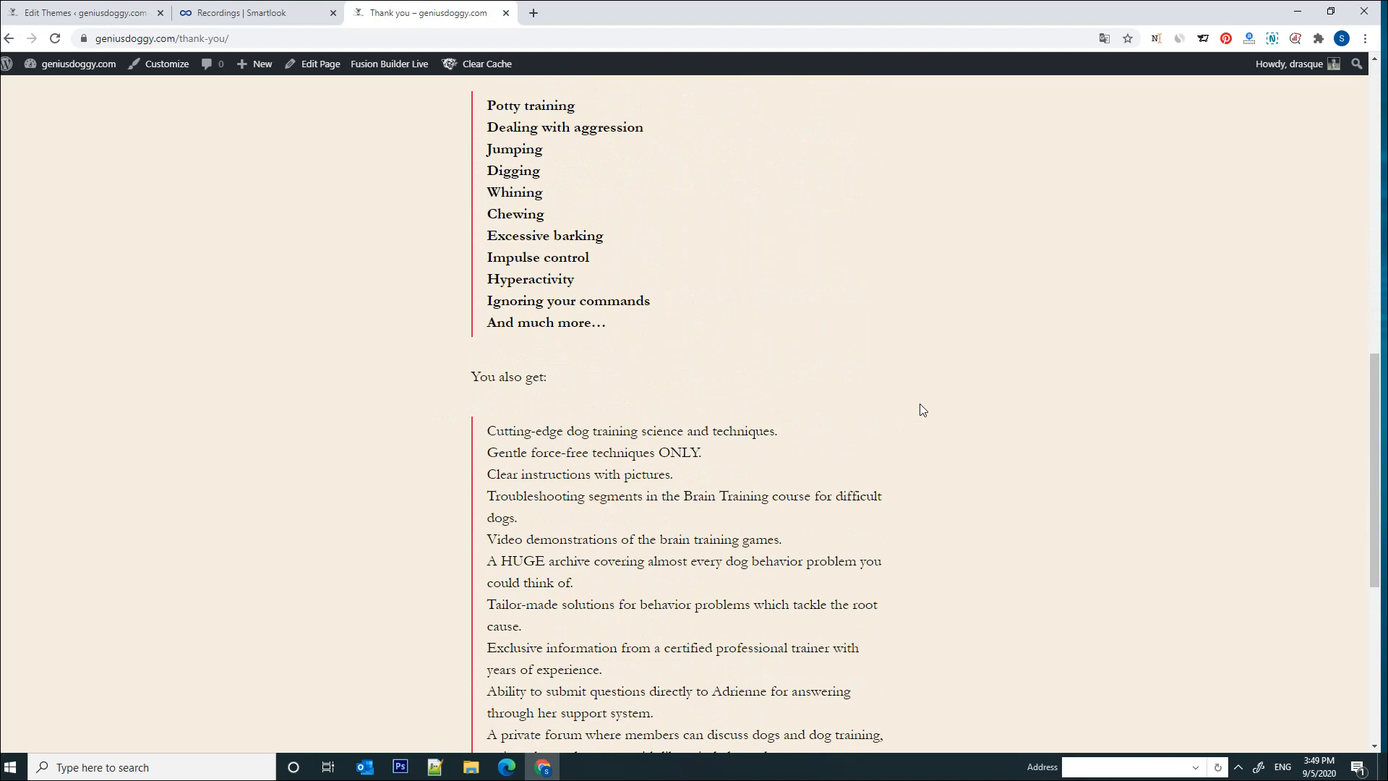
Continue through the course benefits toward the GET ADRIENNE'S COURSE discount offer.
scroll("down", 3)
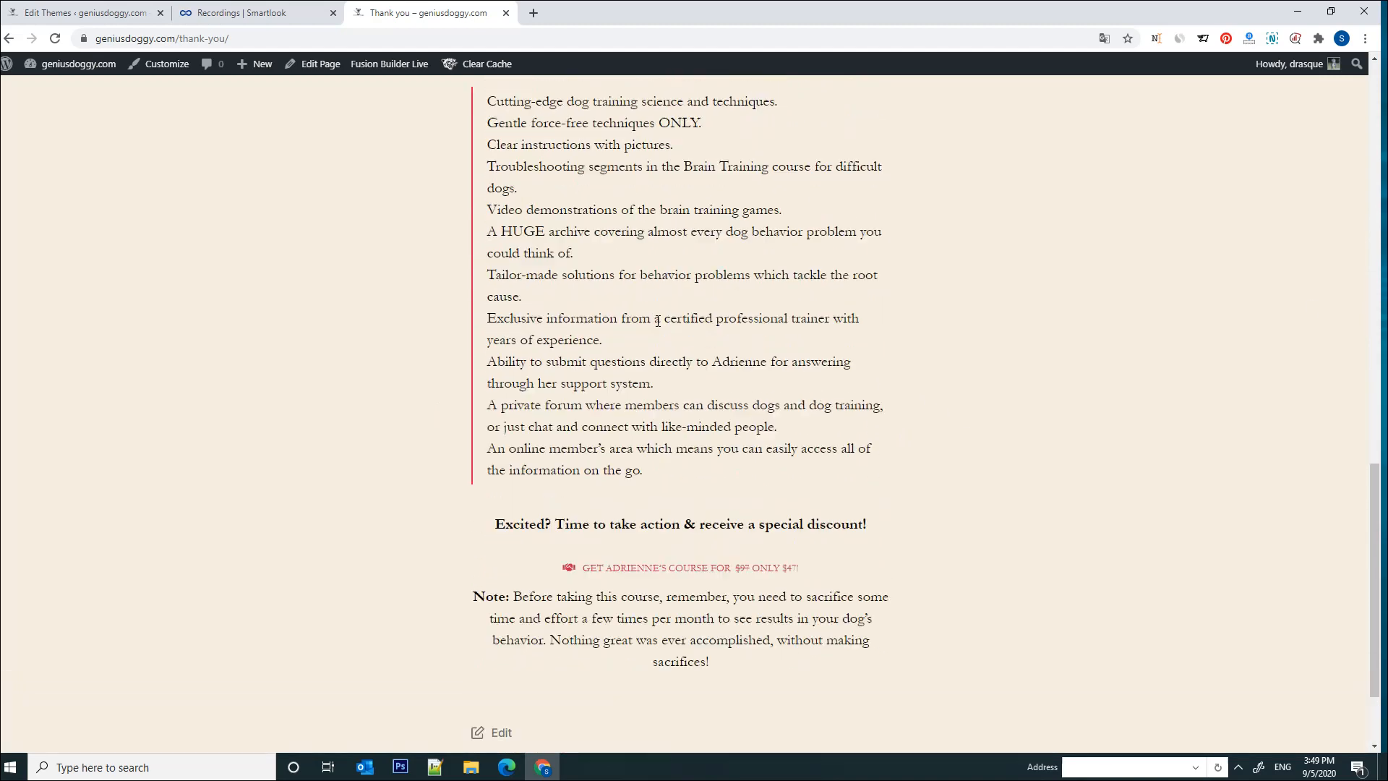
scroll("up", 3)
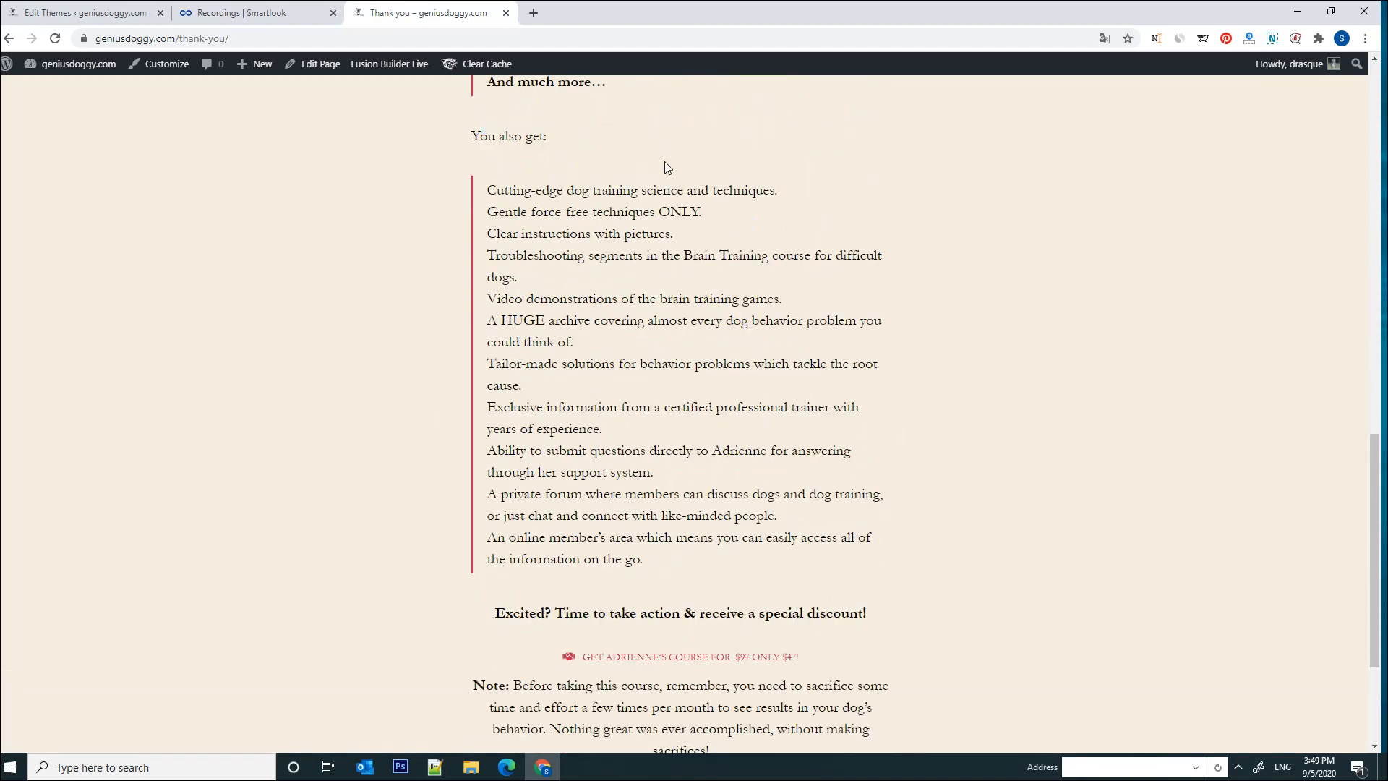
left_click_drag(487, 189, 670, 189)
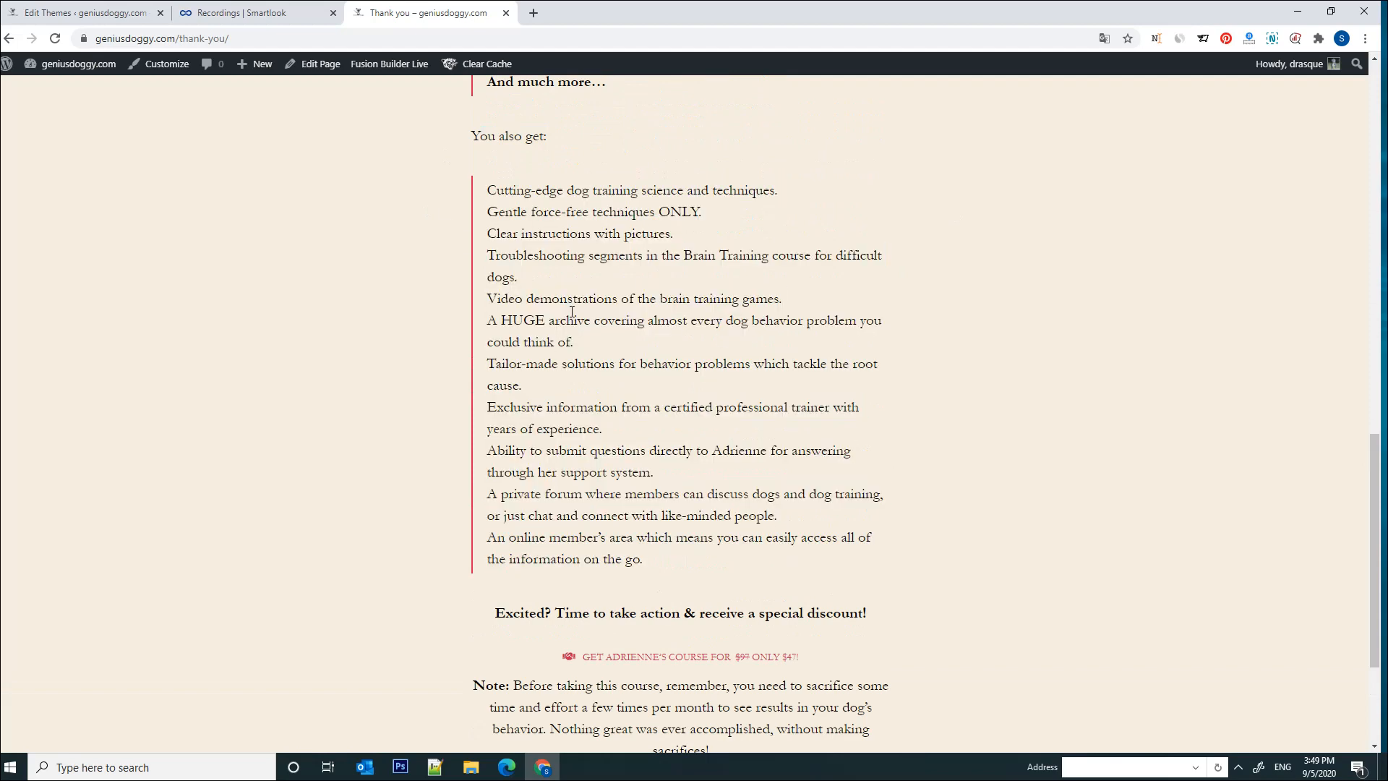
scroll("down", 3)
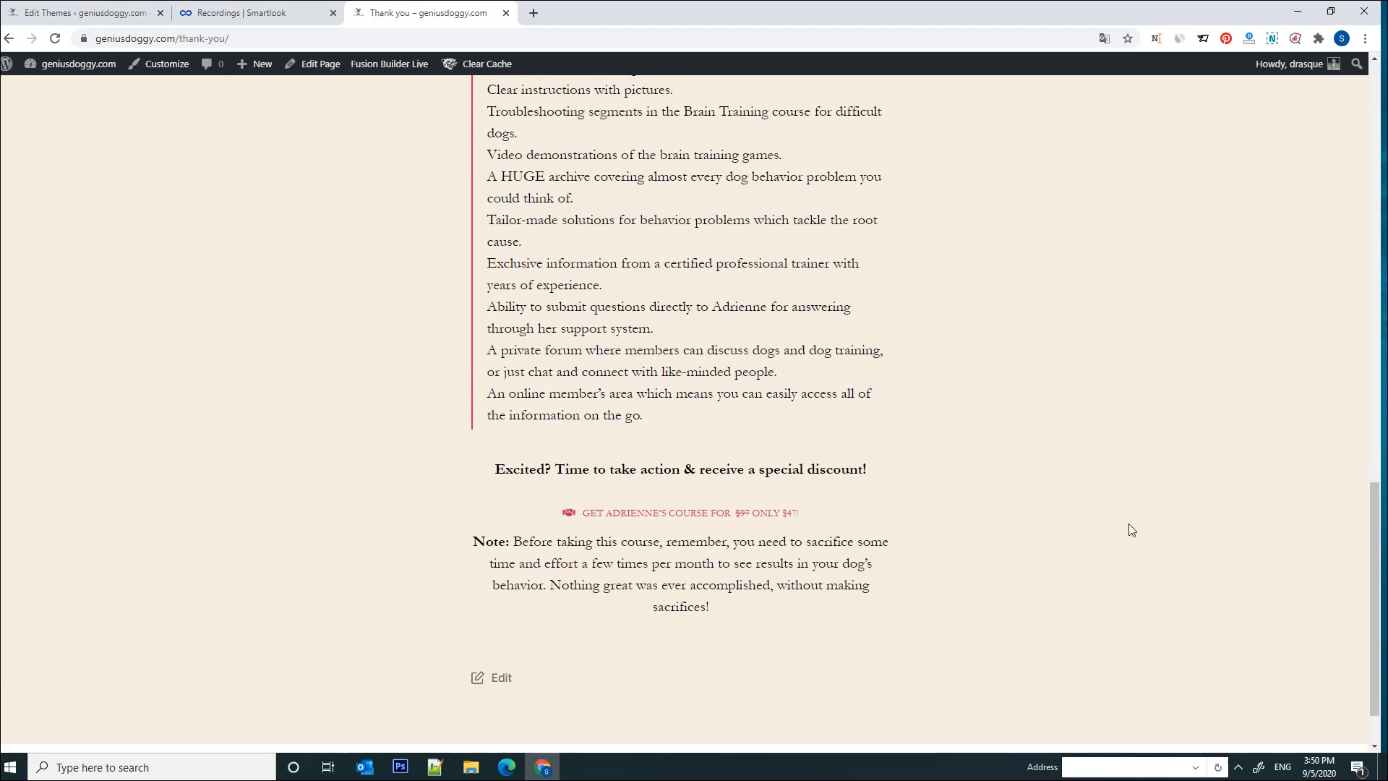
Bring the GET ADRIENNE'S COURSE link into view, then return to the Smartlook Recordings tab.
scroll("down", 3)
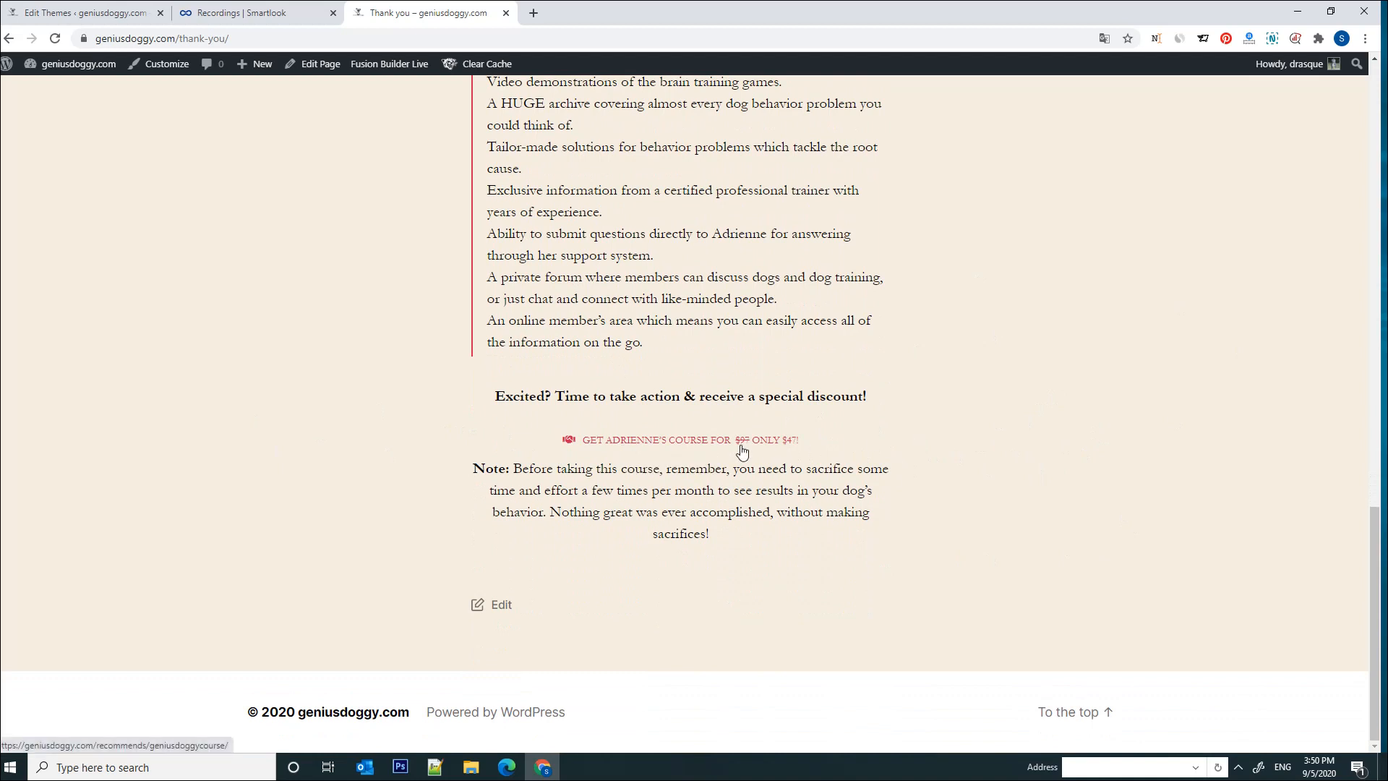
mouse_move(1001, 451)
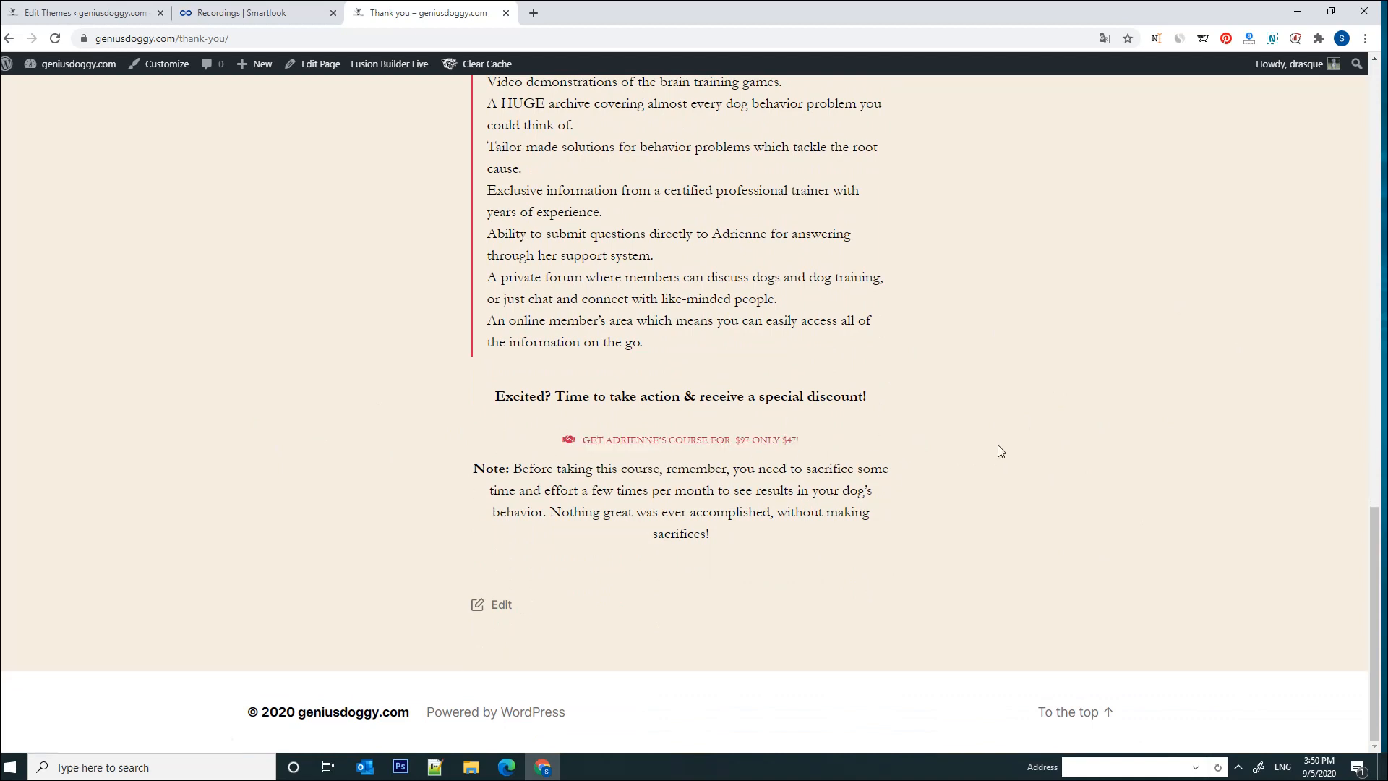
mouse_move(768, 461)
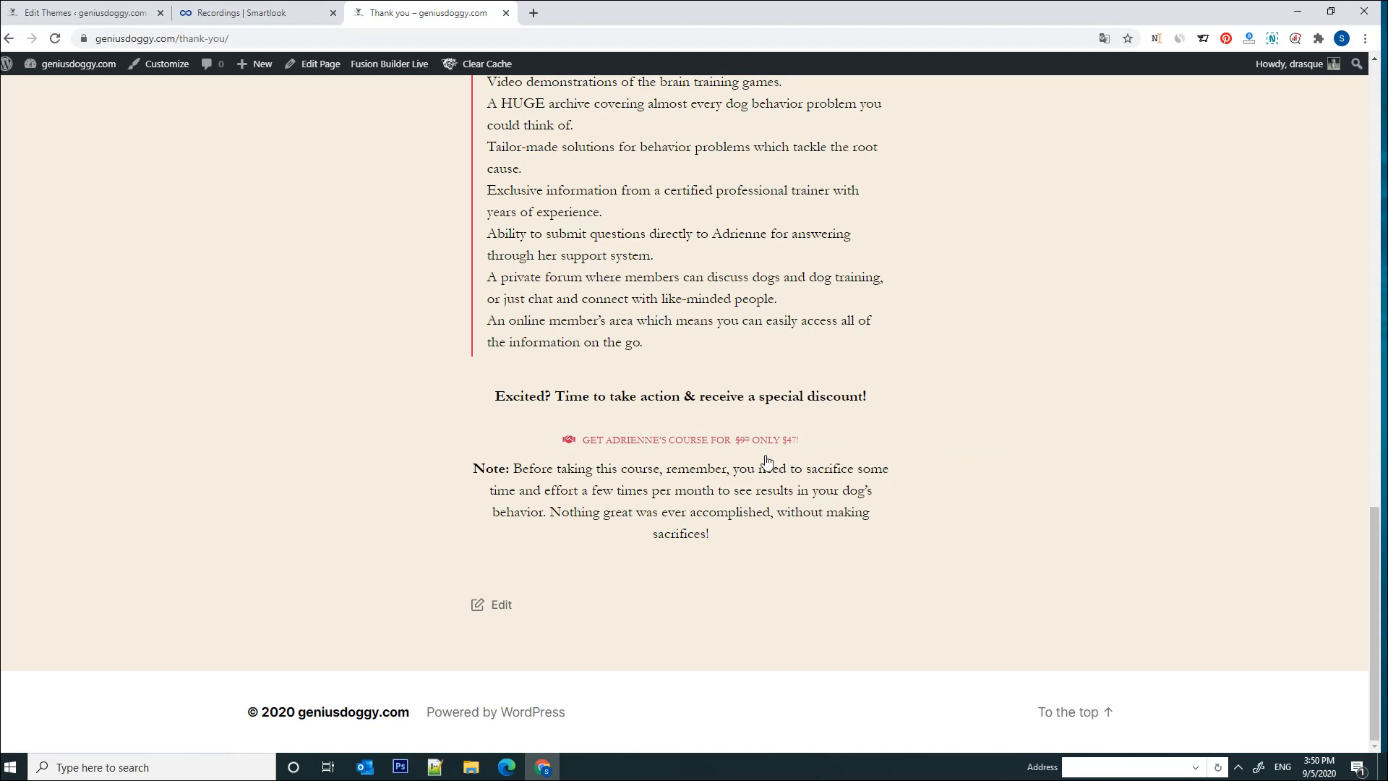
mouse_move(683, 453)
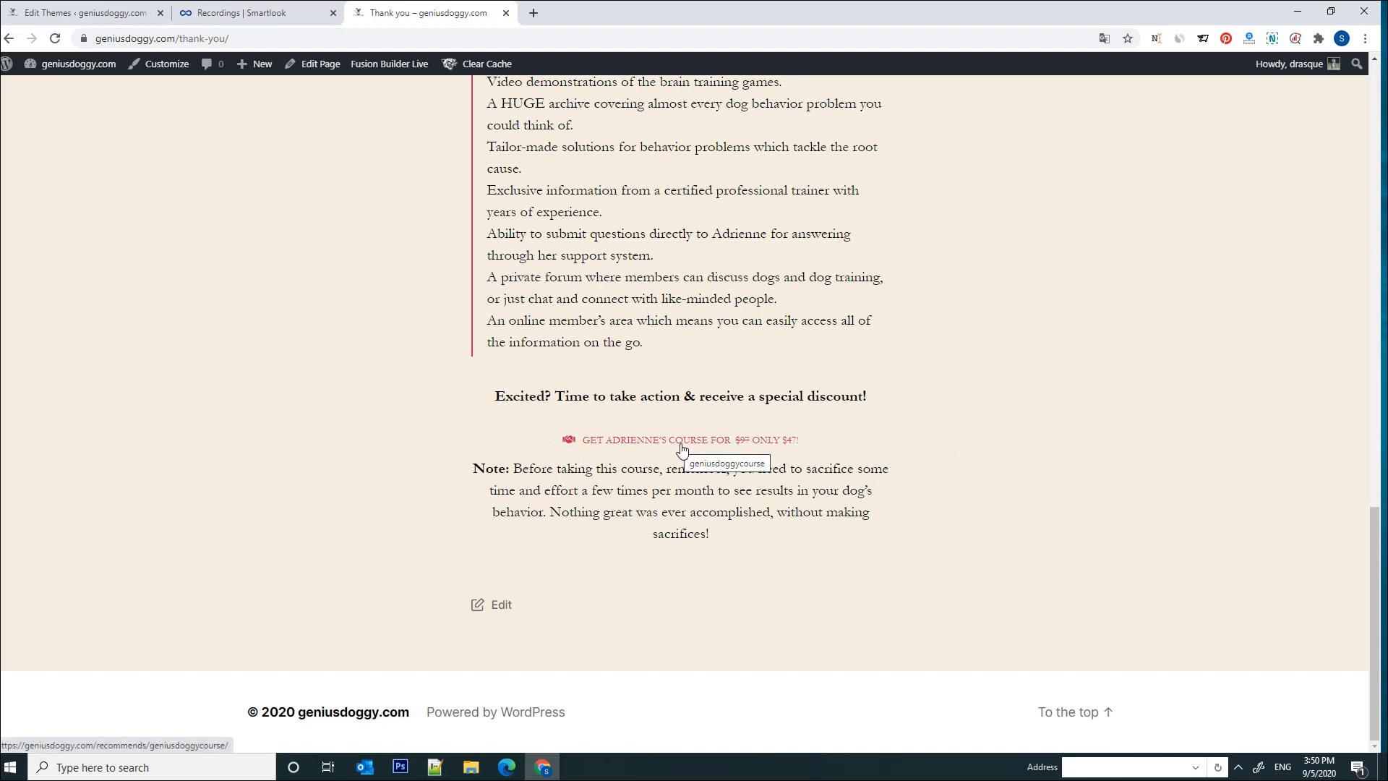
mouse_move(937, 439)
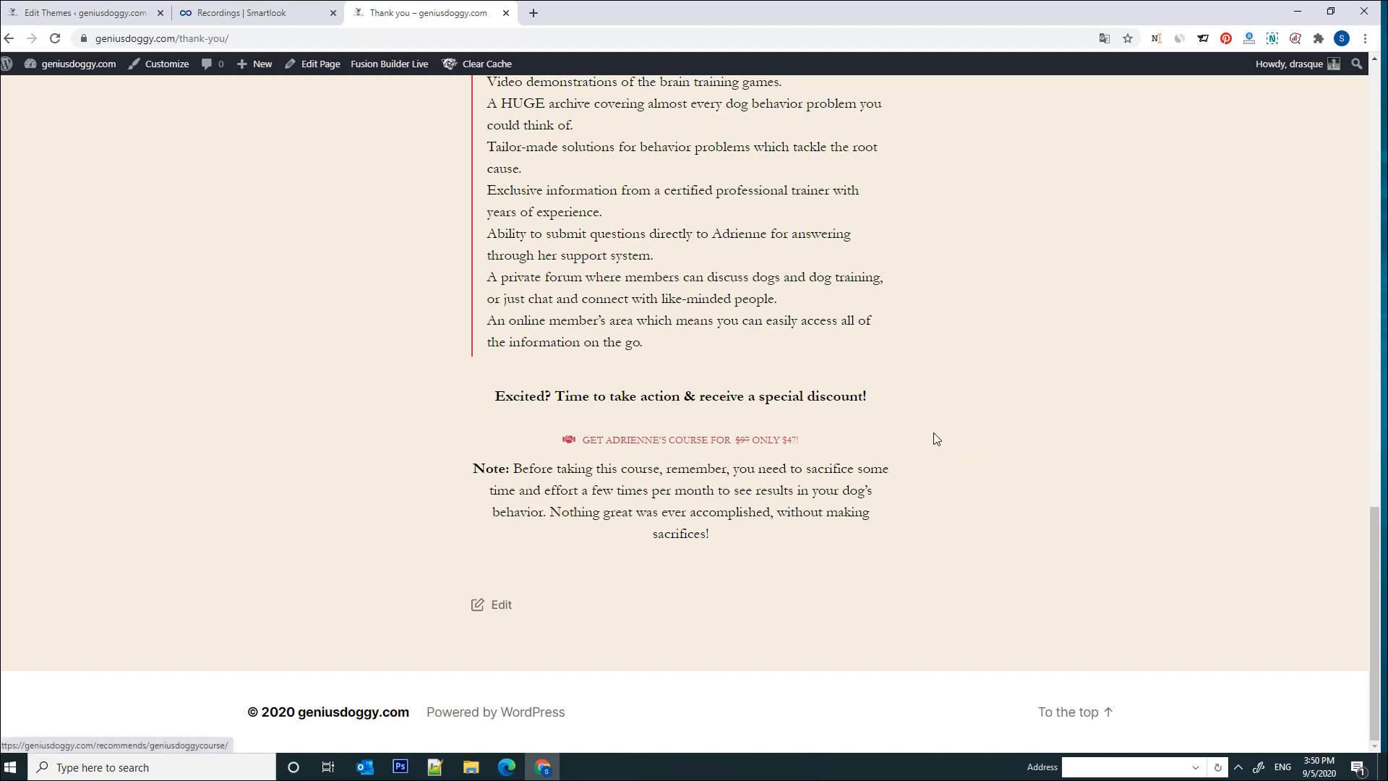
mouse_move(720, 445)
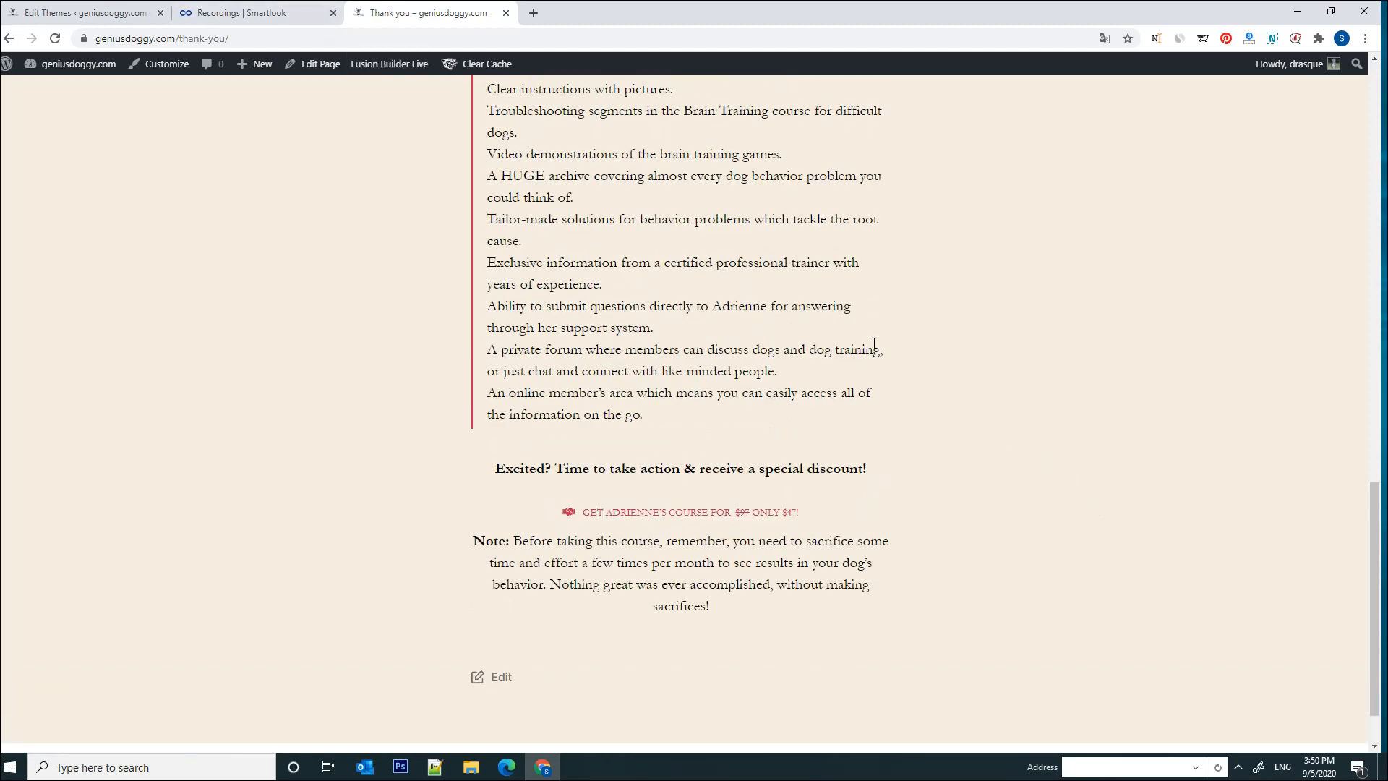
left_click(246, 13)
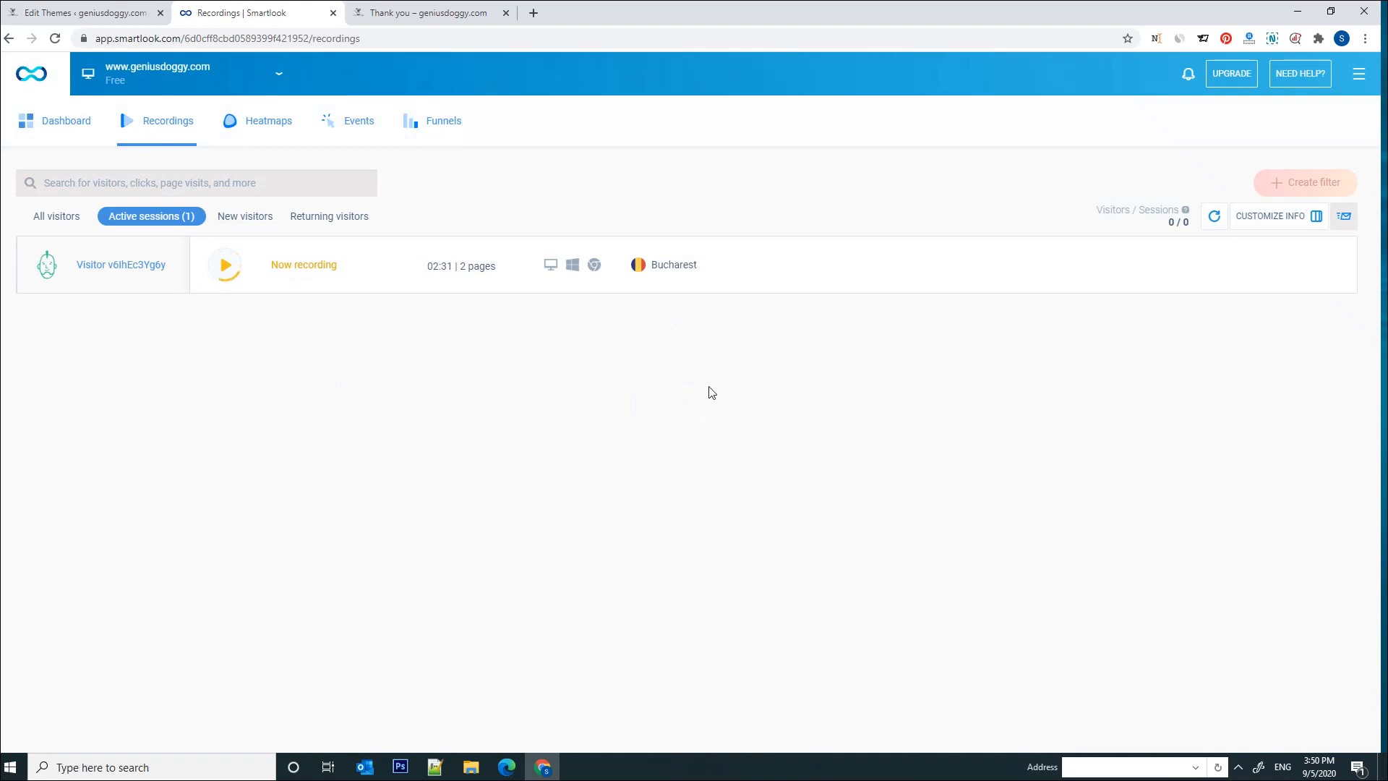
mouse_move(61, 149)
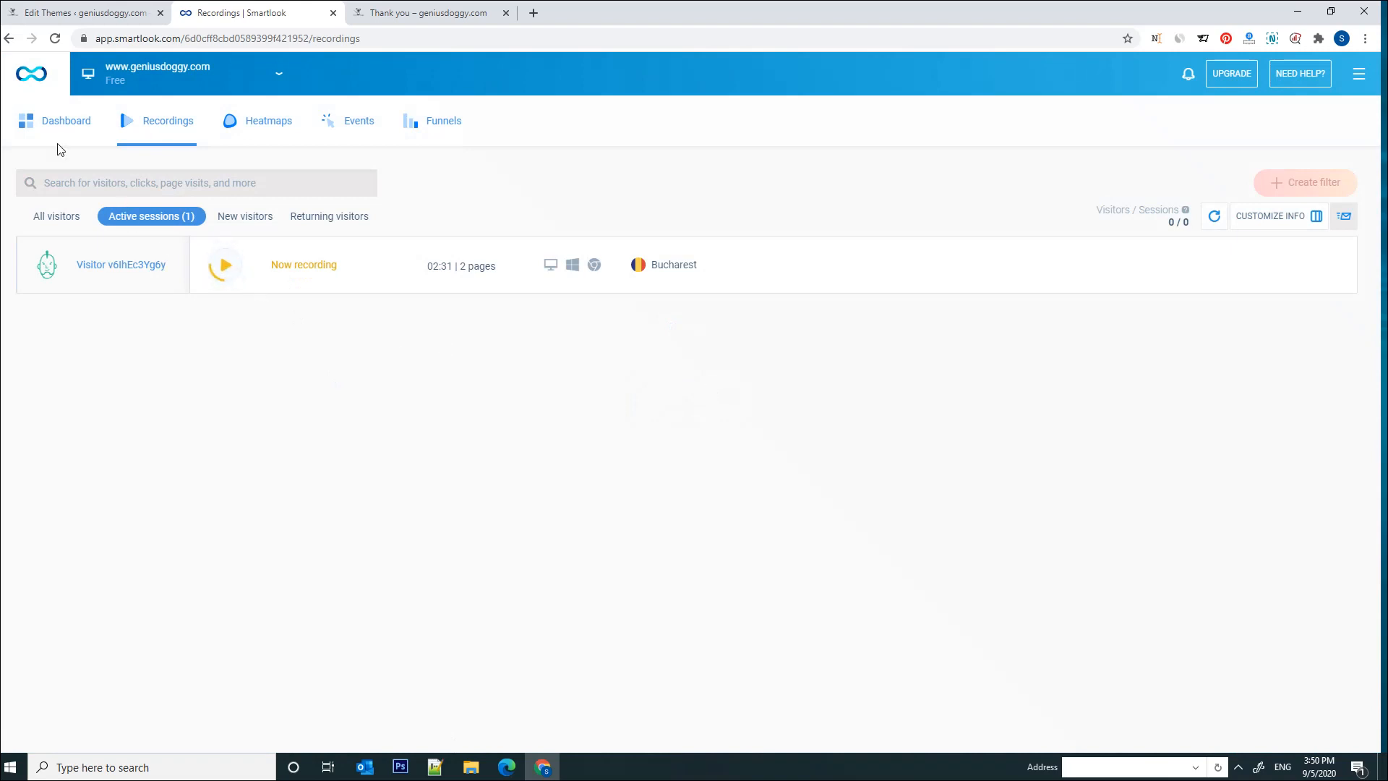
On the Dashboard, dismiss the tip and add a Top visited pages tile.
left_click(66, 121)
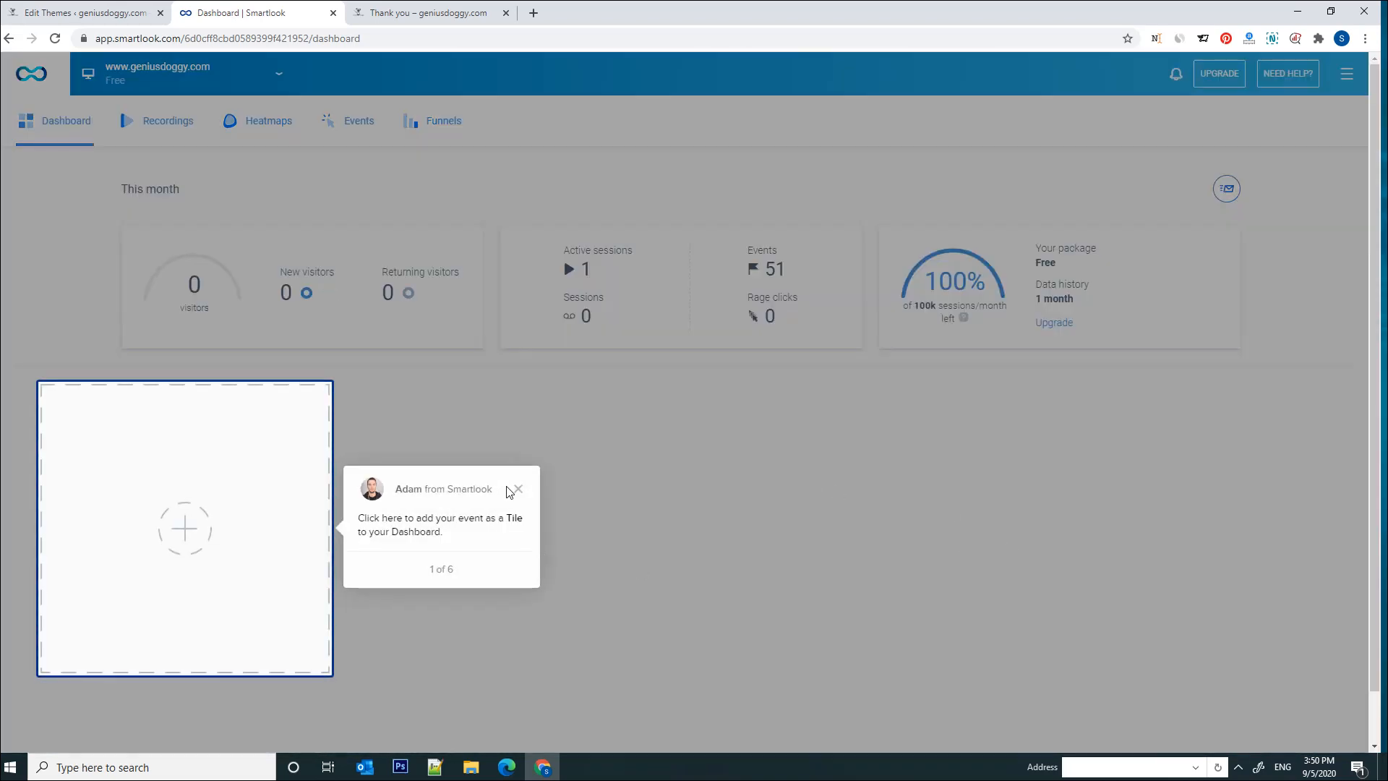
left_click(518, 489)
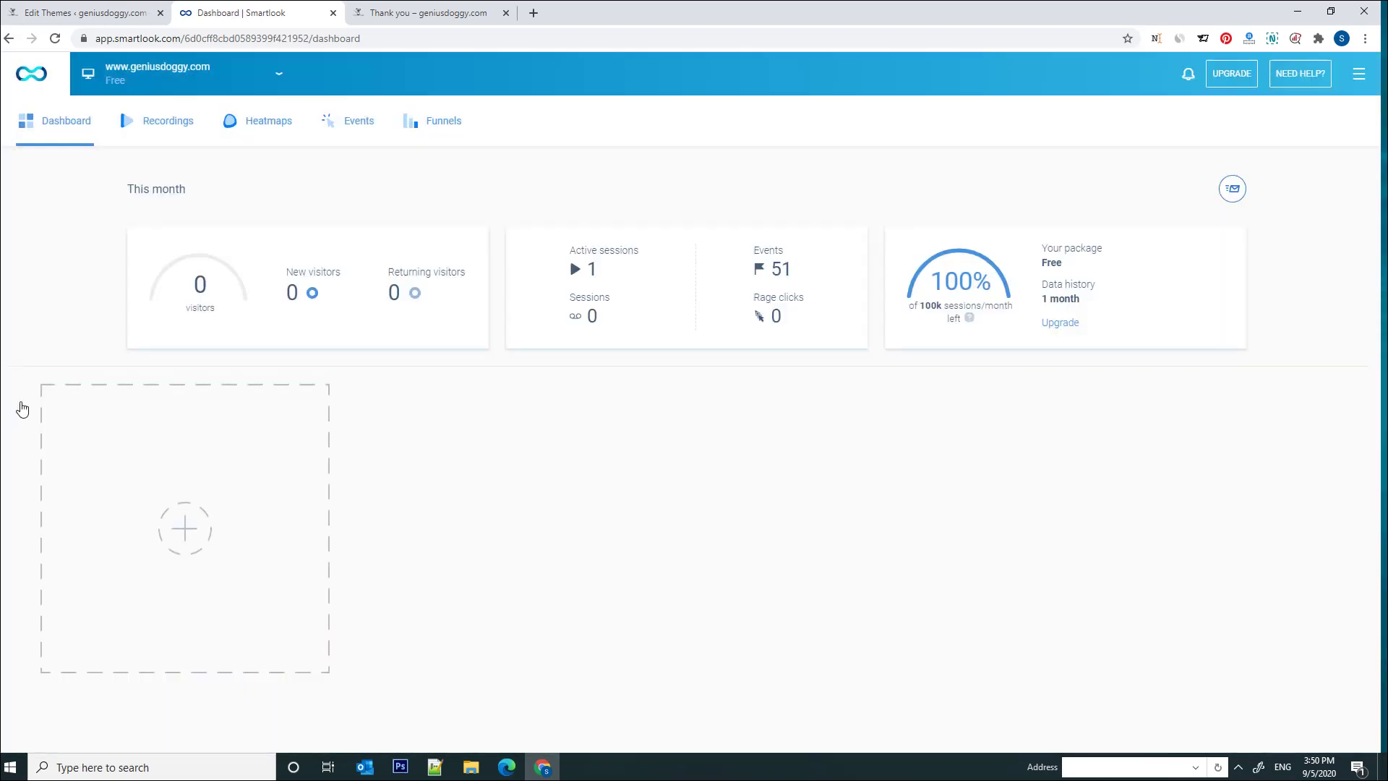
mouse_move(304, 543)
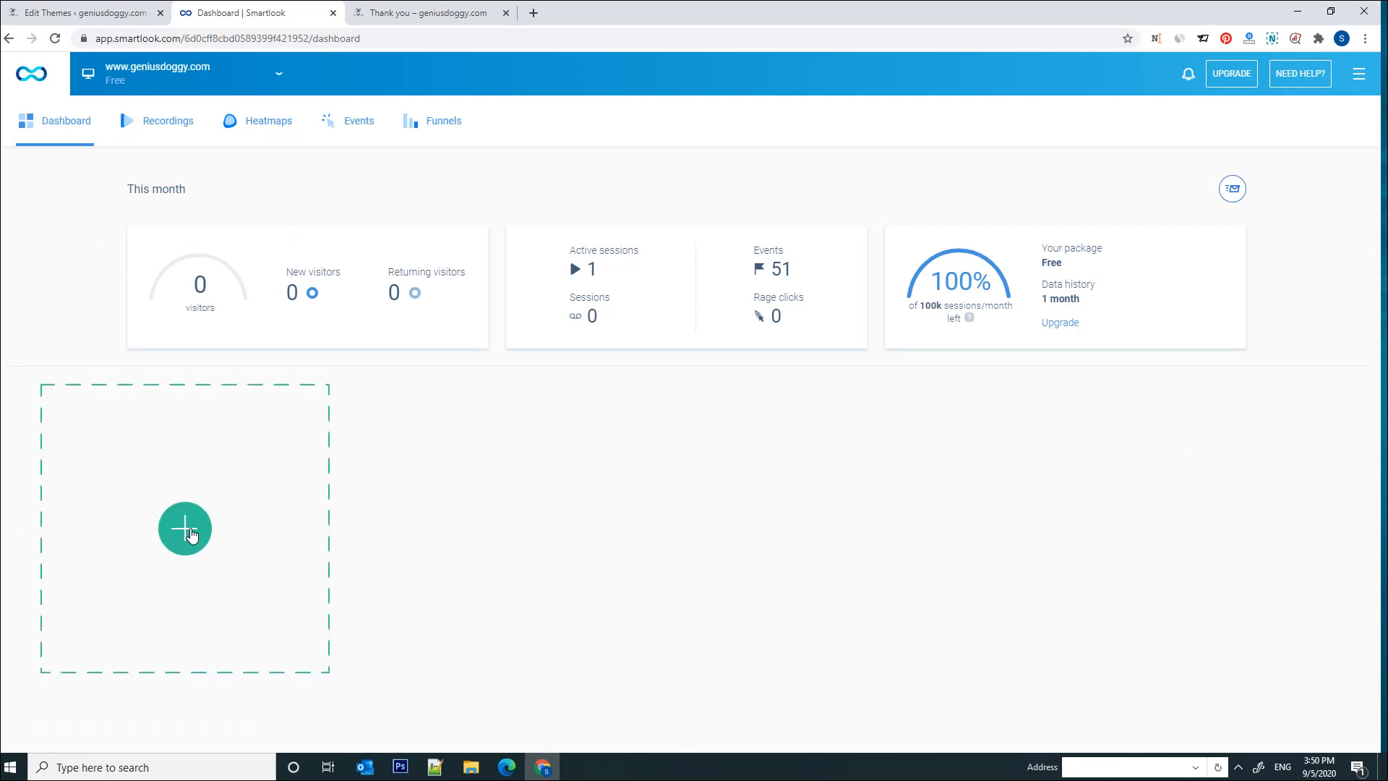
left_click(185, 529)
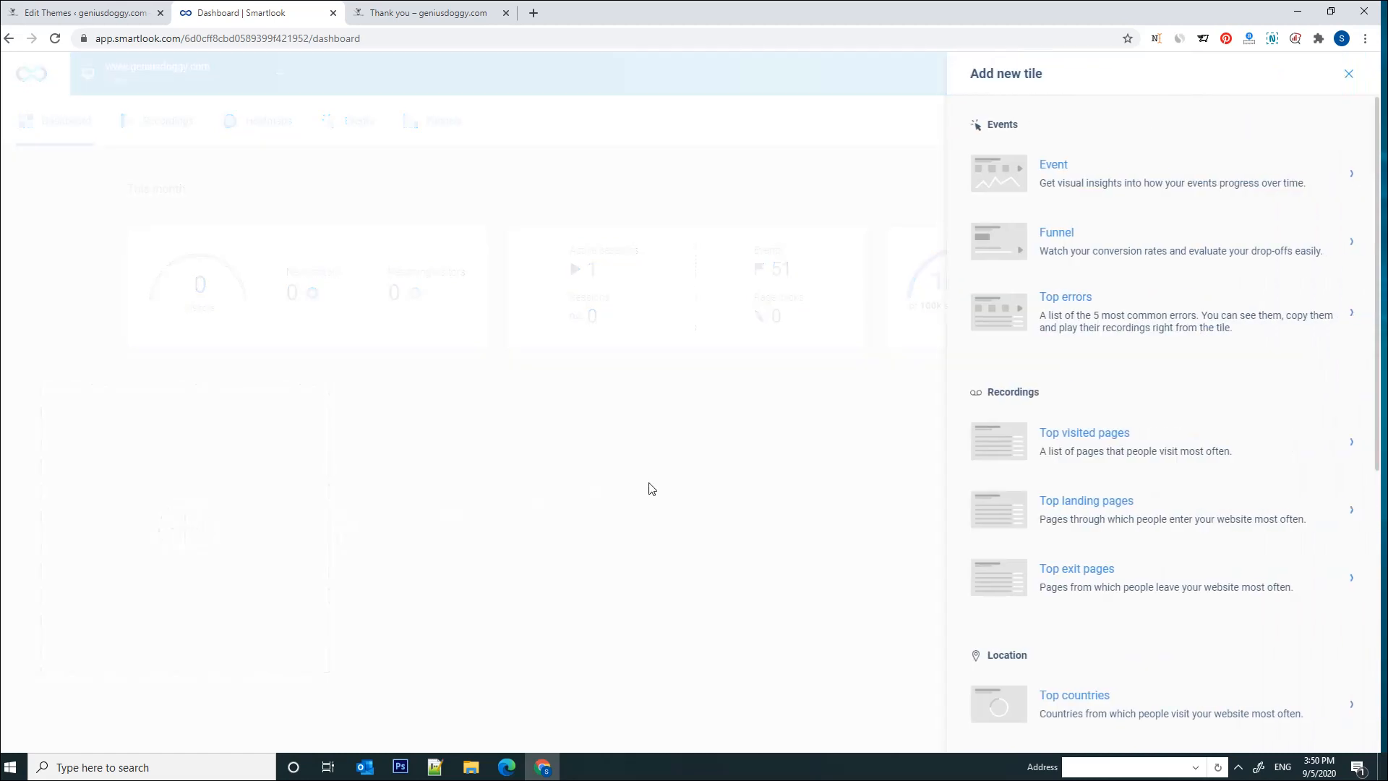
mouse_move(758, 308)
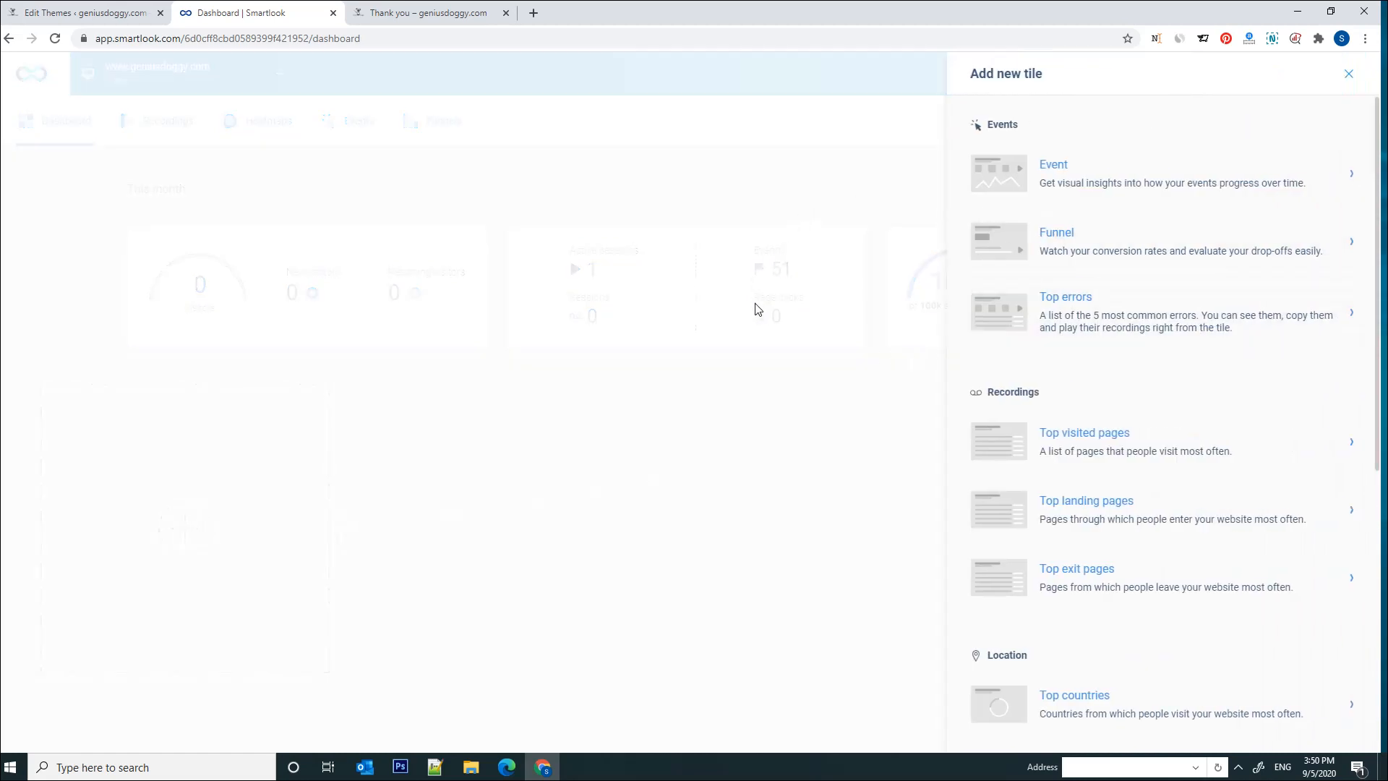
left_click(1084, 433)
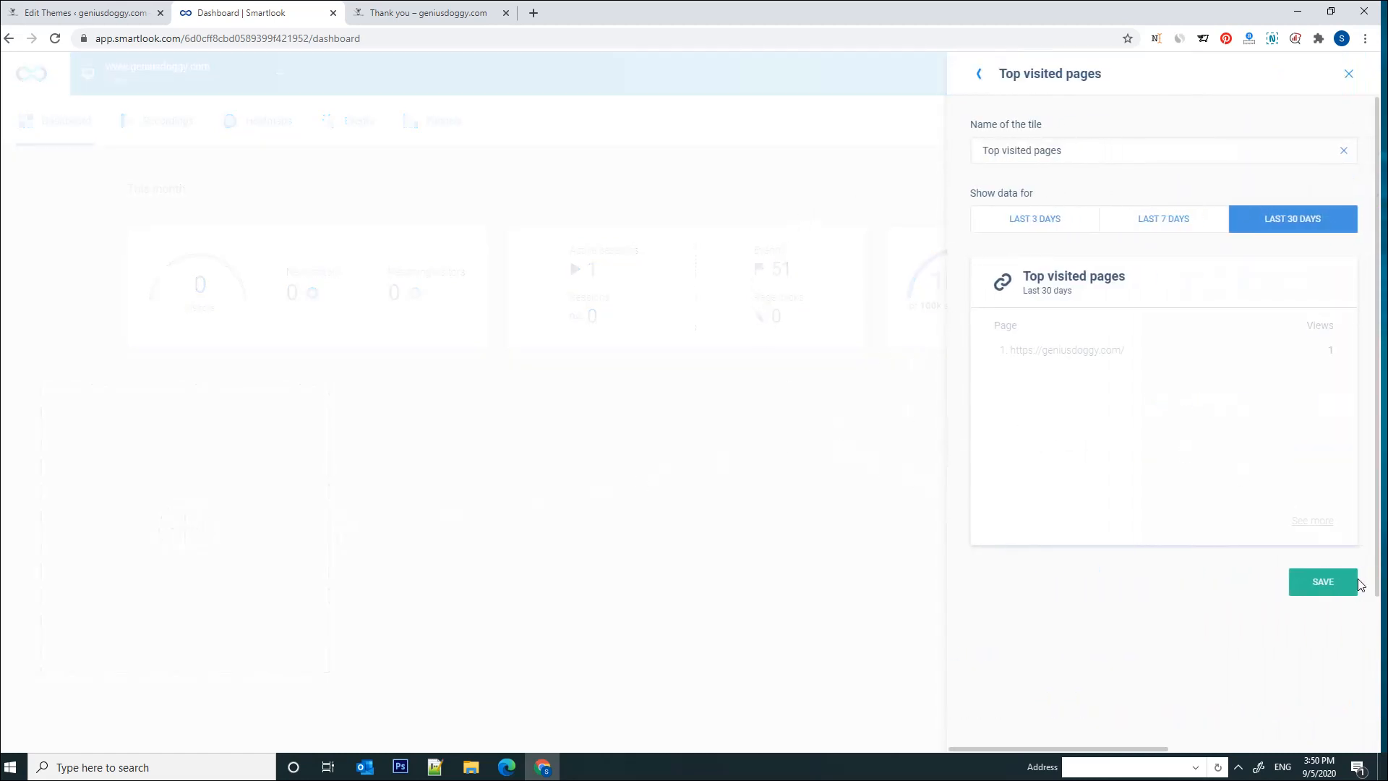
left_click(1322, 581)
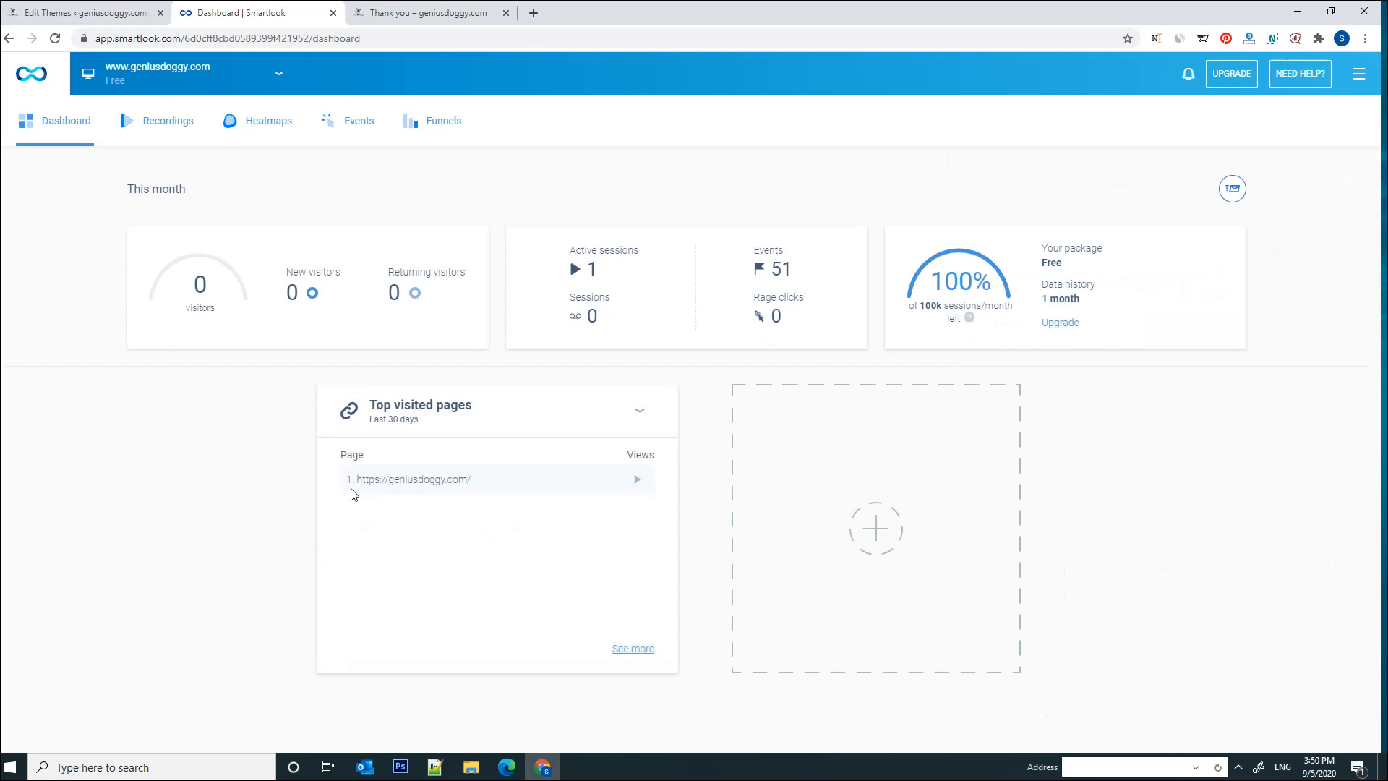
Add Top countries and Devices tiles to the dashboard.
left_click(877, 529)
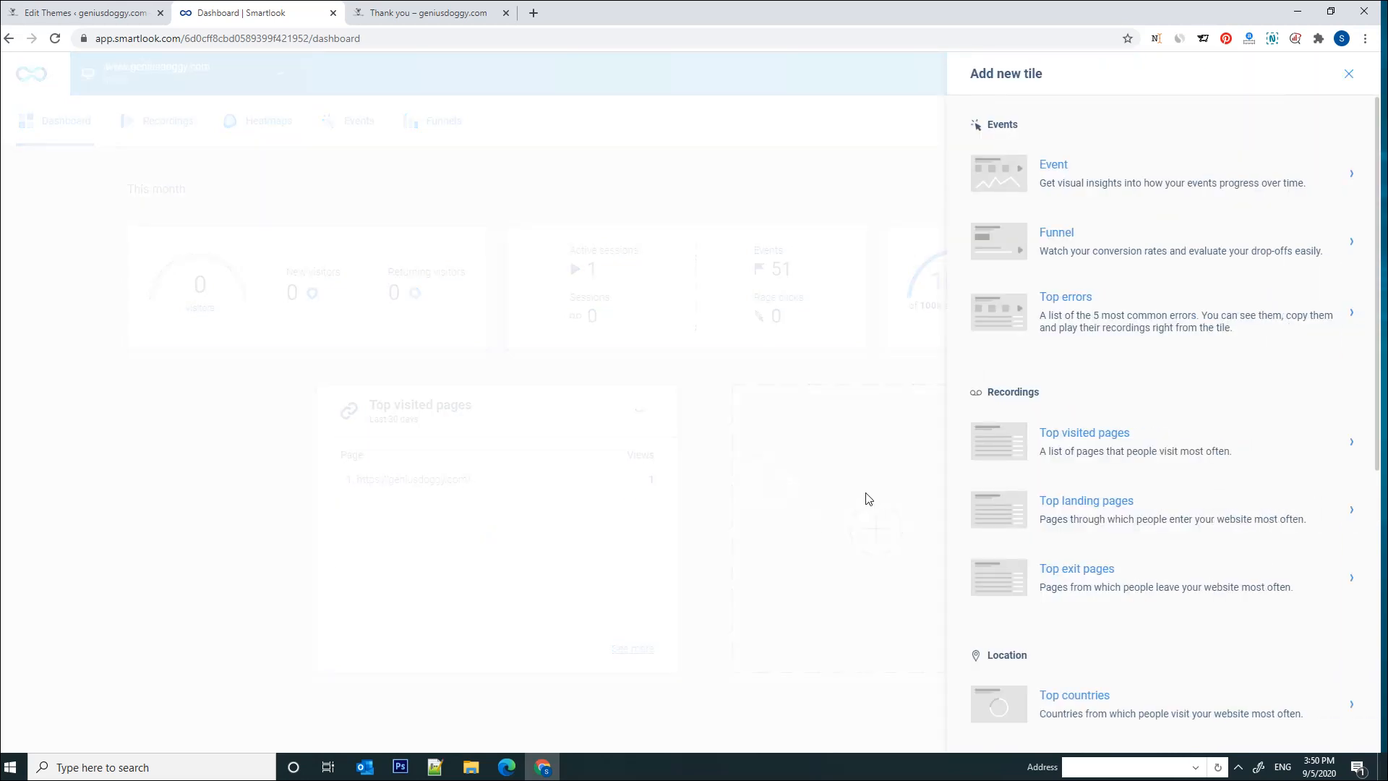
left_click(1074, 694)
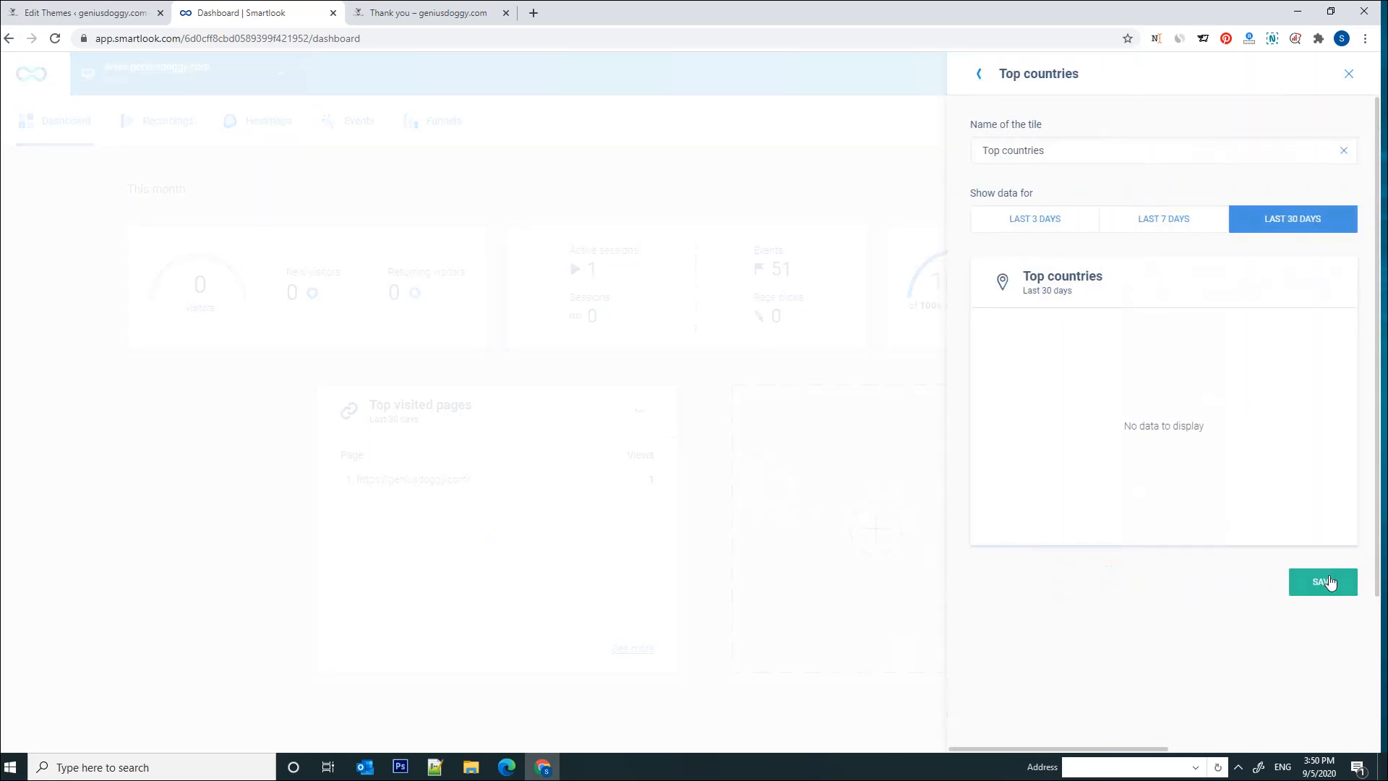
left_click(1323, 582)
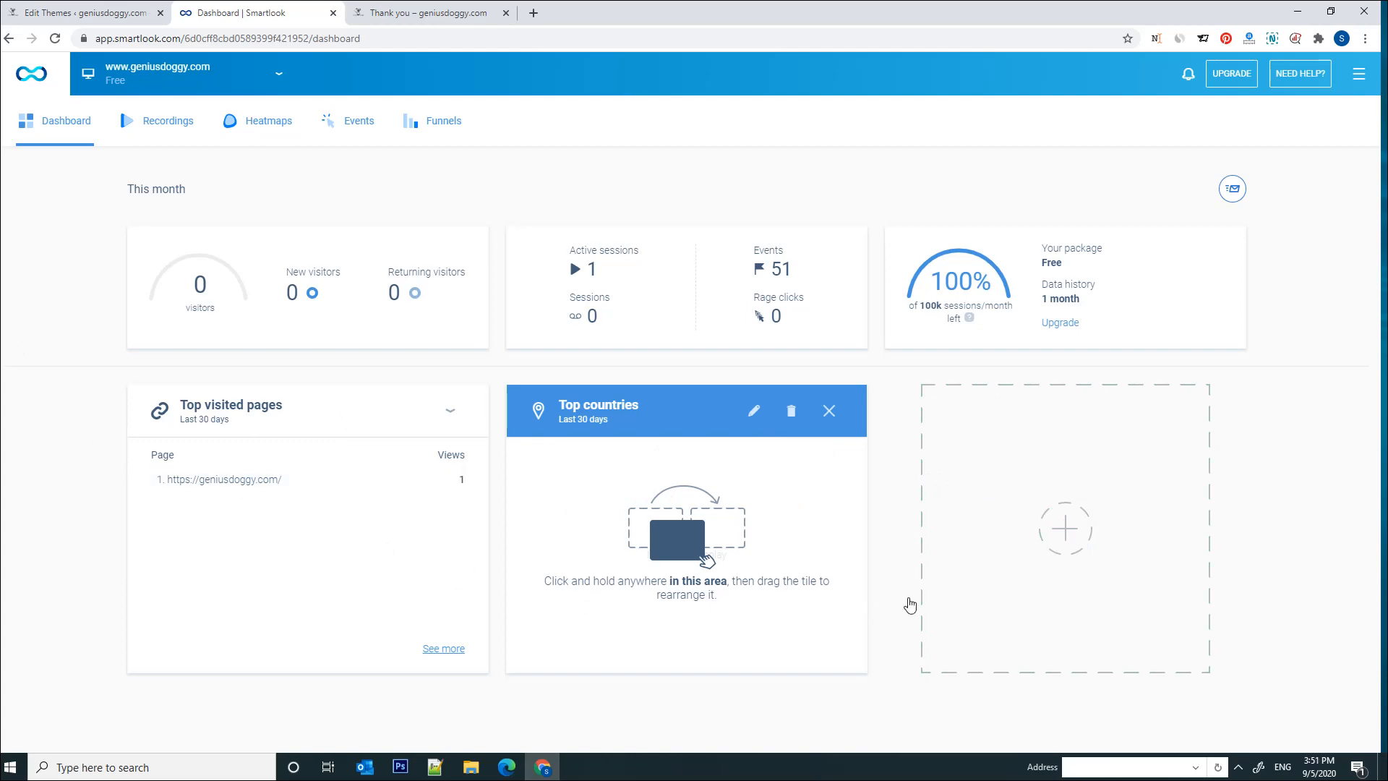
left_click(1066, 529)
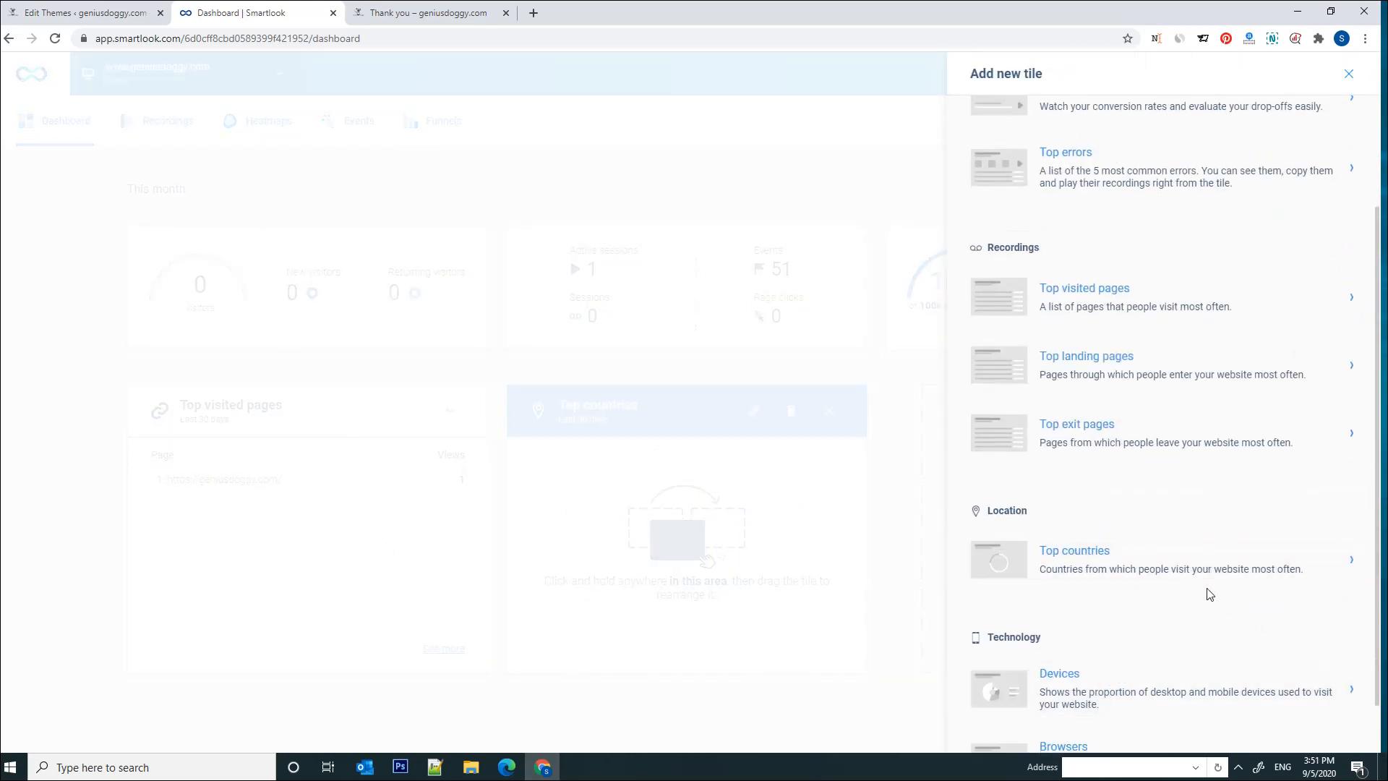
left_click(1367, 73)
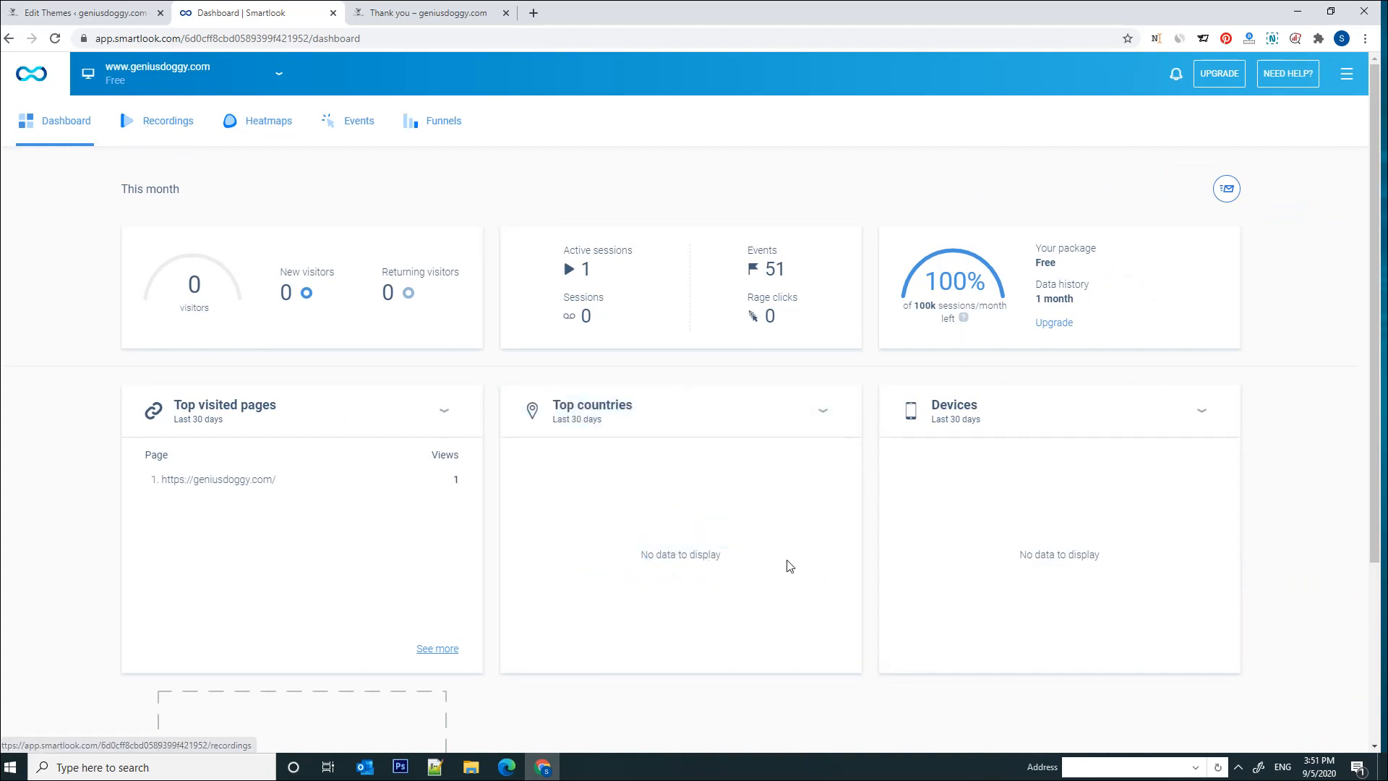
mouse_move(249, 215)
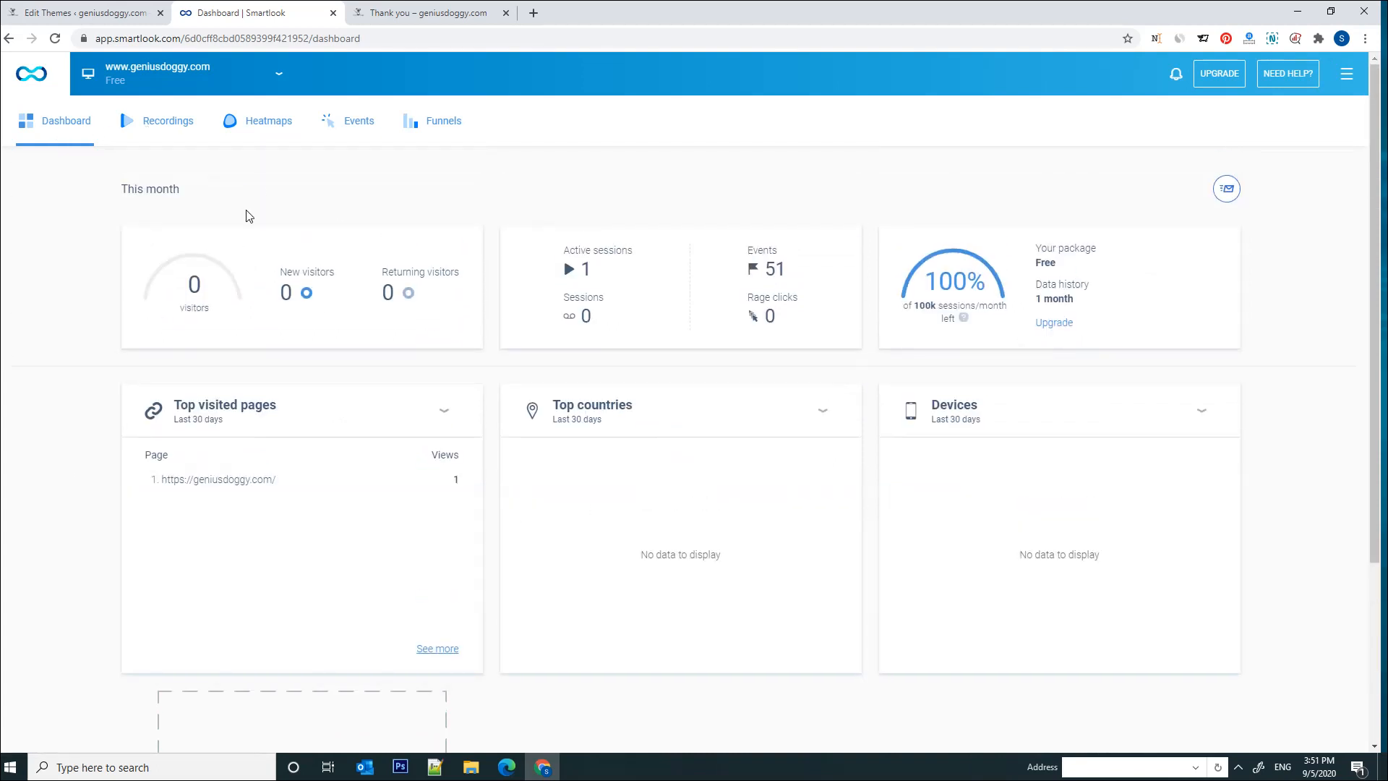
Show Recordings, visit the thank-you tab's course page, then return to Smartlook.
left_click(168, 121)
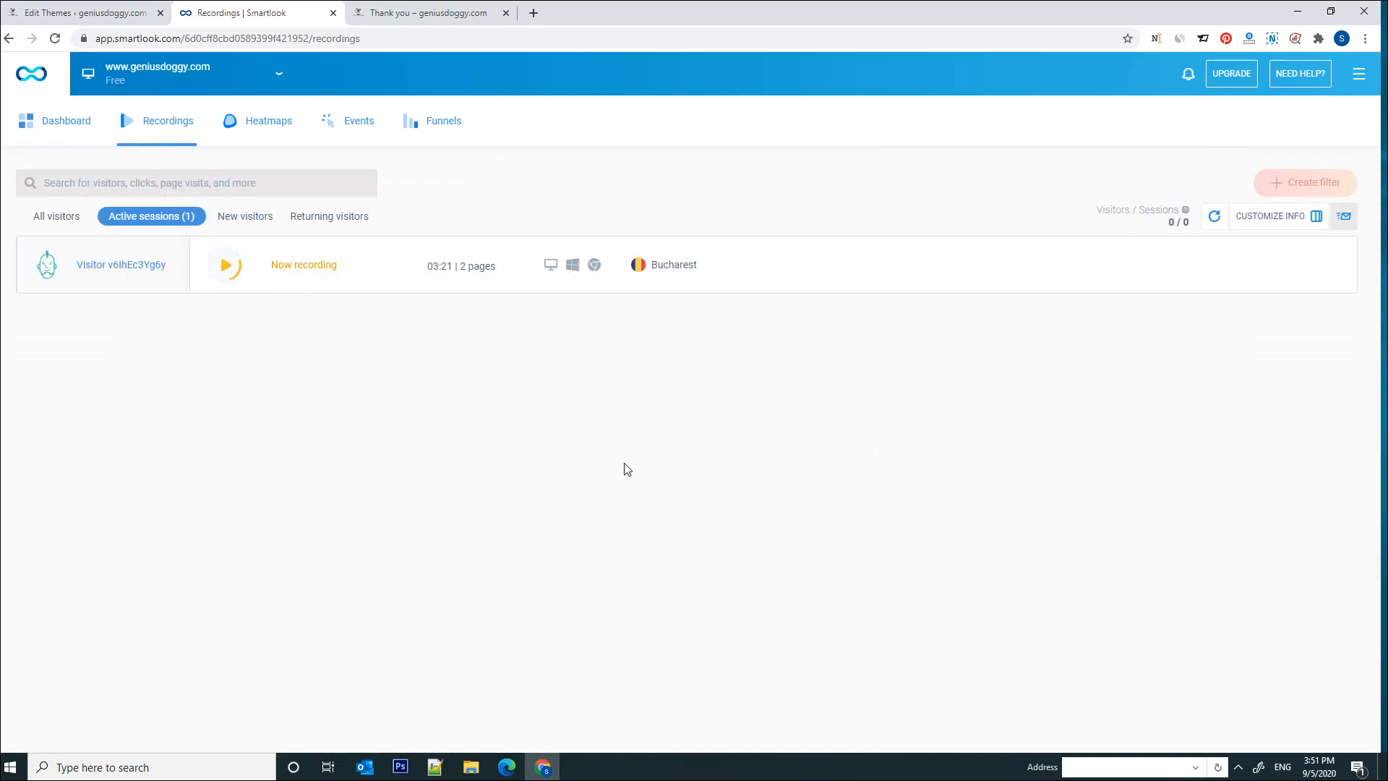
mouse_move(309, 313)
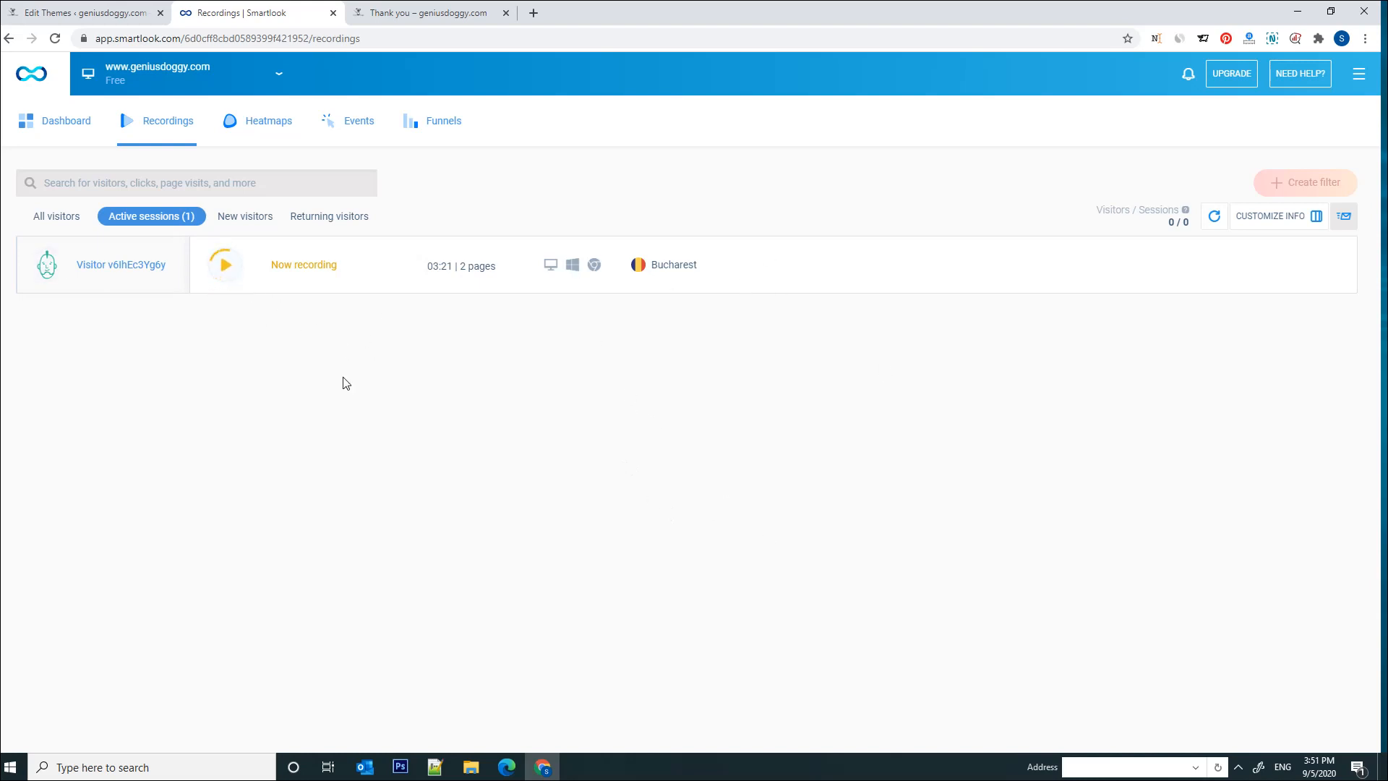
mouse_move(307, 124)
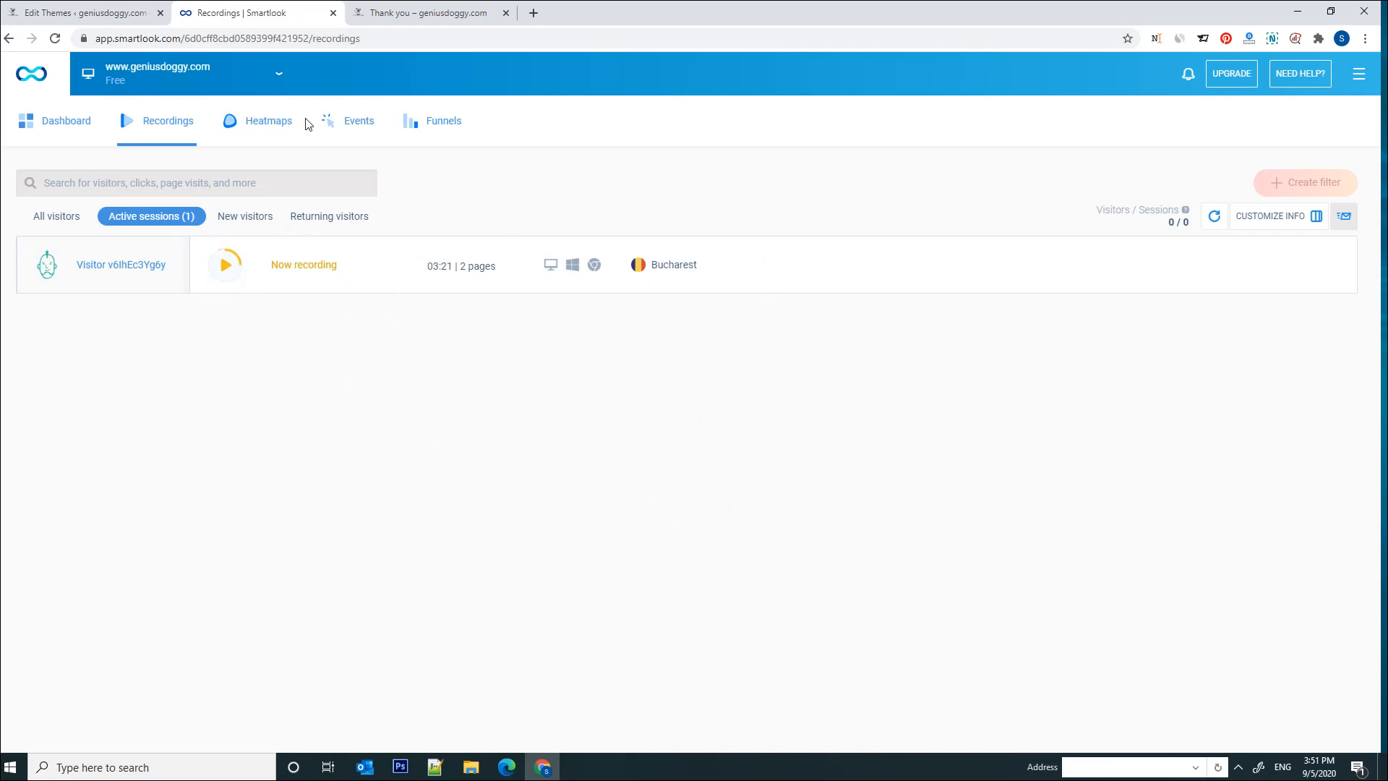
left_click(426, 12)
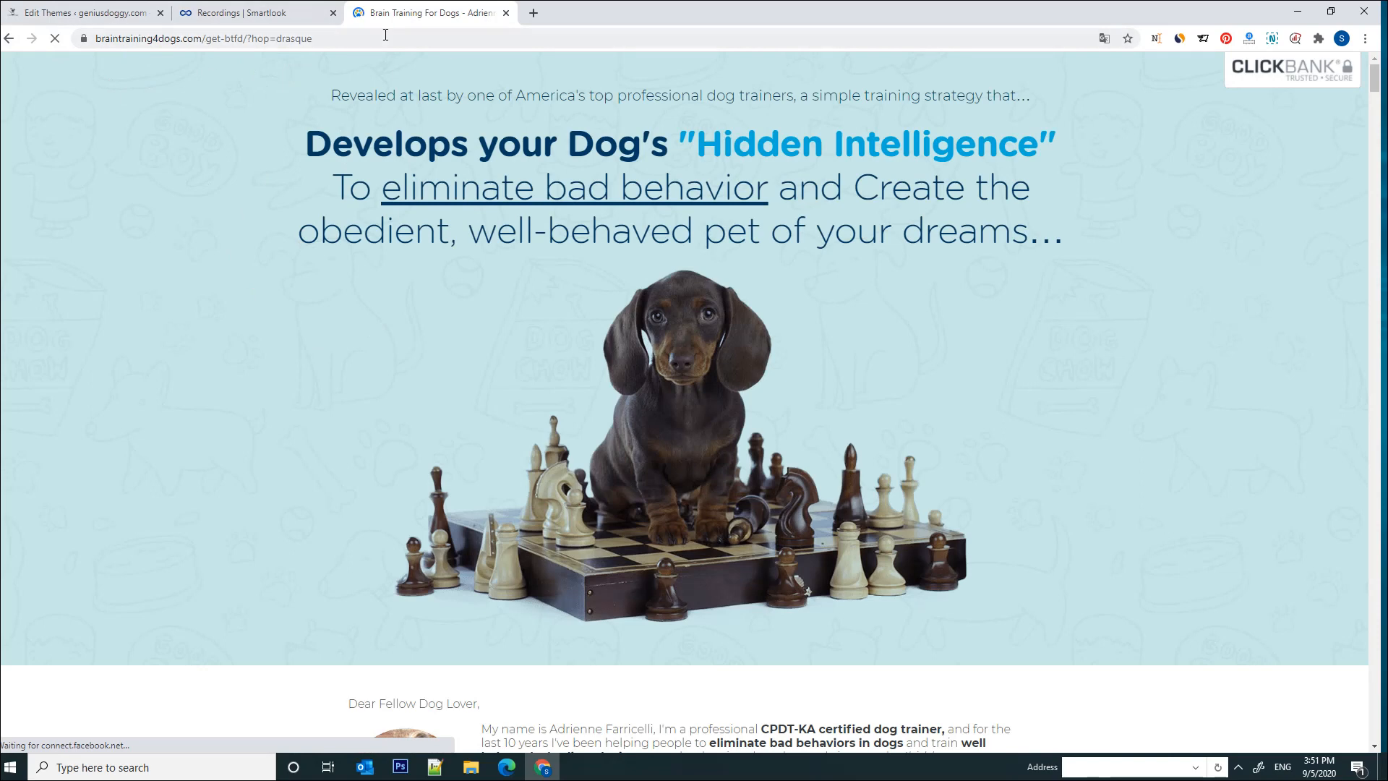
left_click(246, 13)
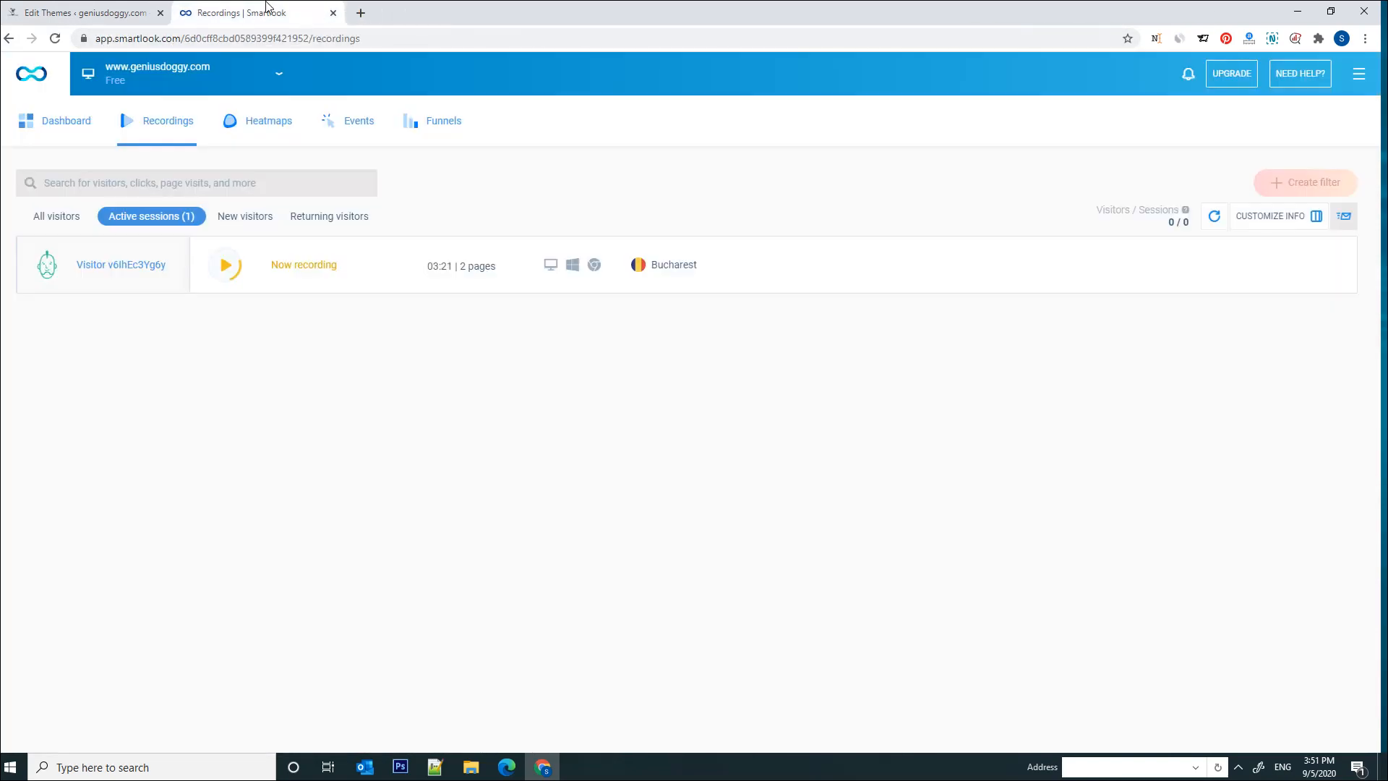
mouse_move(373, 362)
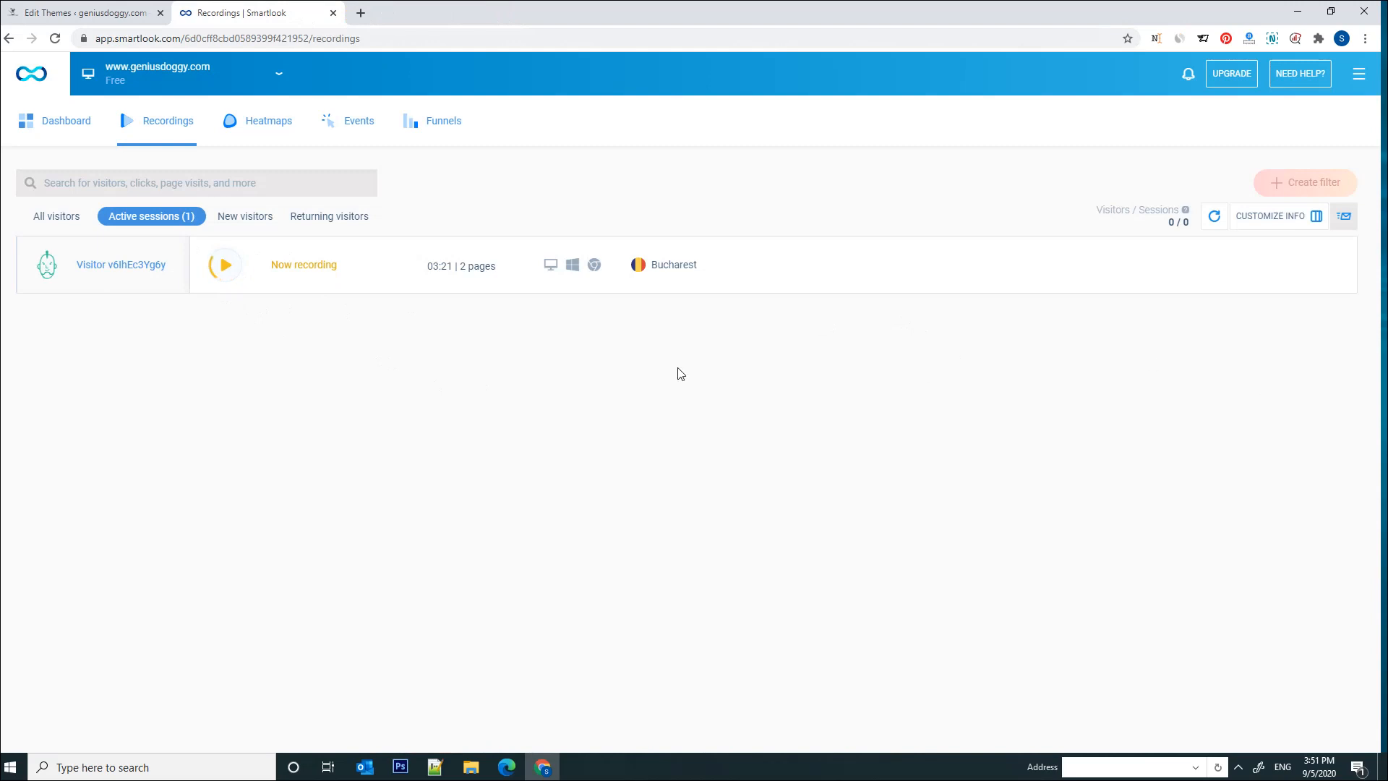
mouse_move(229, 269)
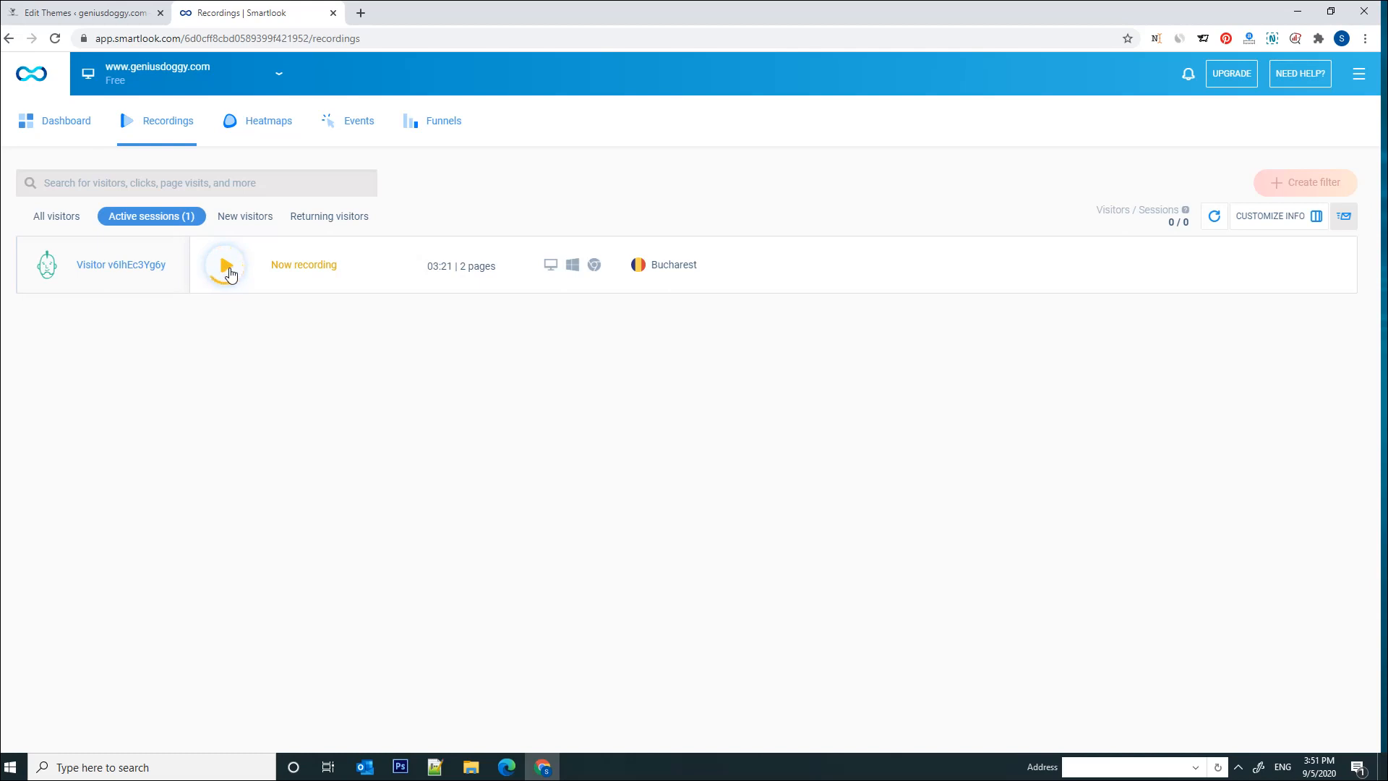
Play the Bucharest session at 0.5x speed and show the HOTKEYS guide.
left_click(224, 264)
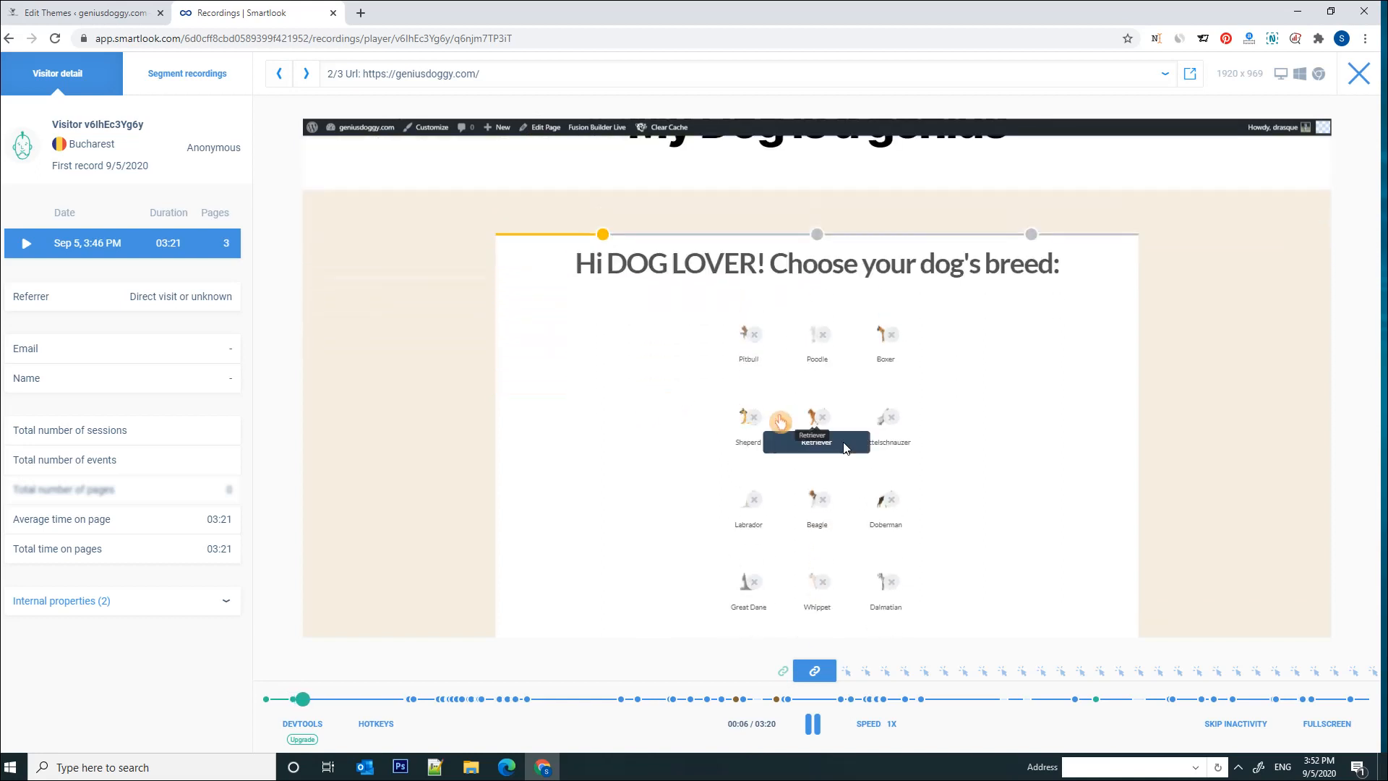
left_click(882, 723)
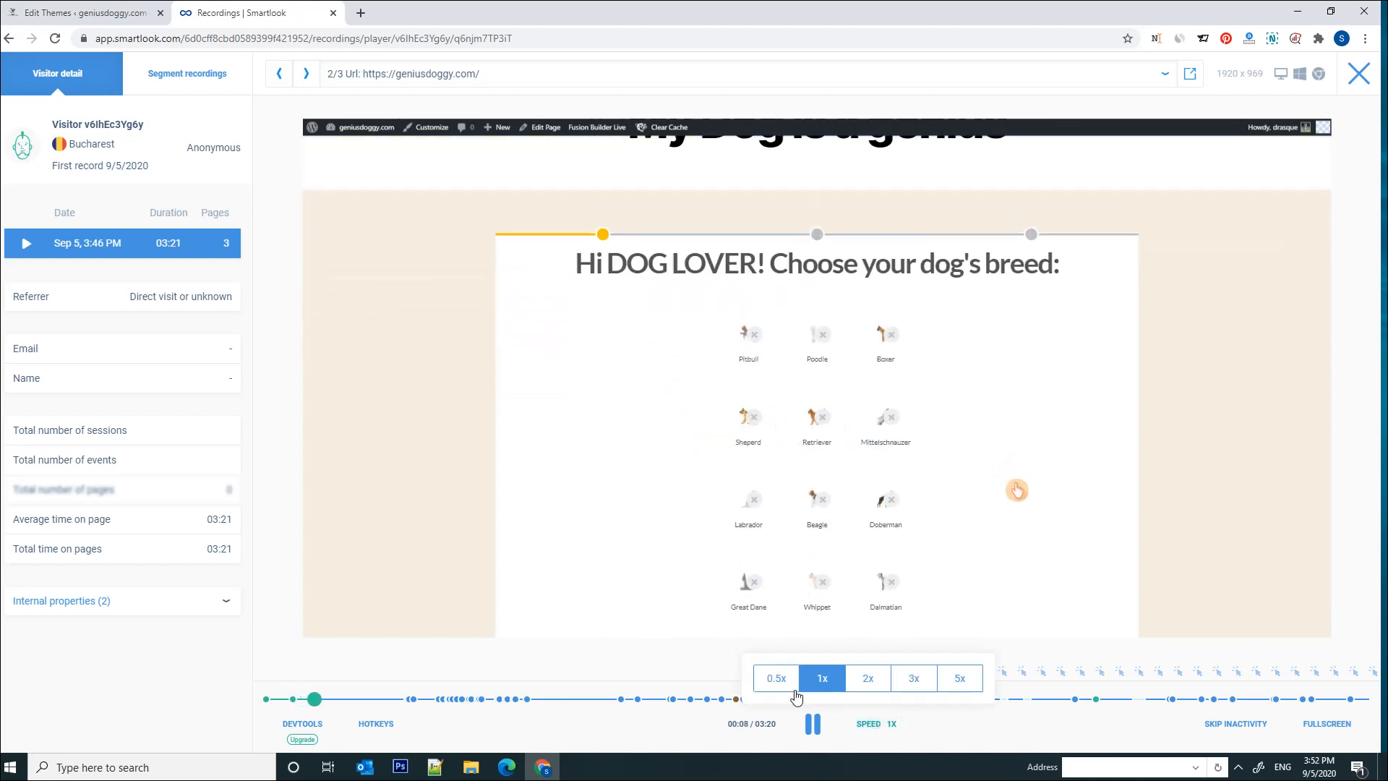
left_click(775, 678)
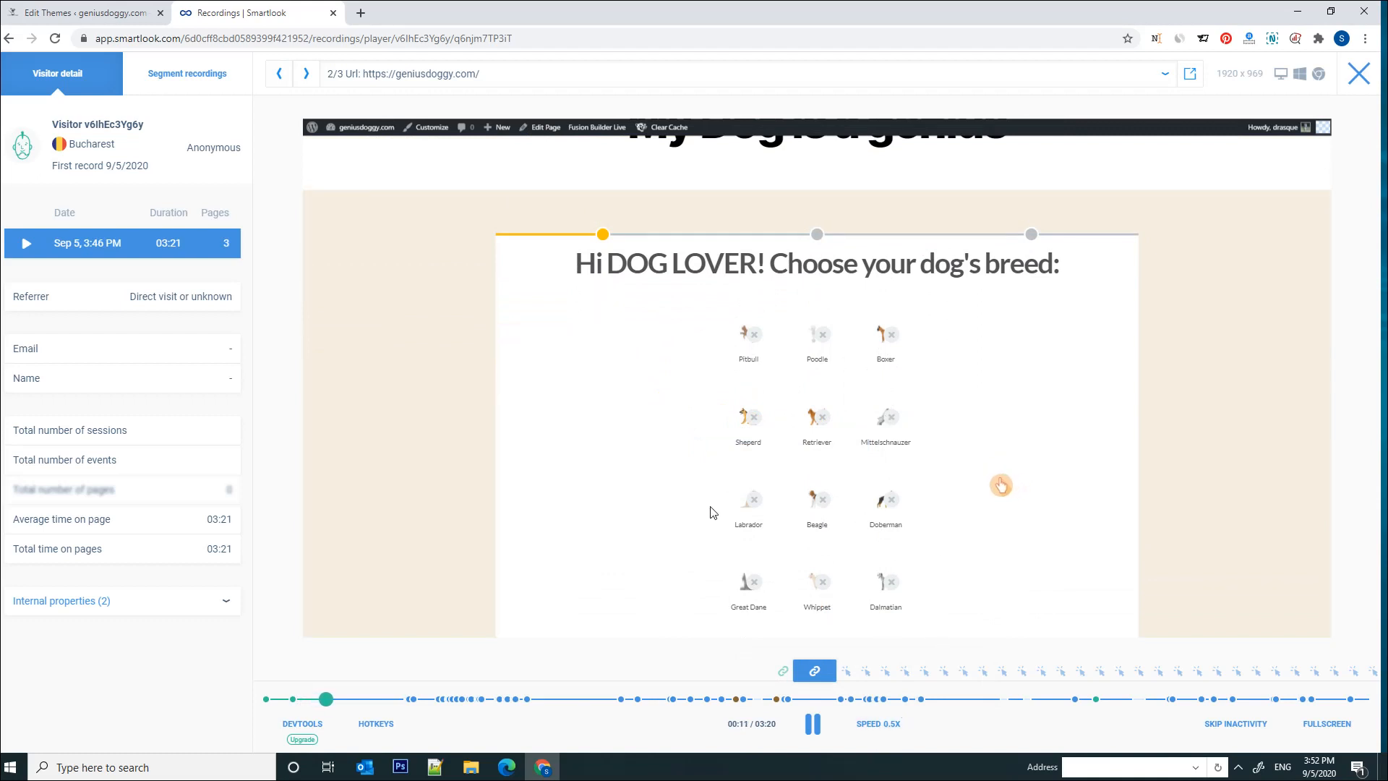
mouse_move(1005, 463)
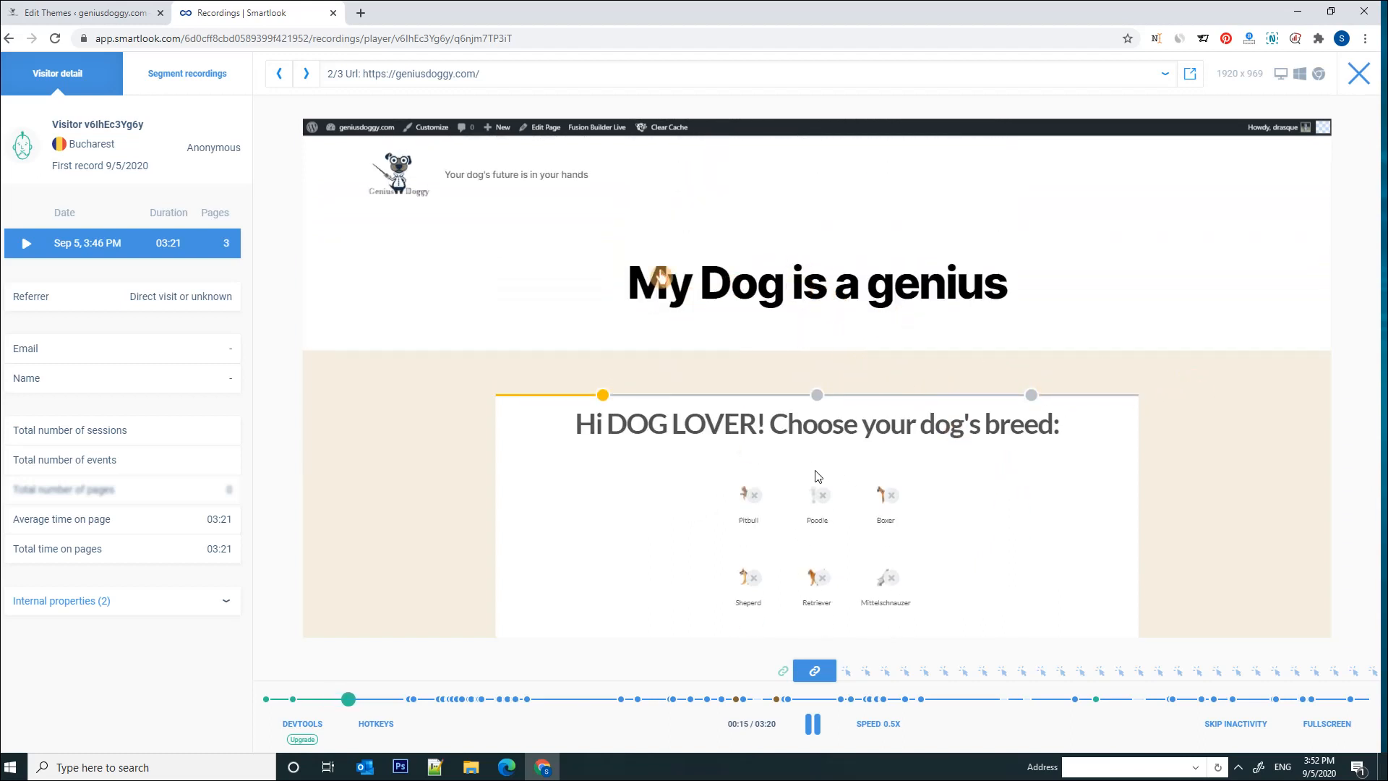
left_click(375, 722)
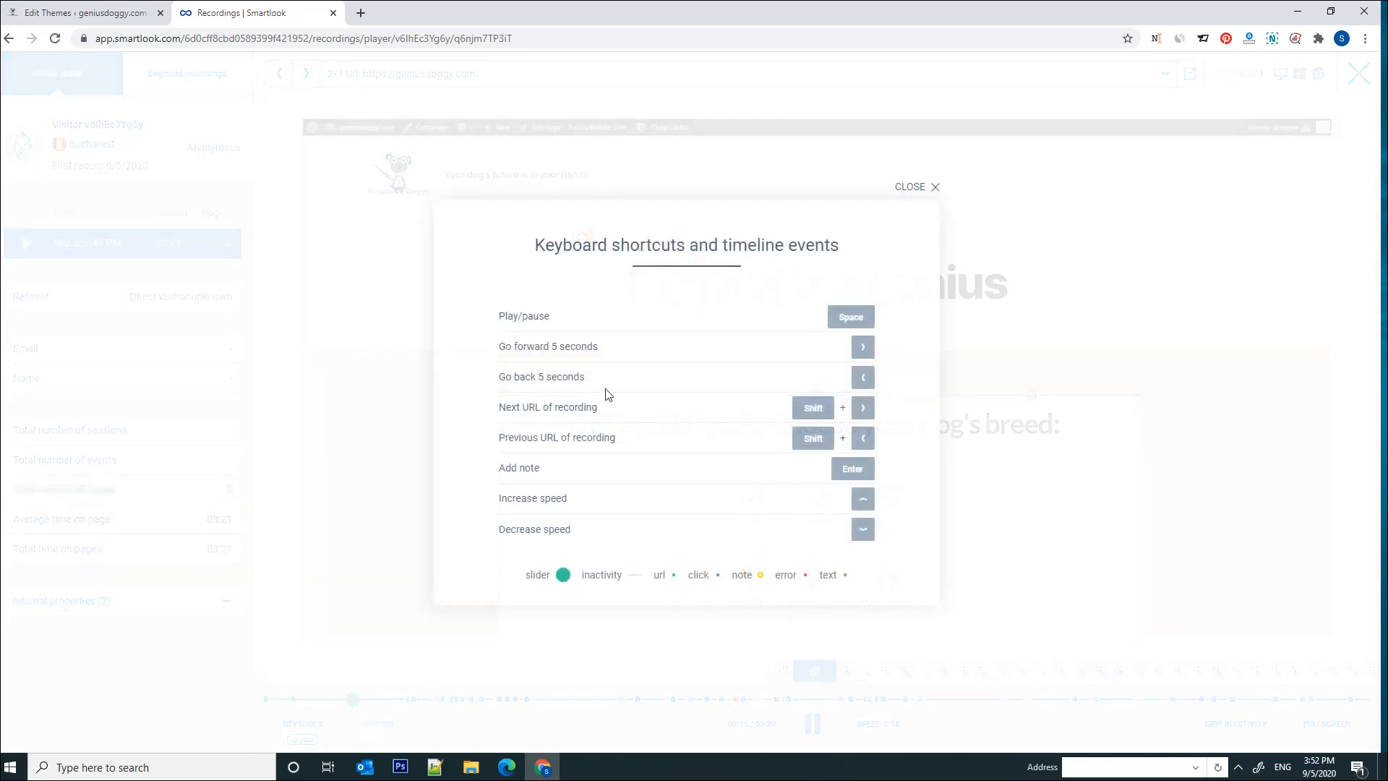
mouse_move(668, 401)
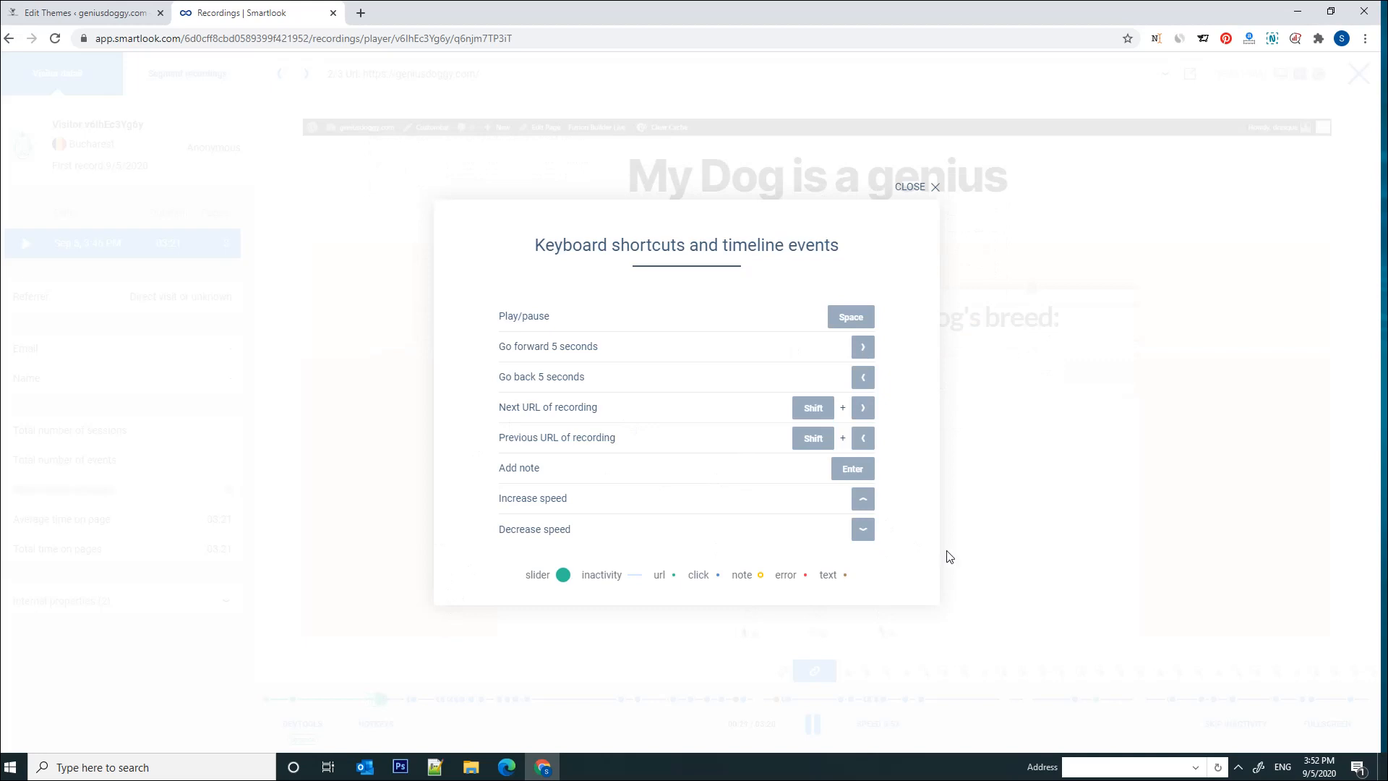
Dismiss the Keyboard shortcuts and timeline events dialog.
left_click(916, 186)
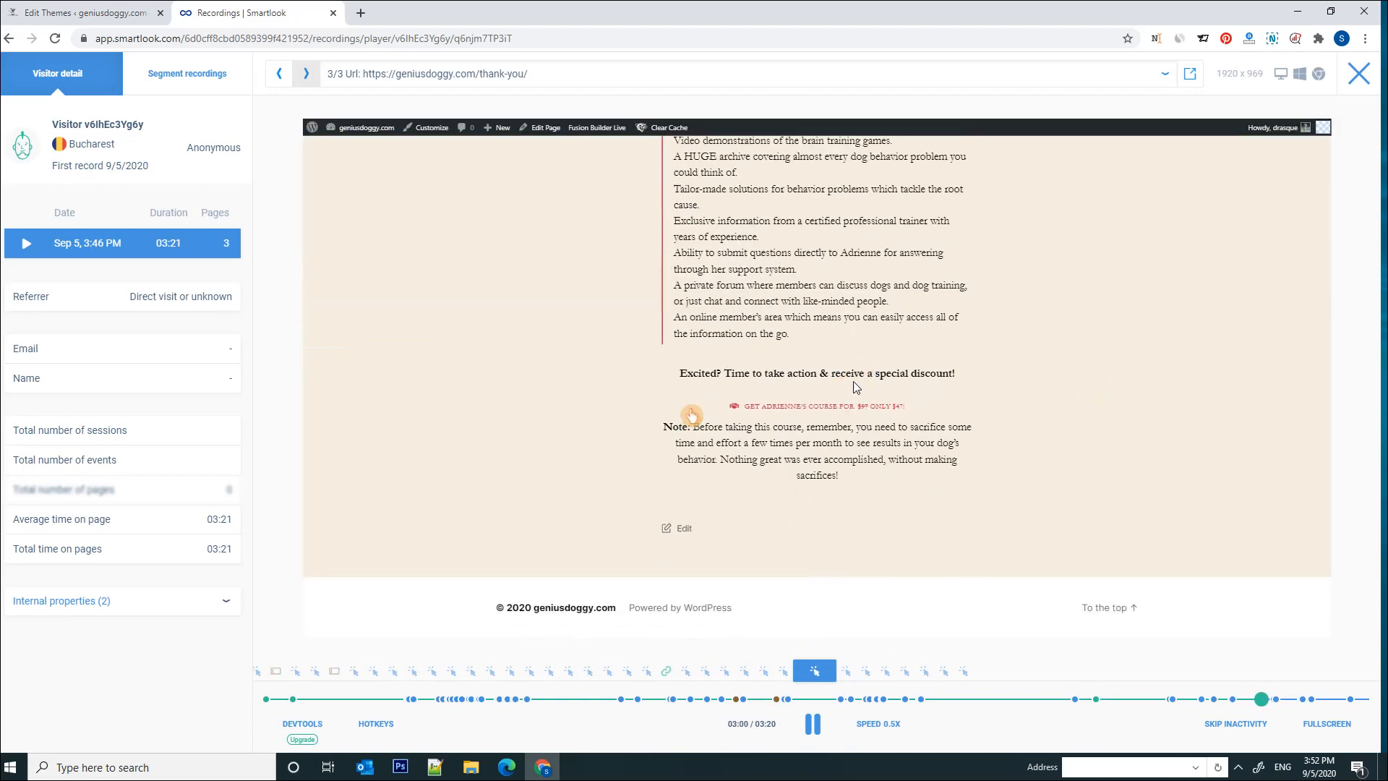
mouse_move(865, 350)
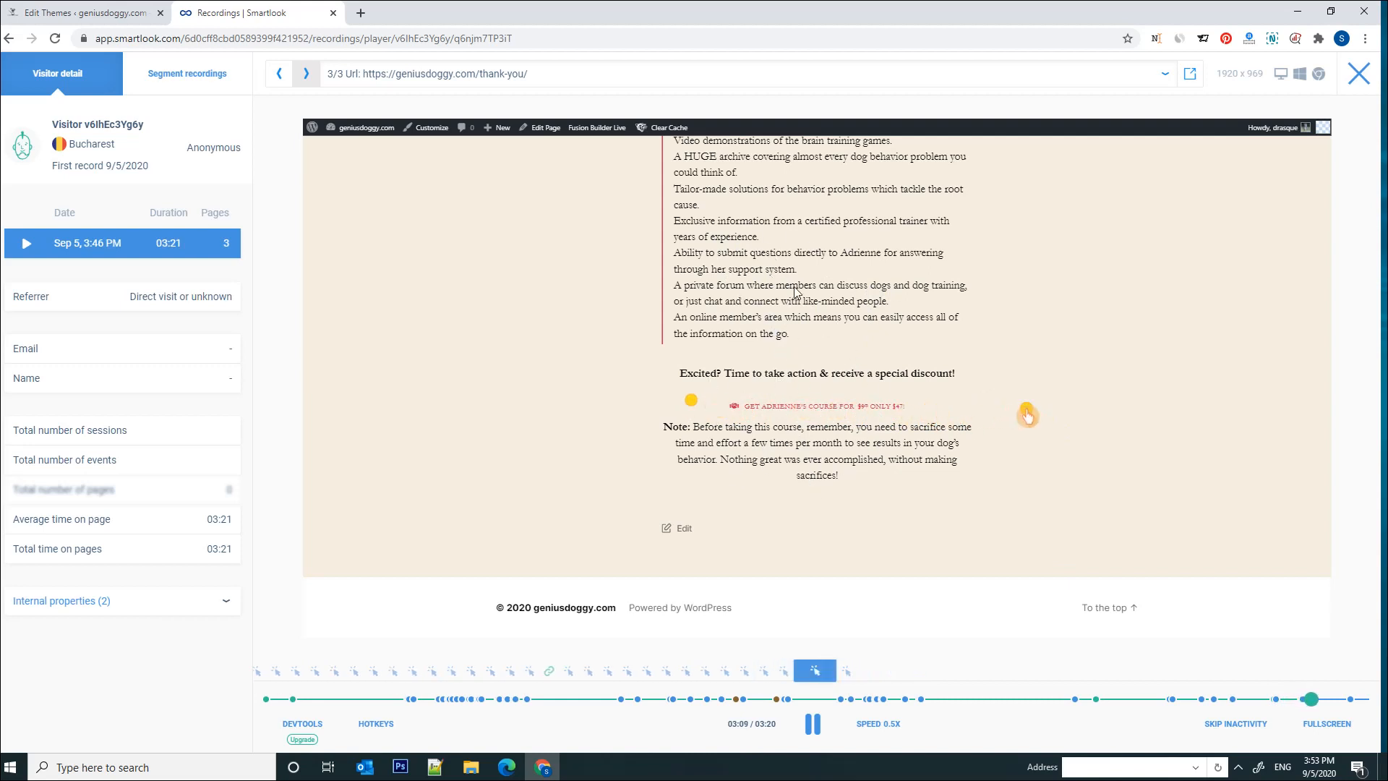
mouse_move(829, 406)
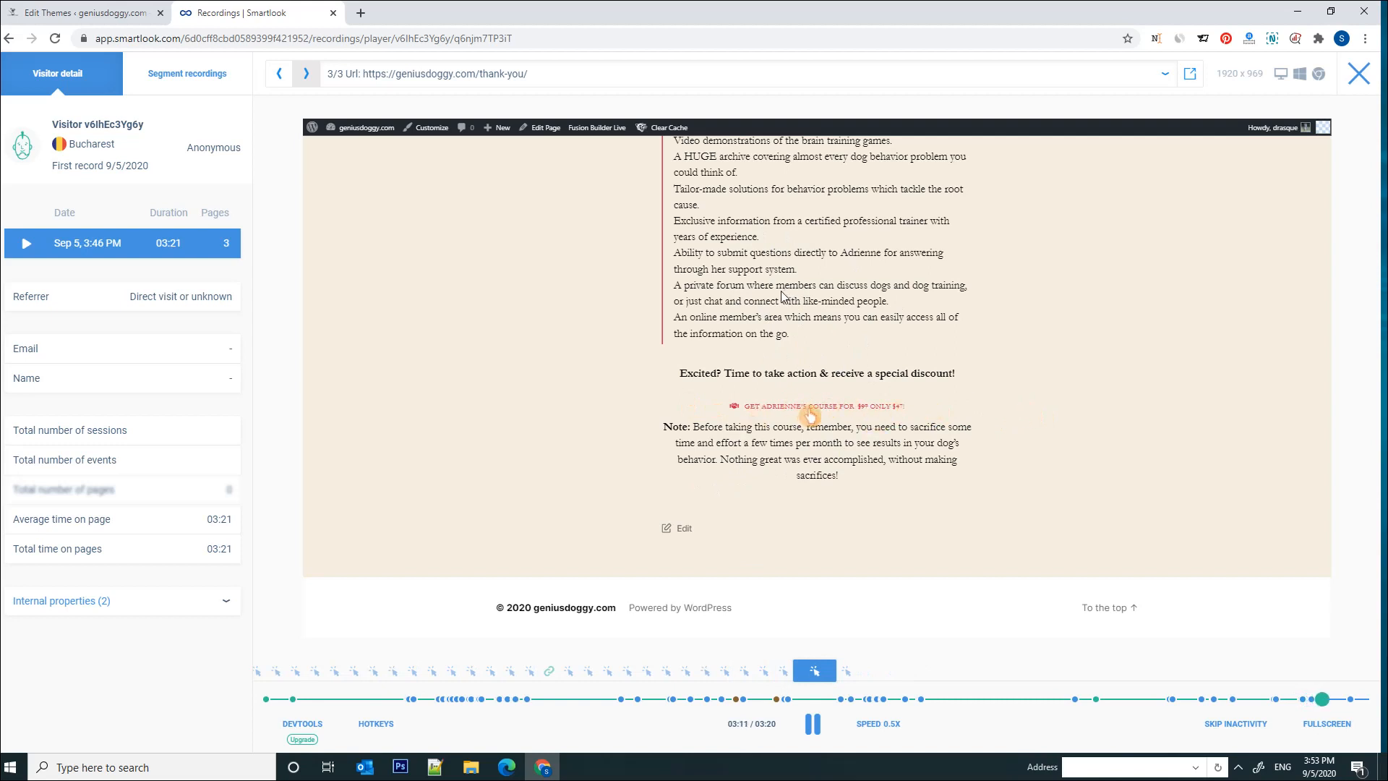
mouse_move(901, 452)
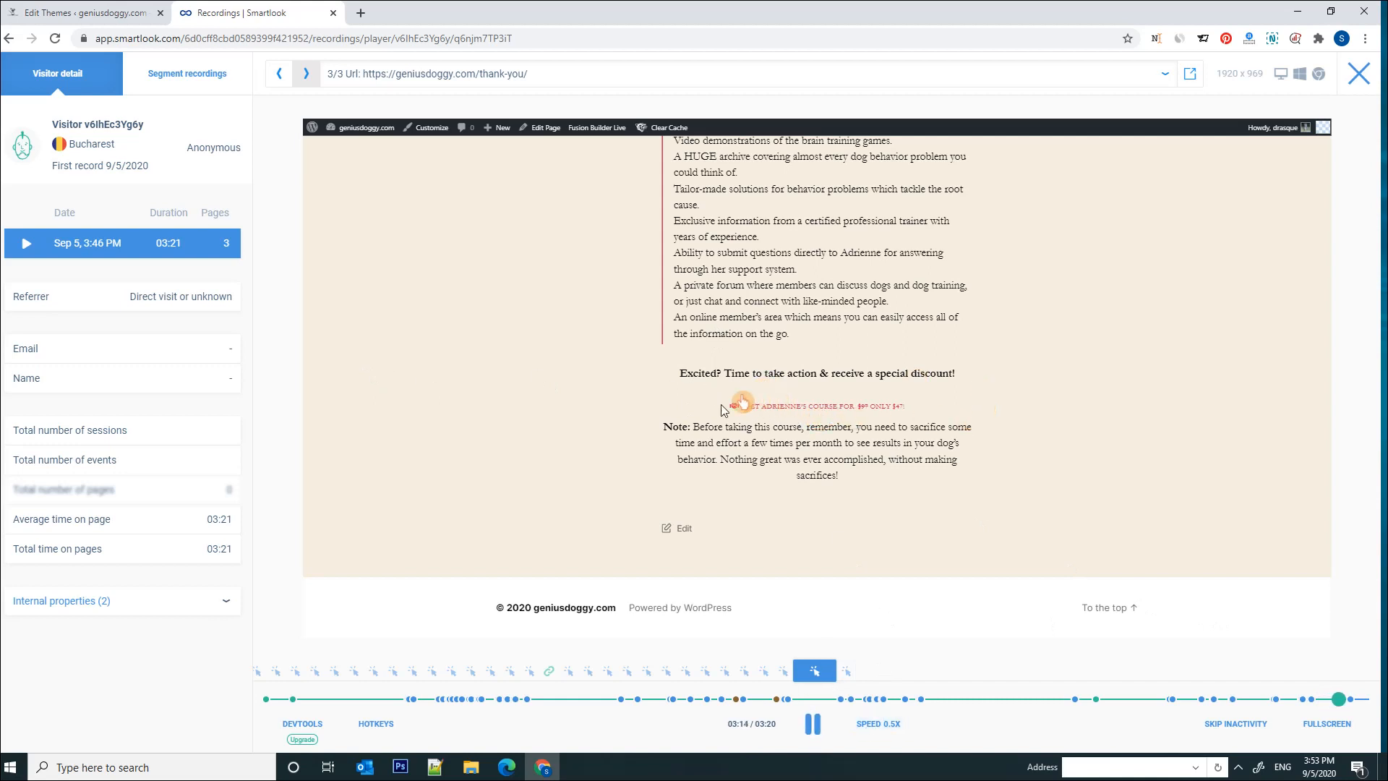
mouse_move(833, 407)
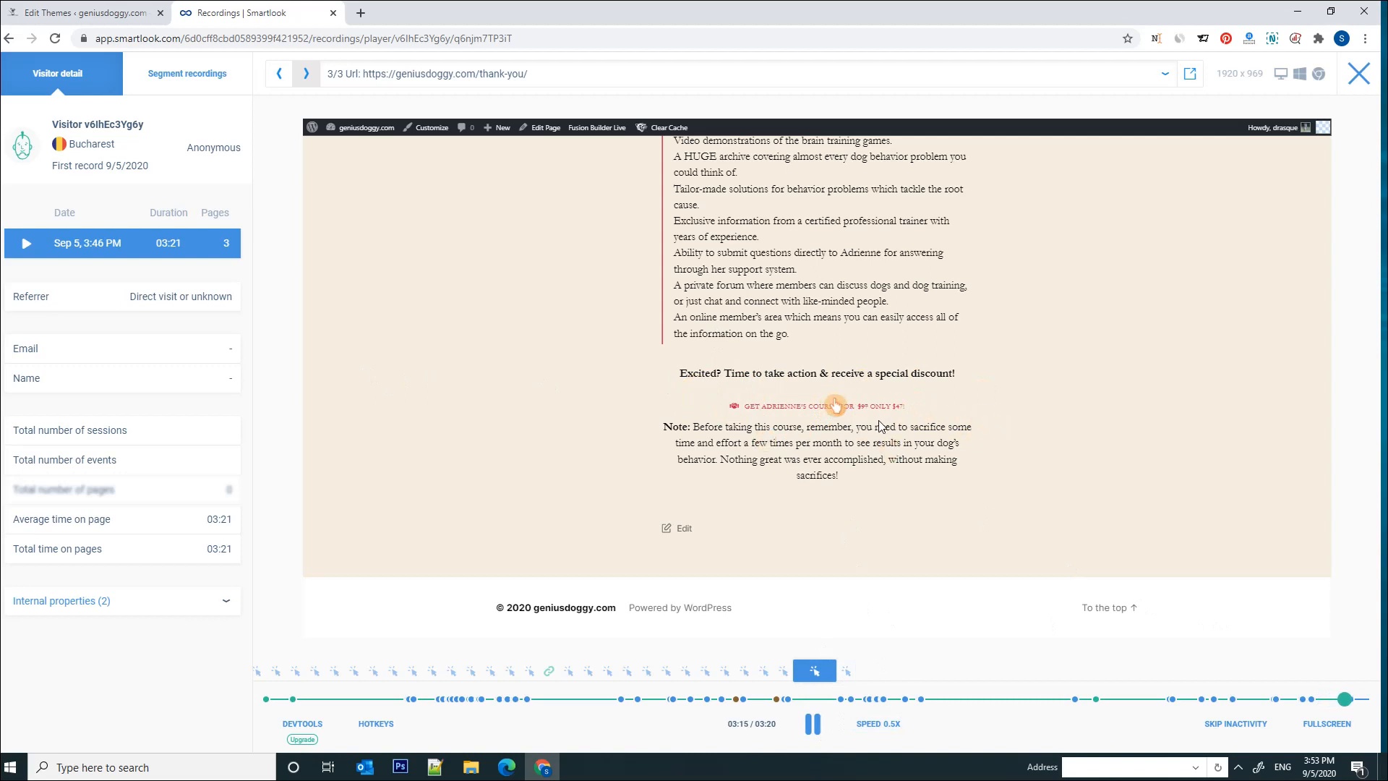
Pause the replay near its end on the thank-you page and close the player.
left_click(811, 723)
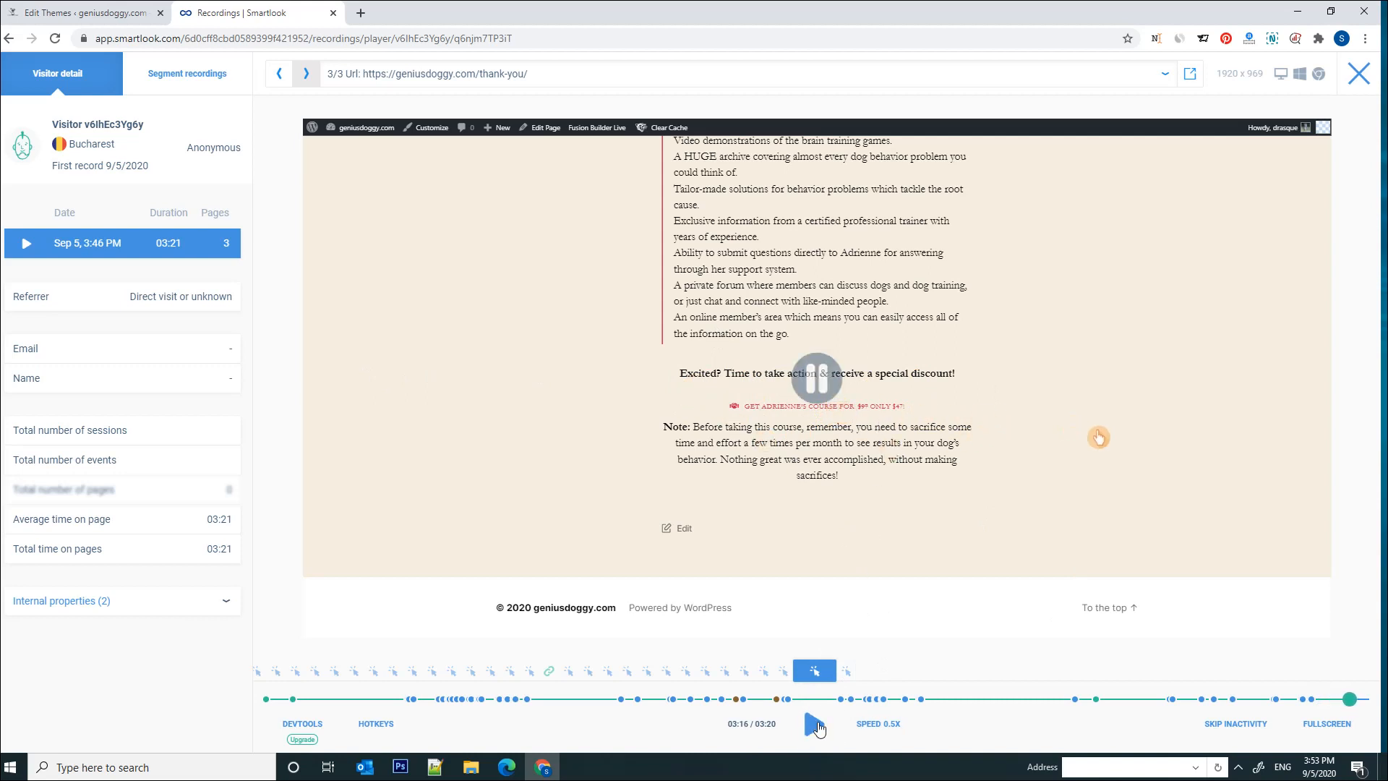
left_click(812, 723)
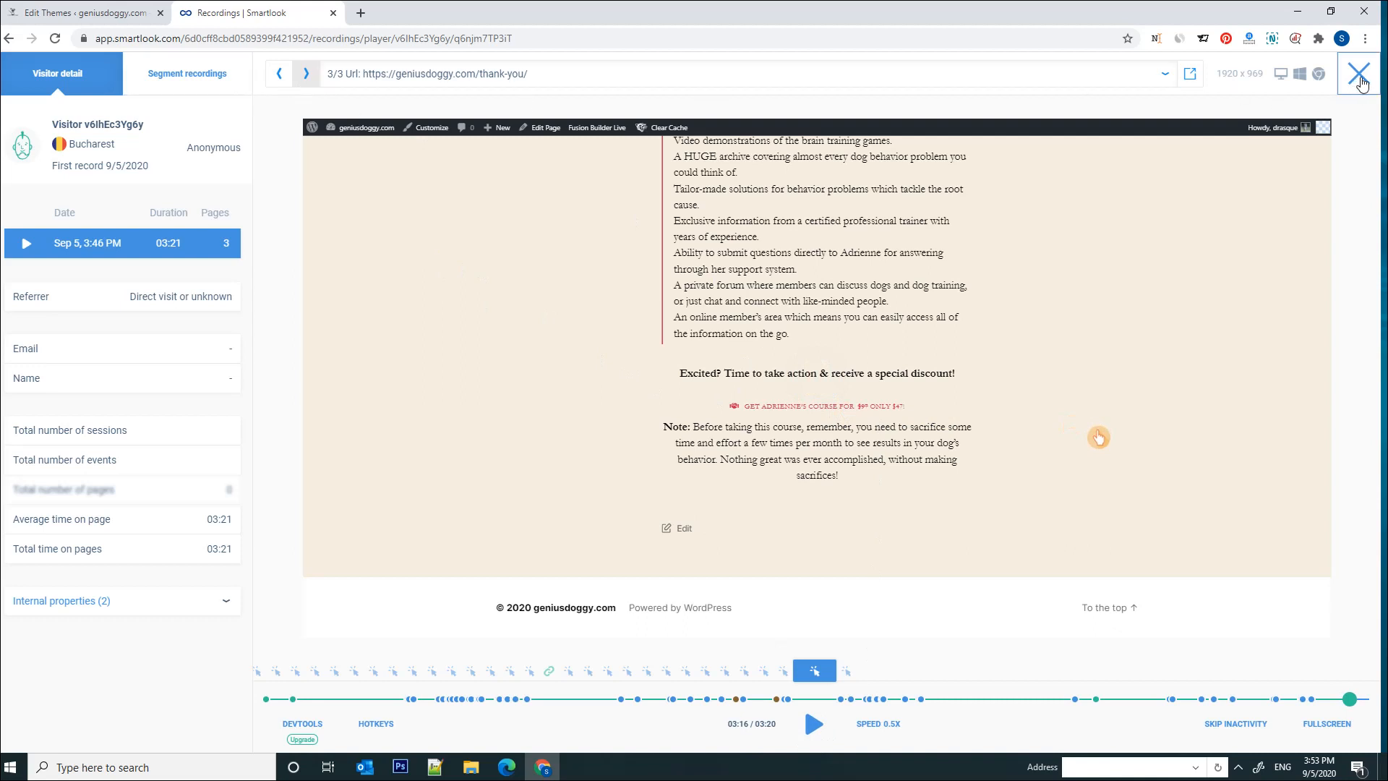
mouse_move(1358, 75)
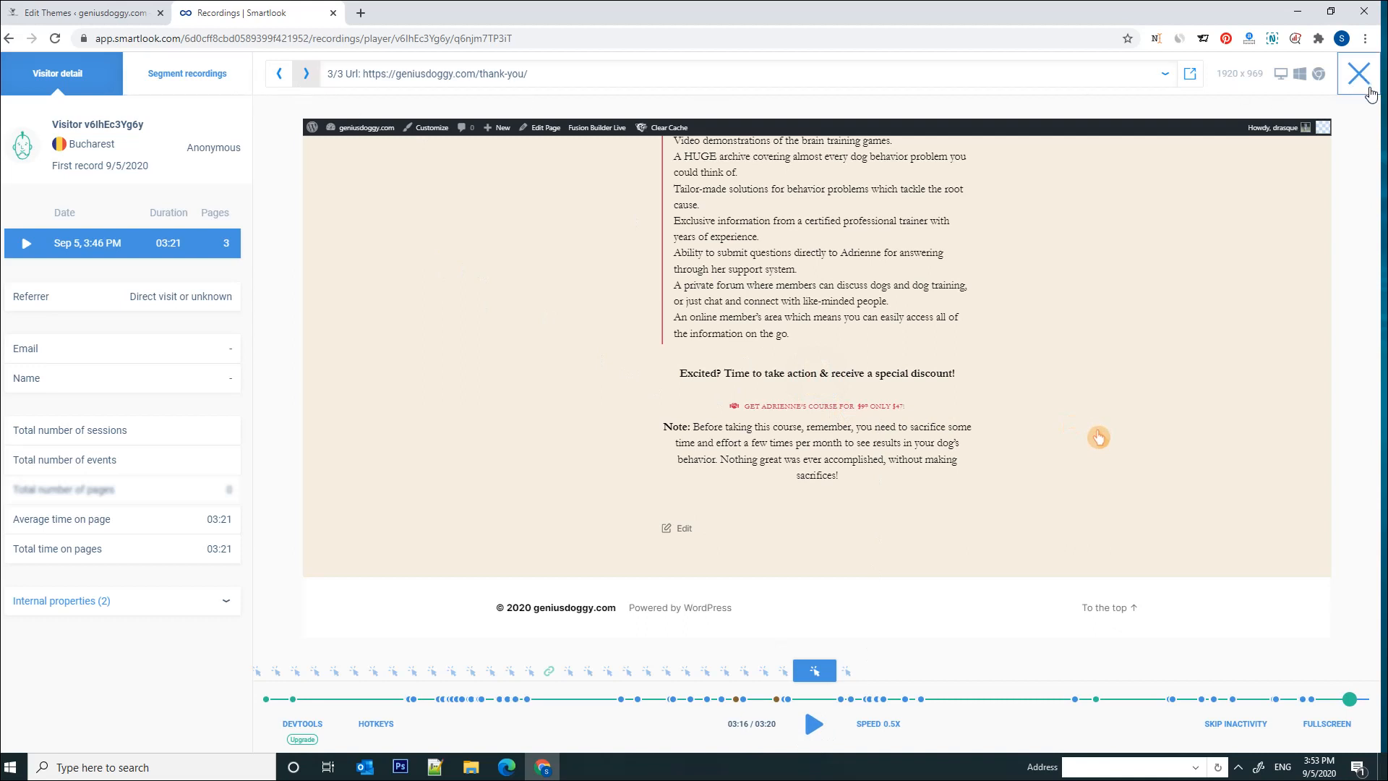
left_click(1359, 72)
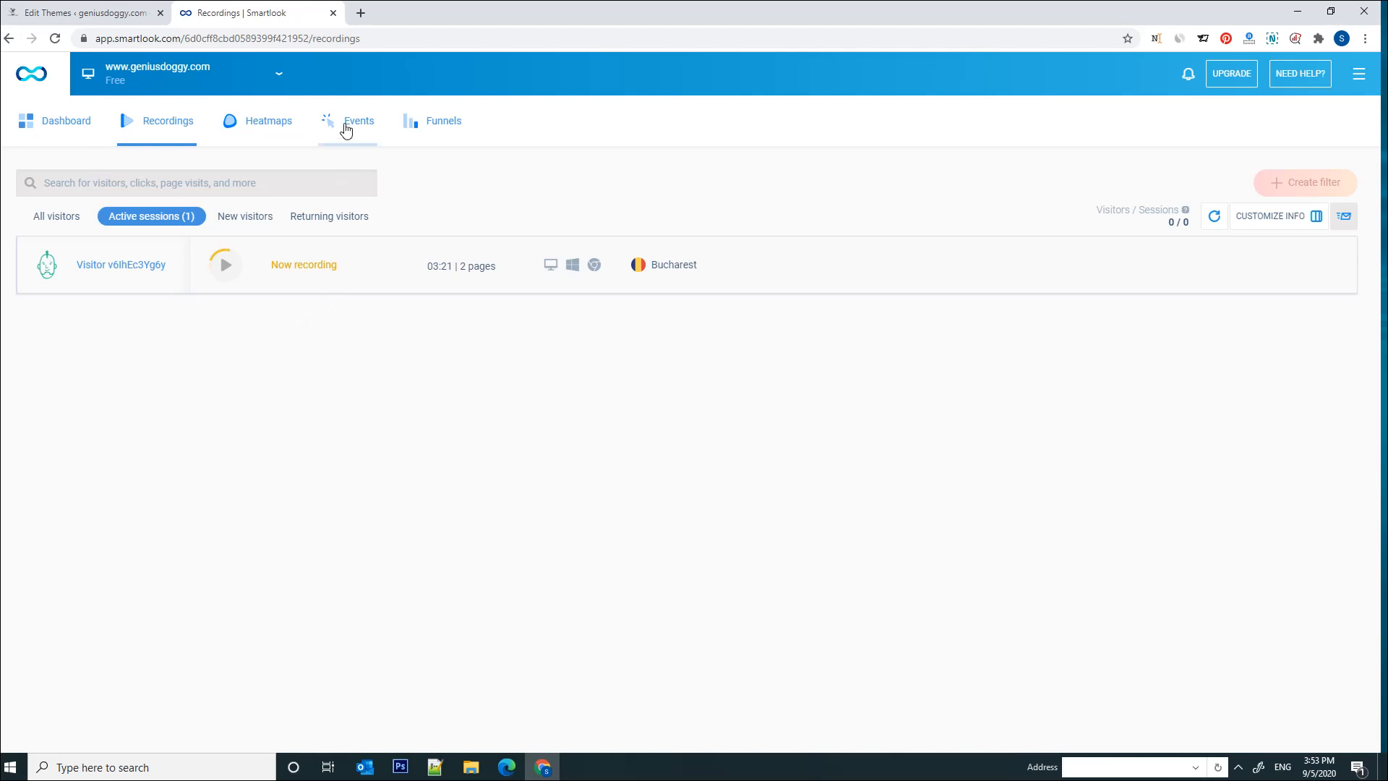
In Events, start a new Clicked-on text event with a Contains condition and browse suggested texts.
left_click(359, 121)
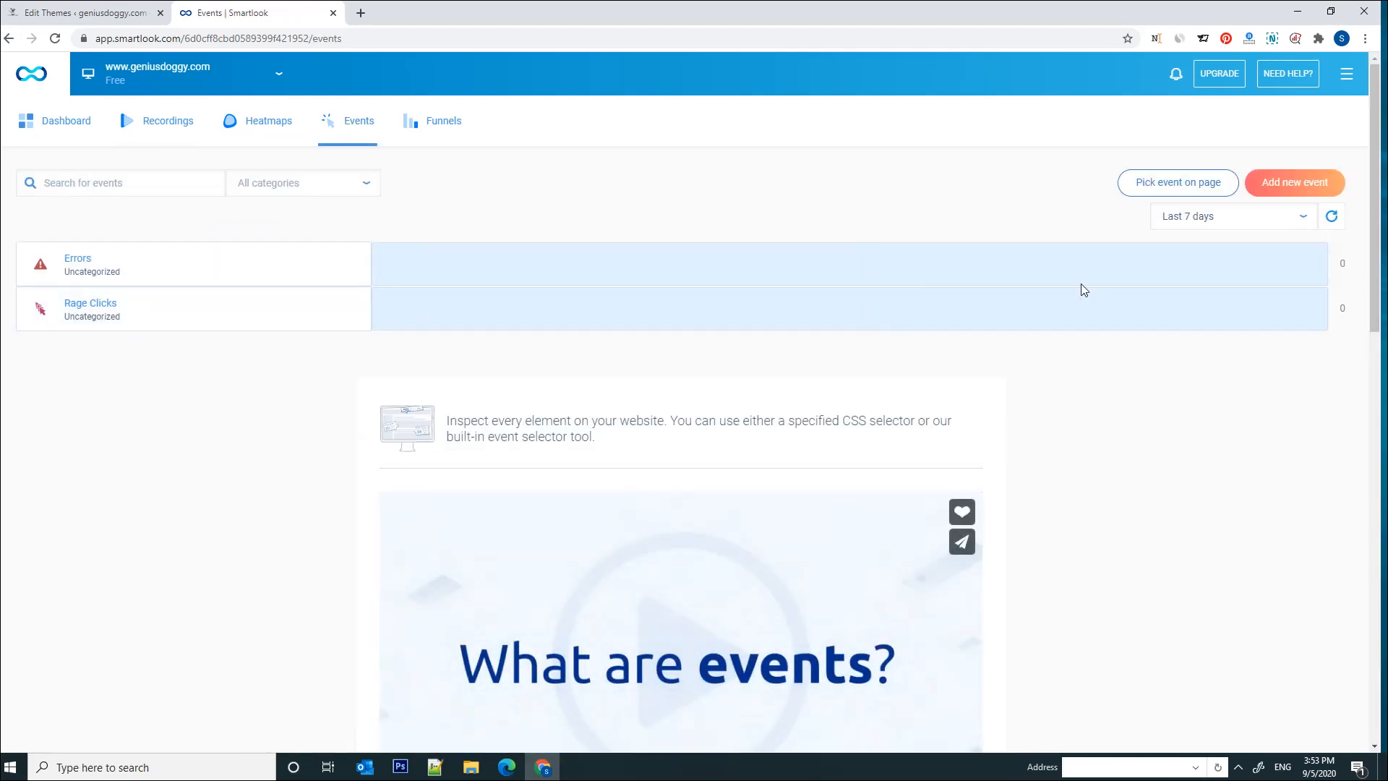
left_click(1294, 182)
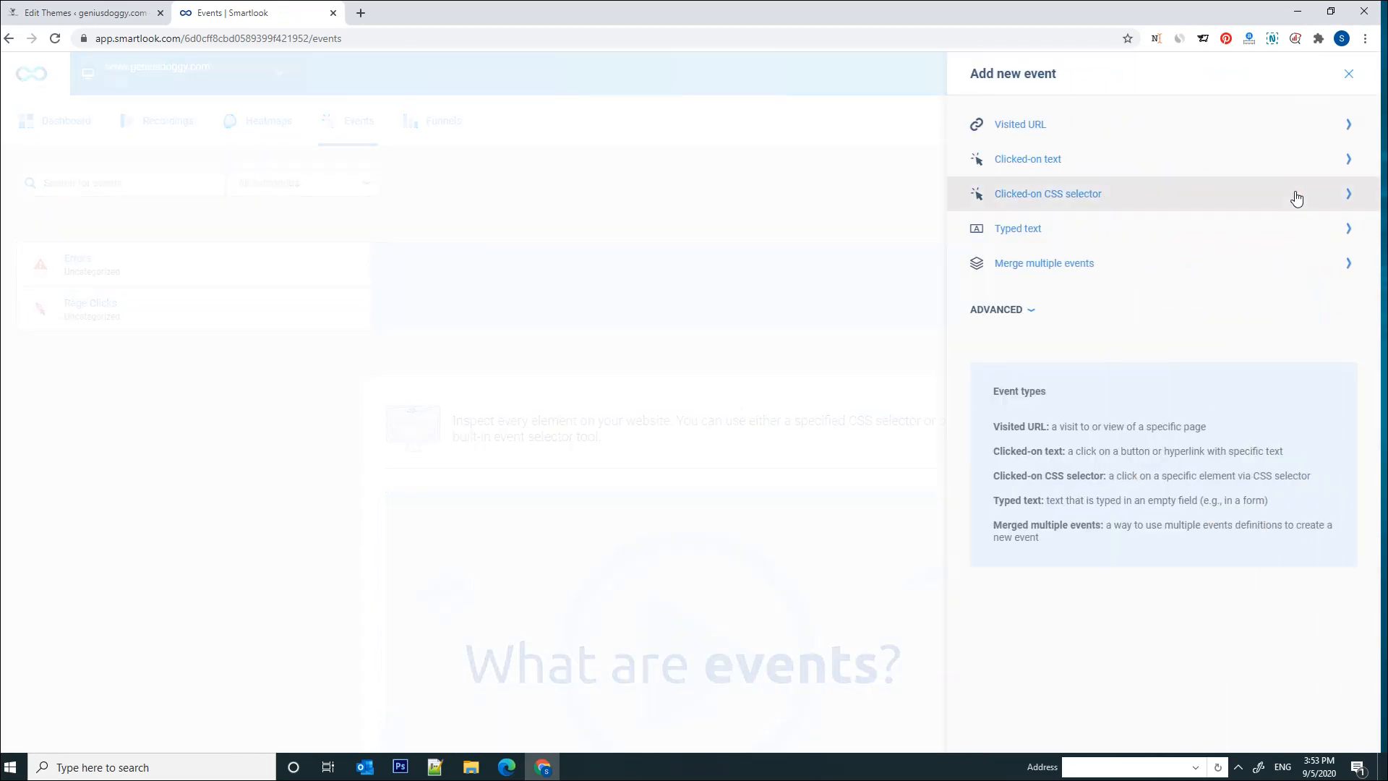
mouse_move(796, 349)
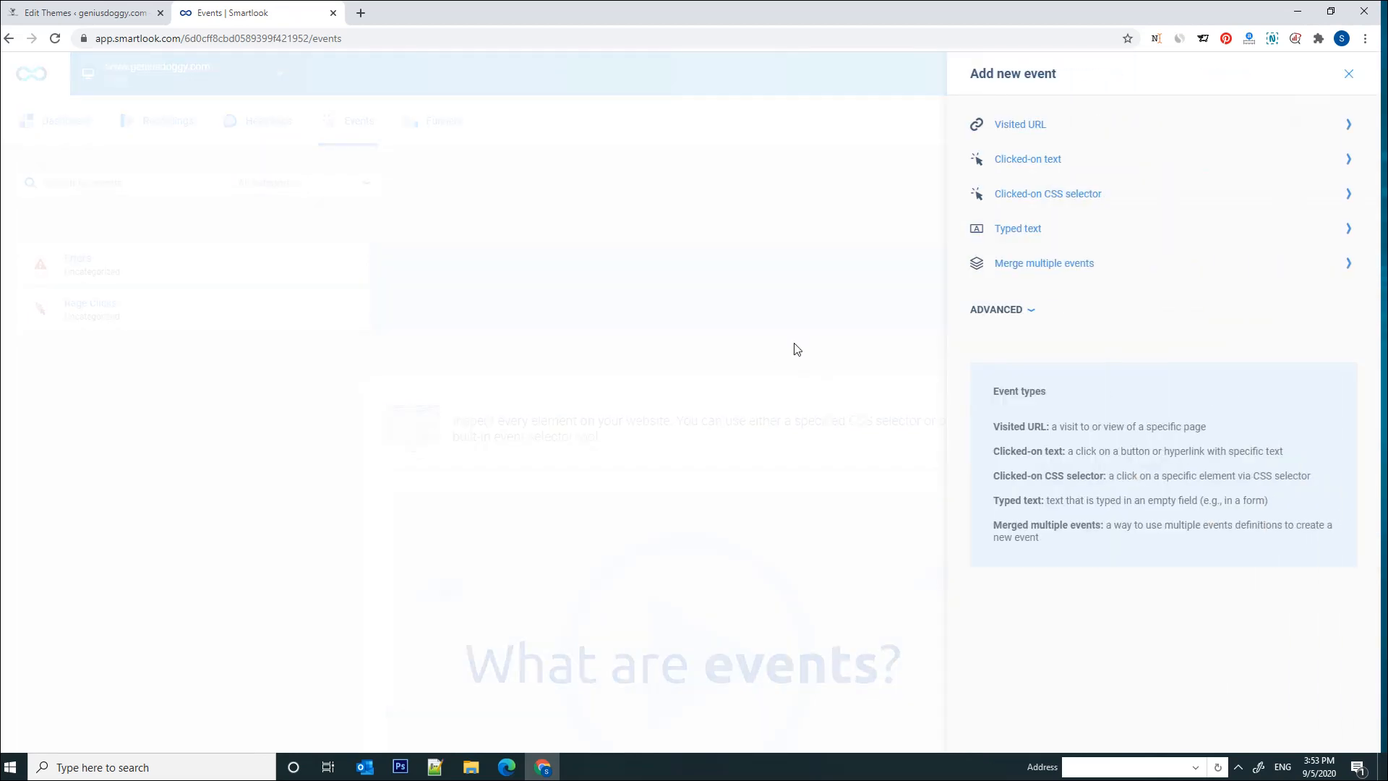
mouse_move(1038, 173)
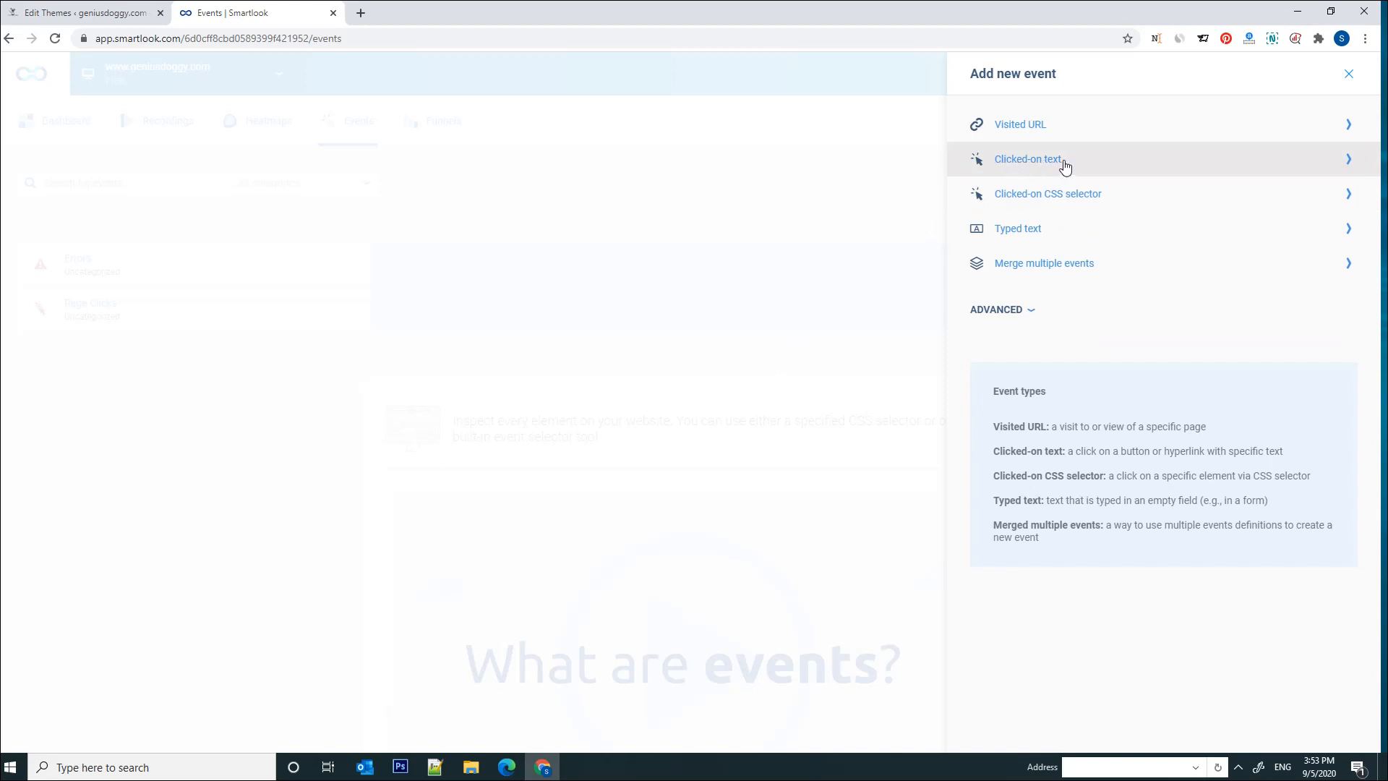
left_click(1027, 159)
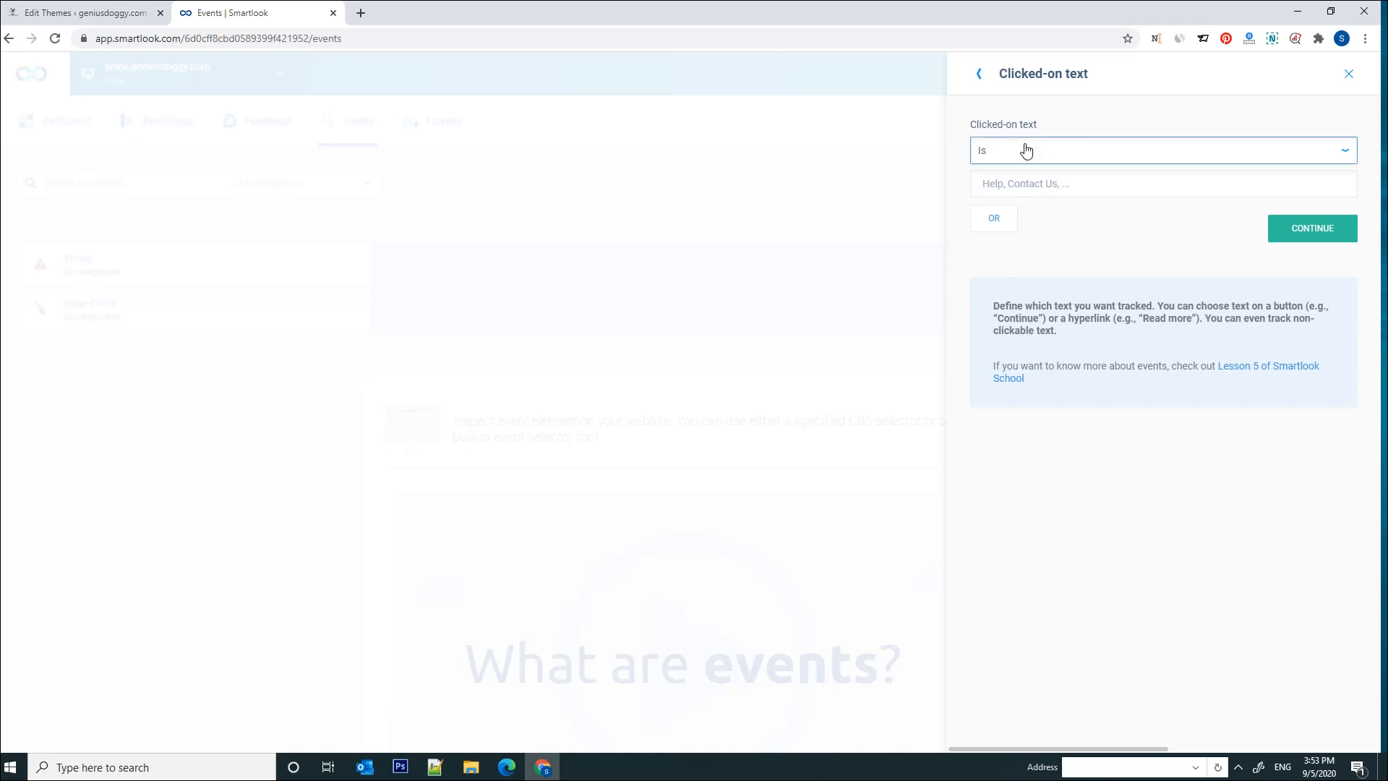
left_click(1164, 150)
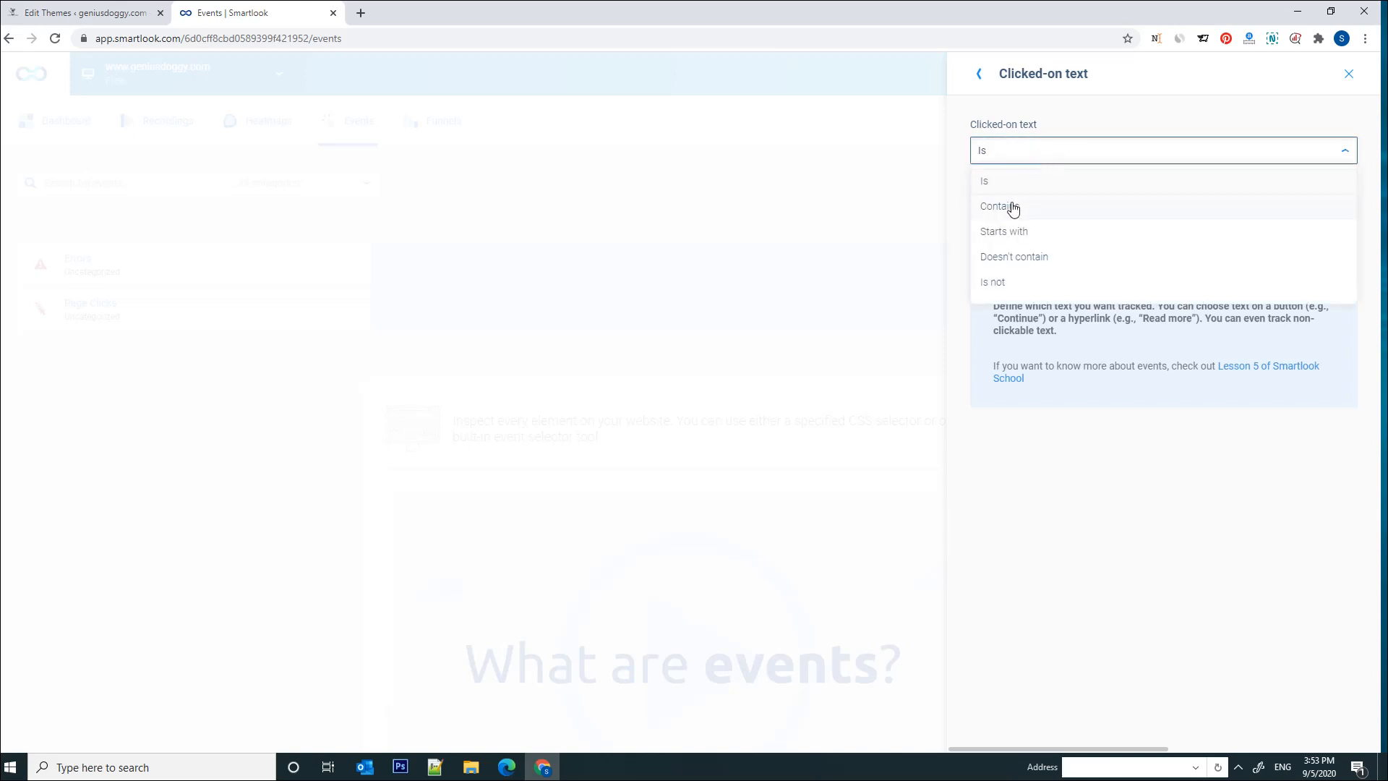
left_click(999, 206)
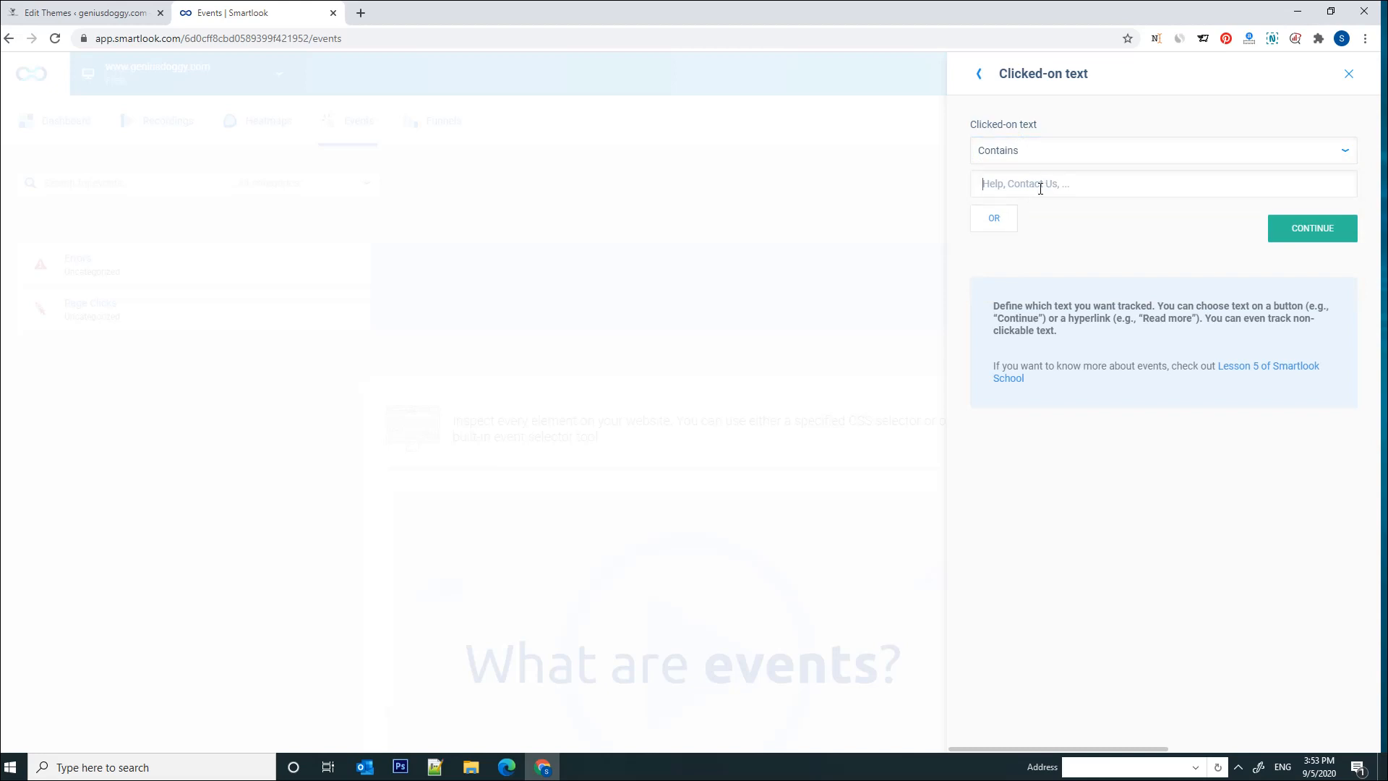
left_click(1163, 183)
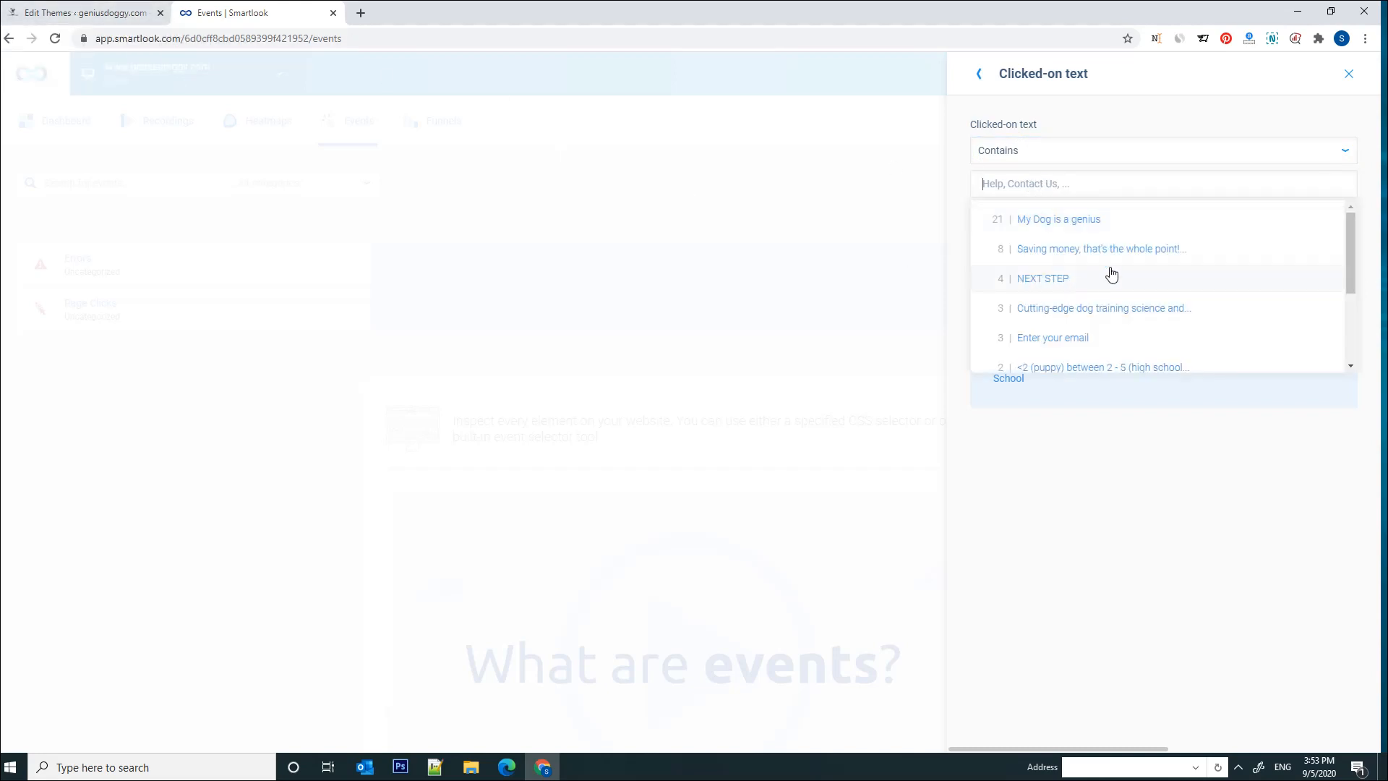
scroll("down", 3)
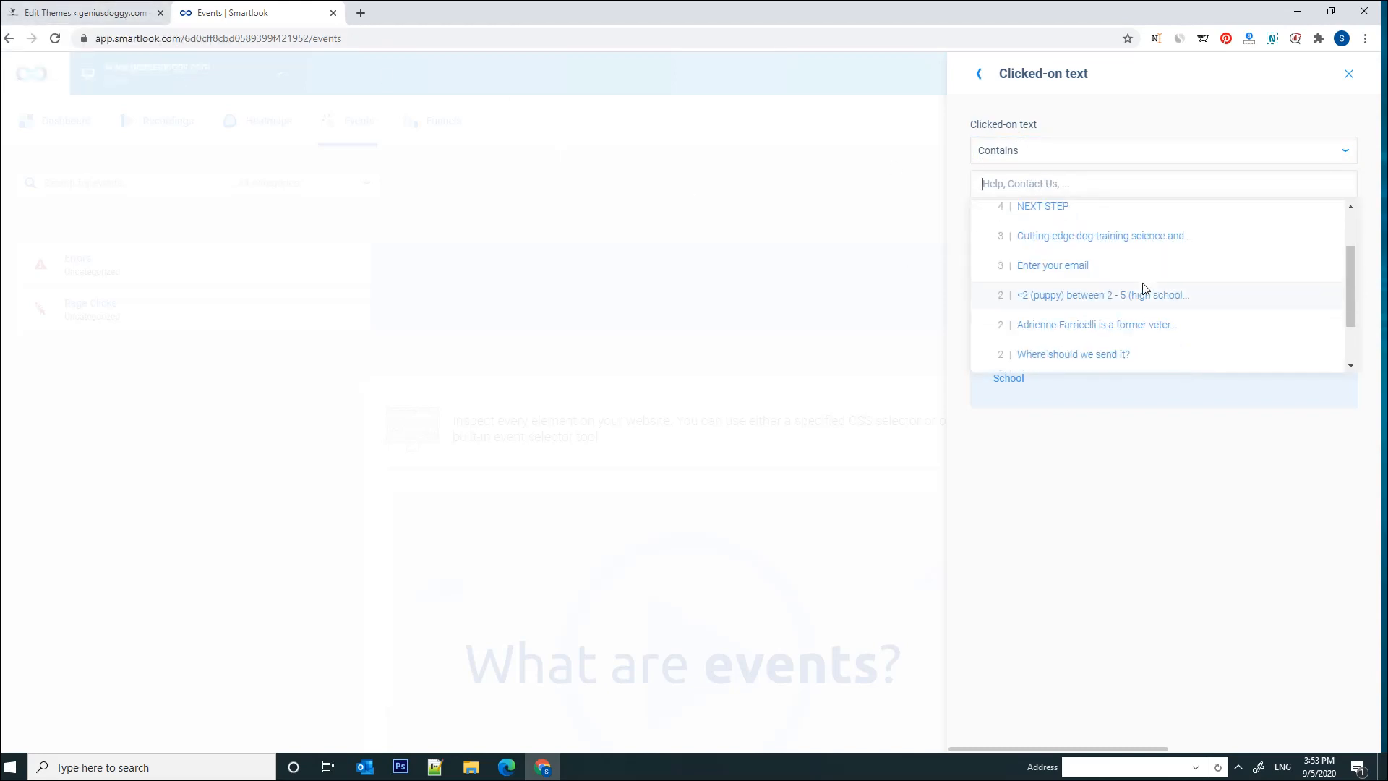
scroll("down", 3)
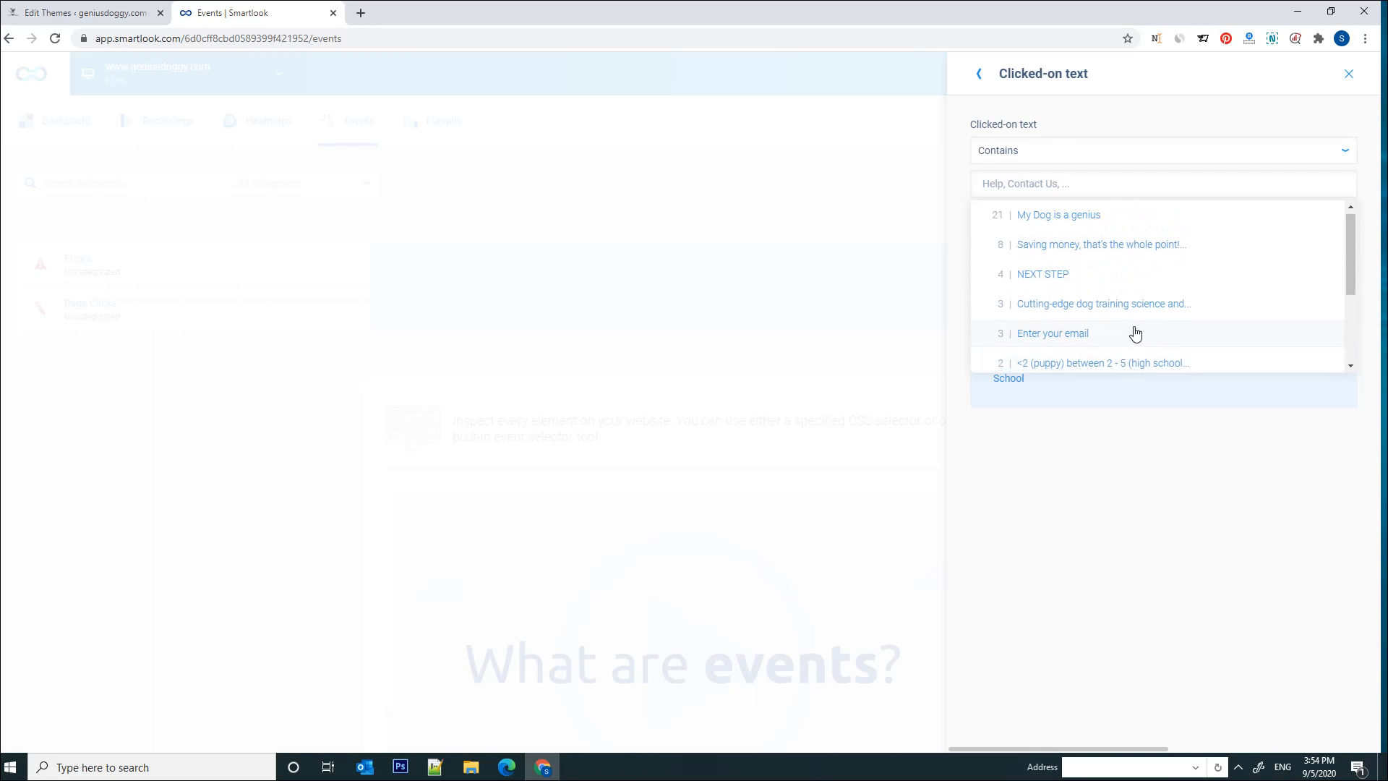
scroll("down", 3)
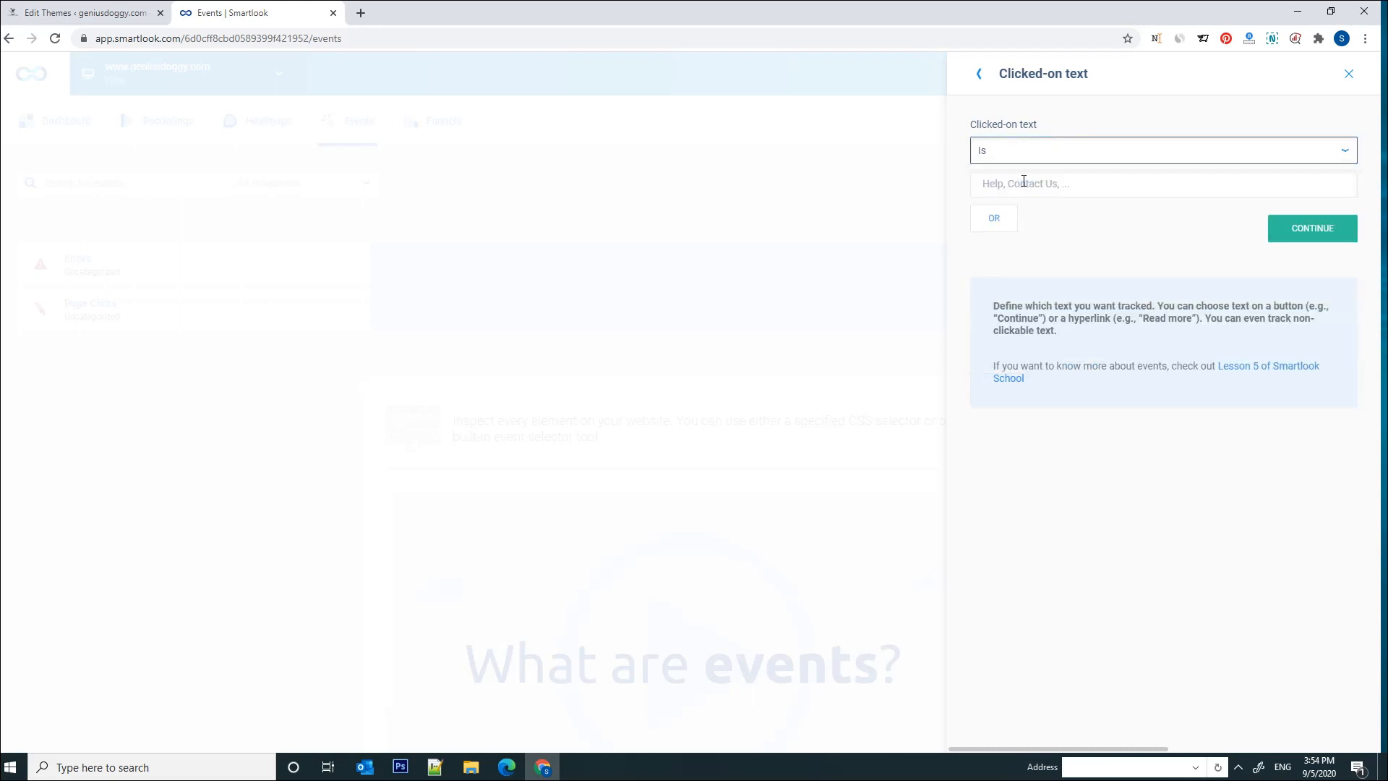
Switch the condition to Is, then go over to the geniusdoggy.com site.
left_click(1163, 151)
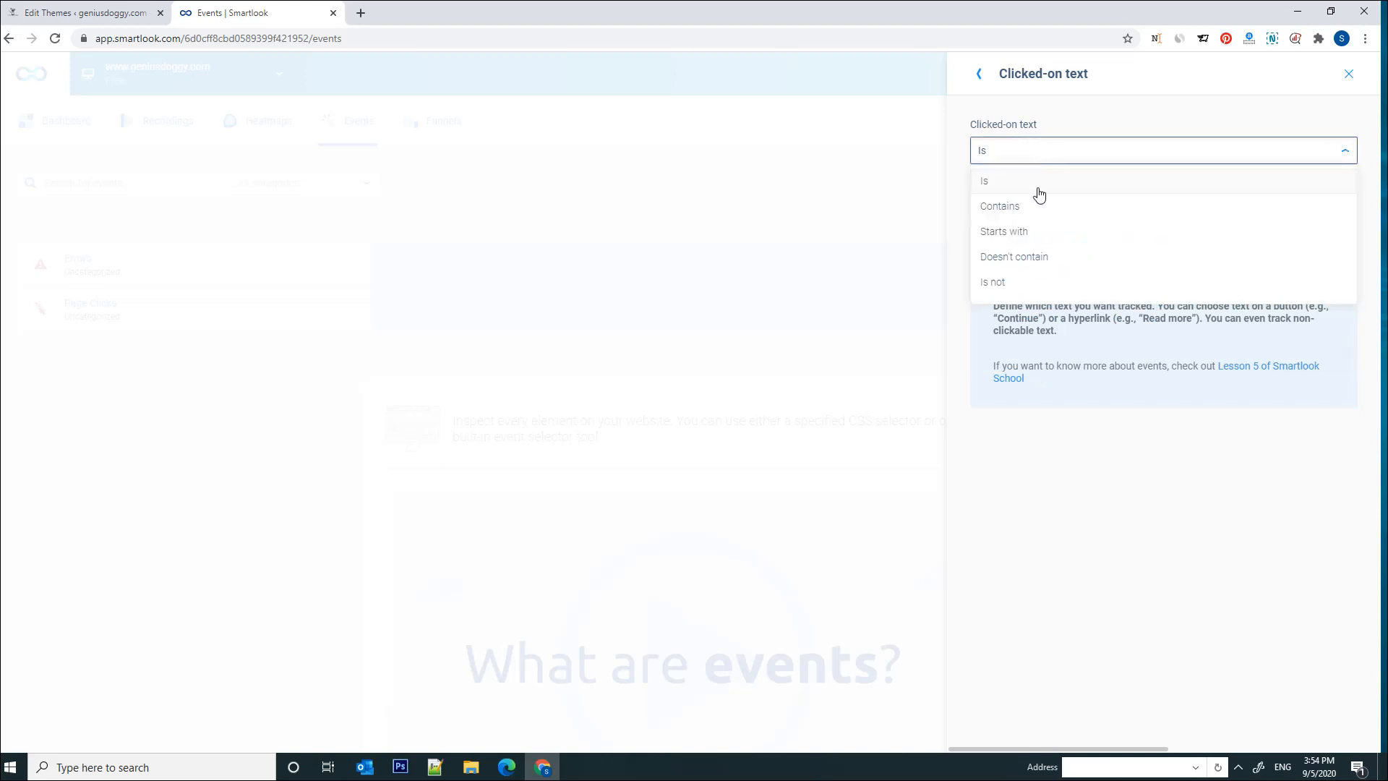
left_click(983, 180)
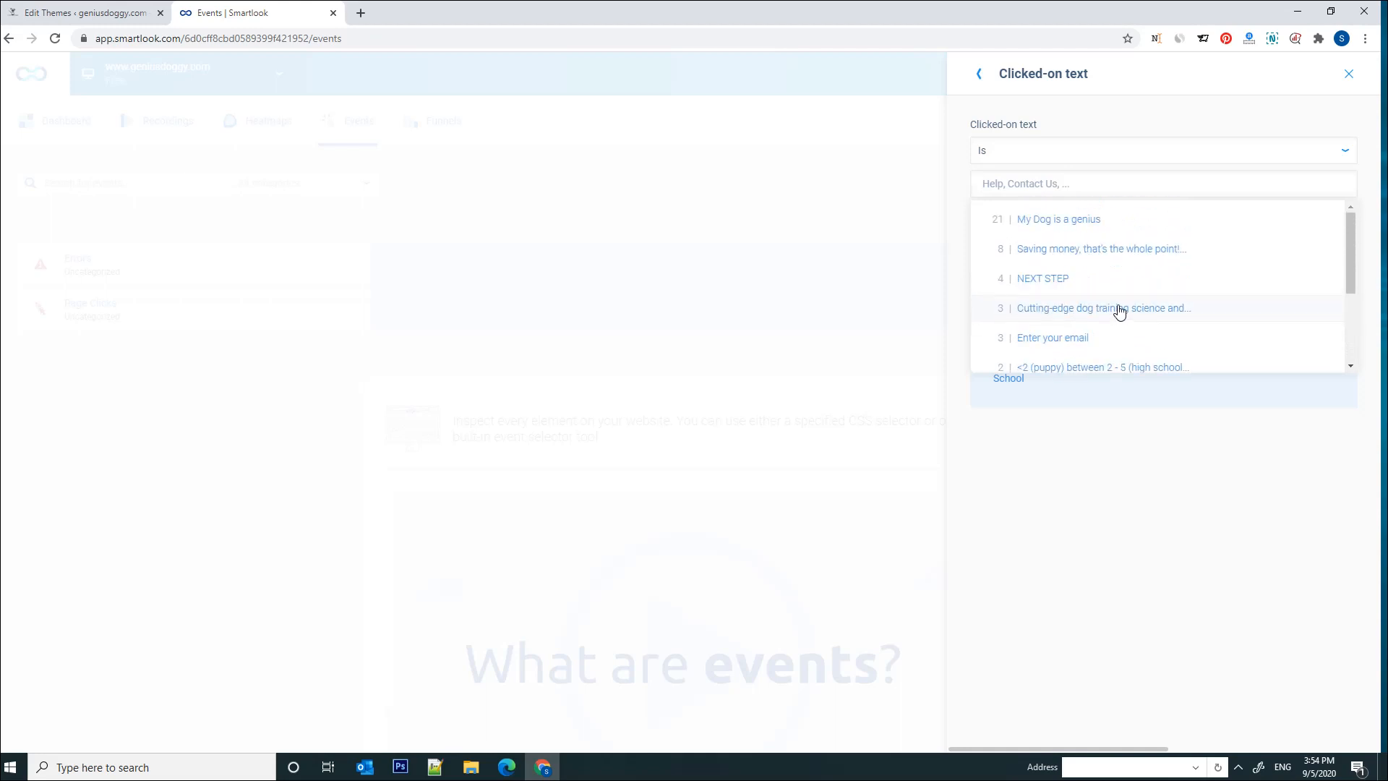
left_click(1163, 150)
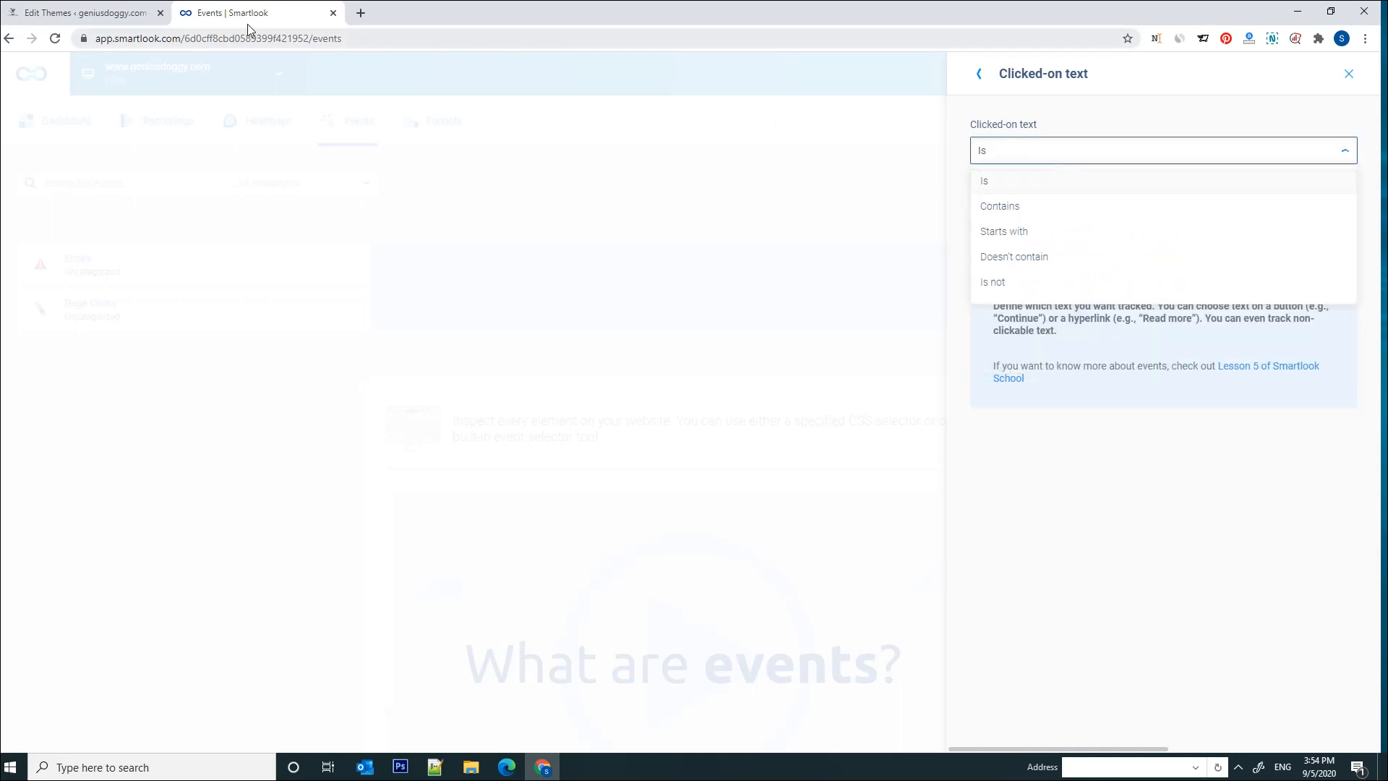
left_click(87, 12)
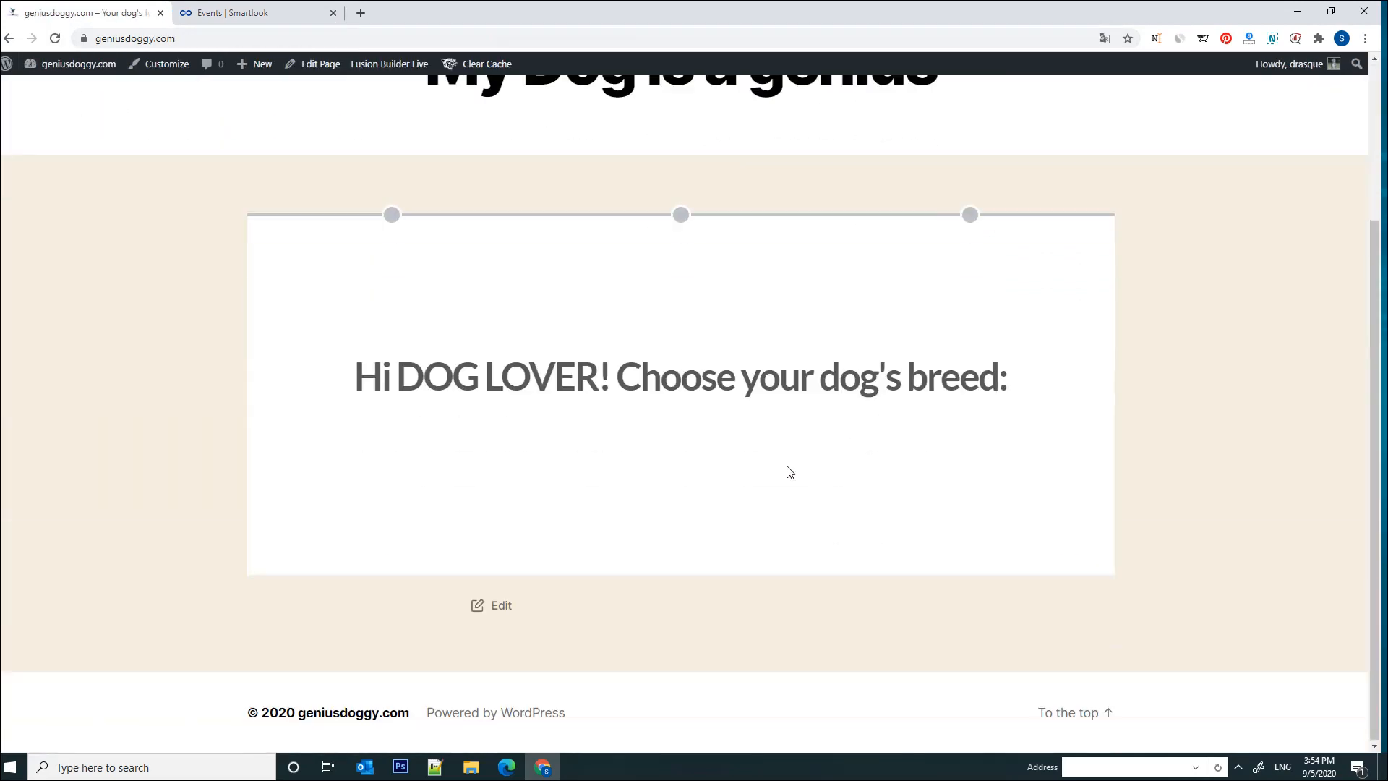
Advance the quiz past the breed question with NEXT STEP to the name-and-age step.
scroll("down", 3)
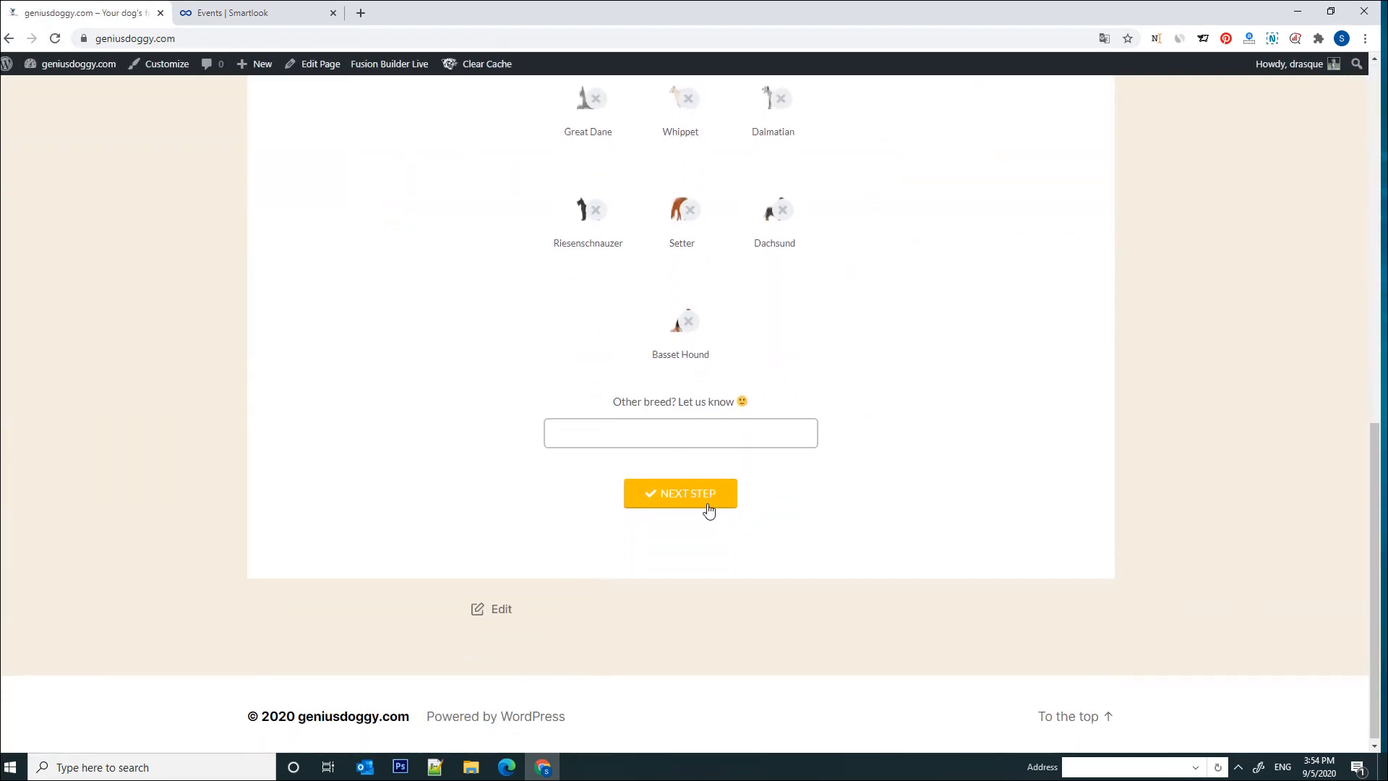
left_click(680, 493)
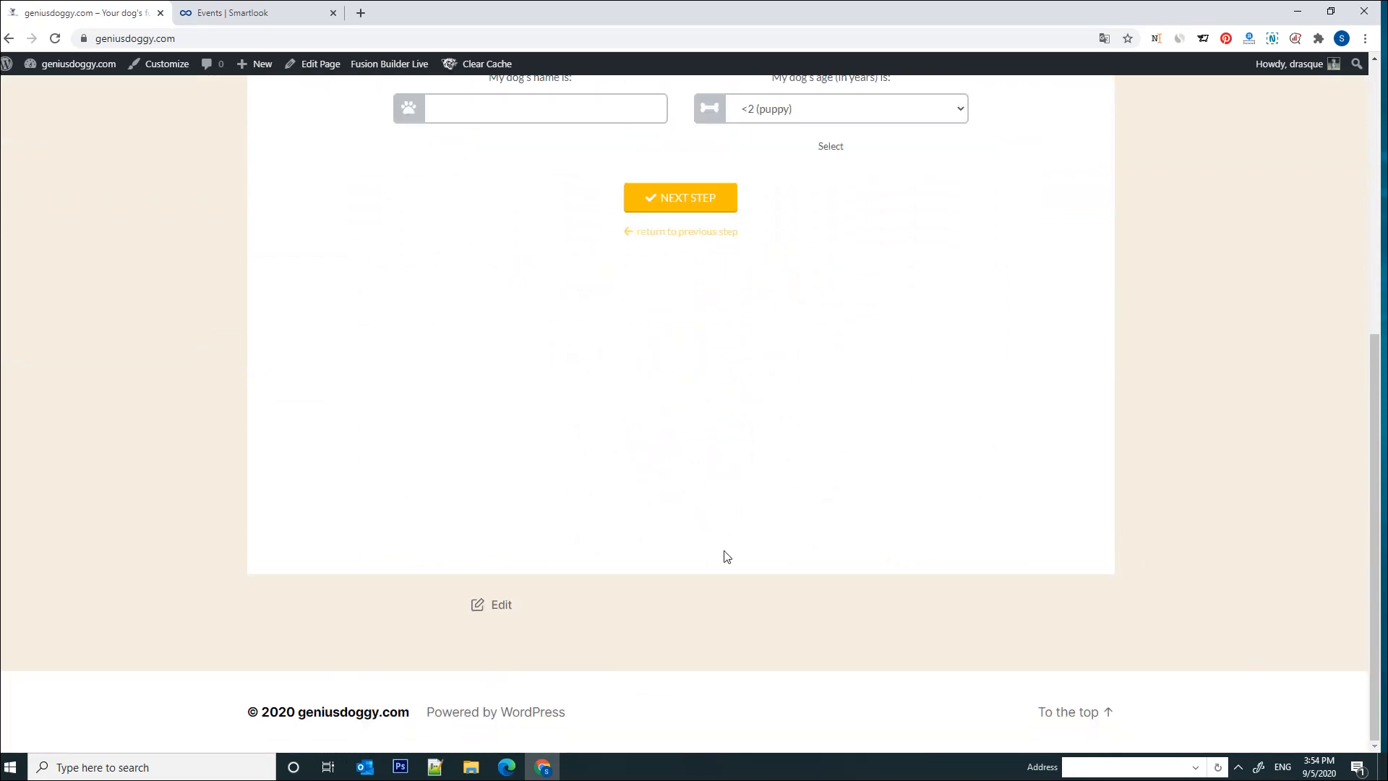
scroll("up", 3)
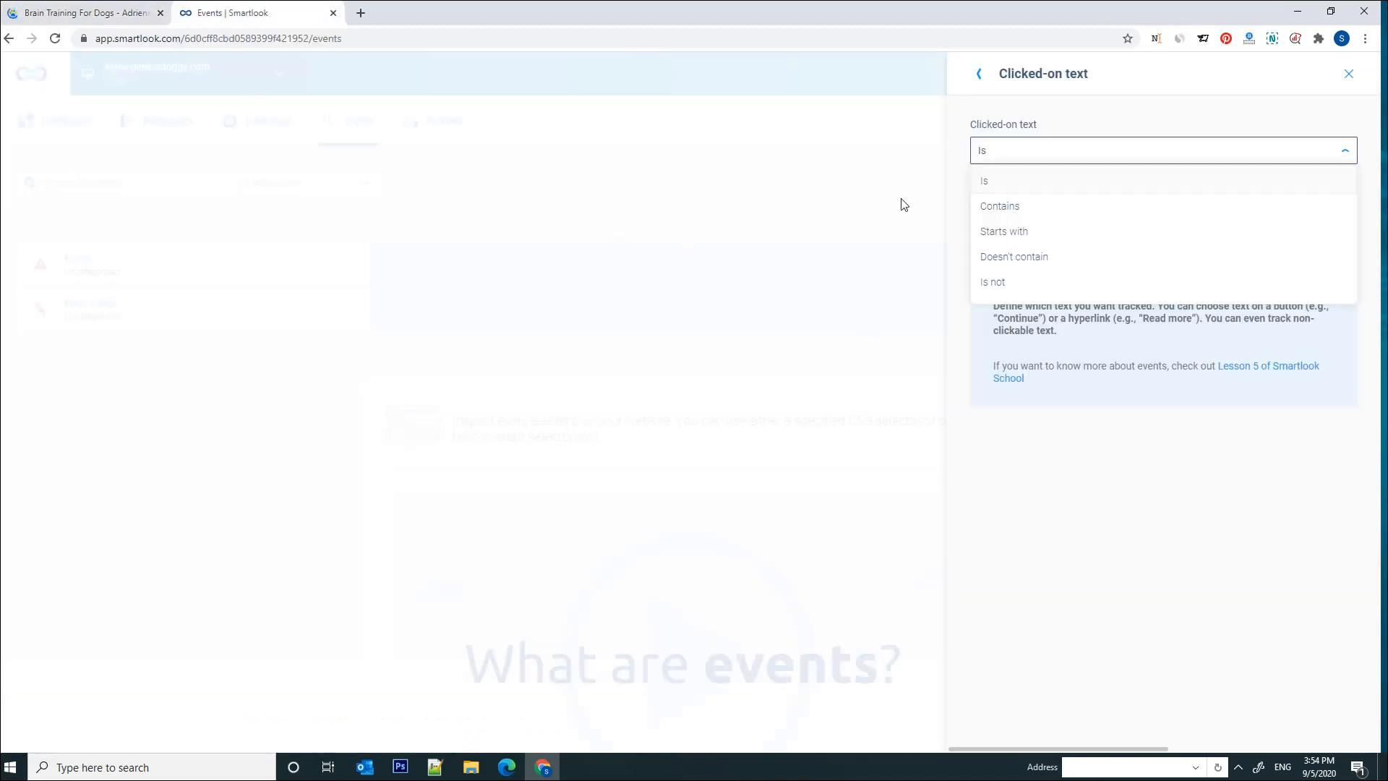
Match clicked text that contains "GET ADRIENNE'S COURSE FOR $97 ONLY" and continue.
left_click(1001, 205)
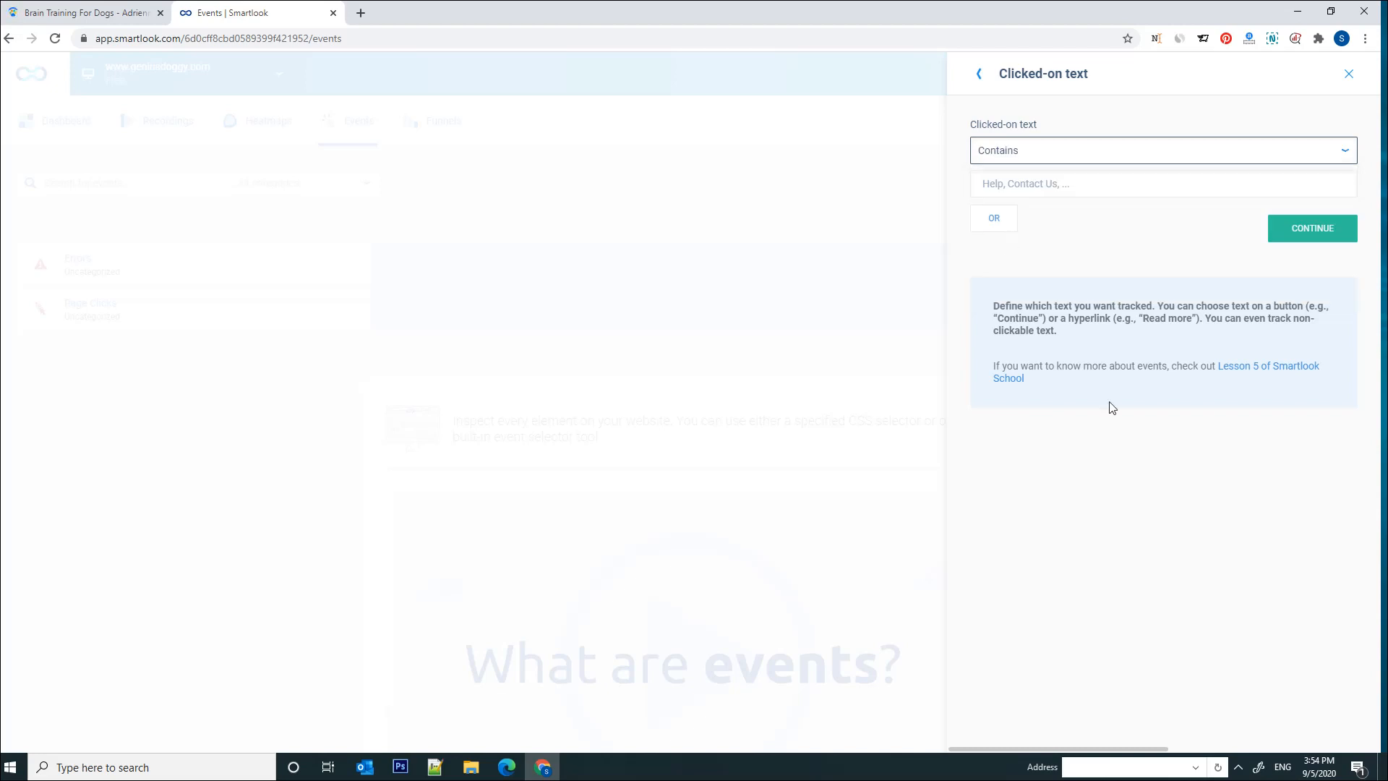
left_click(1164, 183)
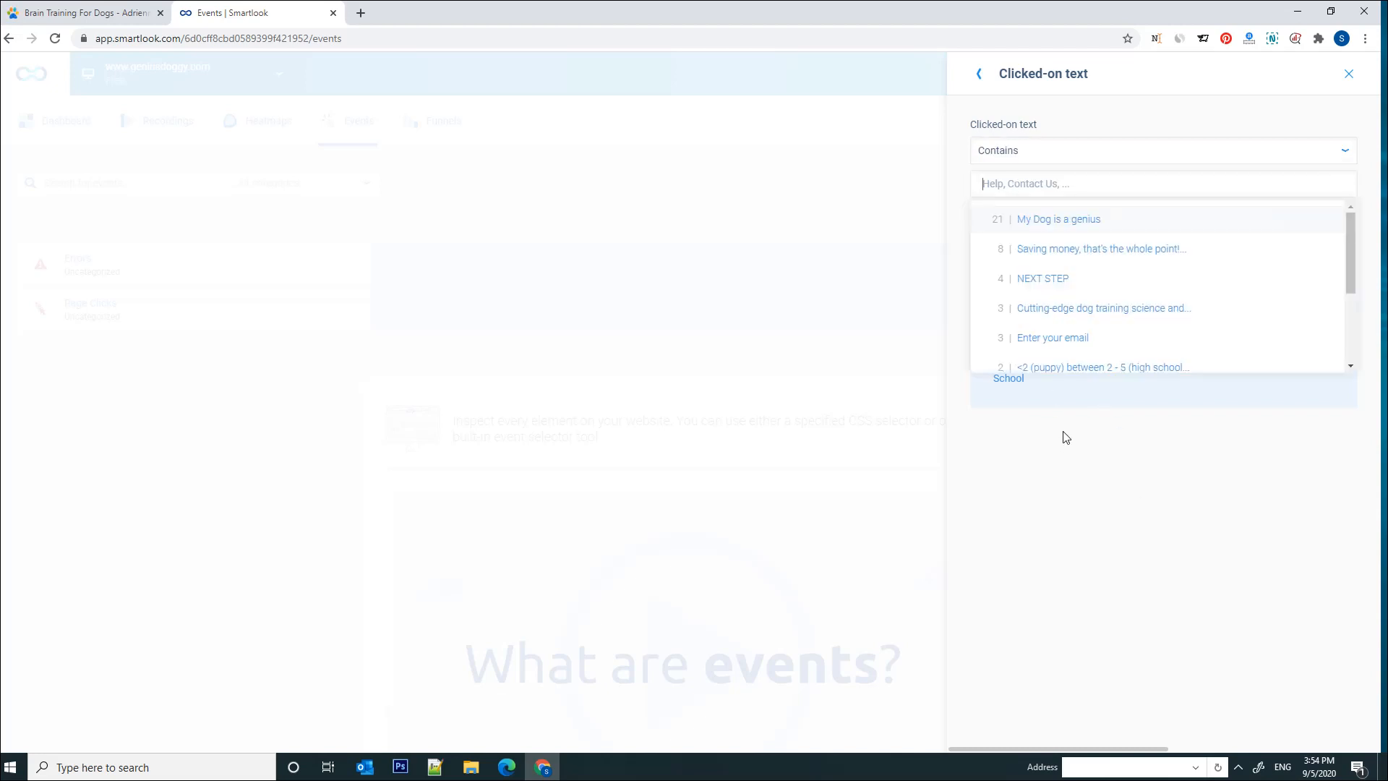
type("get")
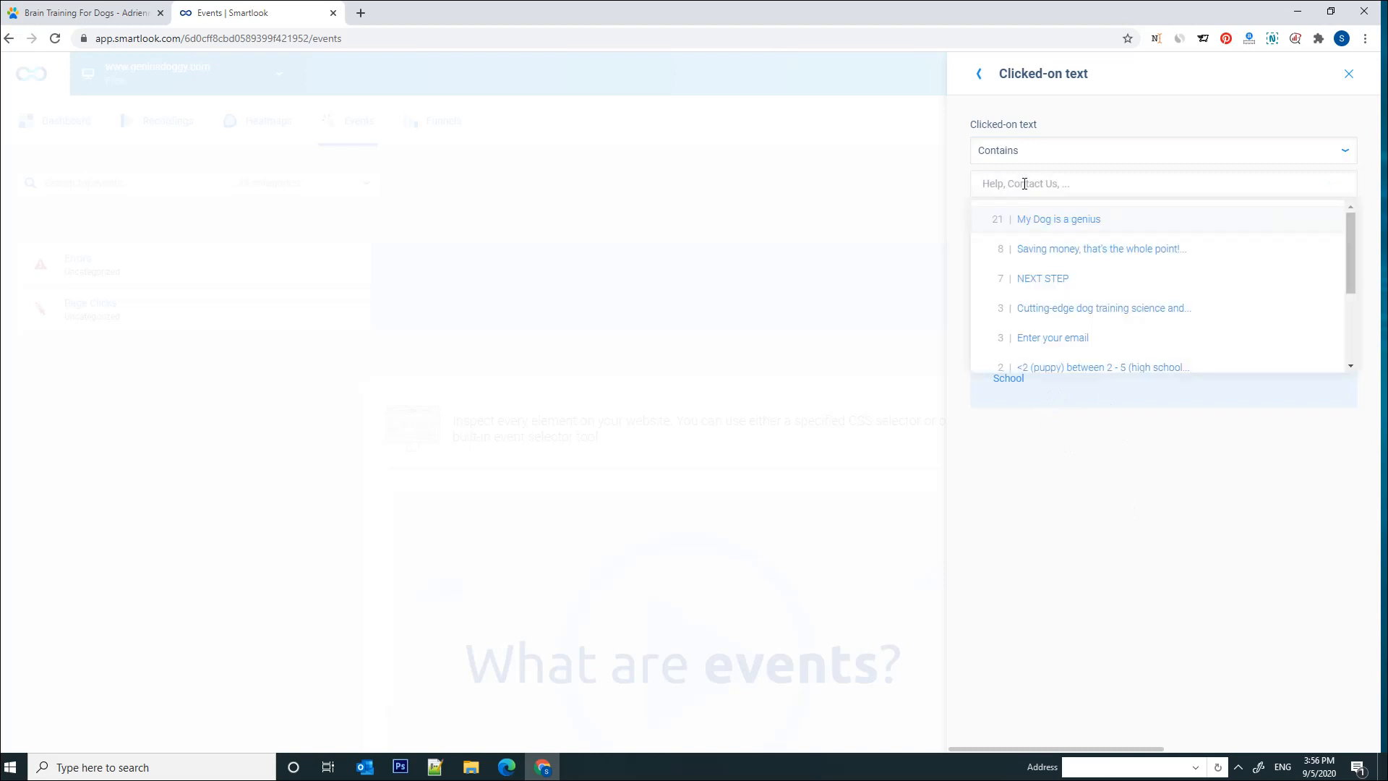
type("GET")
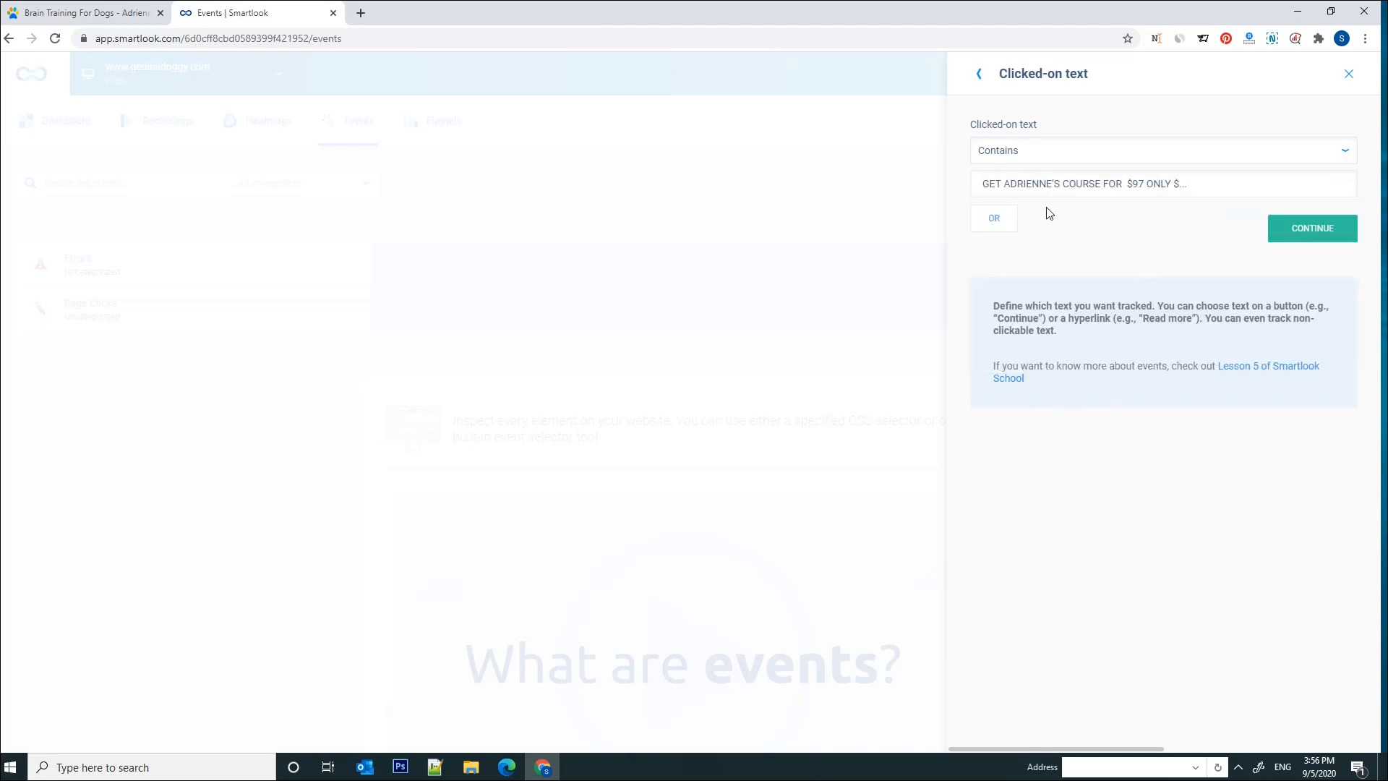
triple_click(1083, 184)
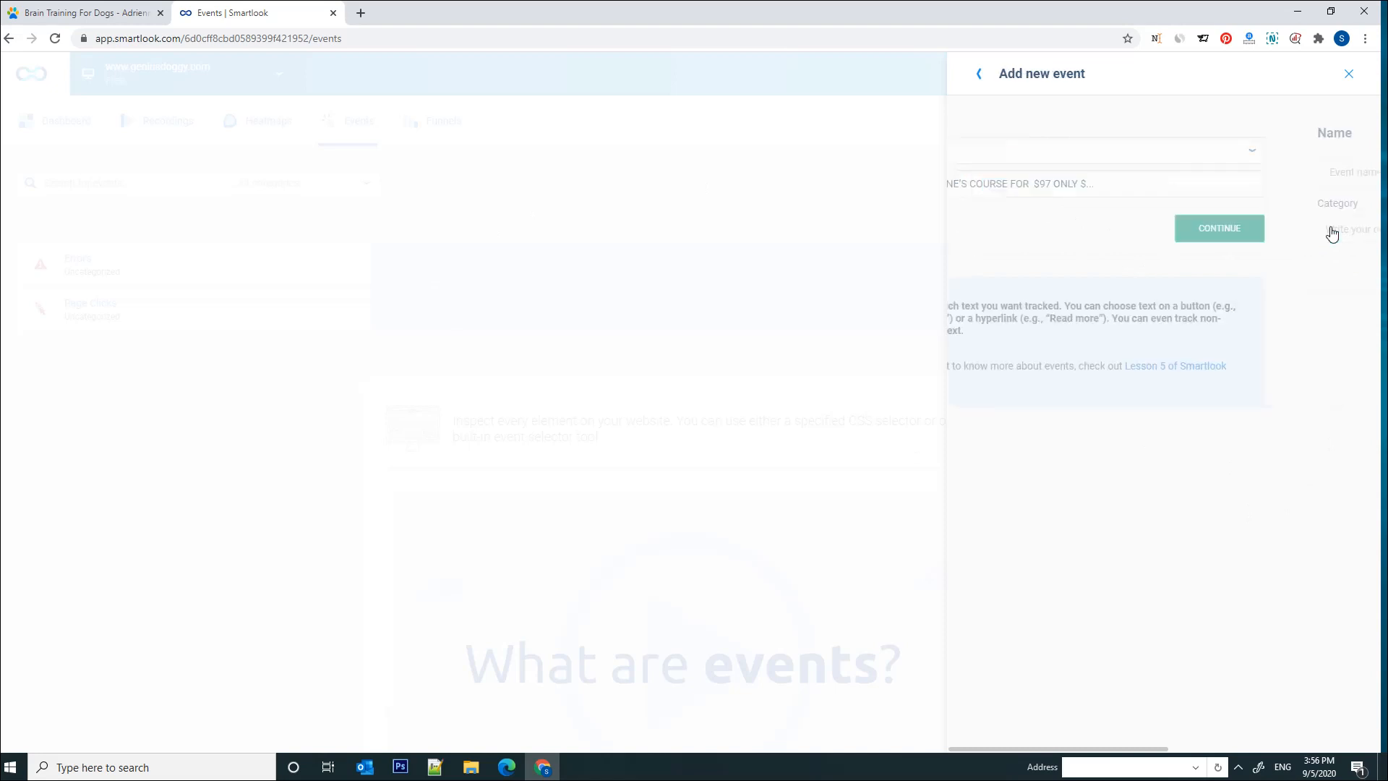
Name the event GET COURSE BUTTON and save it.
left_click(1219, 228)
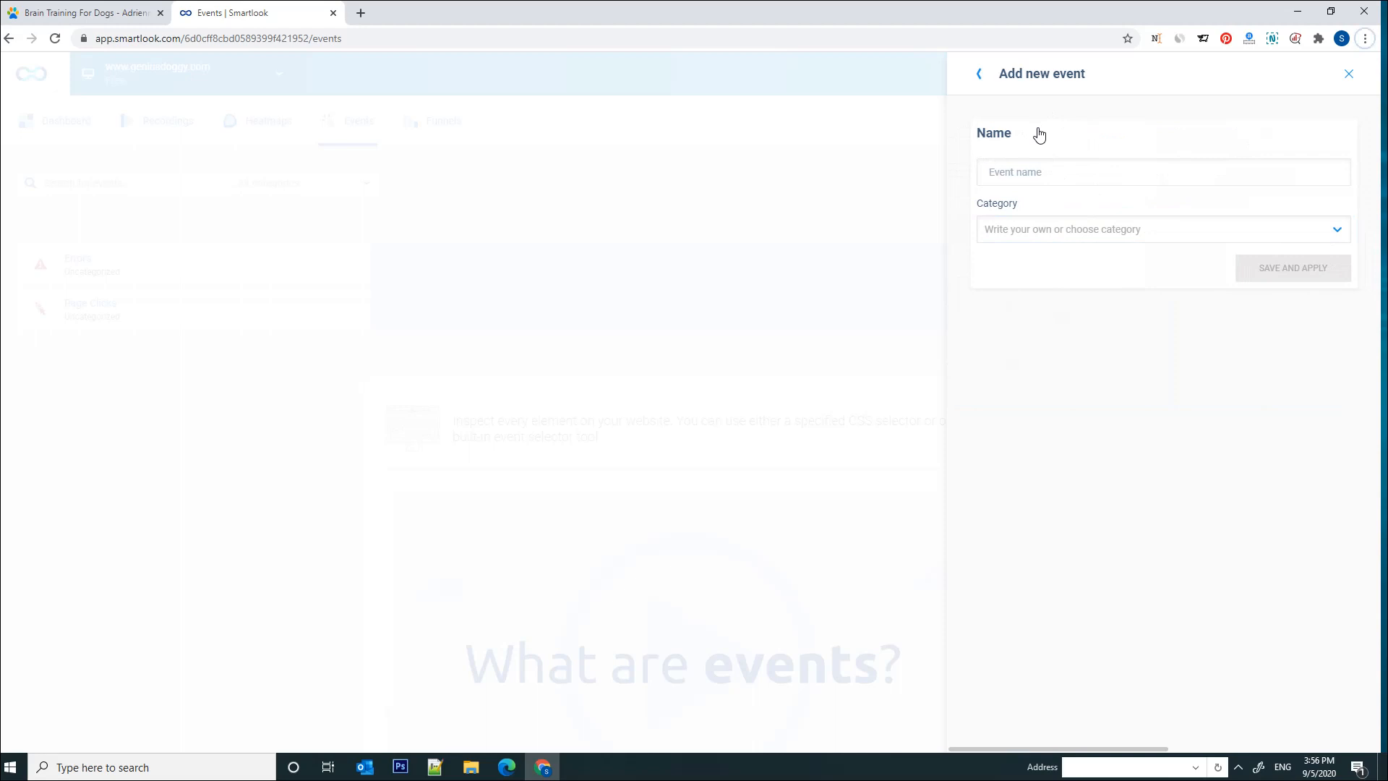
left_click(1162, 172)
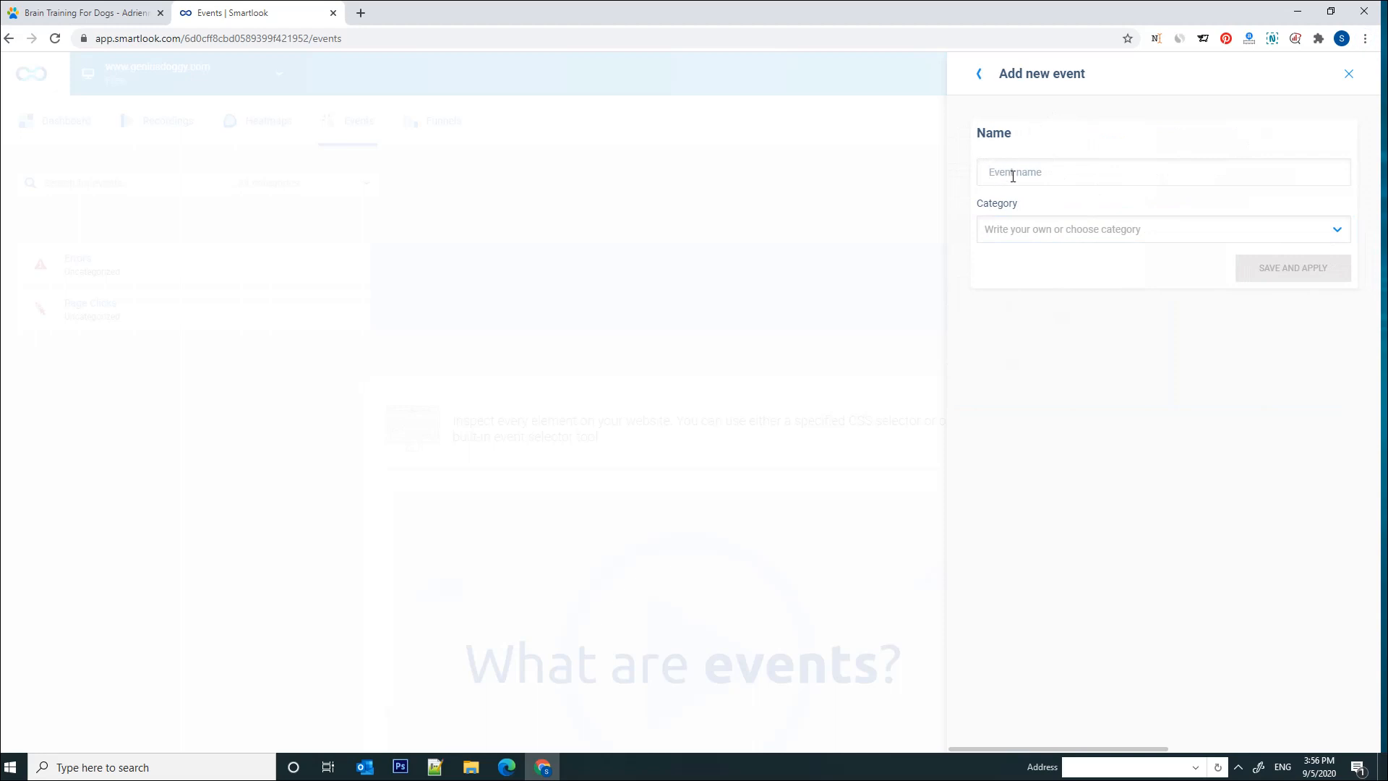
type("GET COURSE")
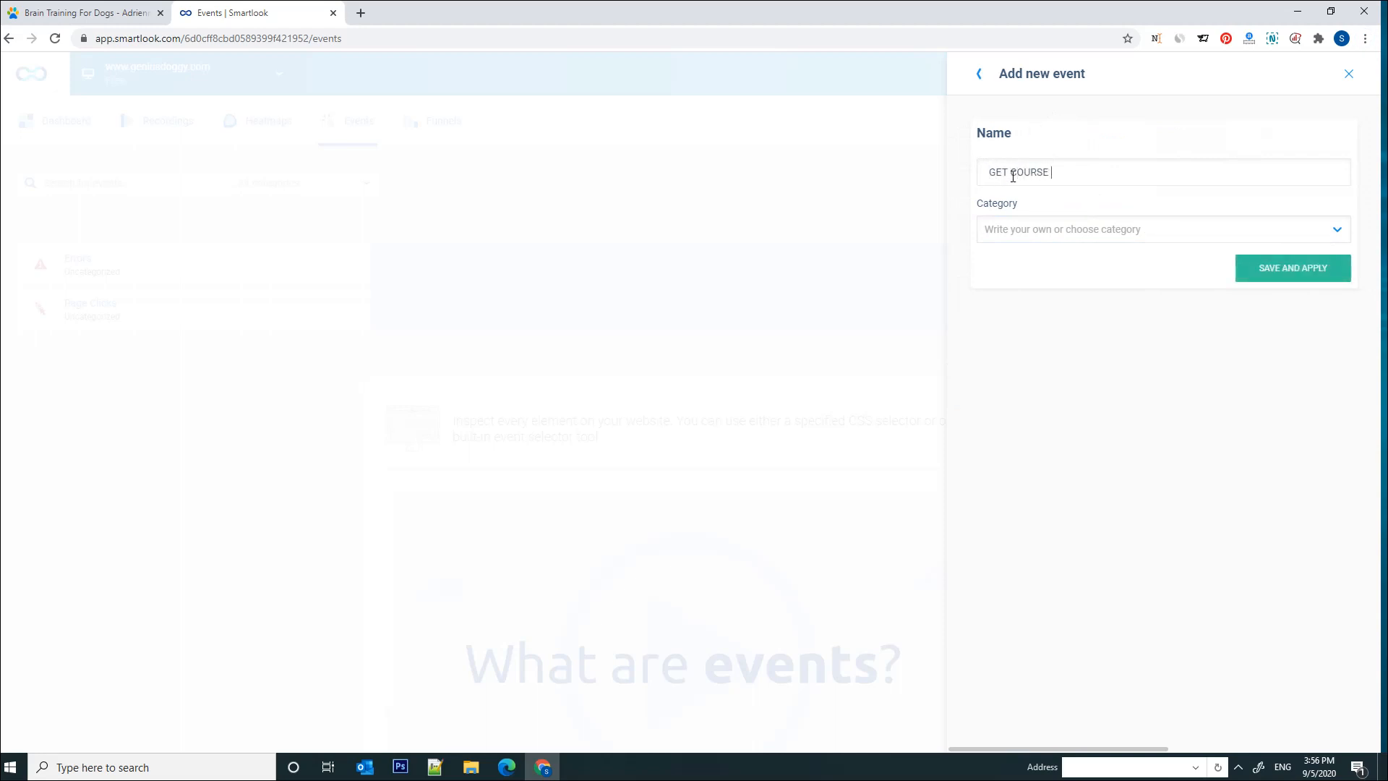
type("BUTTON")
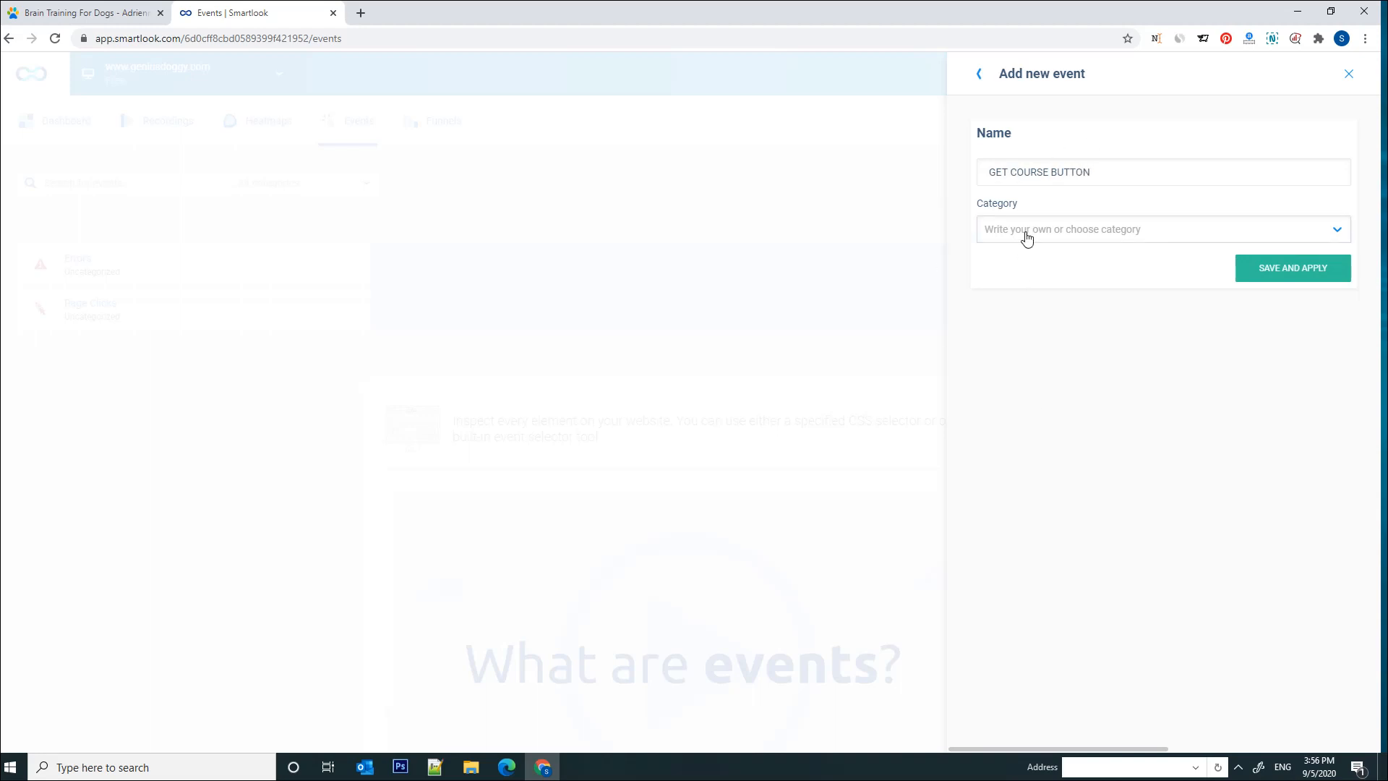
left_click(1162, 229)
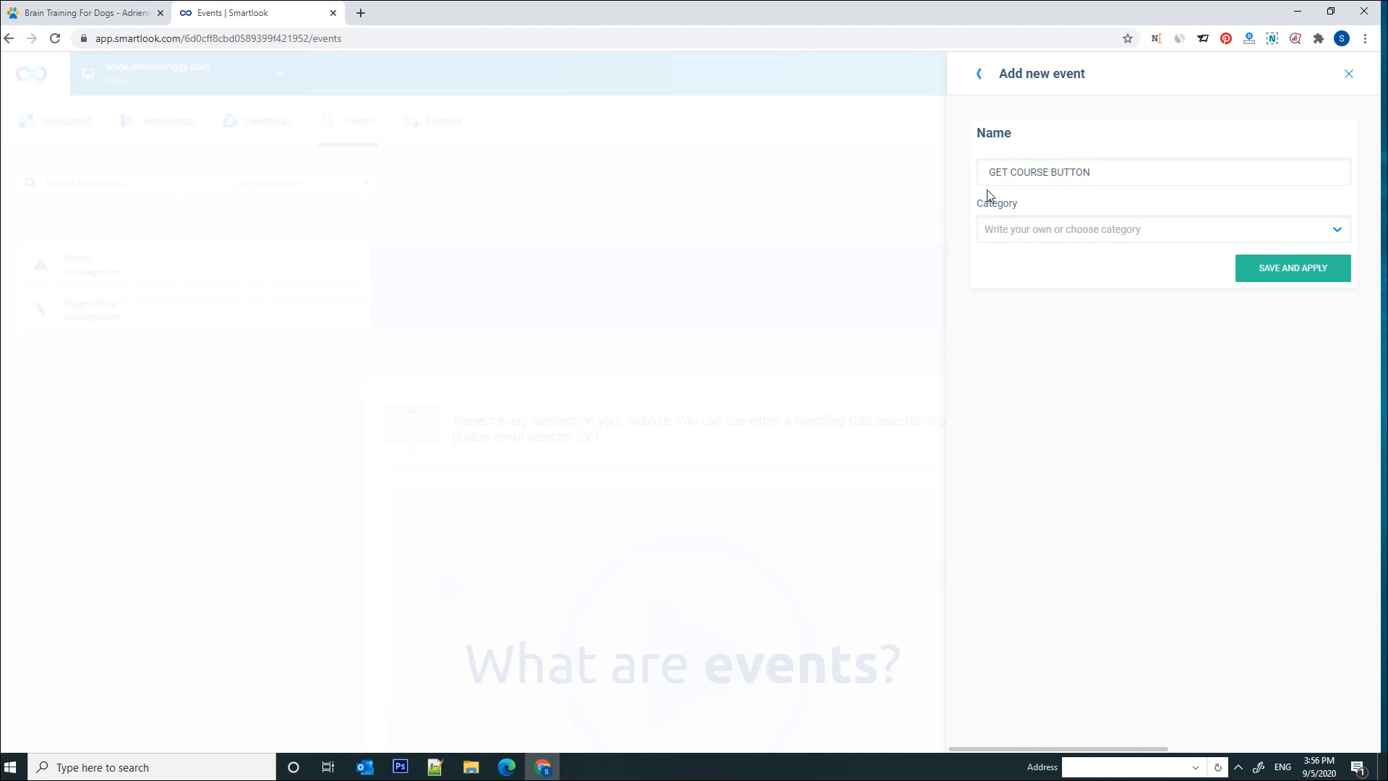
mouse_move(1298, 277)
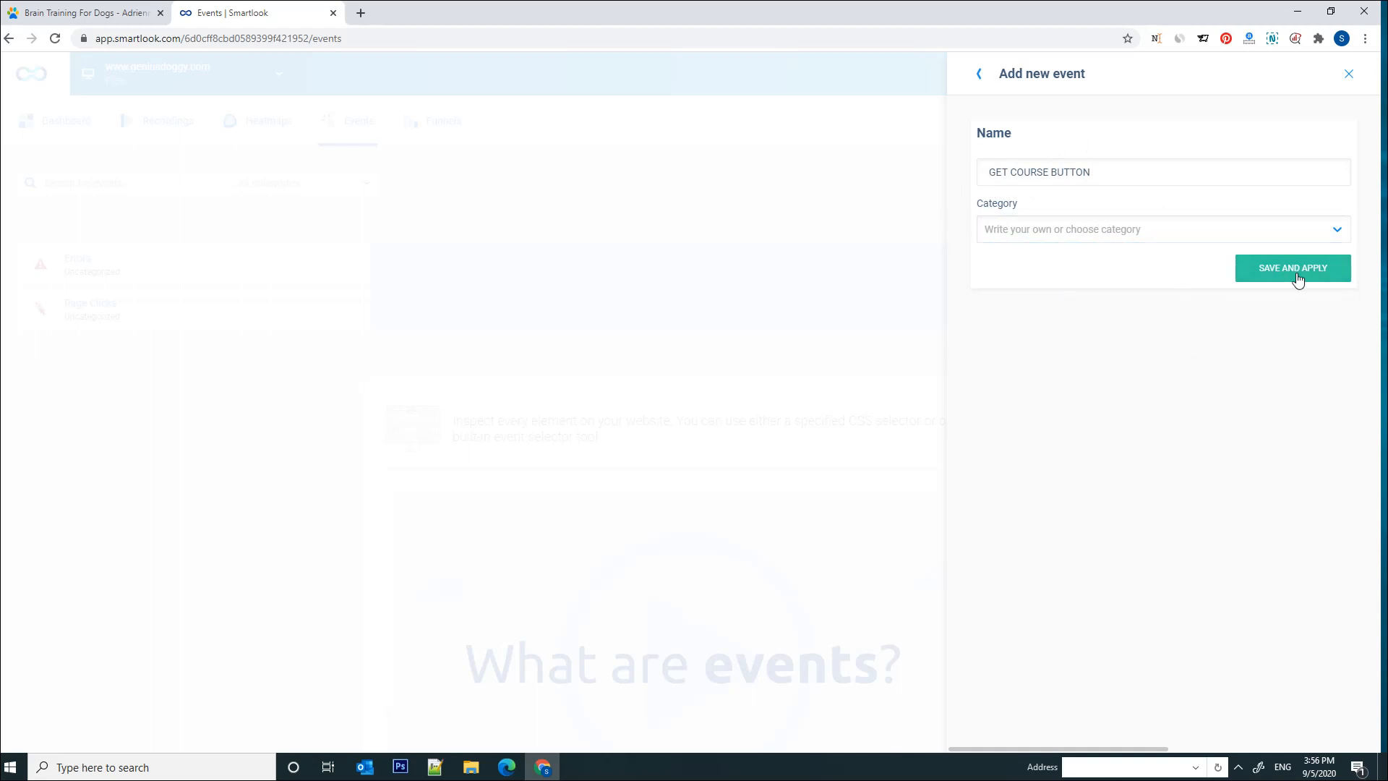
left_click(1293, 268)
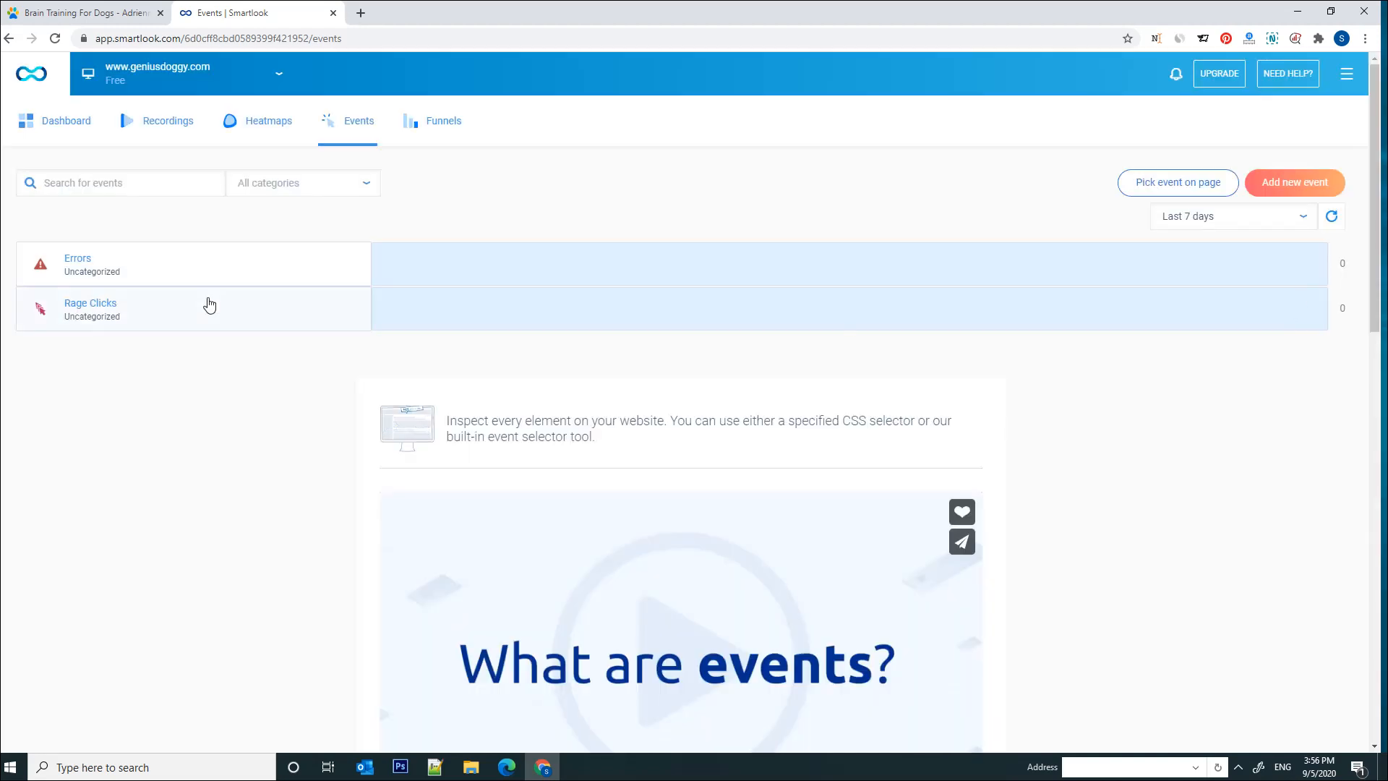
Check the new GET COURSE BUTTON event in the list, then return to the site dashboard.
scroll("down", 3)
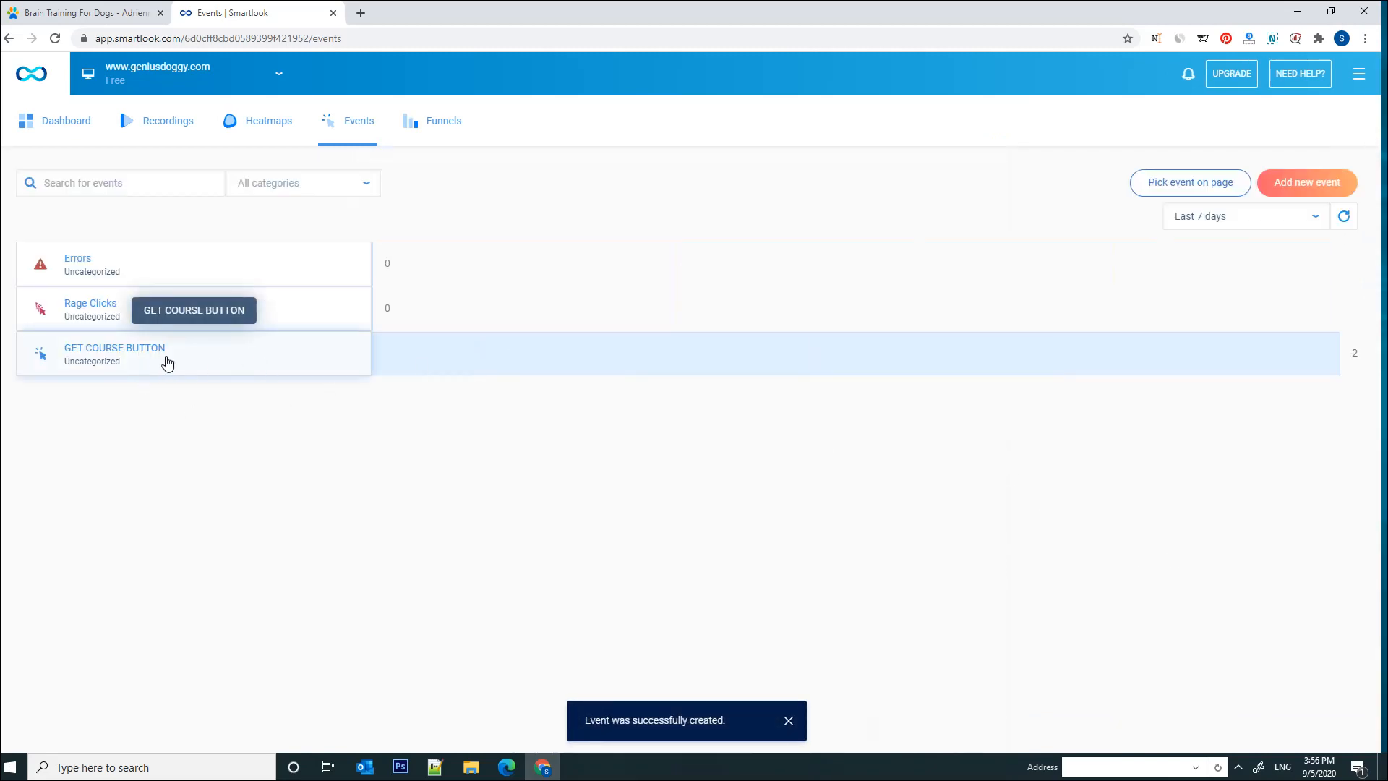
left_click(788, 720)
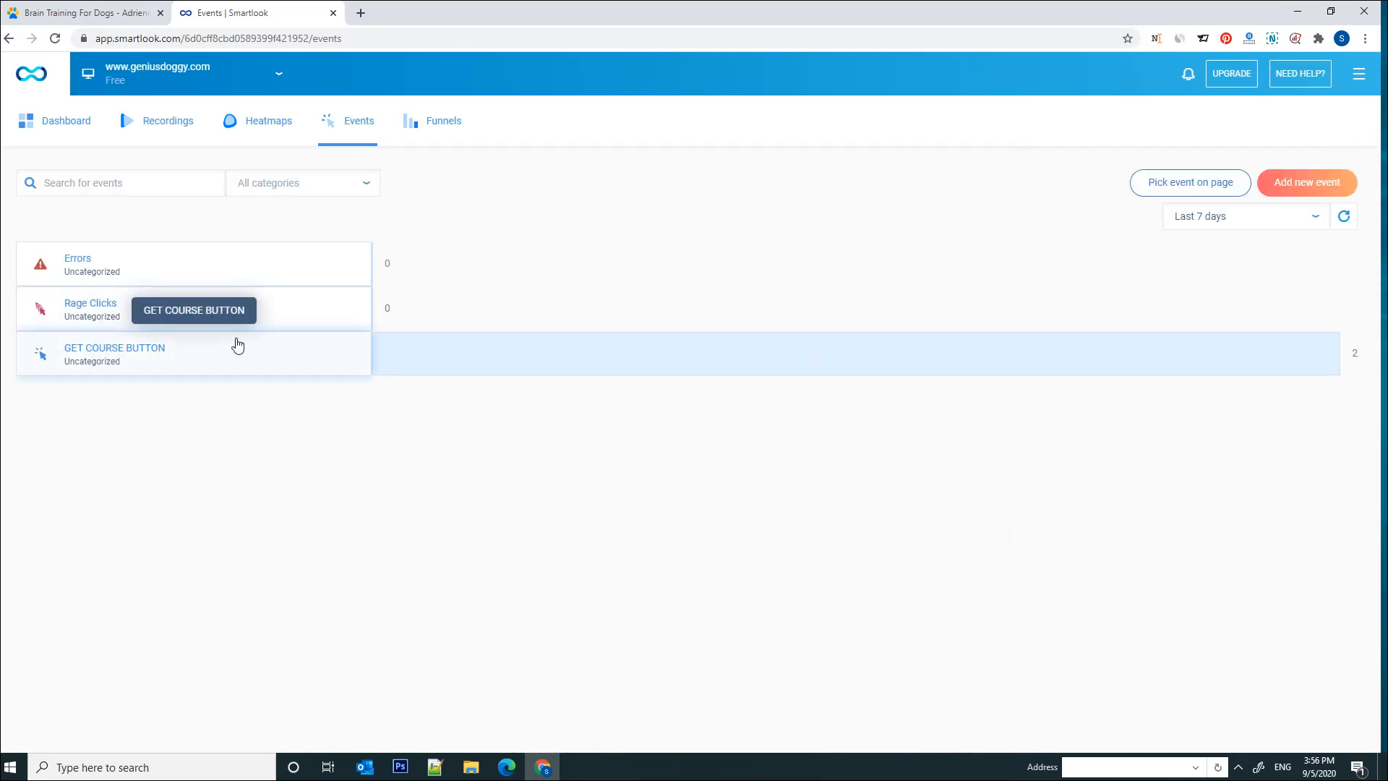
mouse_move(145, 226)
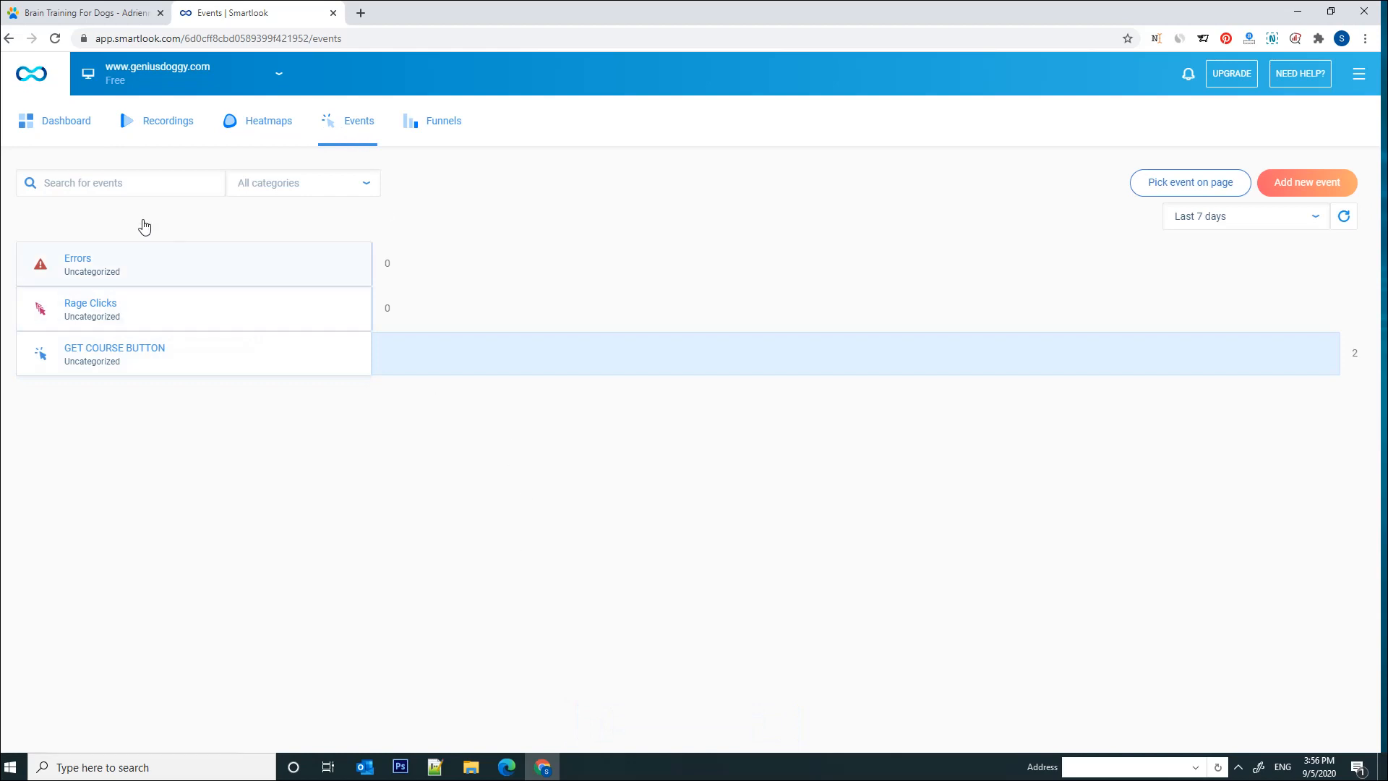
left_click(66, 122)
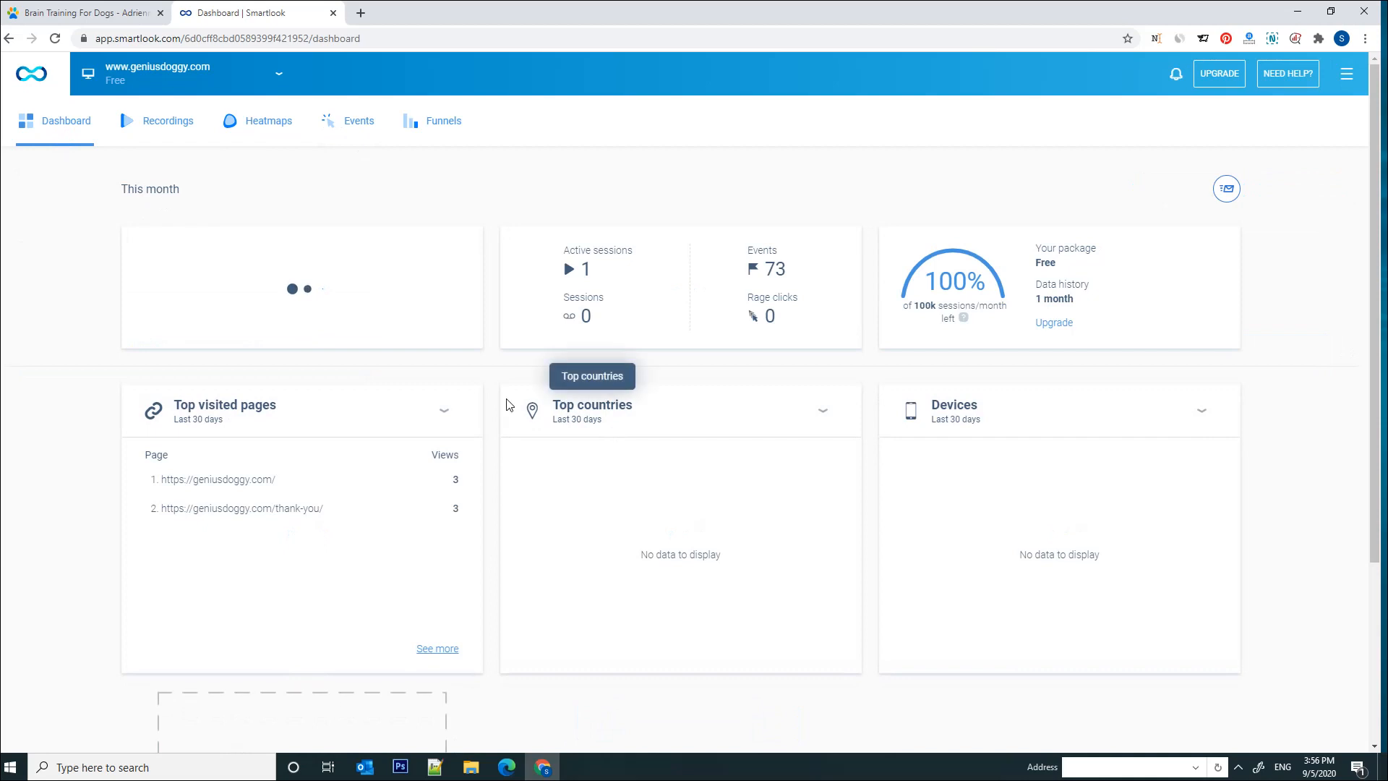
Add an Event tile for GET COURSE BUTTON over the last 7 days and save it.
scroll("down", 3)
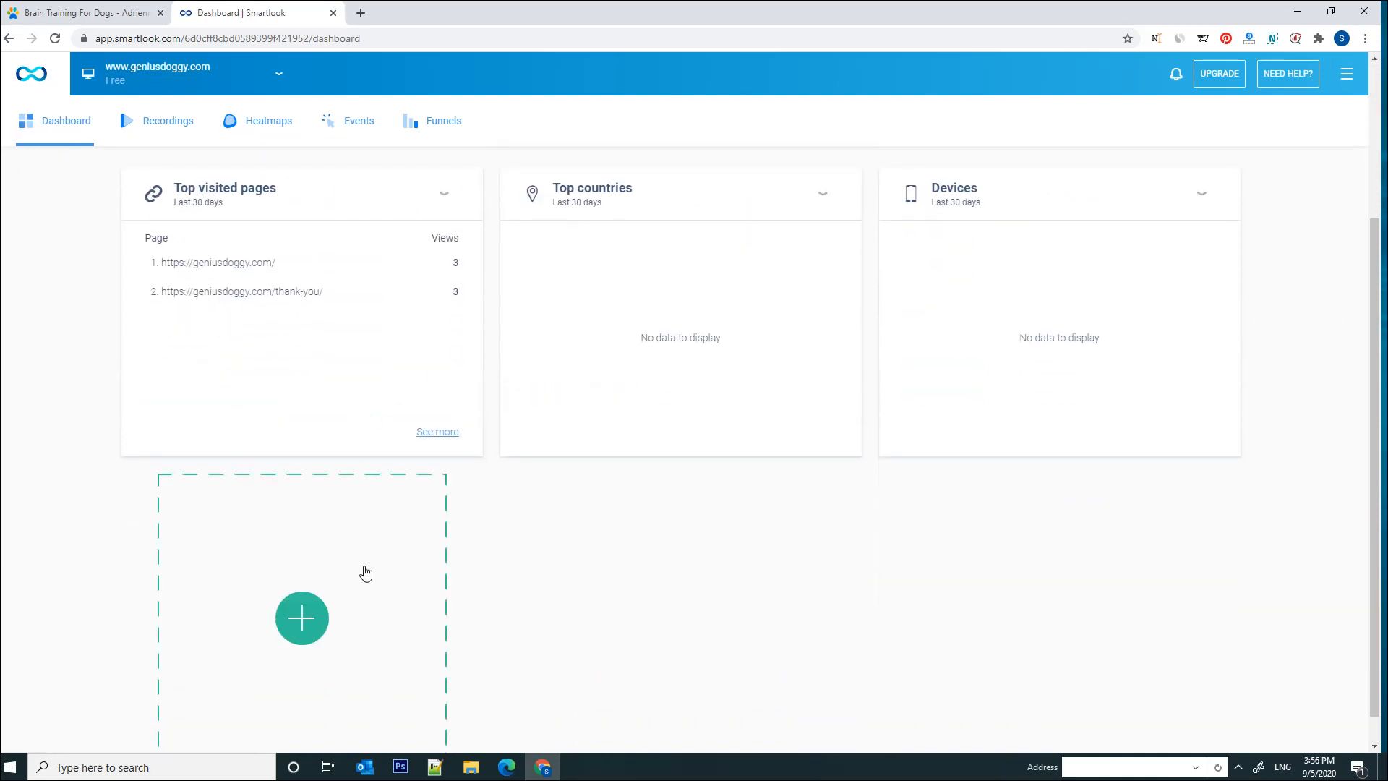
scroll("down", 3)
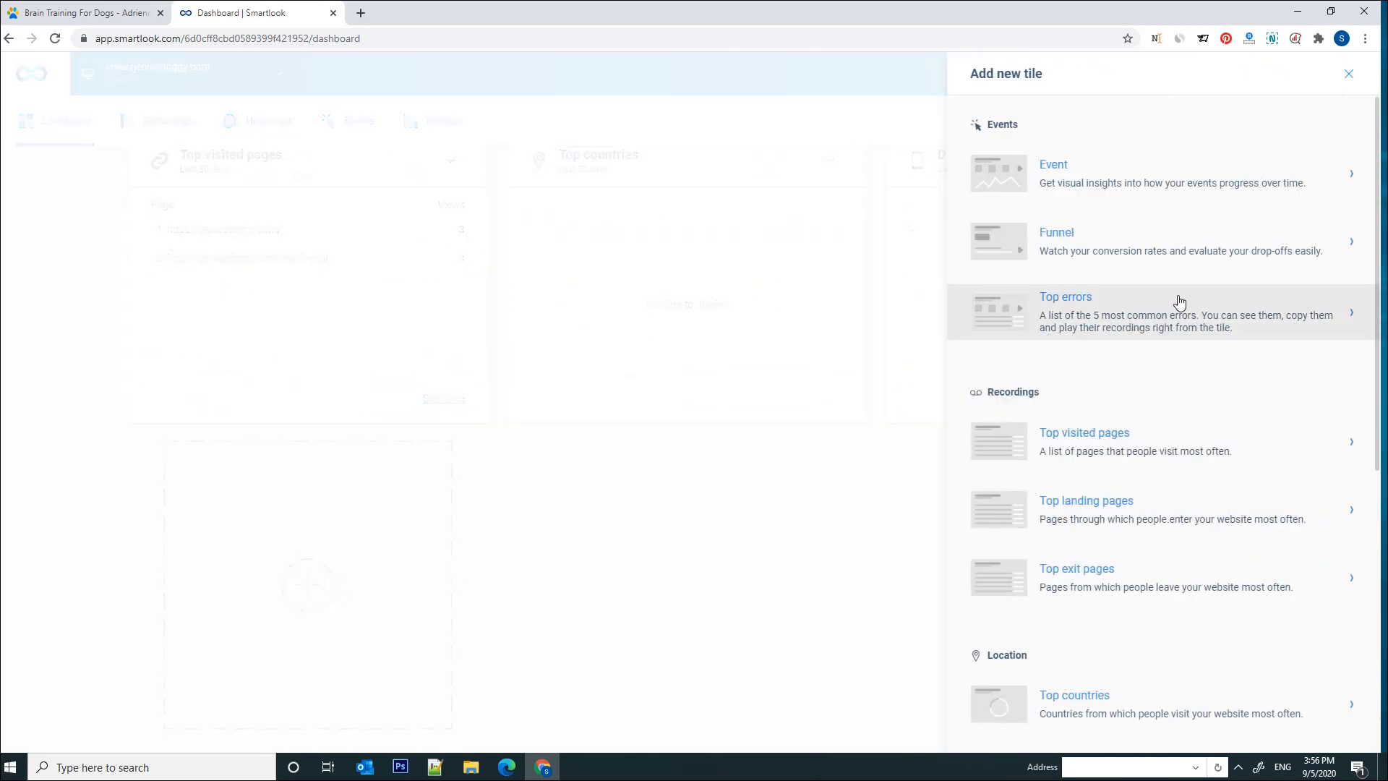
left_click(1053, 164)
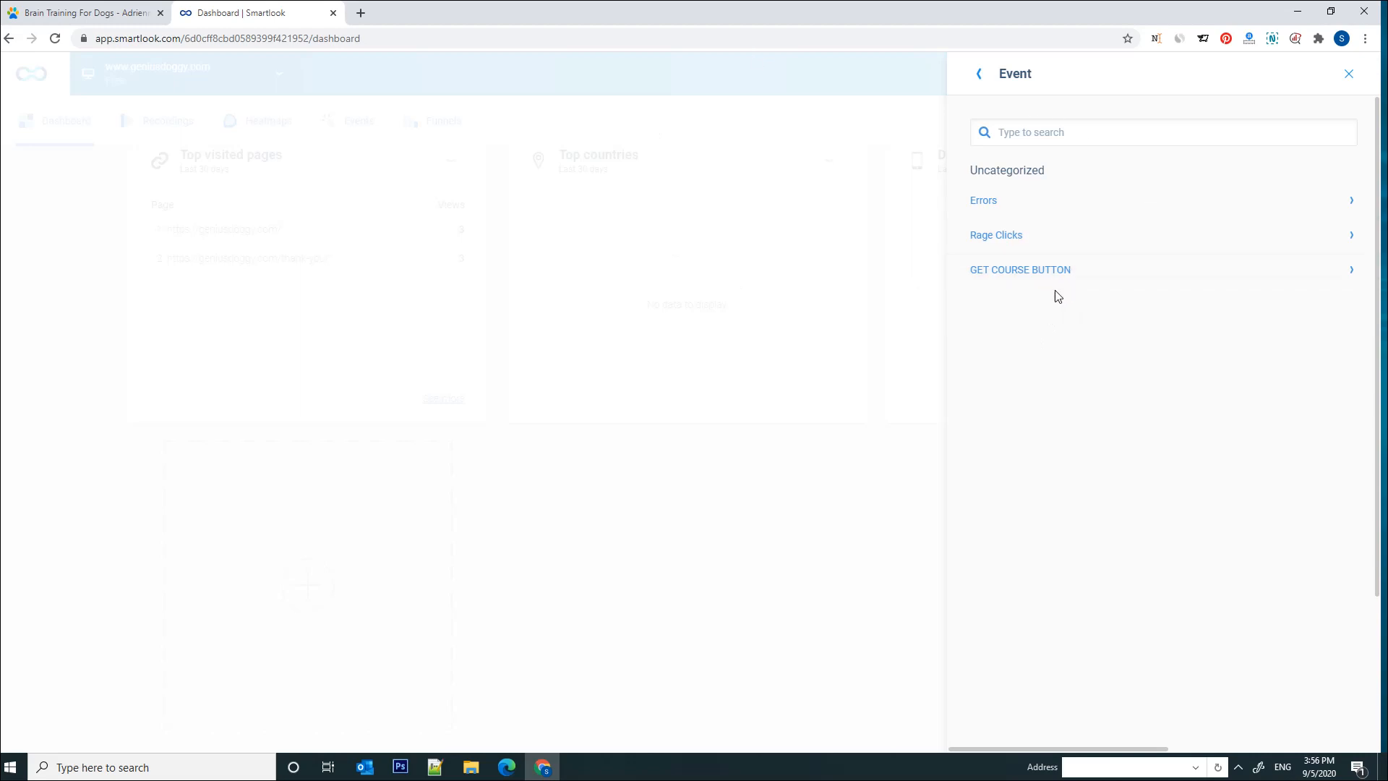
left_click(1020, 269)
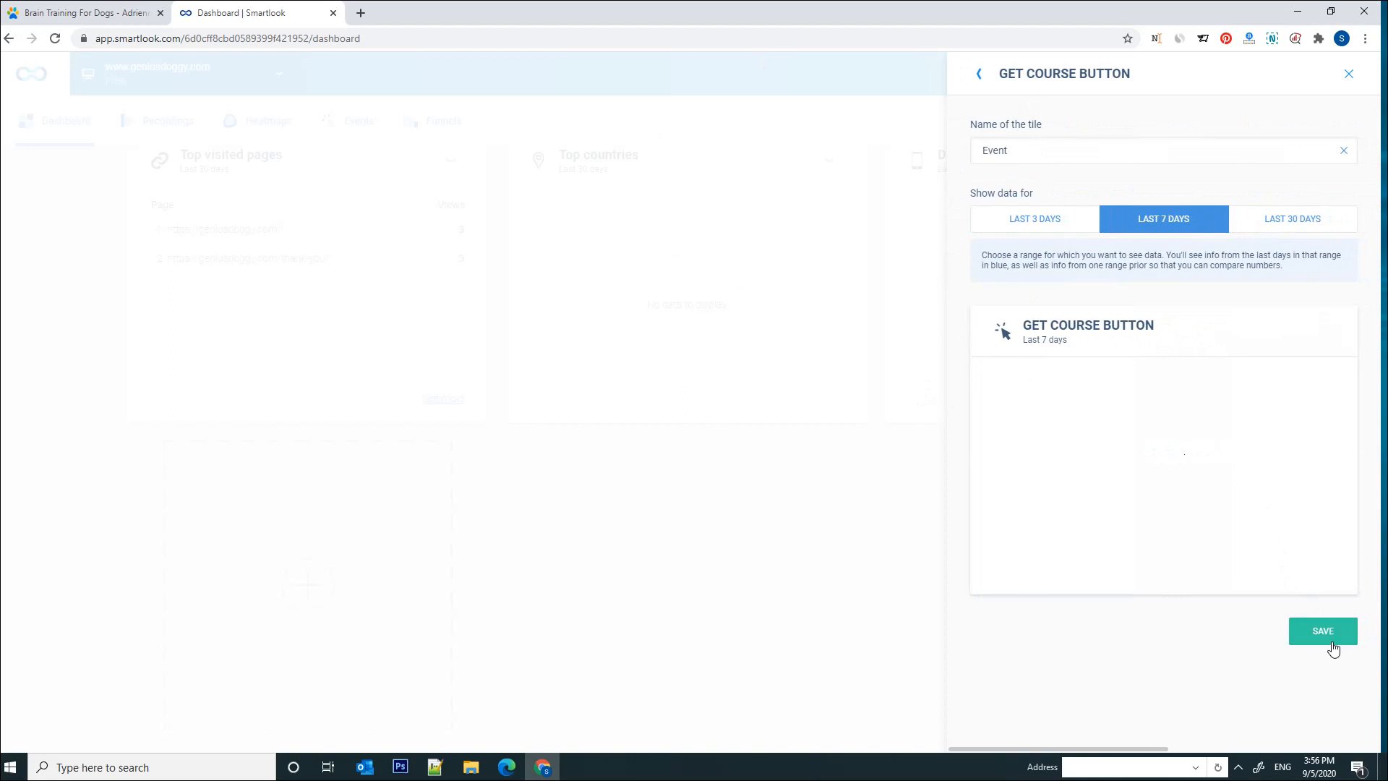
left_click(1323, 630)
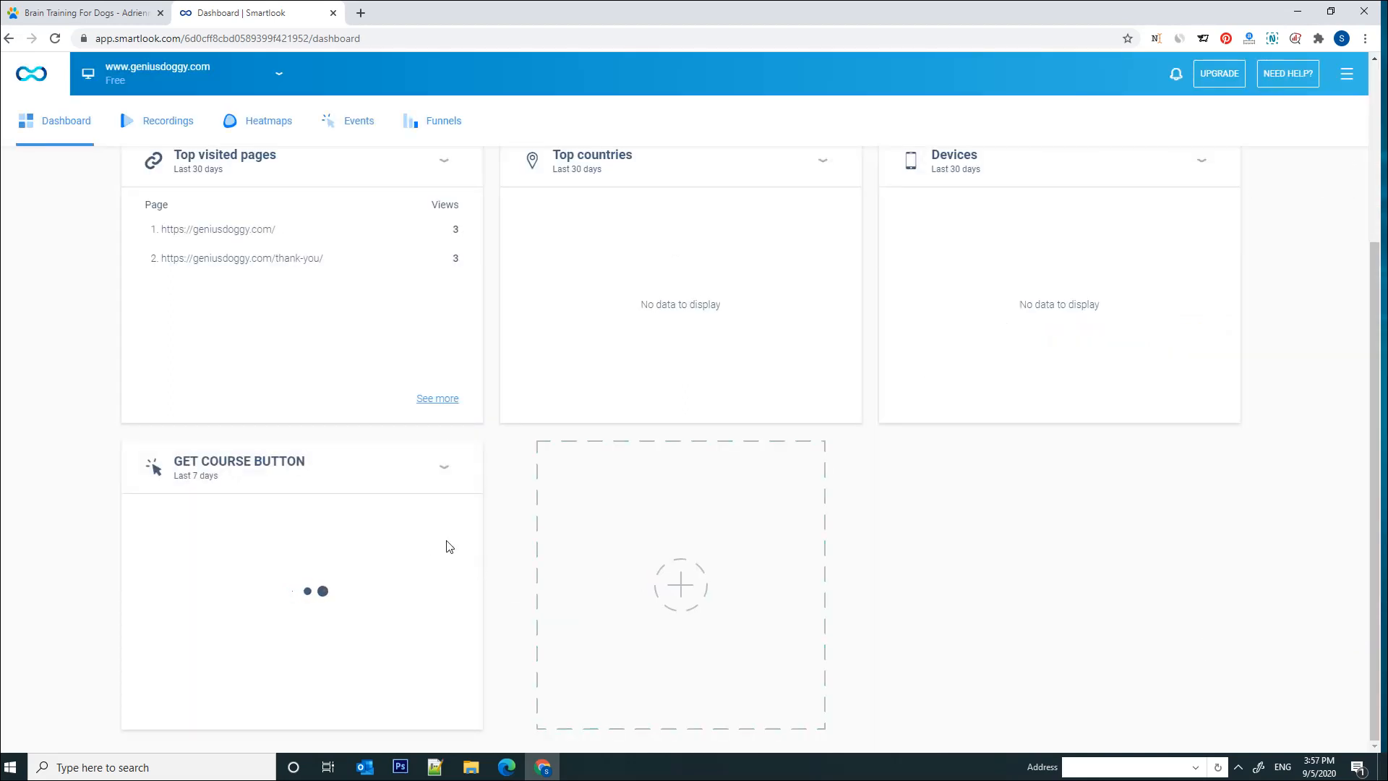
mouse_move(349, 523)
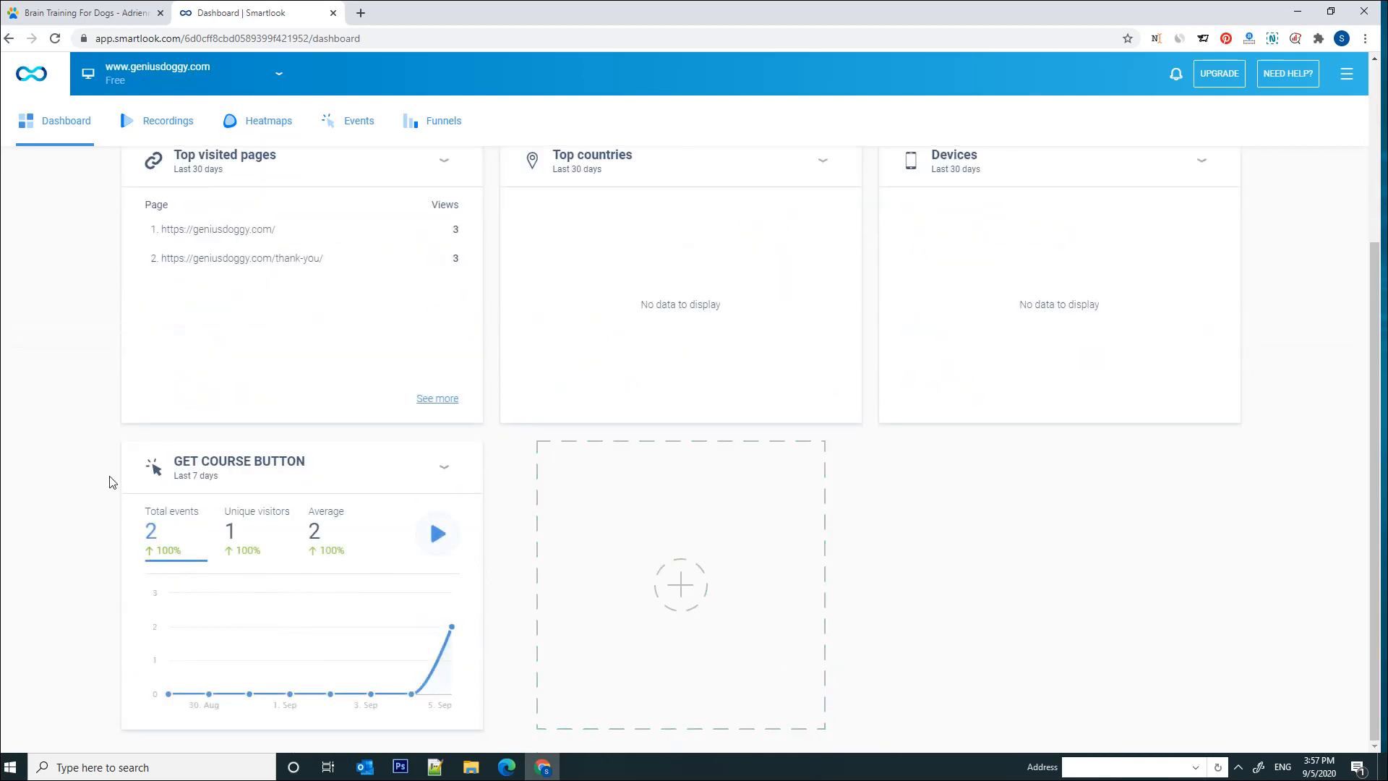
mouse_move(435, 676)
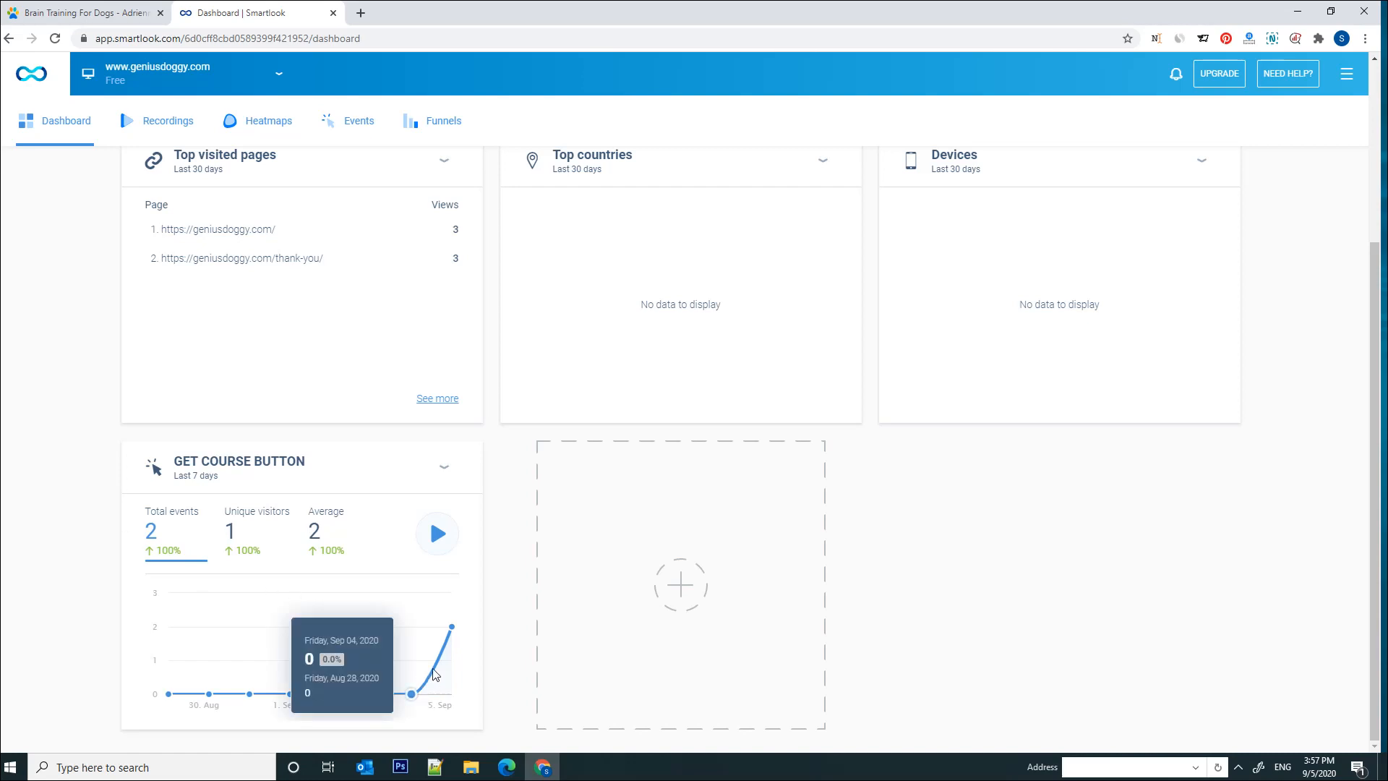
mouse_move(159, 536)
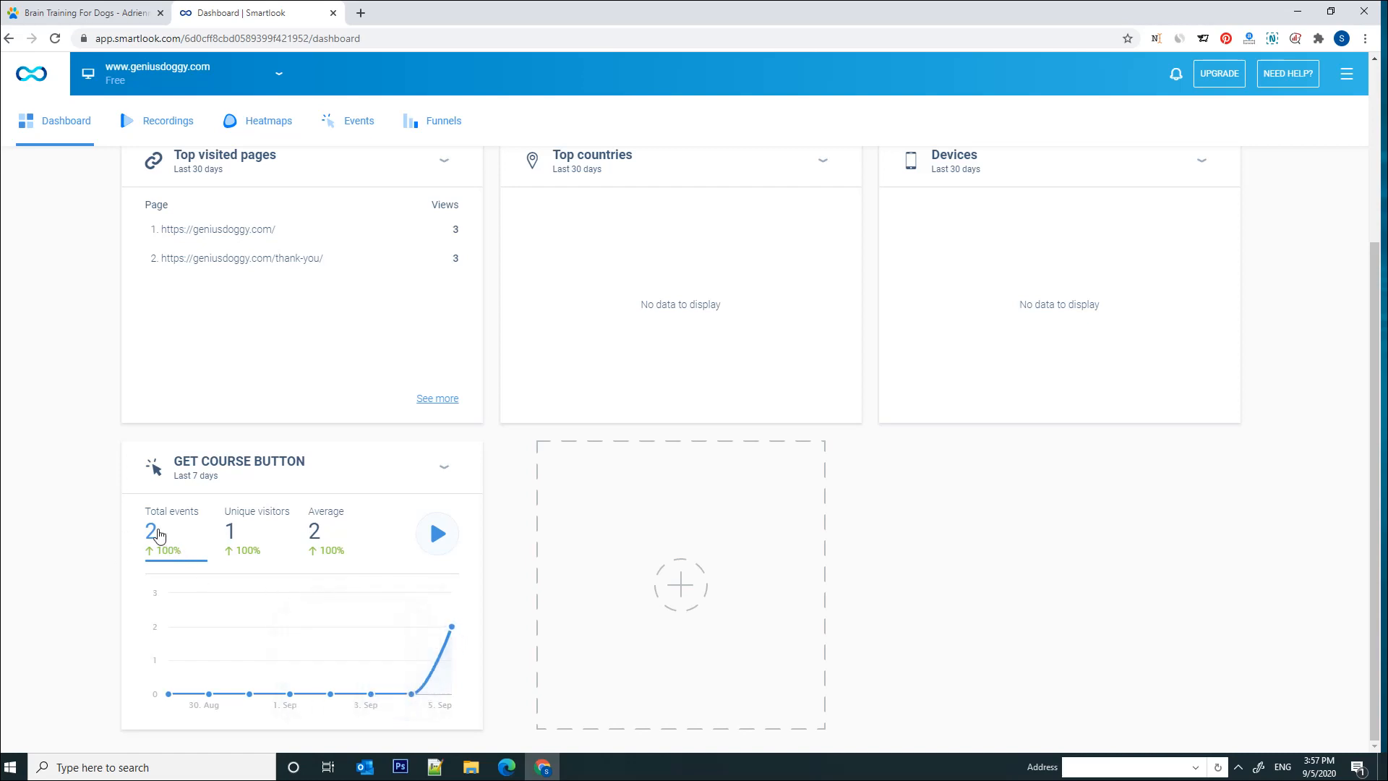
mouse_move(220, 476)
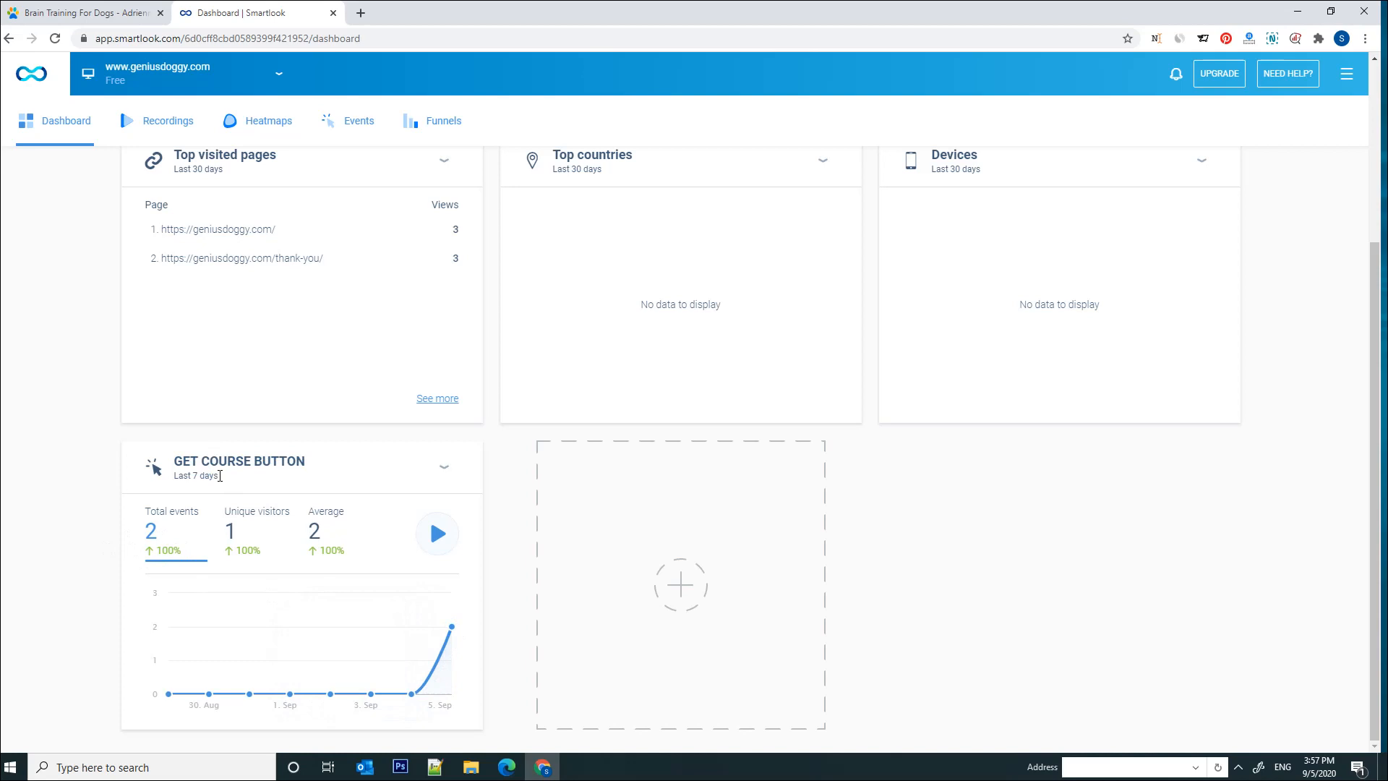
mouse_move(438, 532)
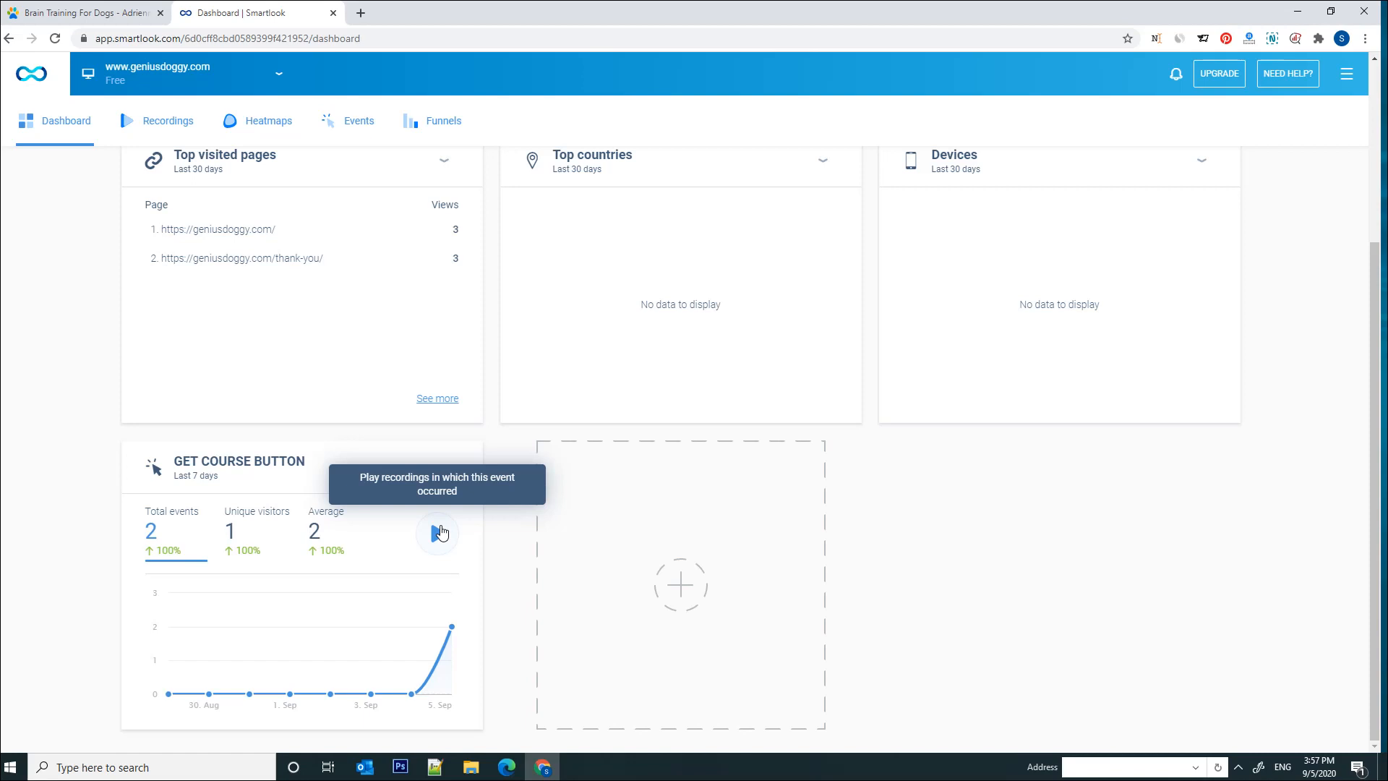
From the tile, filter to active sessions and replay the Bucharest visitor's recording.
left_click(436, 532)
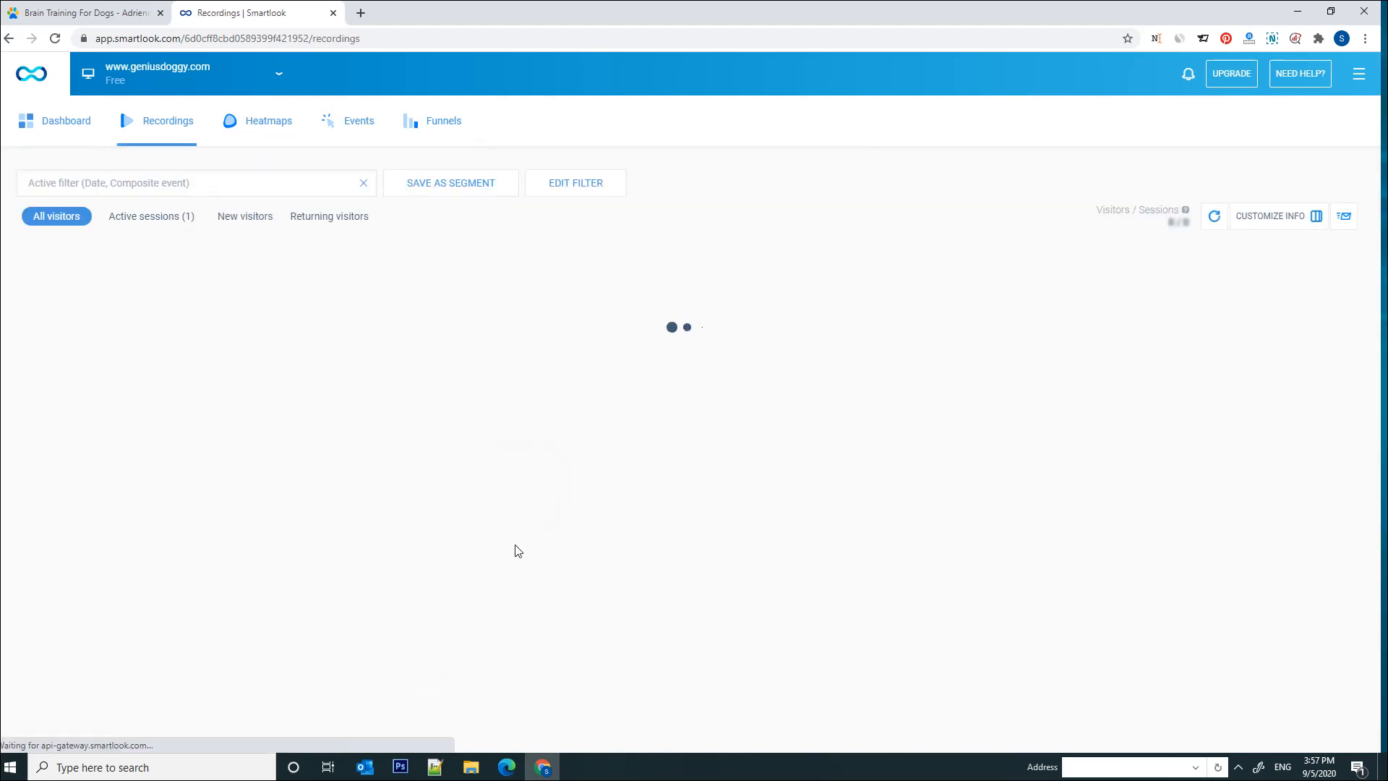
left_click(150, 217)
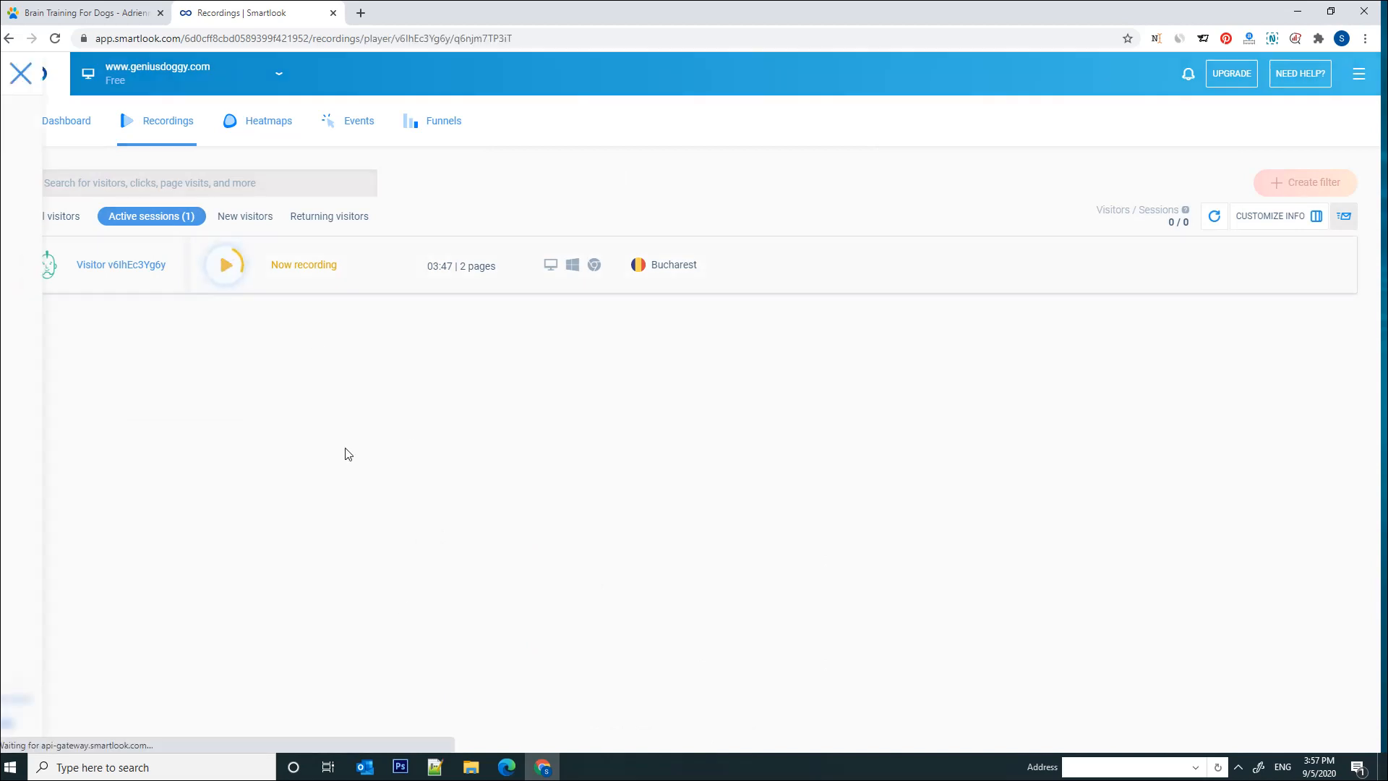
left_click(225, 264)
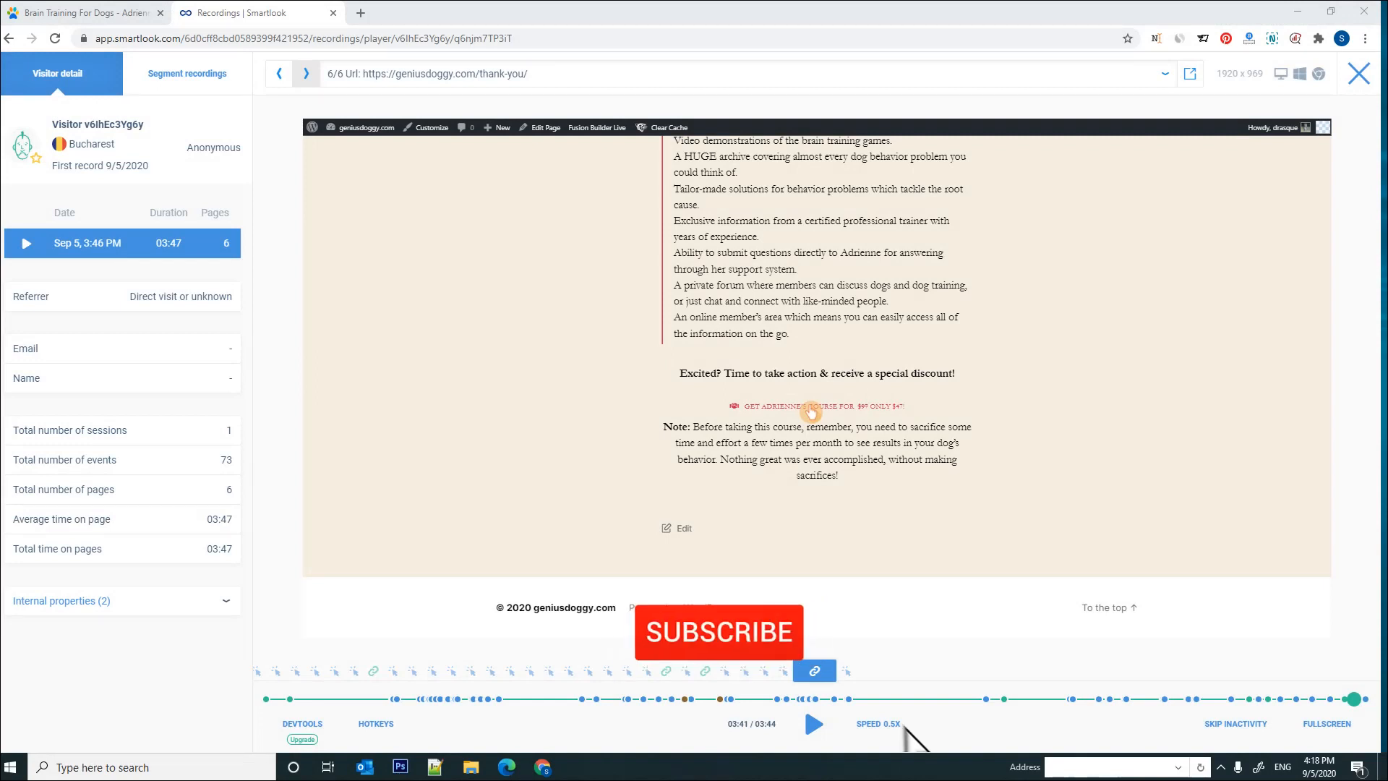
left_click(718, 632)
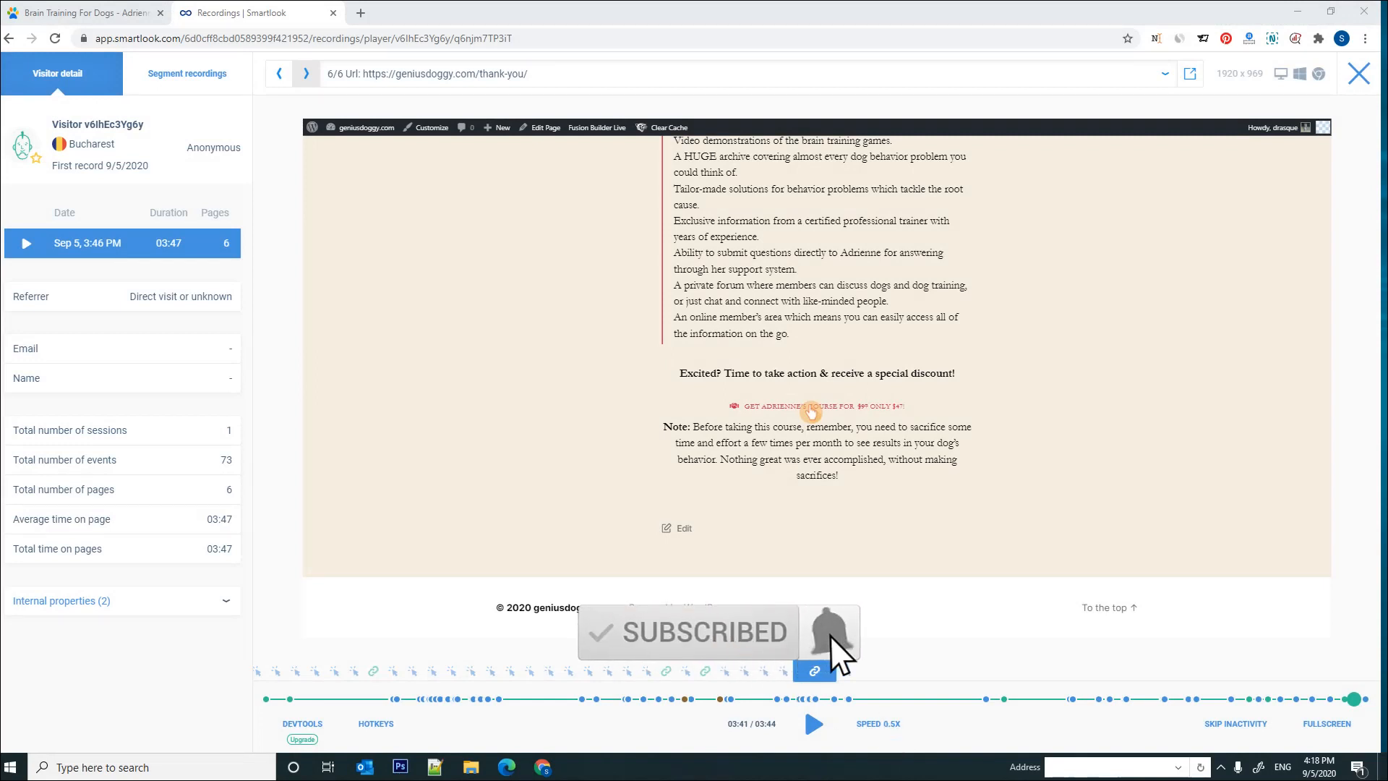